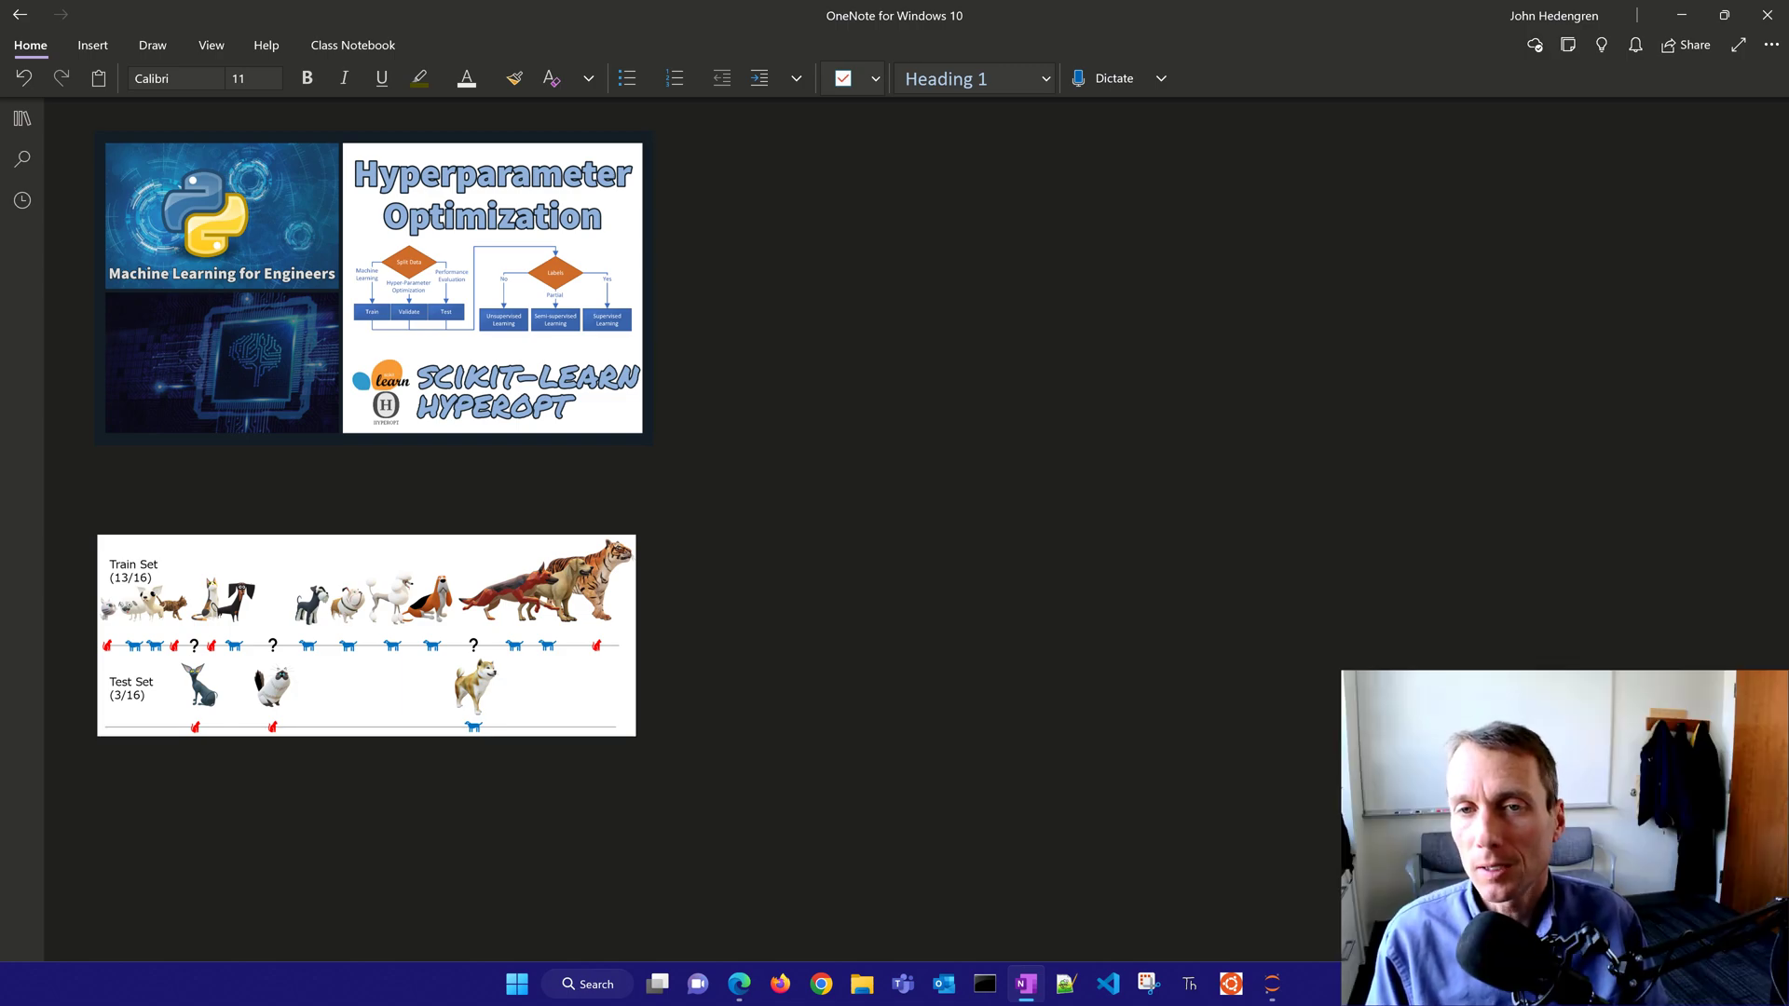
- Handwrite 'KNN # nearest neighbors' in yellow and draw the Train, Valid and Test split boxes with arrows
click(150, 45)
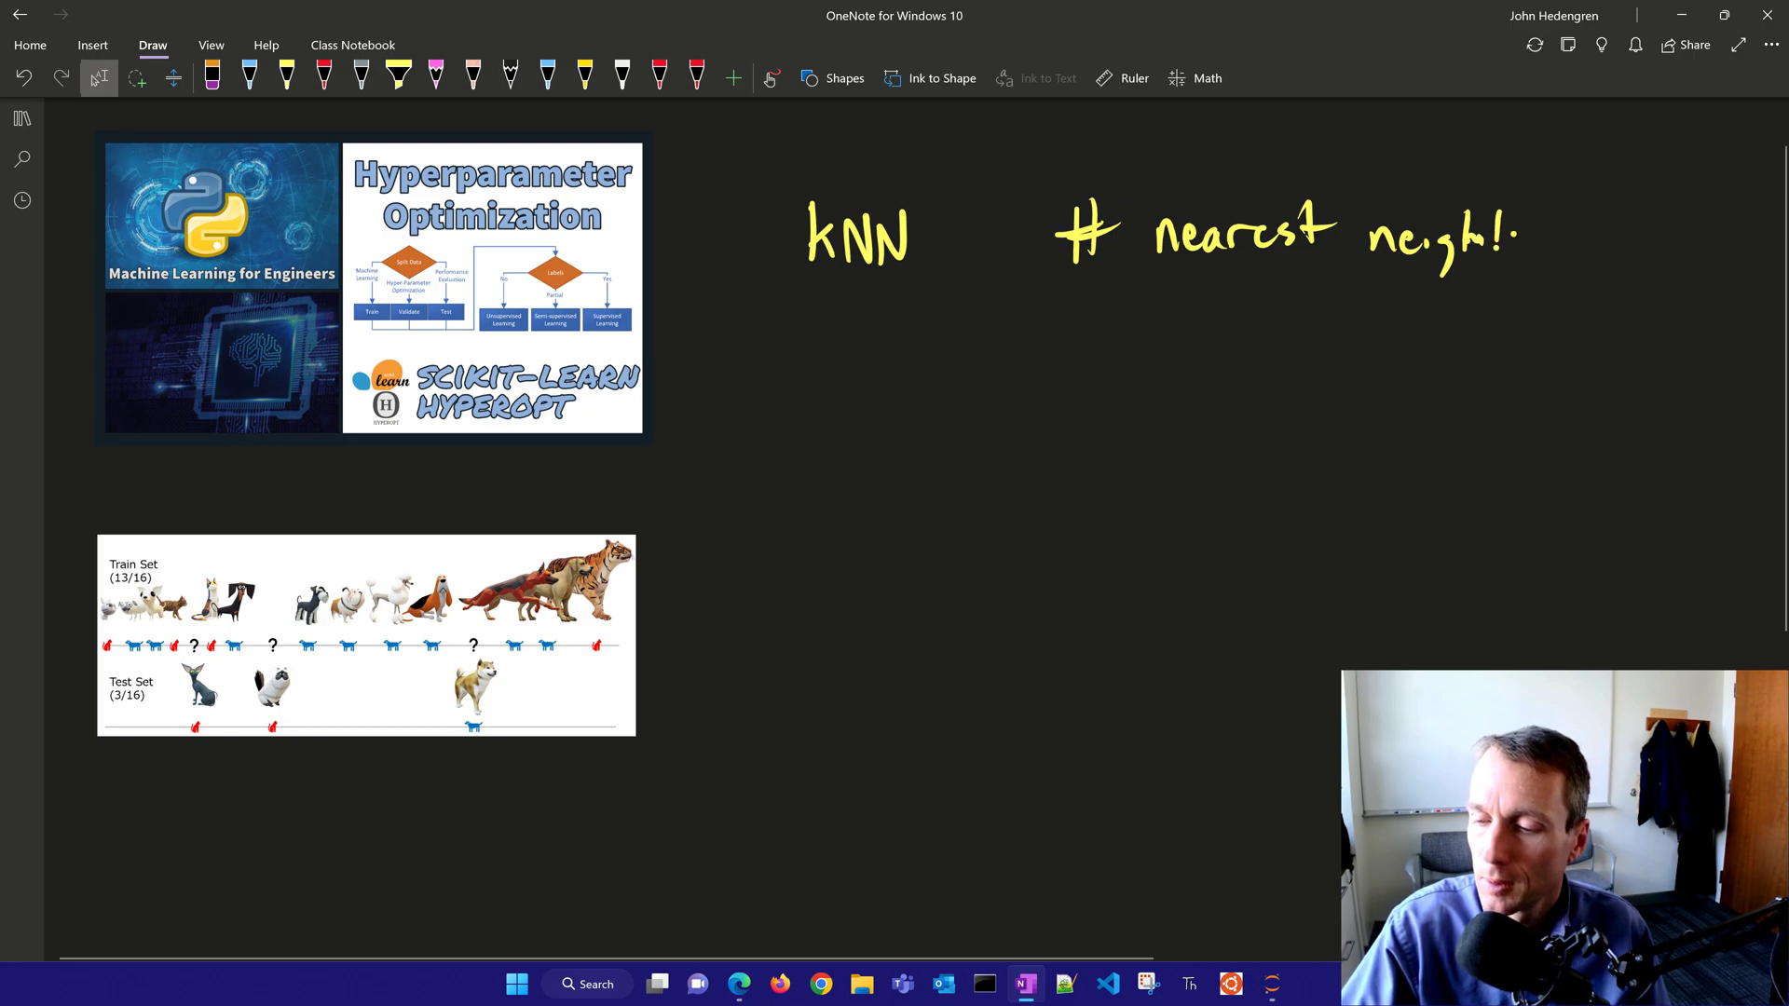
drag(1472, 241, 1586, 246)
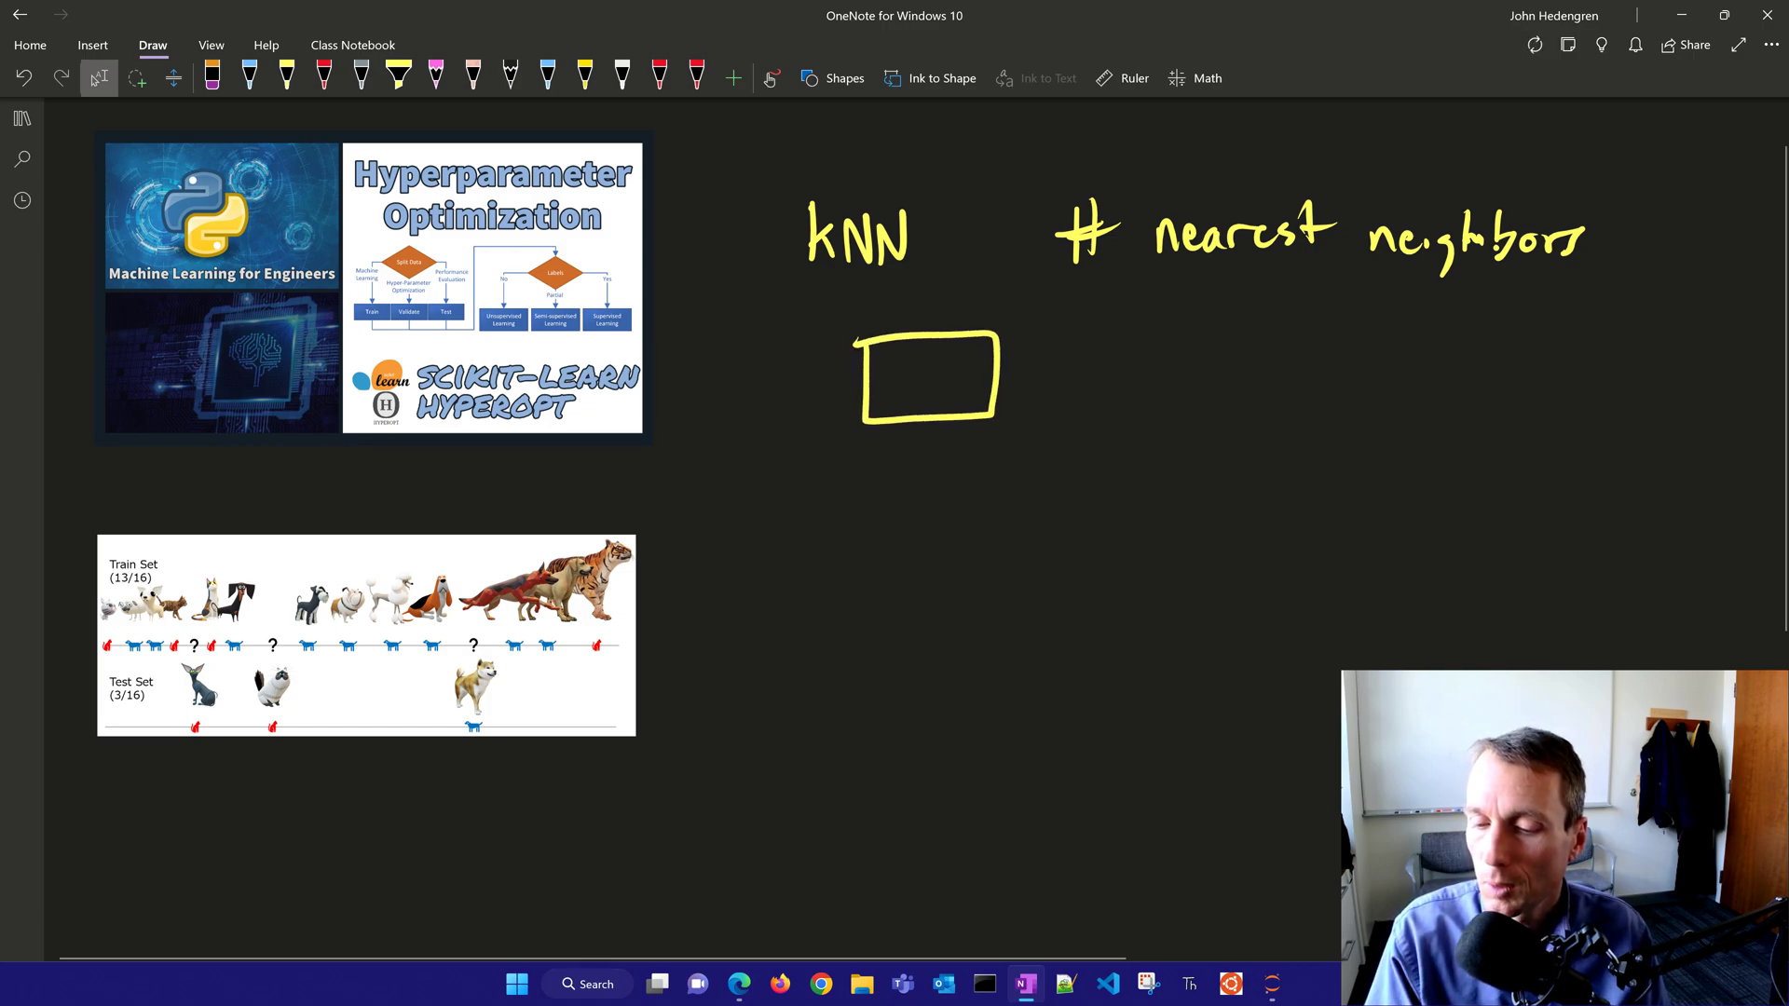
drag(901, 435, 821, 507)
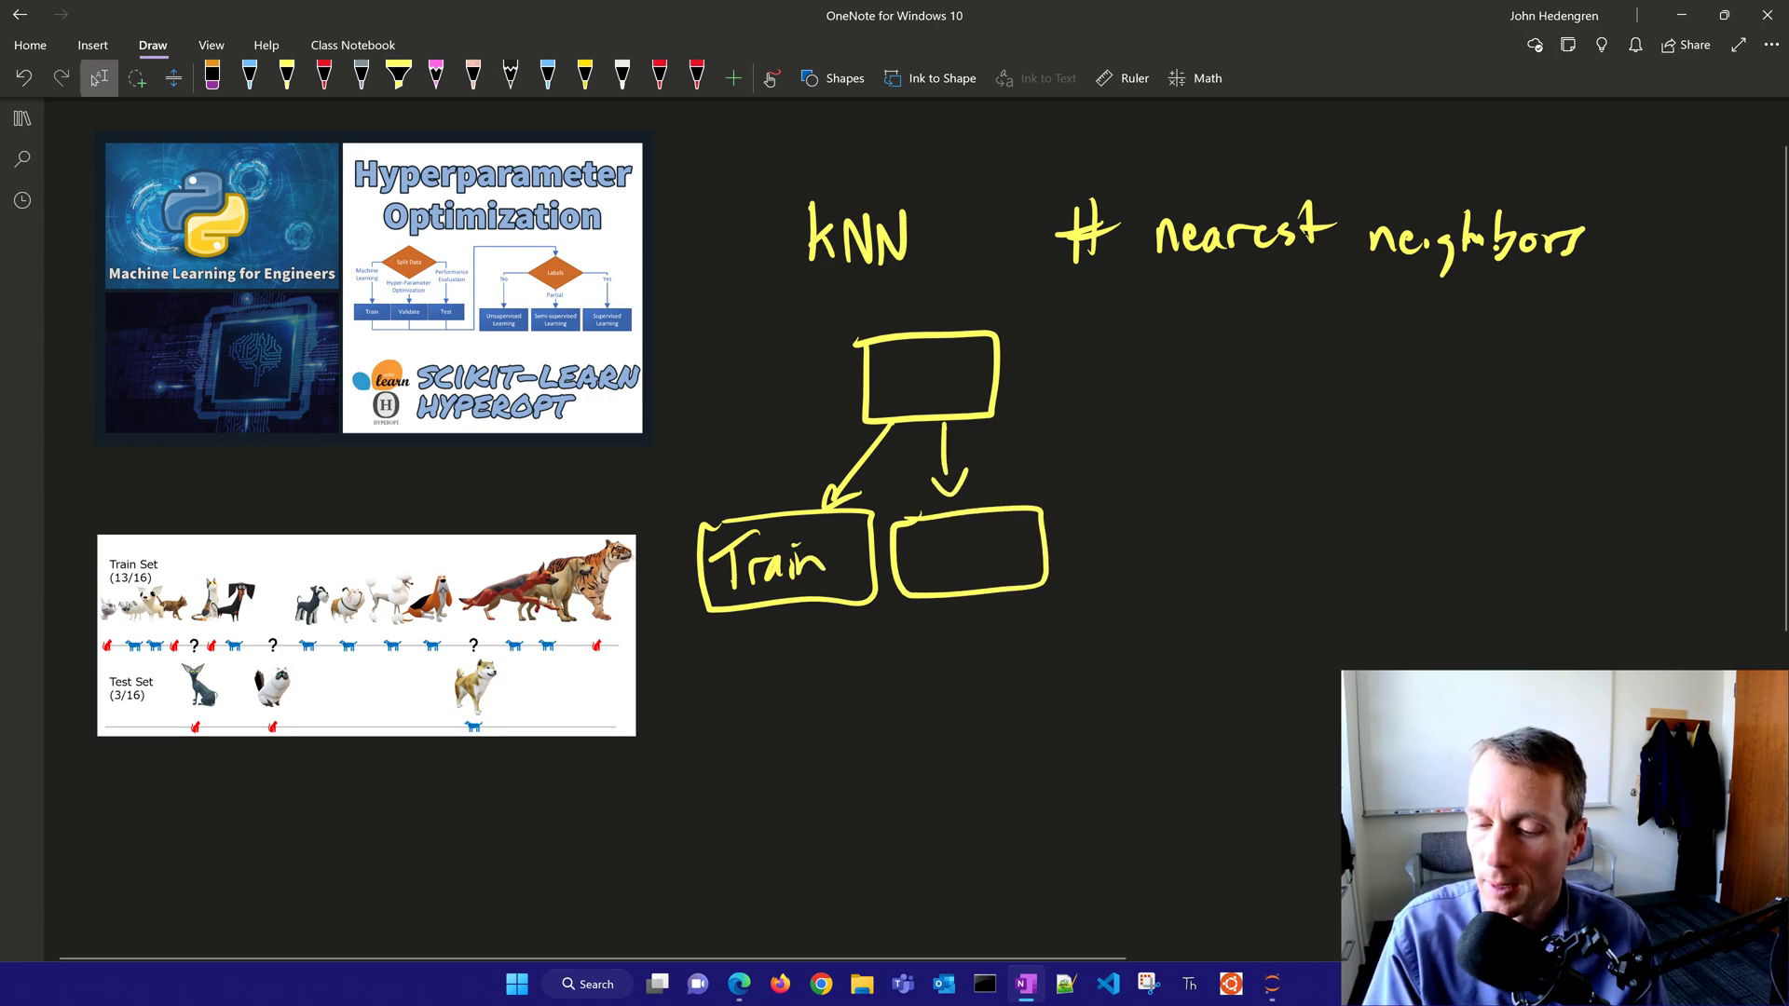
text(Valid)
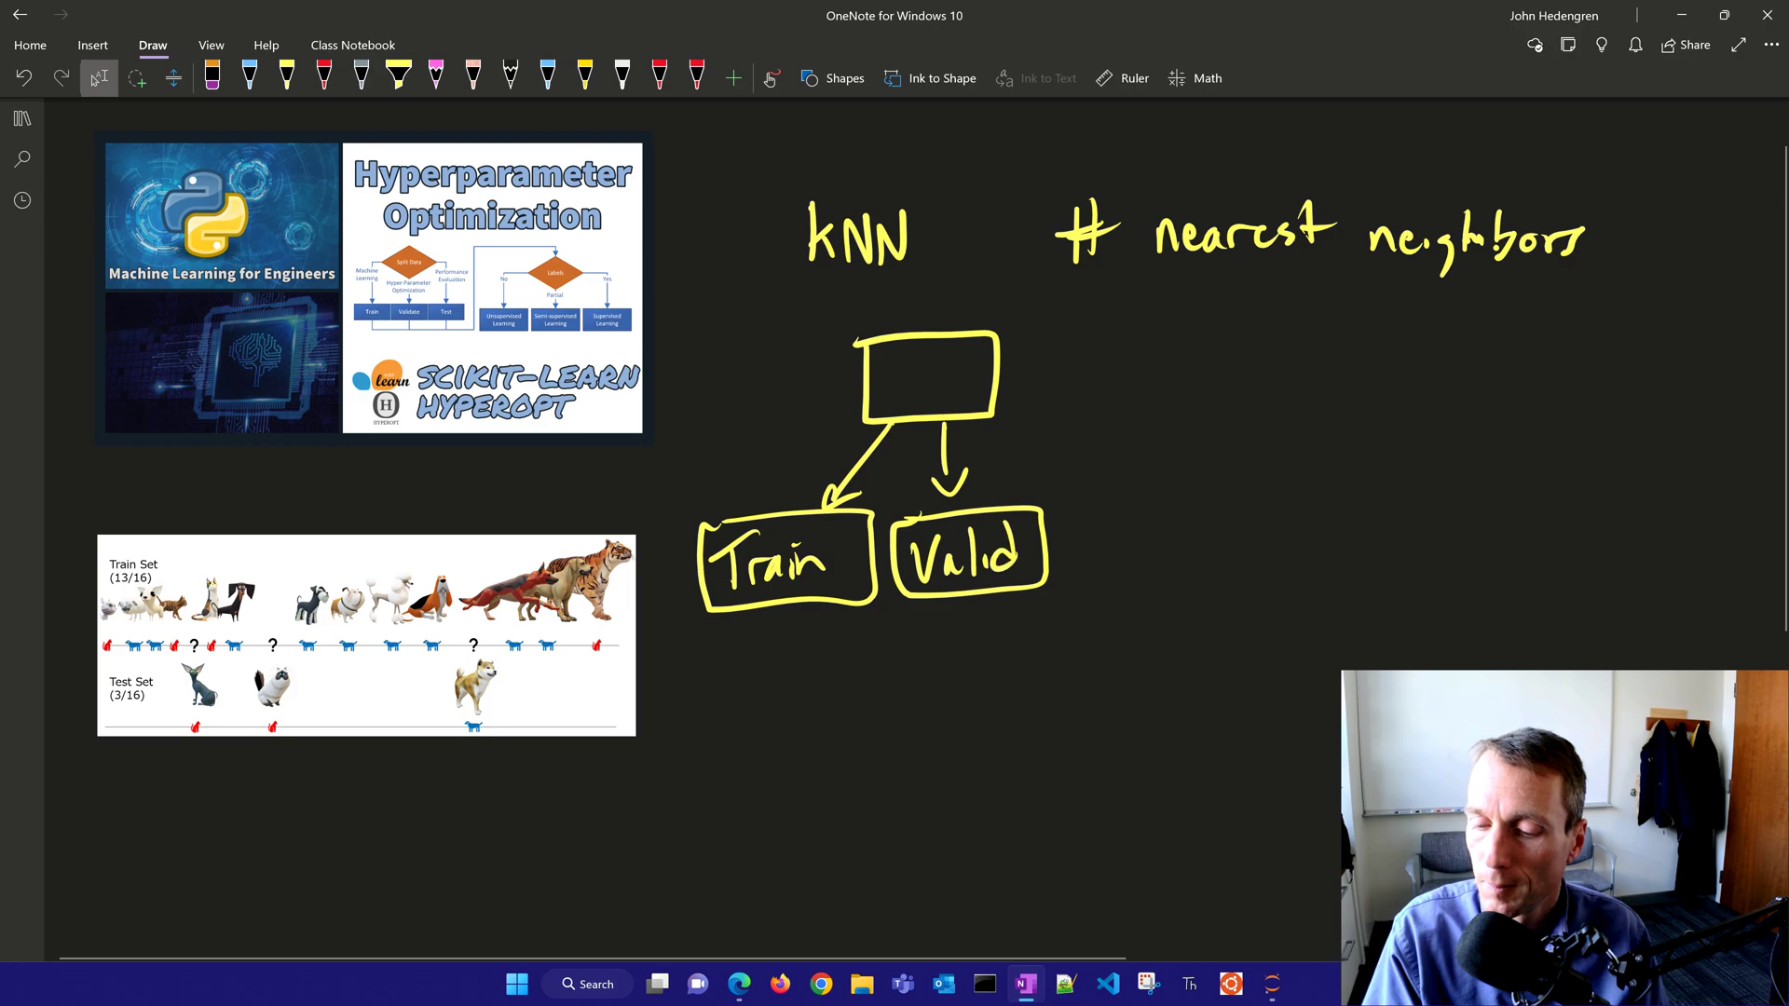
drag(969, 429, 1124, 506)
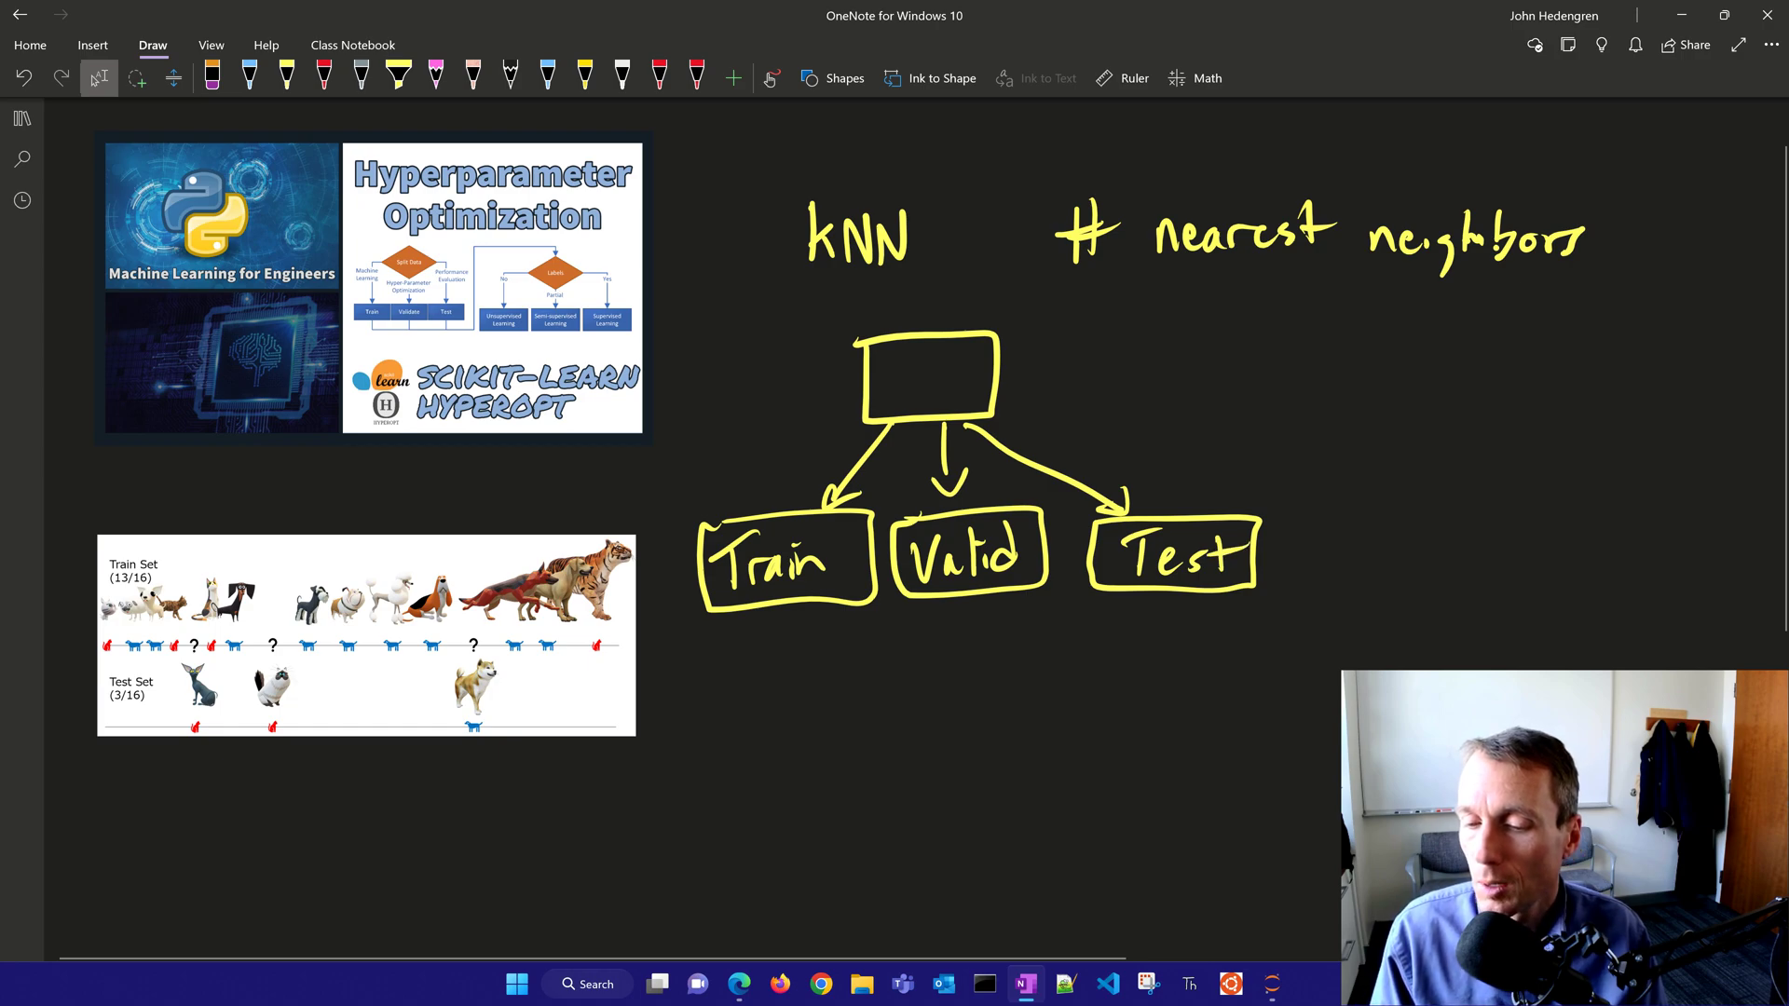
- Circle the Hyperparameter Optimization title and connect it to the diagram
drag(502, 128, 324, 156)
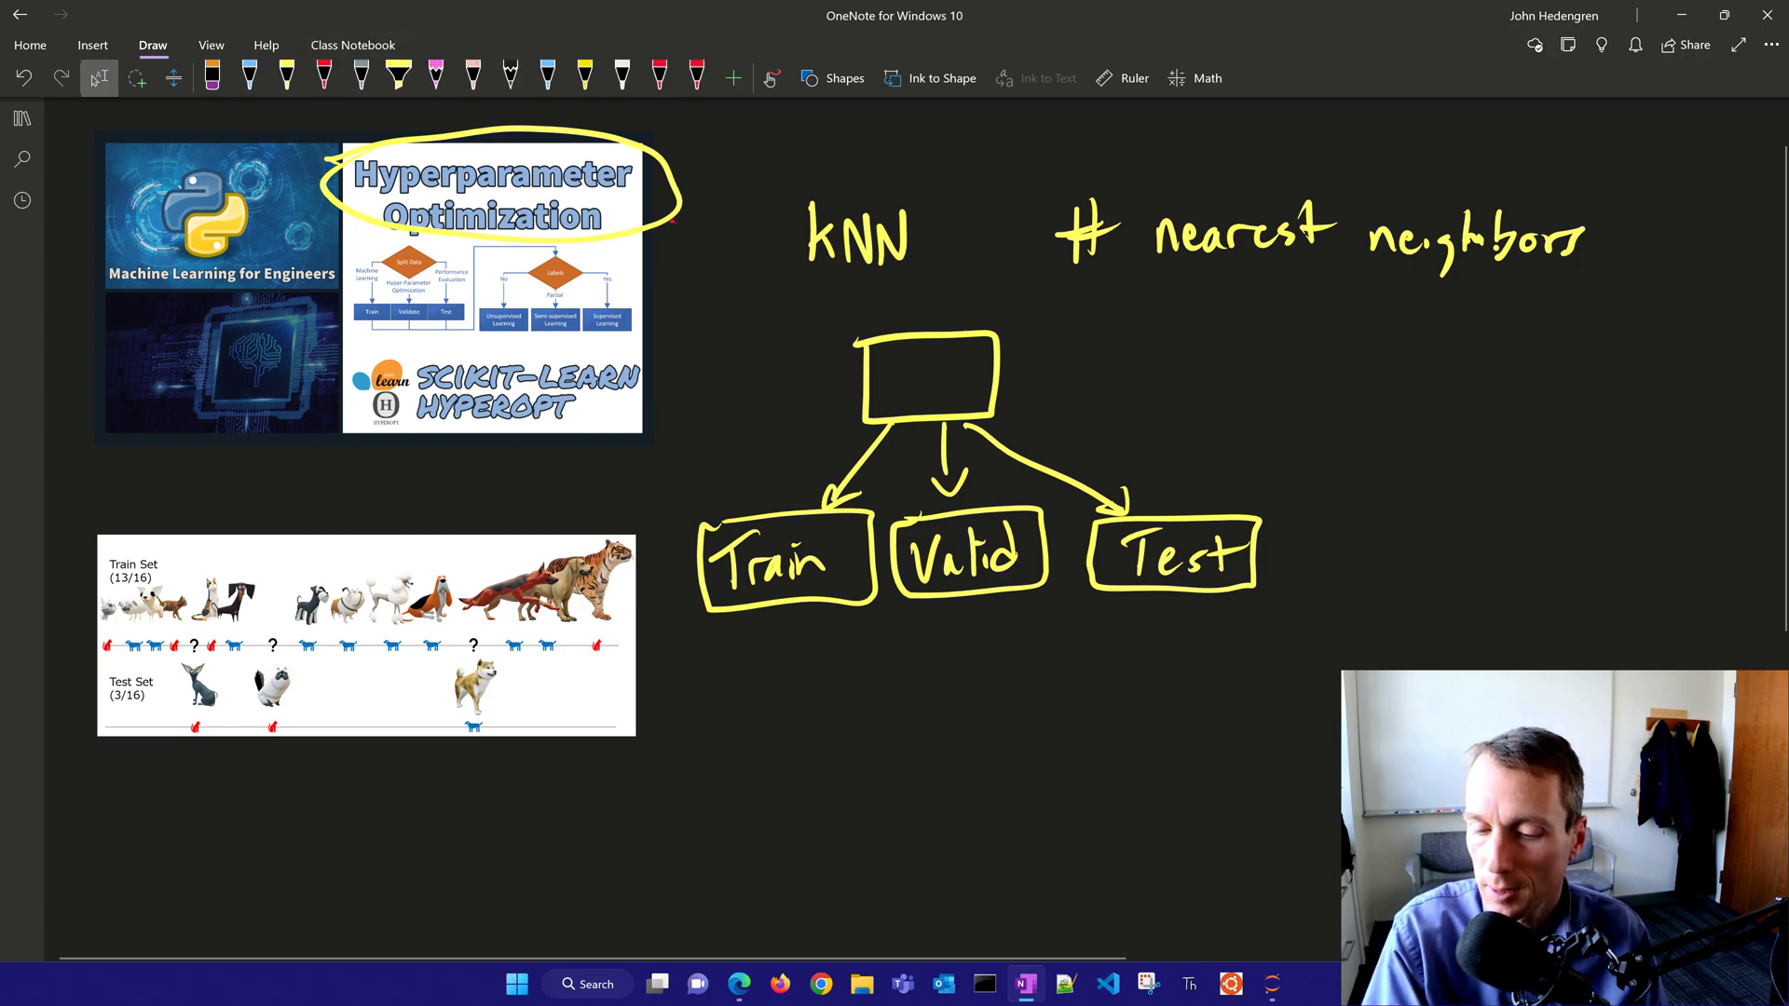
drag(672, 222, 935, 490)
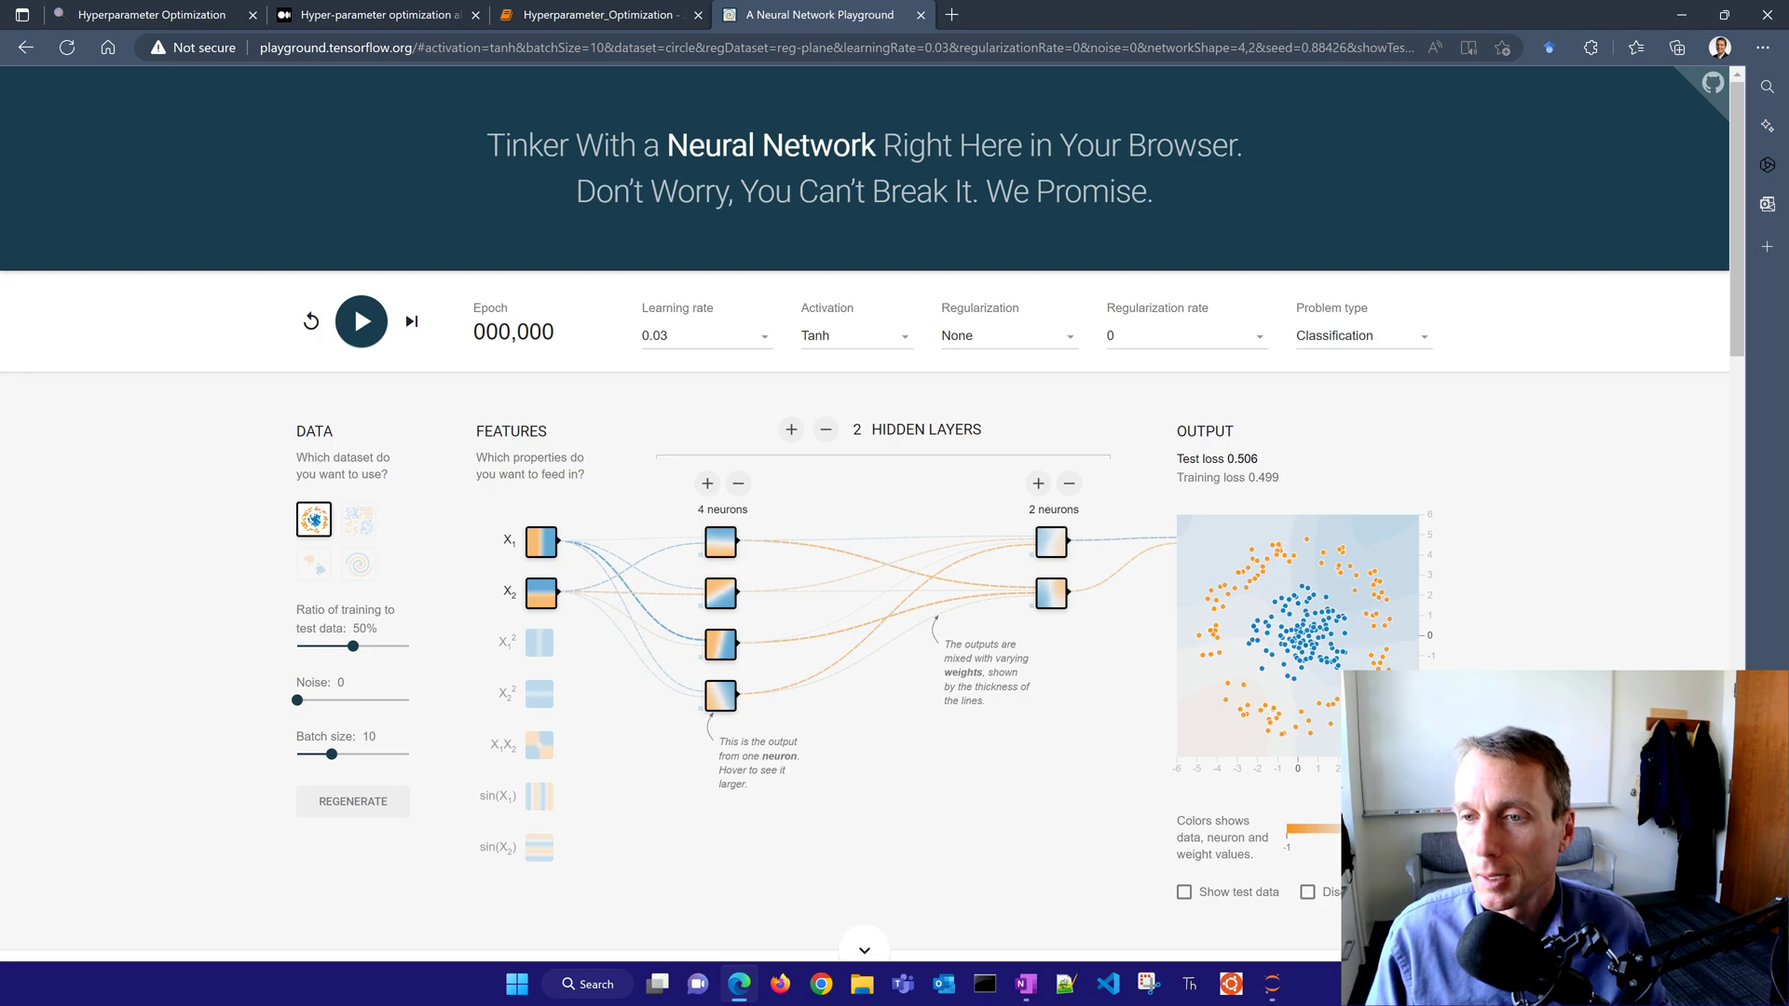
- Add a third hidden layer and grow the middle layer to three neurons
click(790, 429)
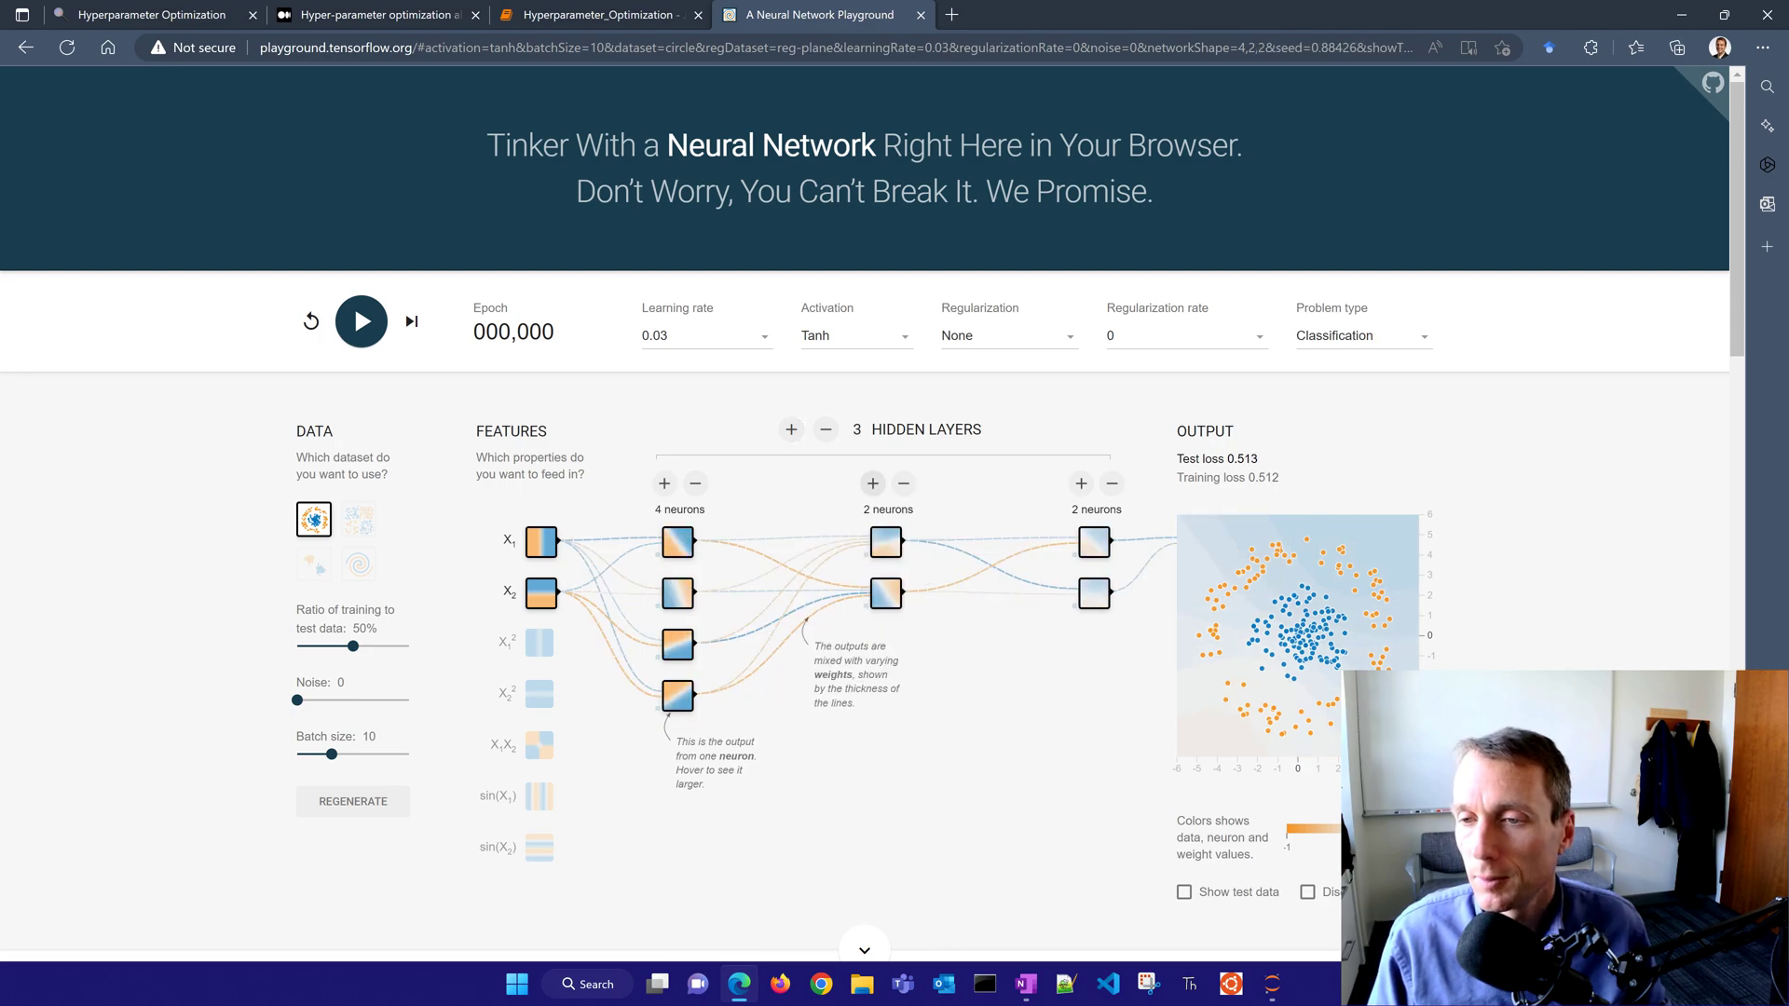
click(872, 482)
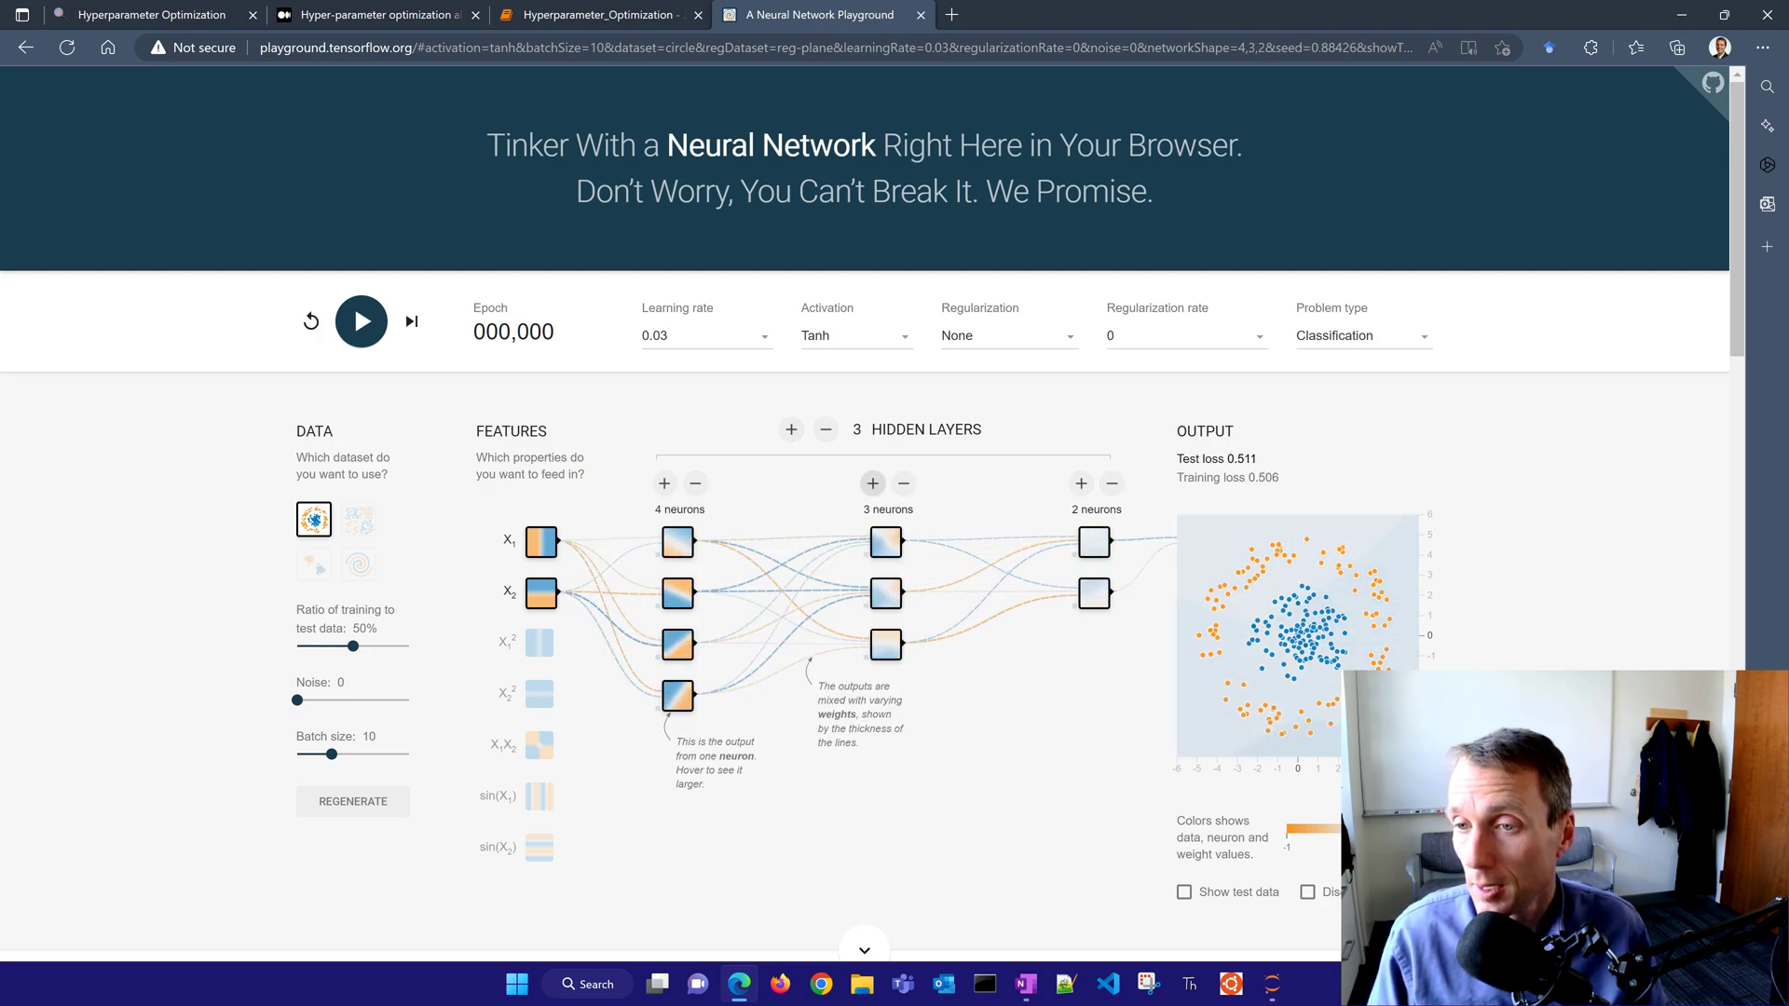
click(360, 320)
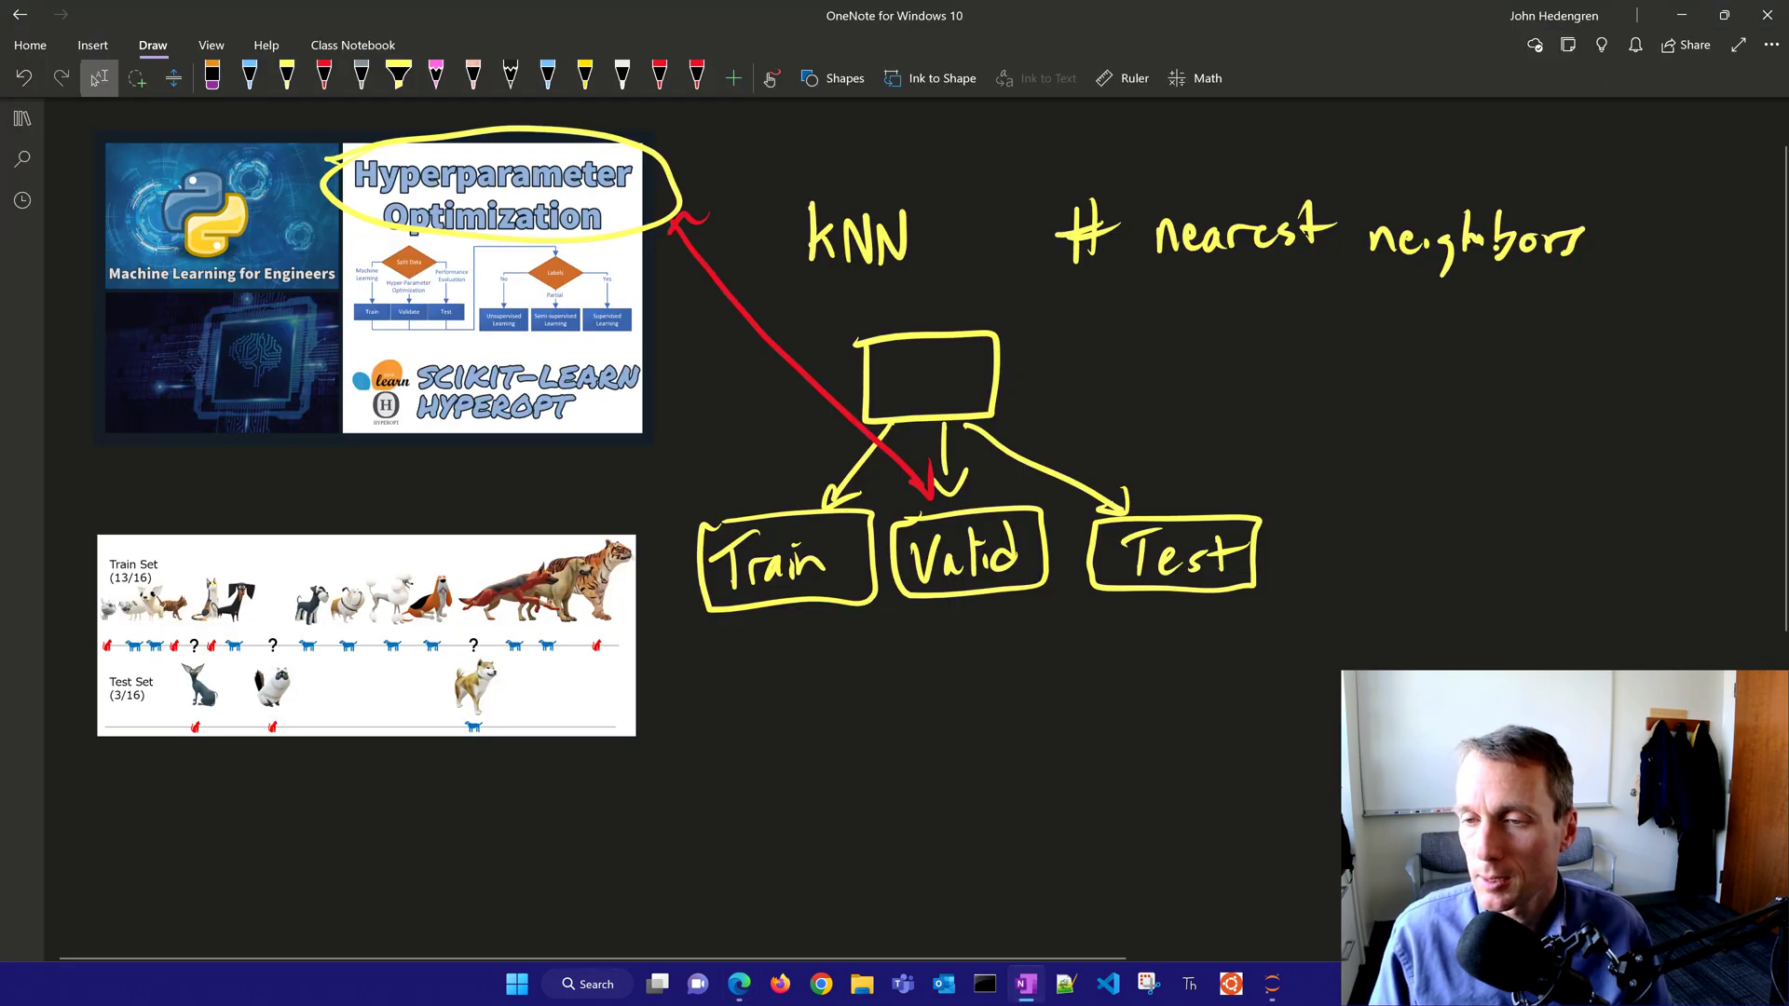
- Box Valid in red and label it Hyperparameters, linked to the title
drag(883, 511, 1044, 492)
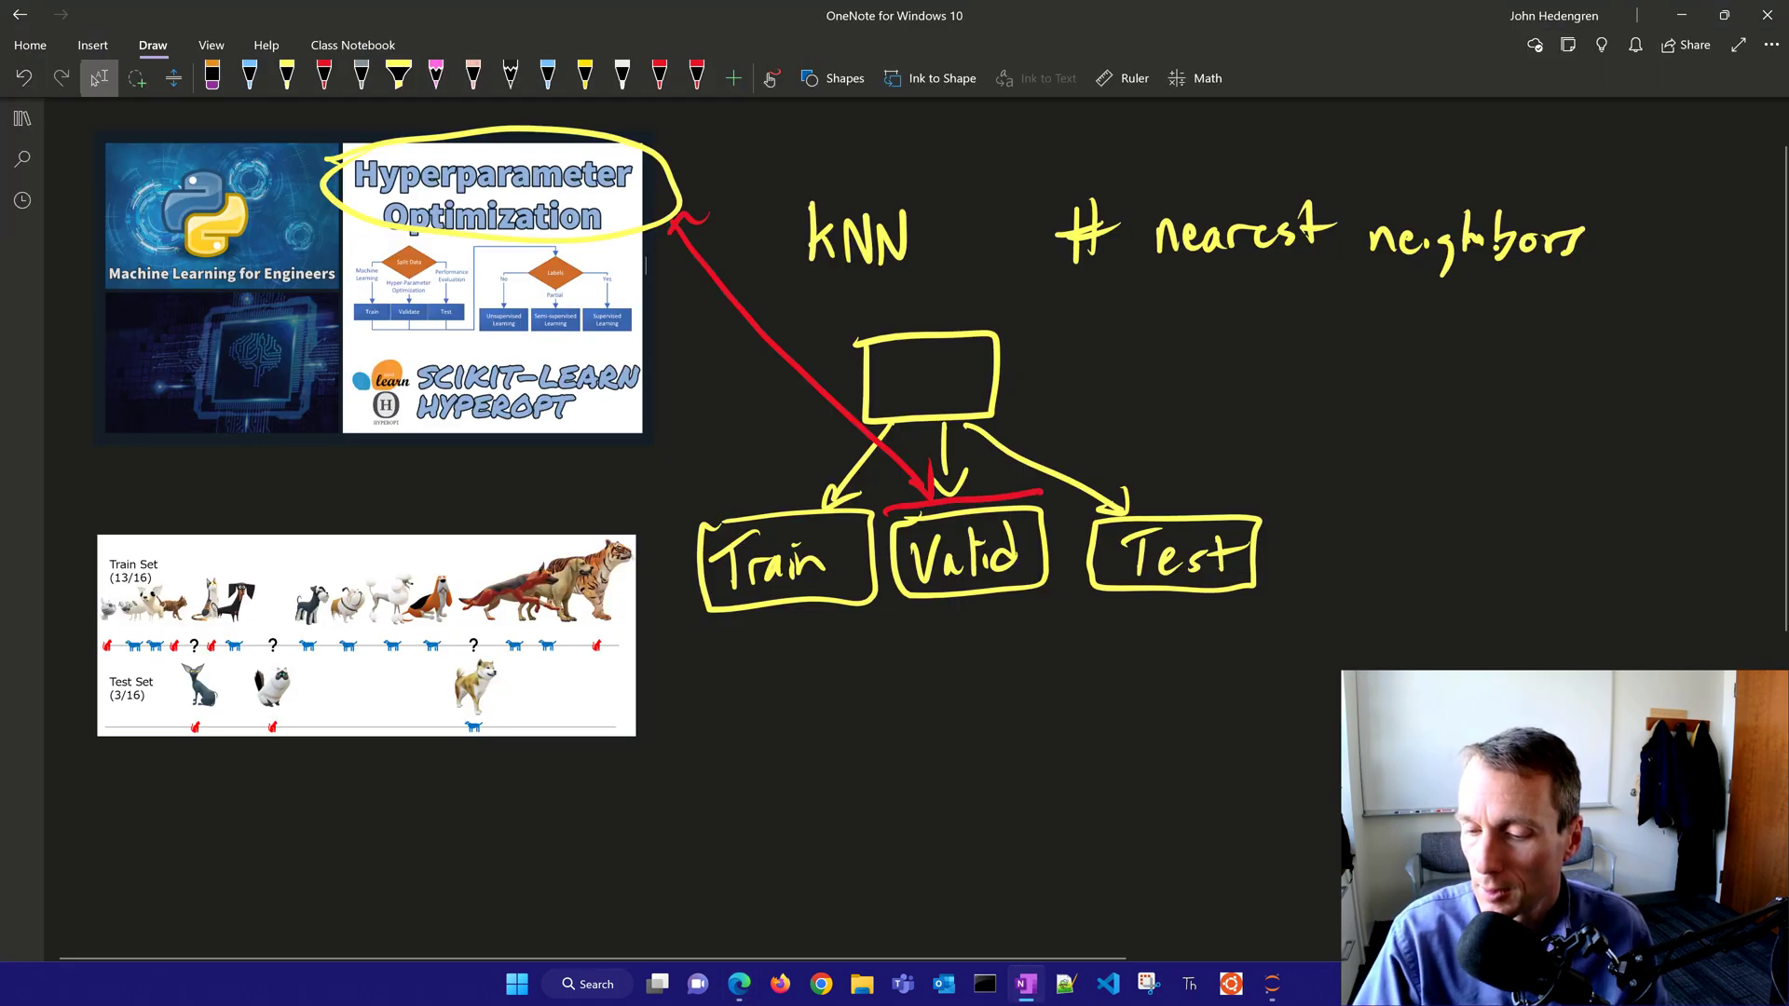
drag(891, 501, 1049, 617)
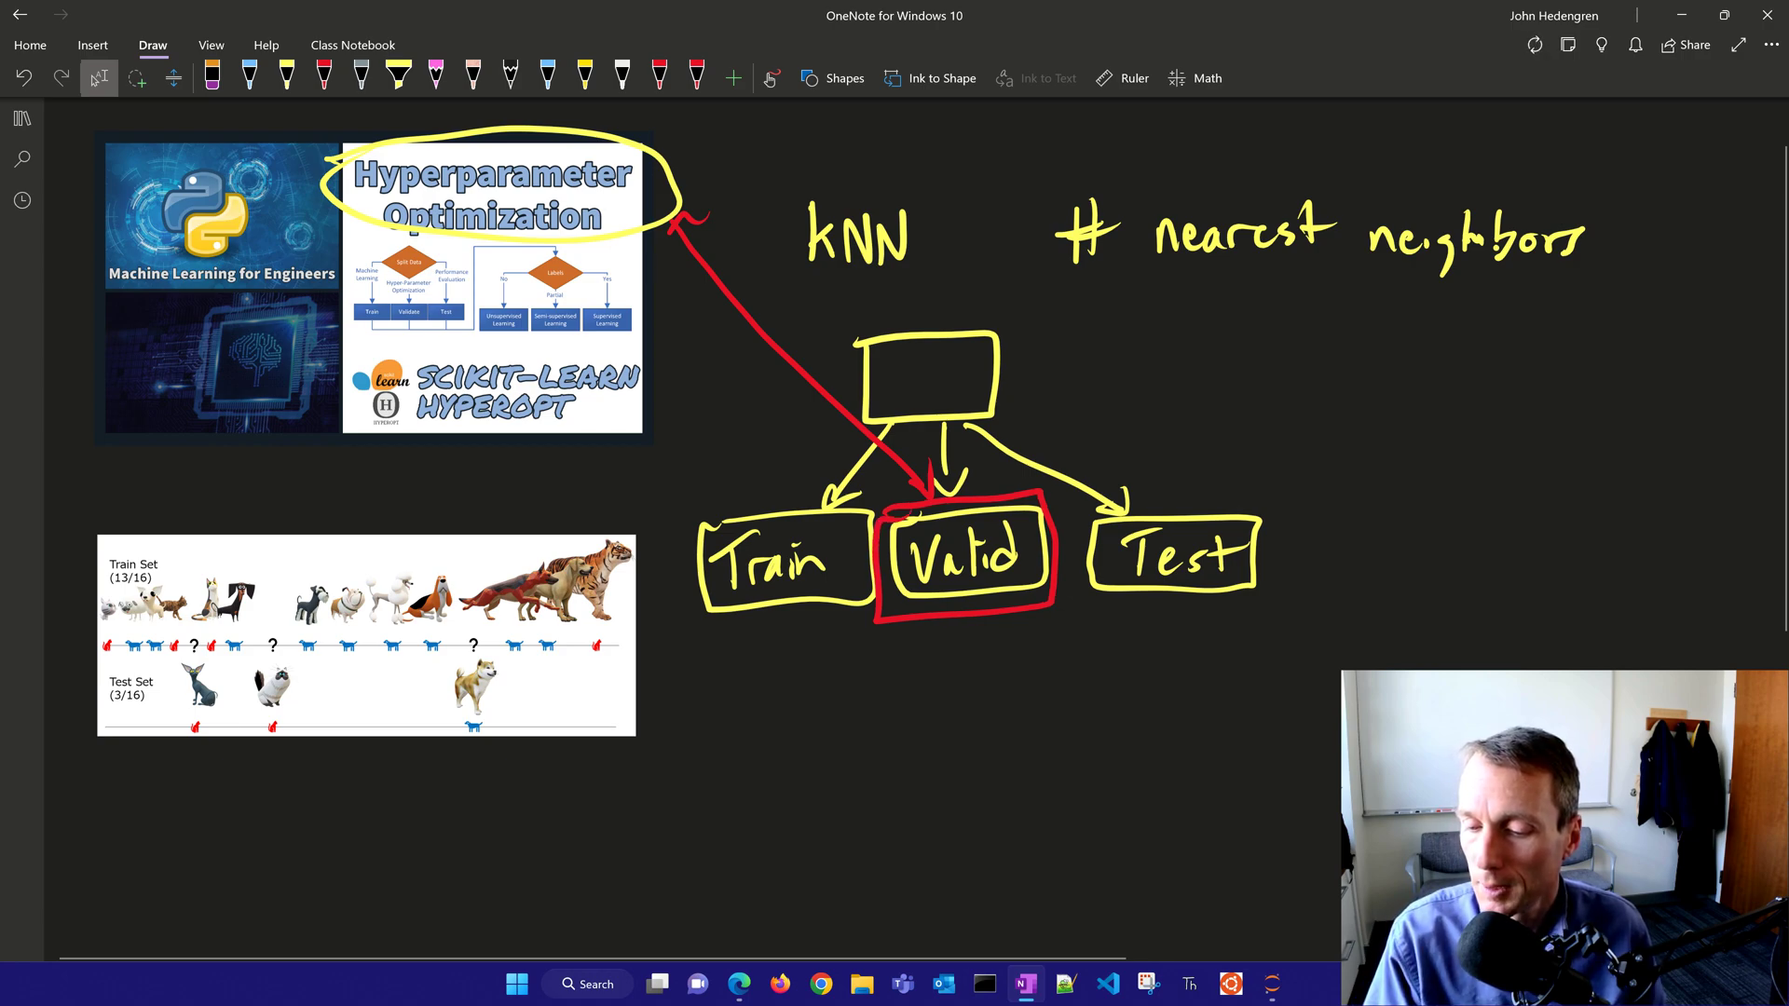
drag(901, 650, 930, 672)
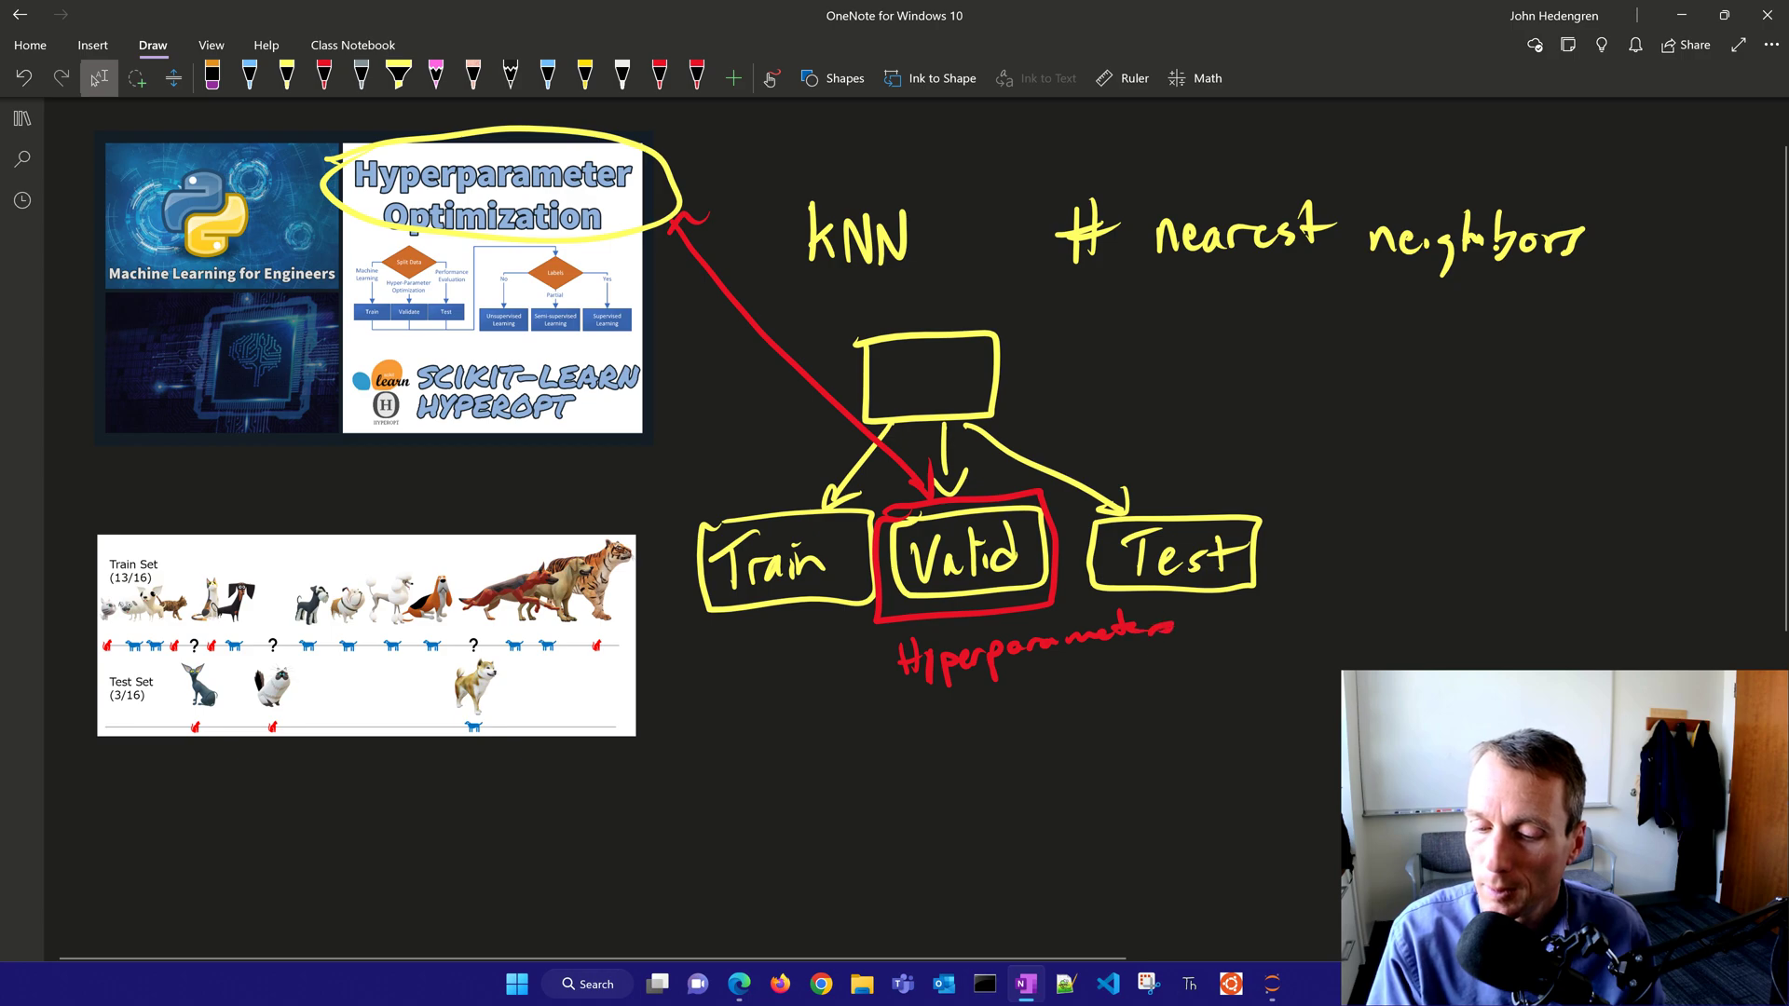
- Note params, weights, bias under Train and list layer and neuron counts as hyperparameters
drag(684, 672, 753, 673)
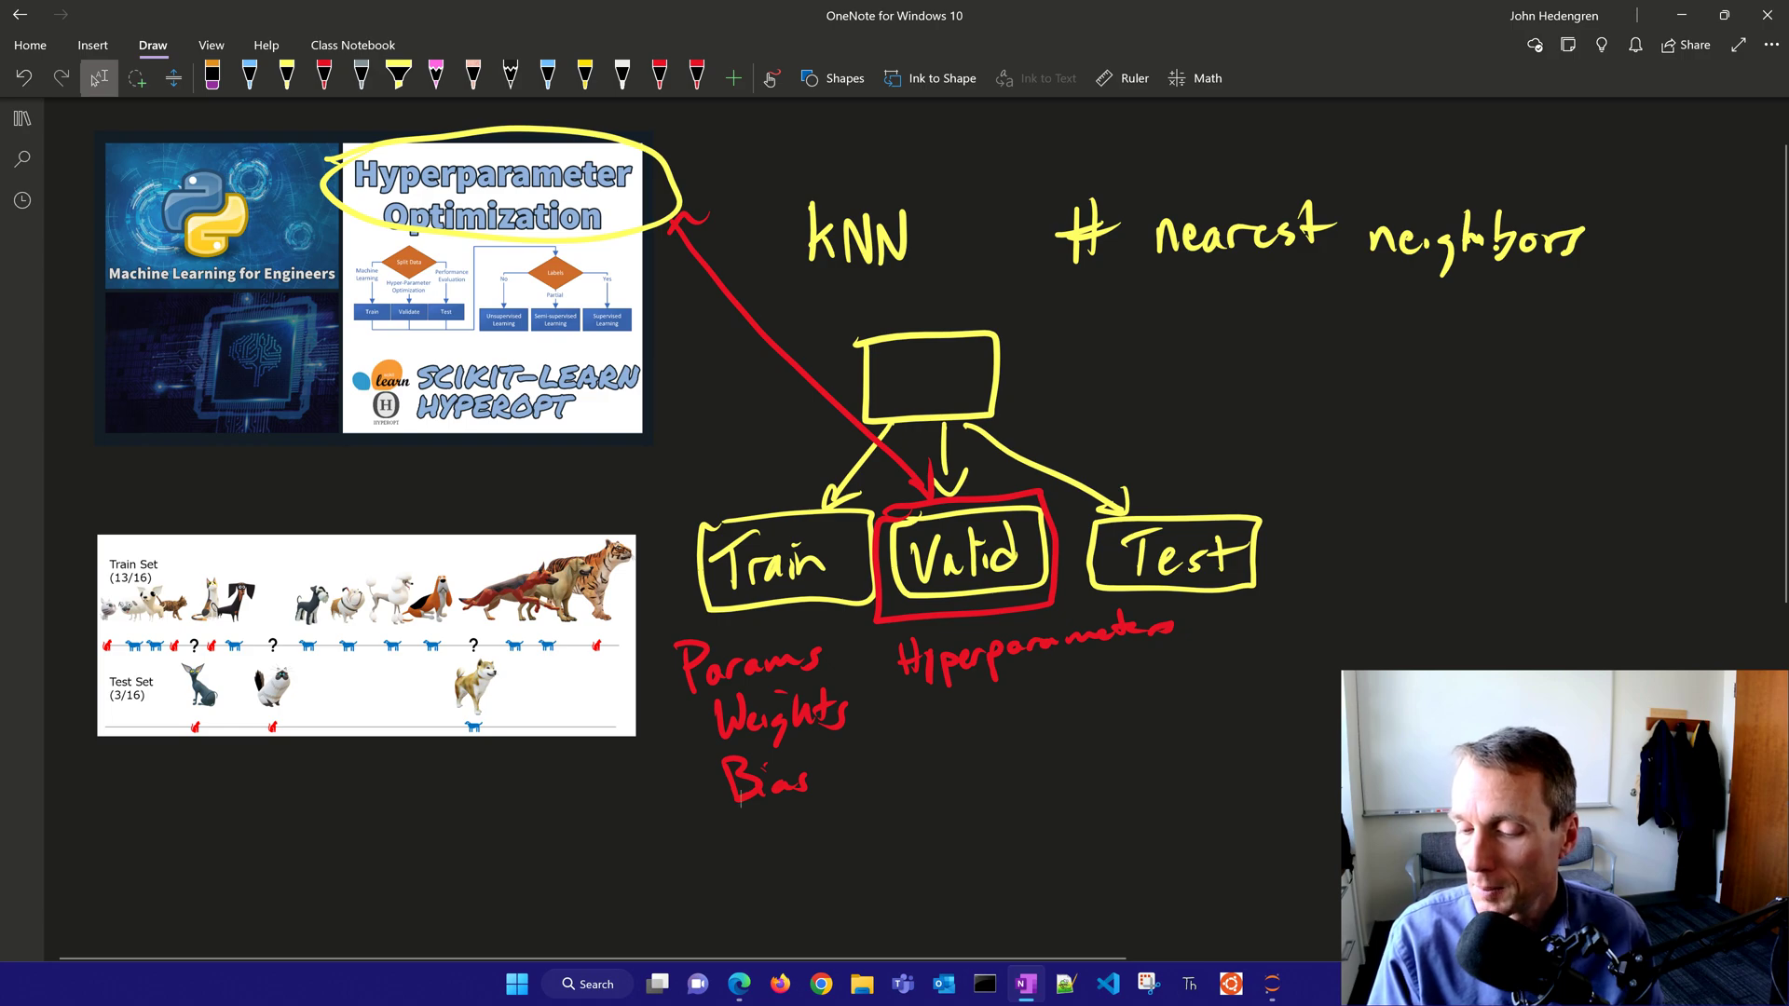
drag(949, 693, 948, 736)
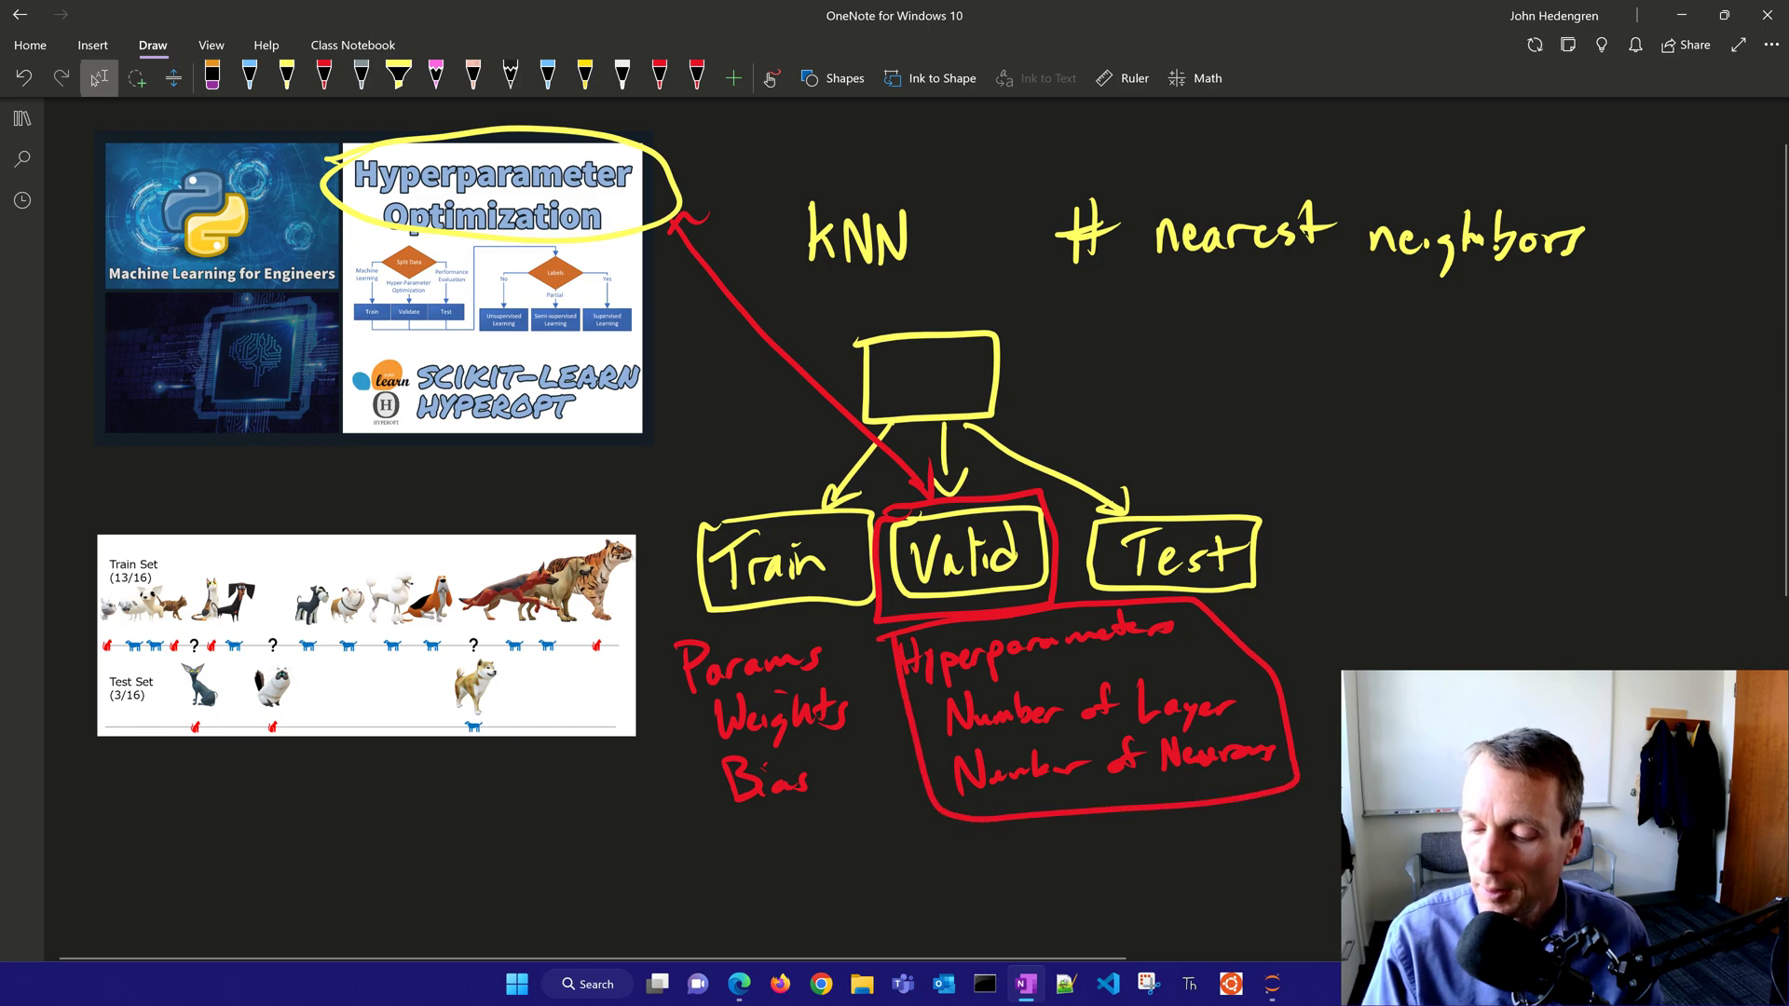
drag(1025, 901, 1027, 828)
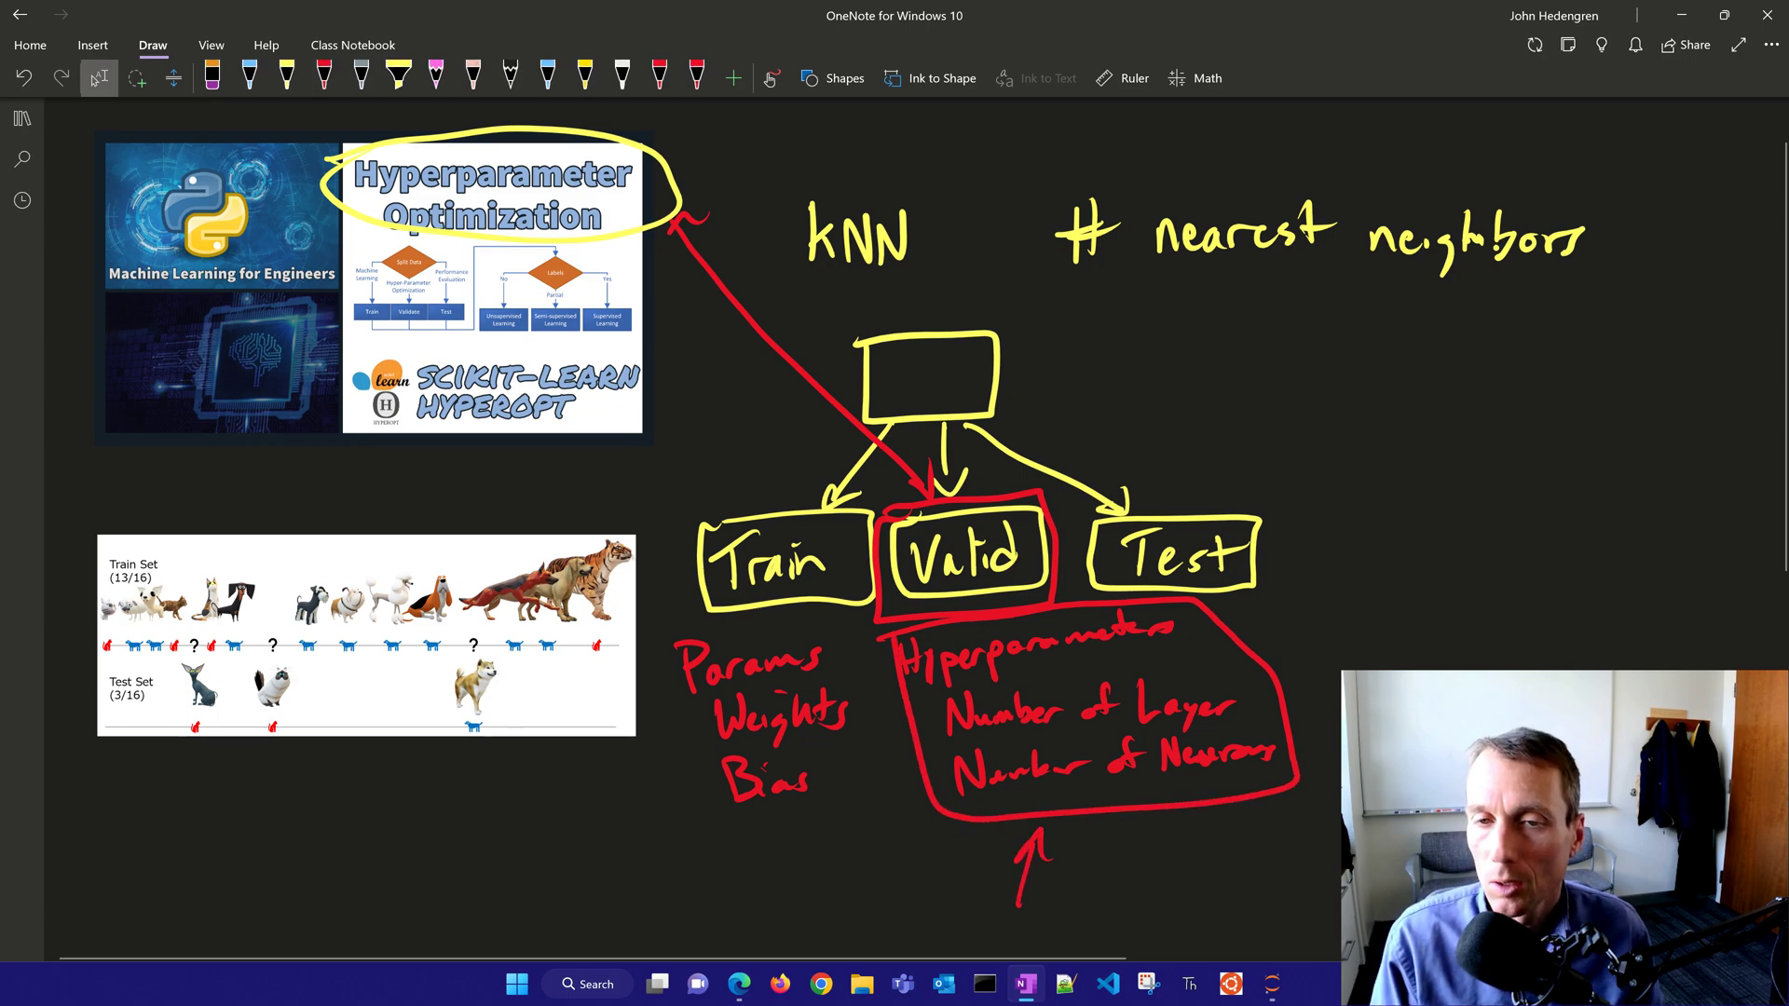
- Switch to blue ink for writing AutoML beside the diagram
click(247, 78)
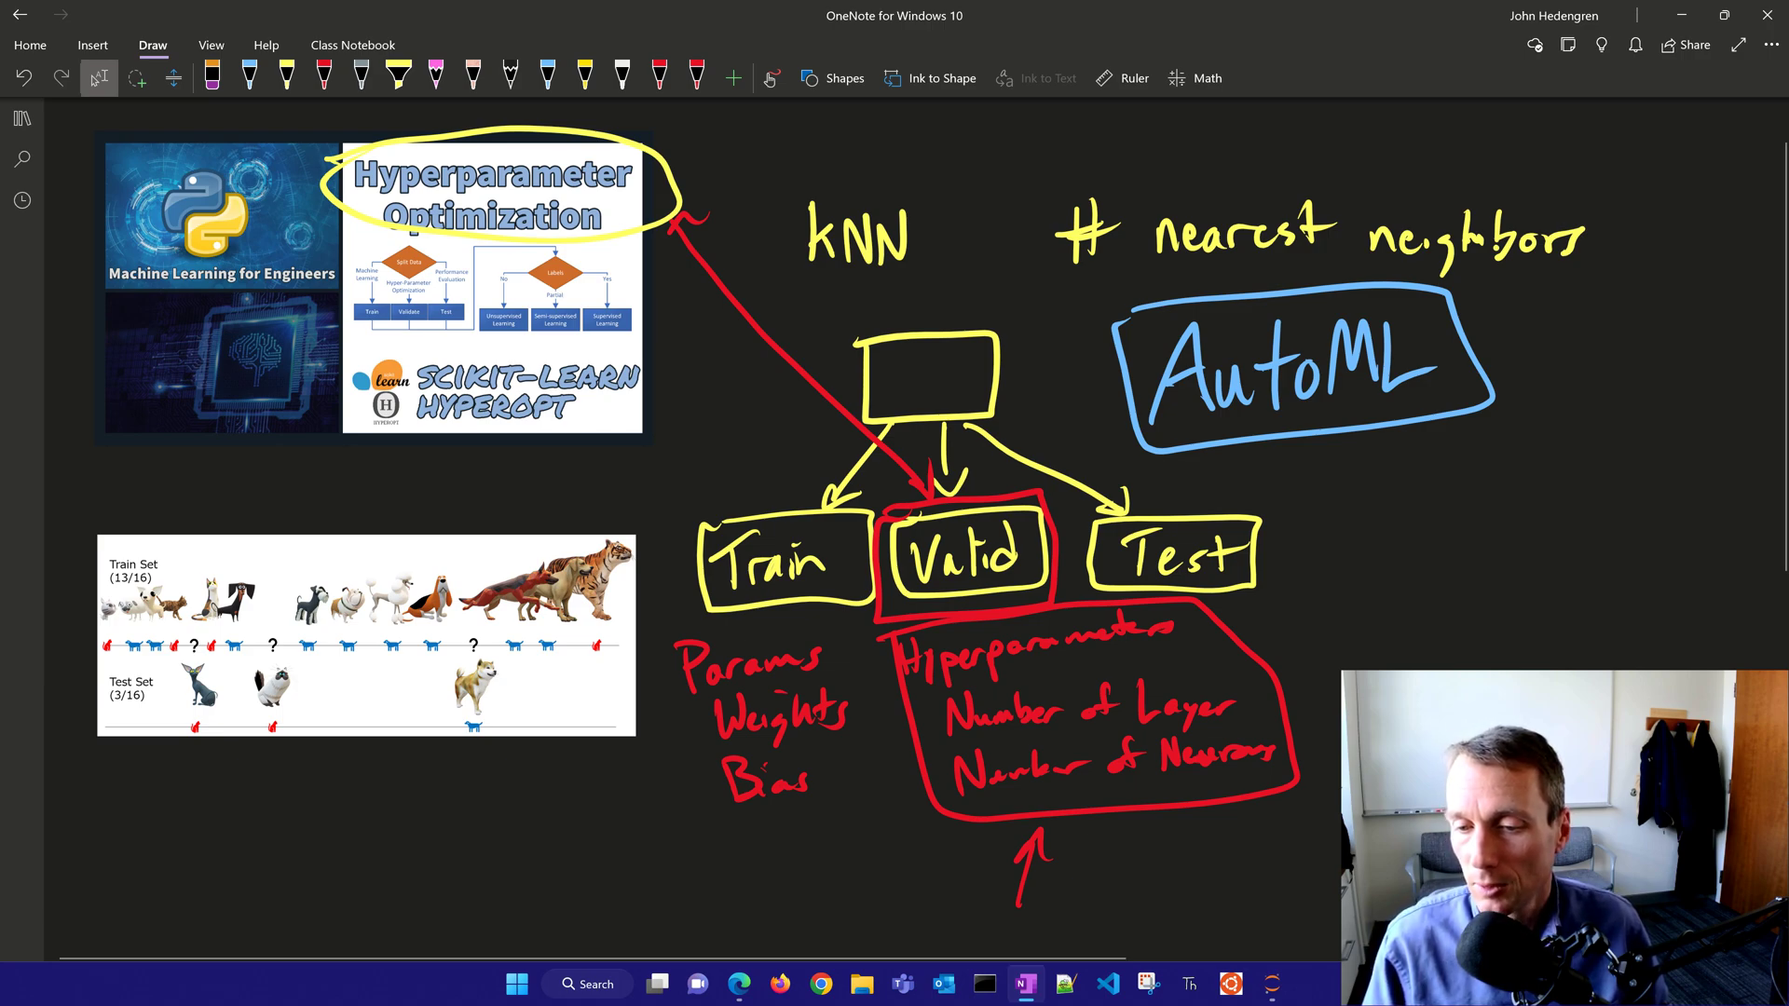
- Visit the Hyperparameter Optimization Notebook on GitHub from the course page, then return to the lesson
click(811, 15)
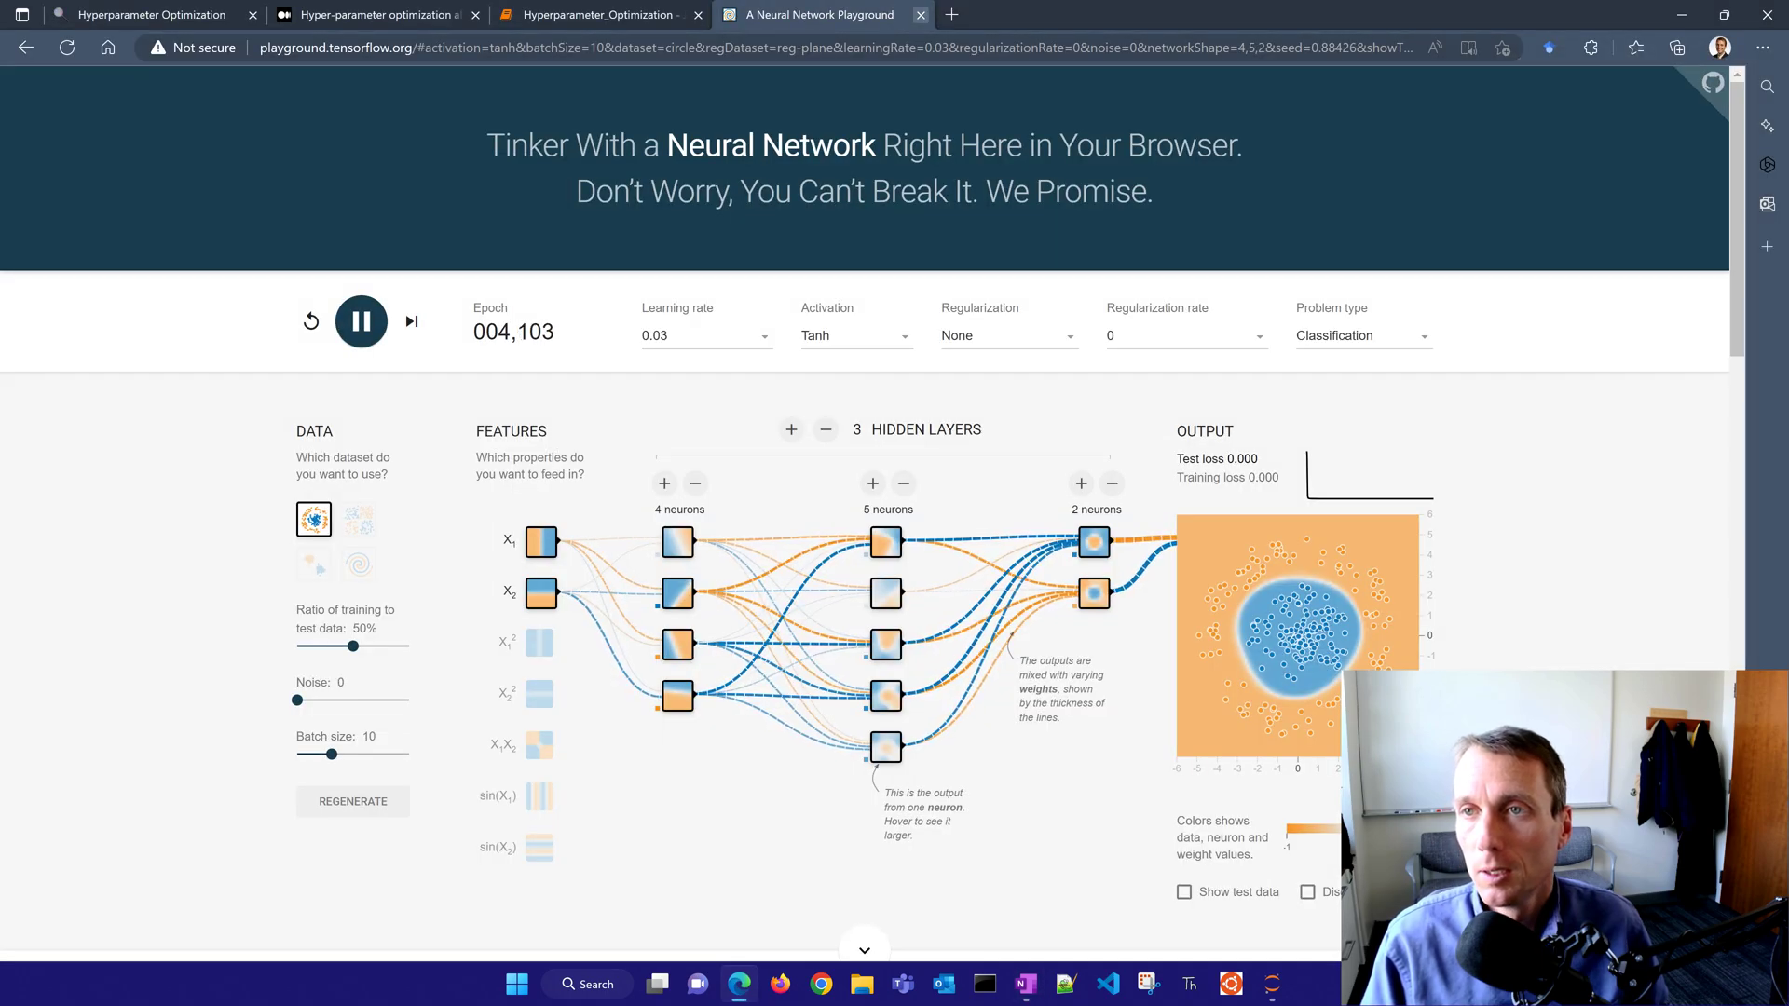
click(155, 15)
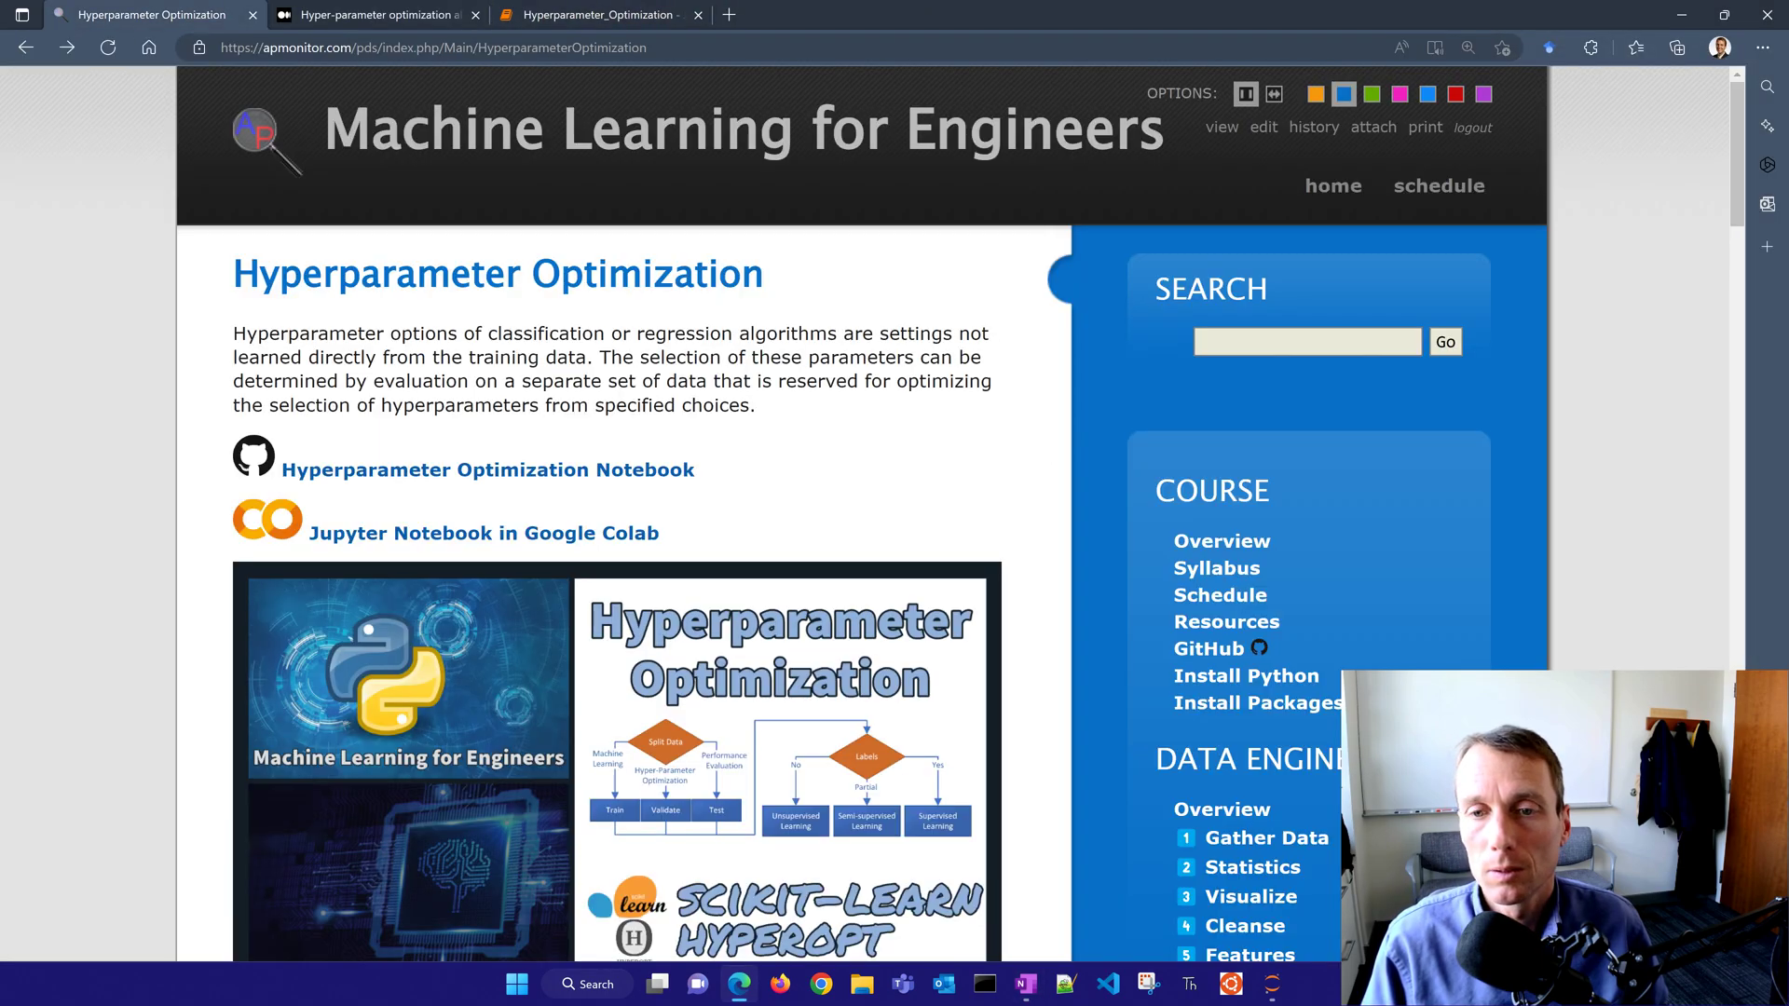
mouse_move(485, 470)
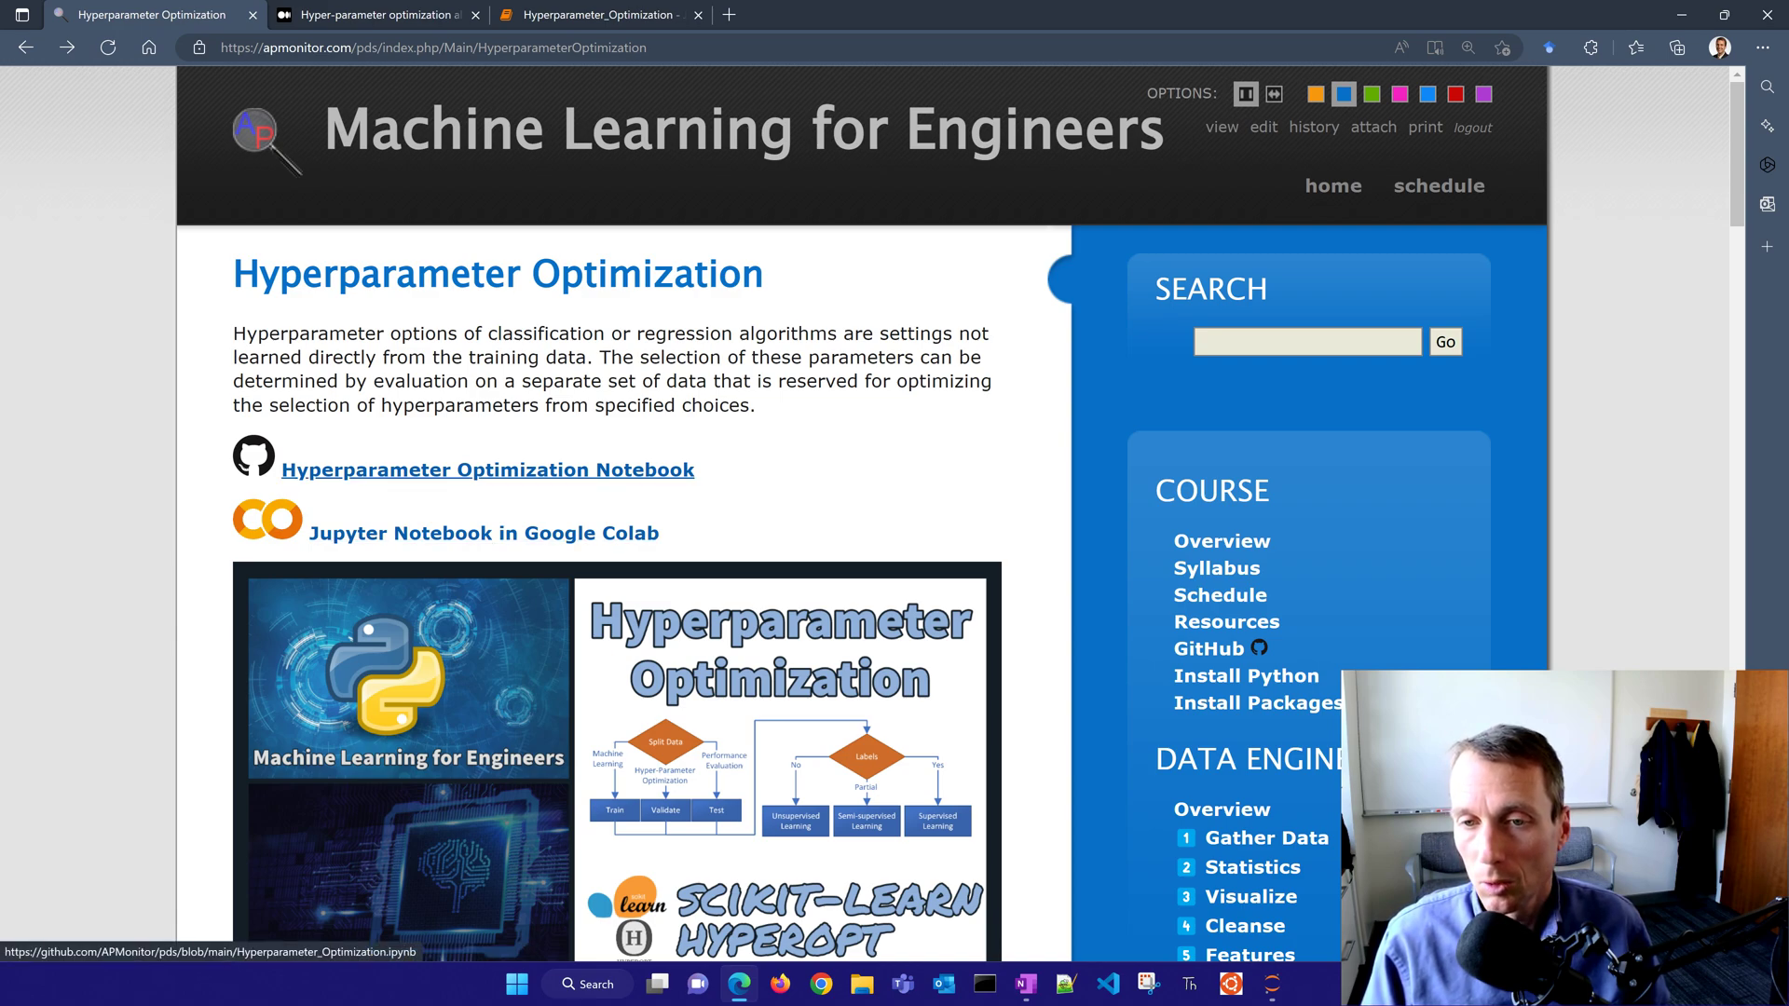
click(484, 470)
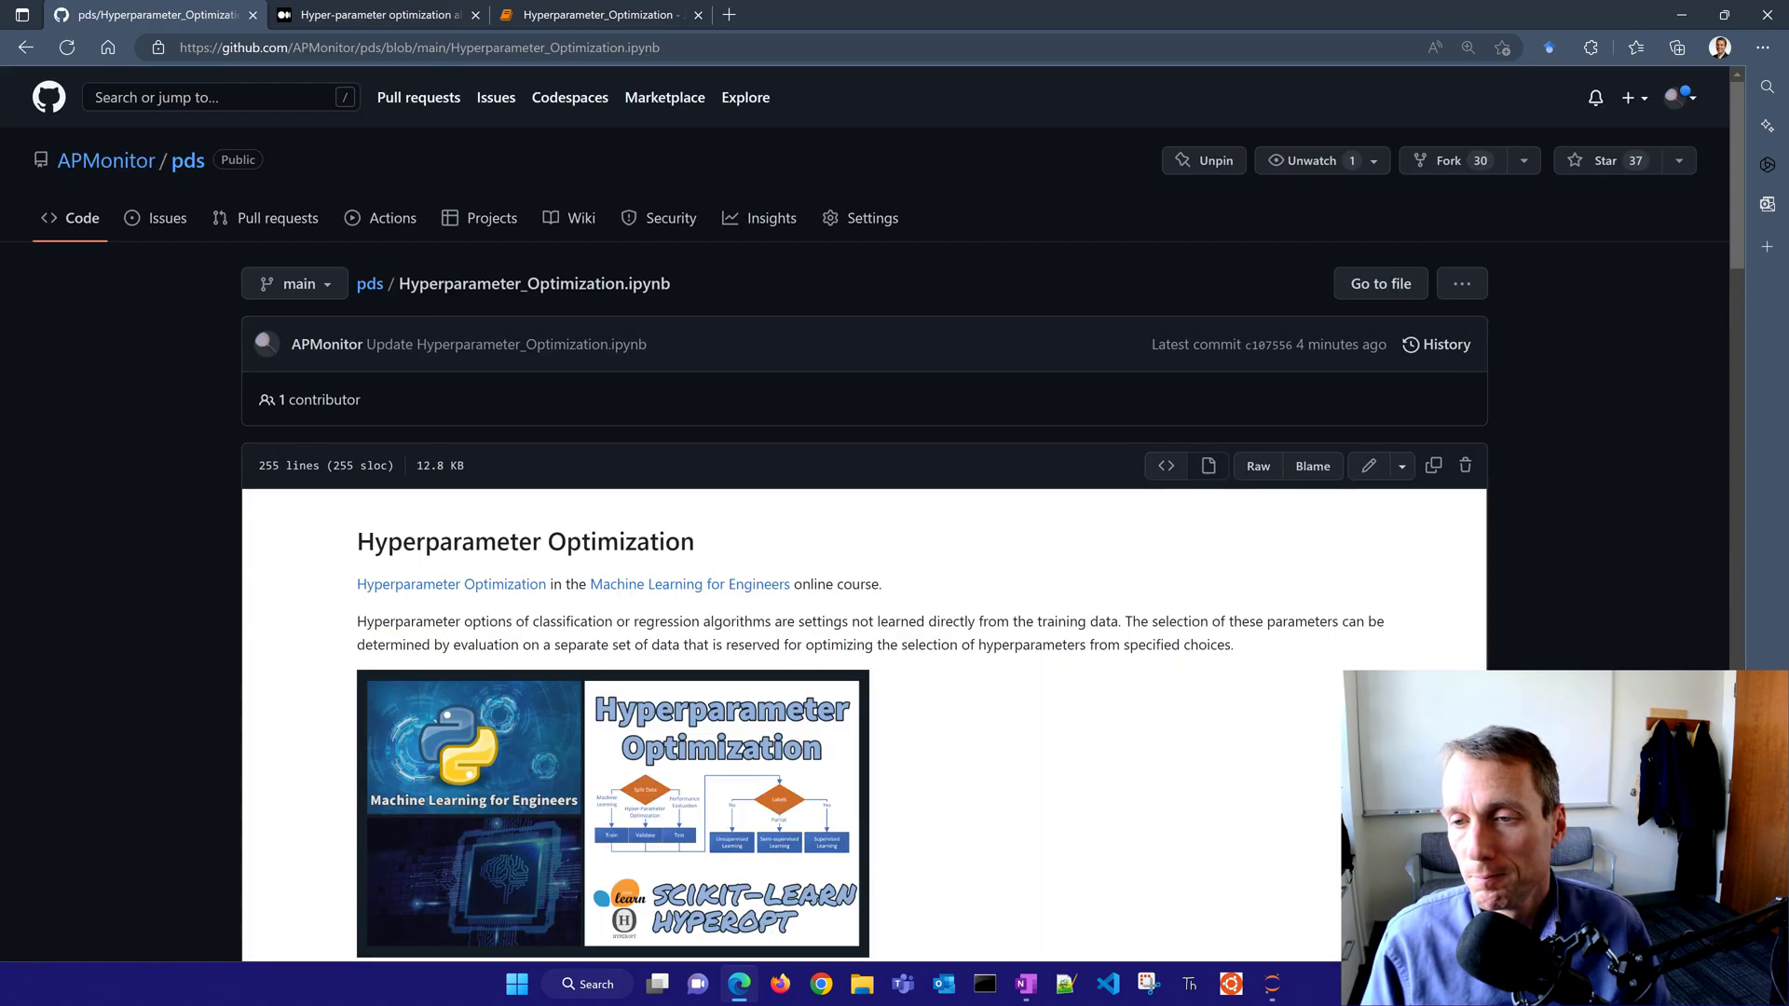
scroll(down, 3)
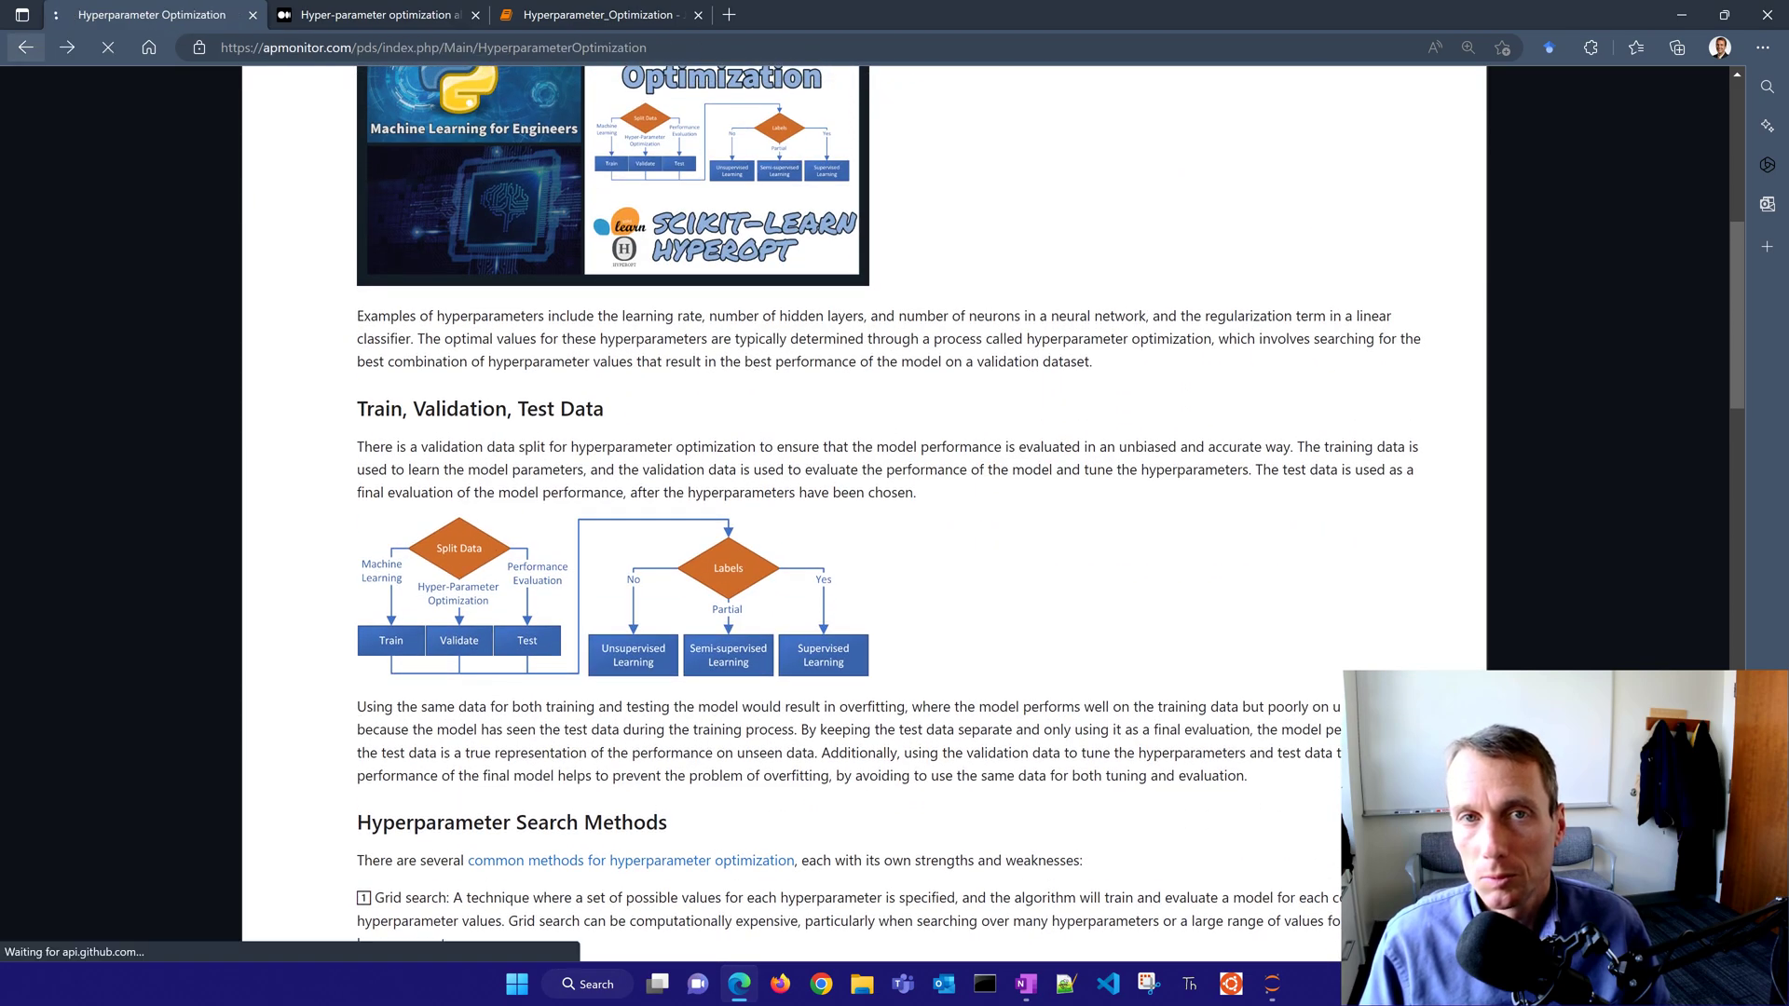
click(160, 15)
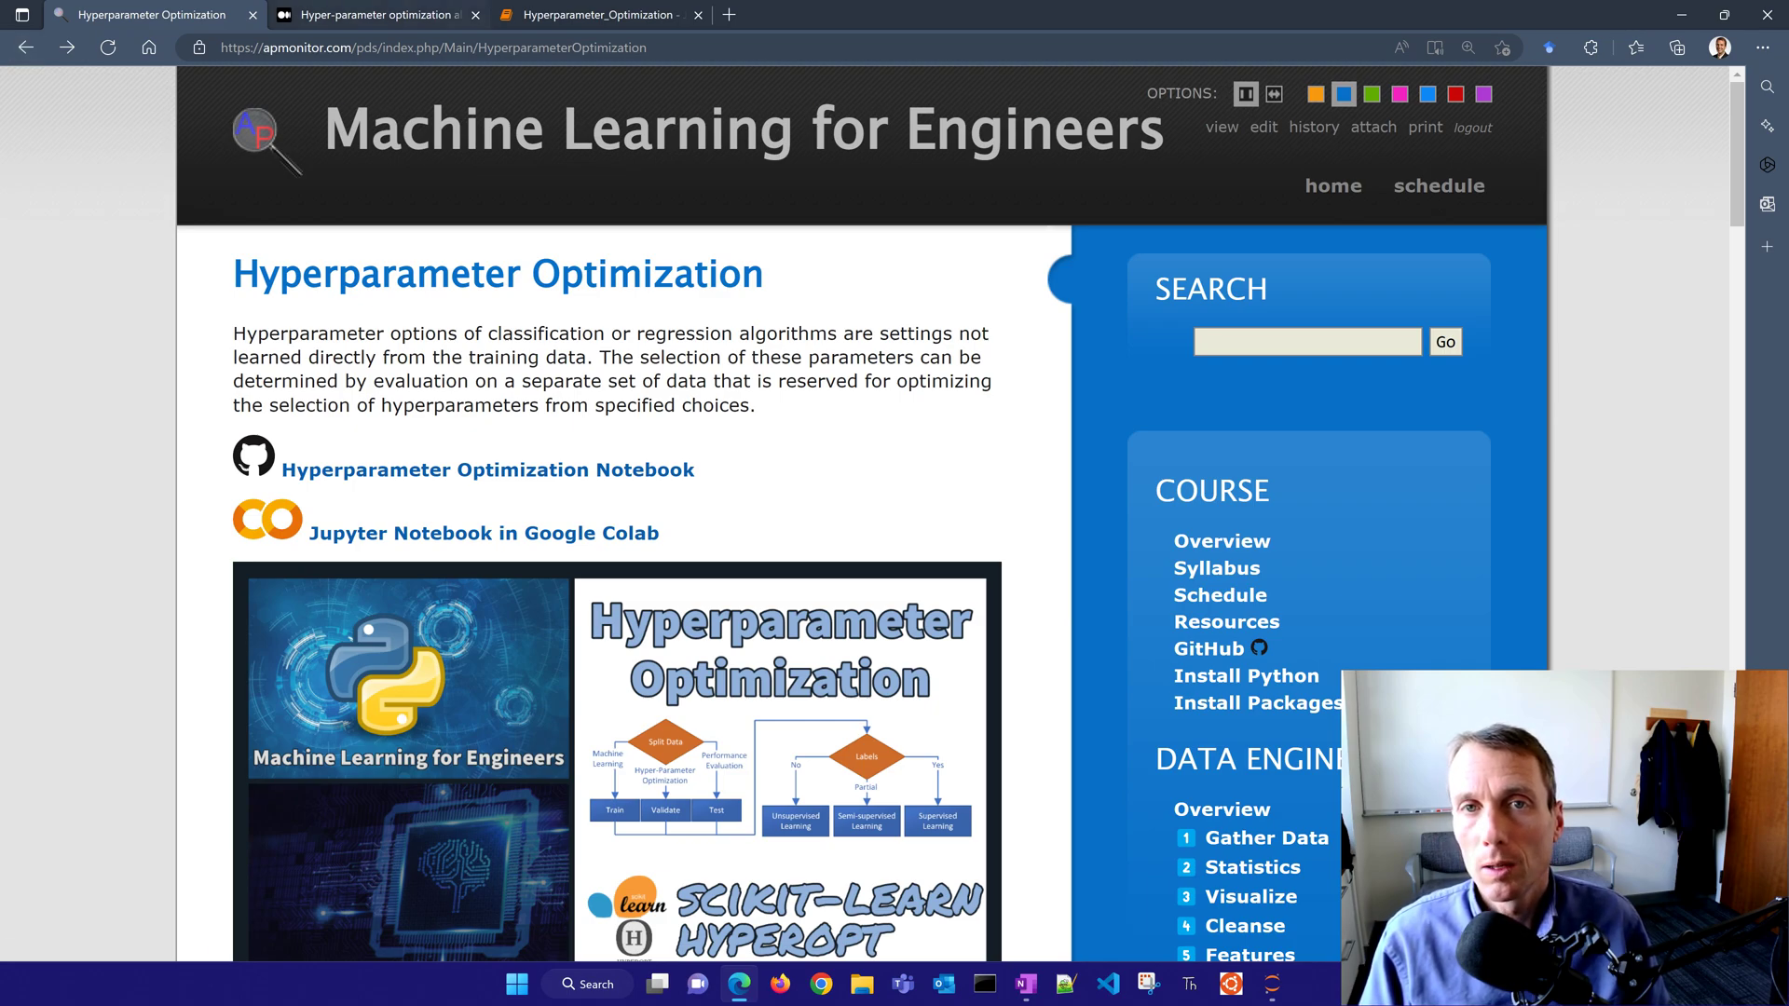
- Read the Medium article's Bayesian optimization section and figures
click(377, 15)
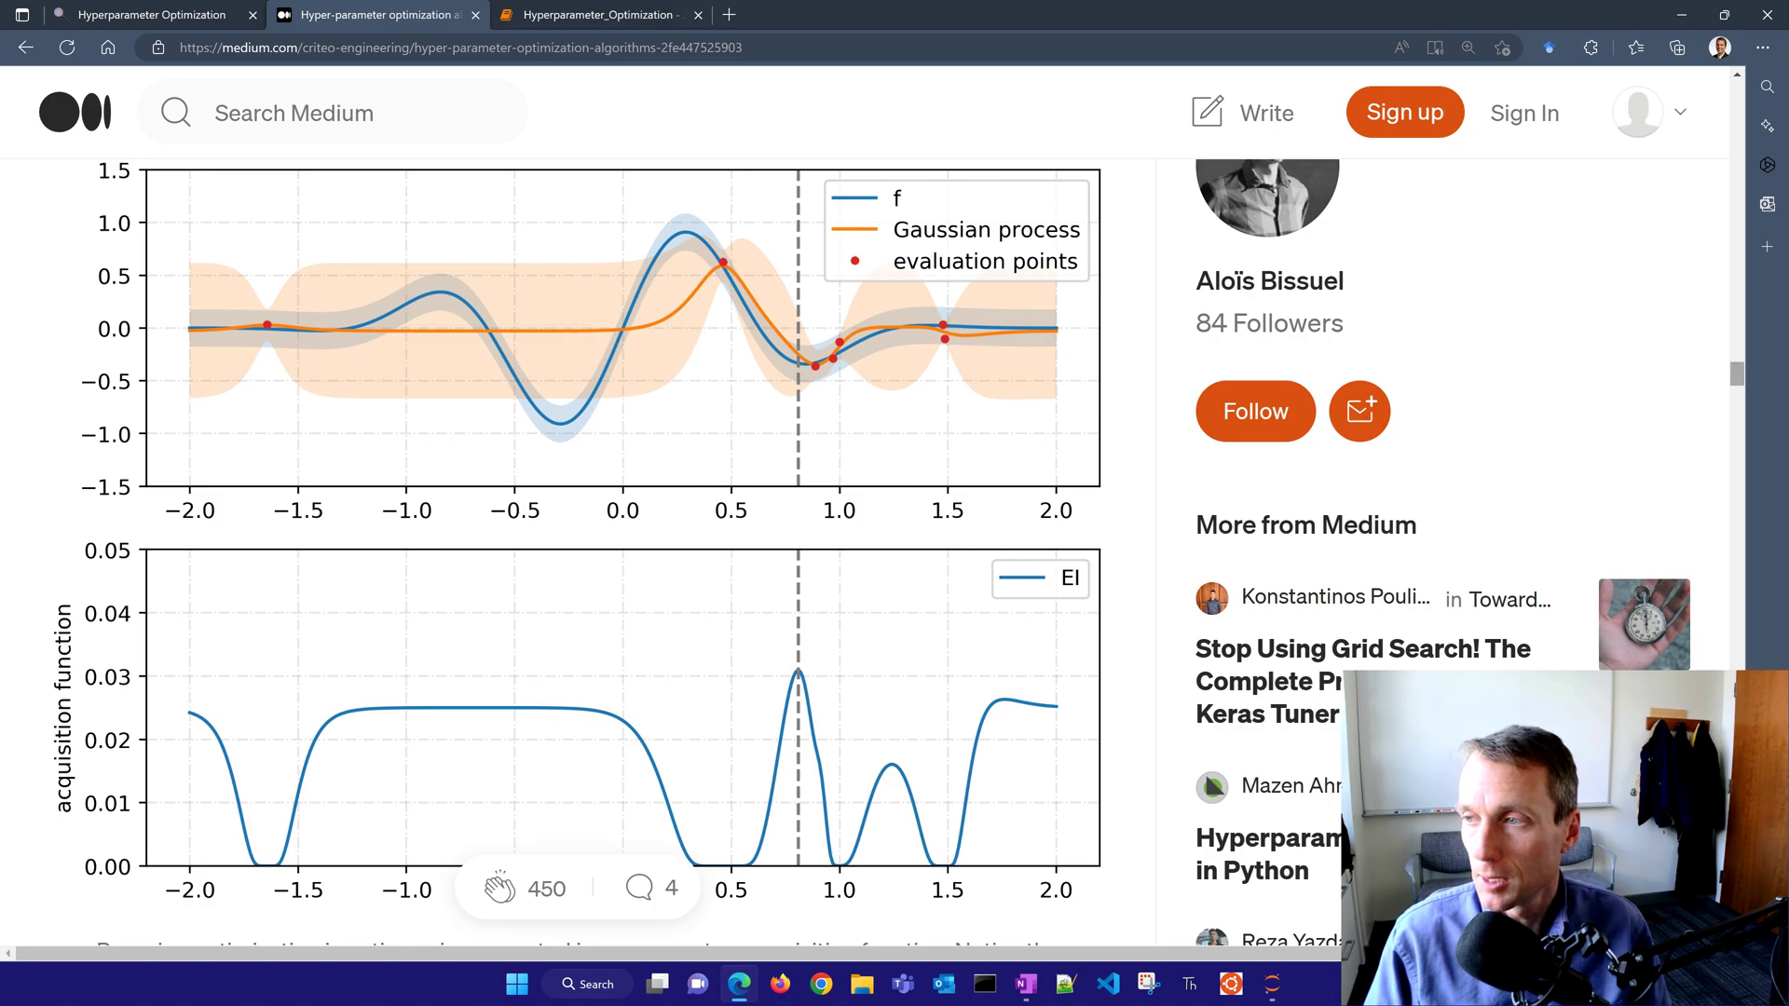
scroll(down, 3)
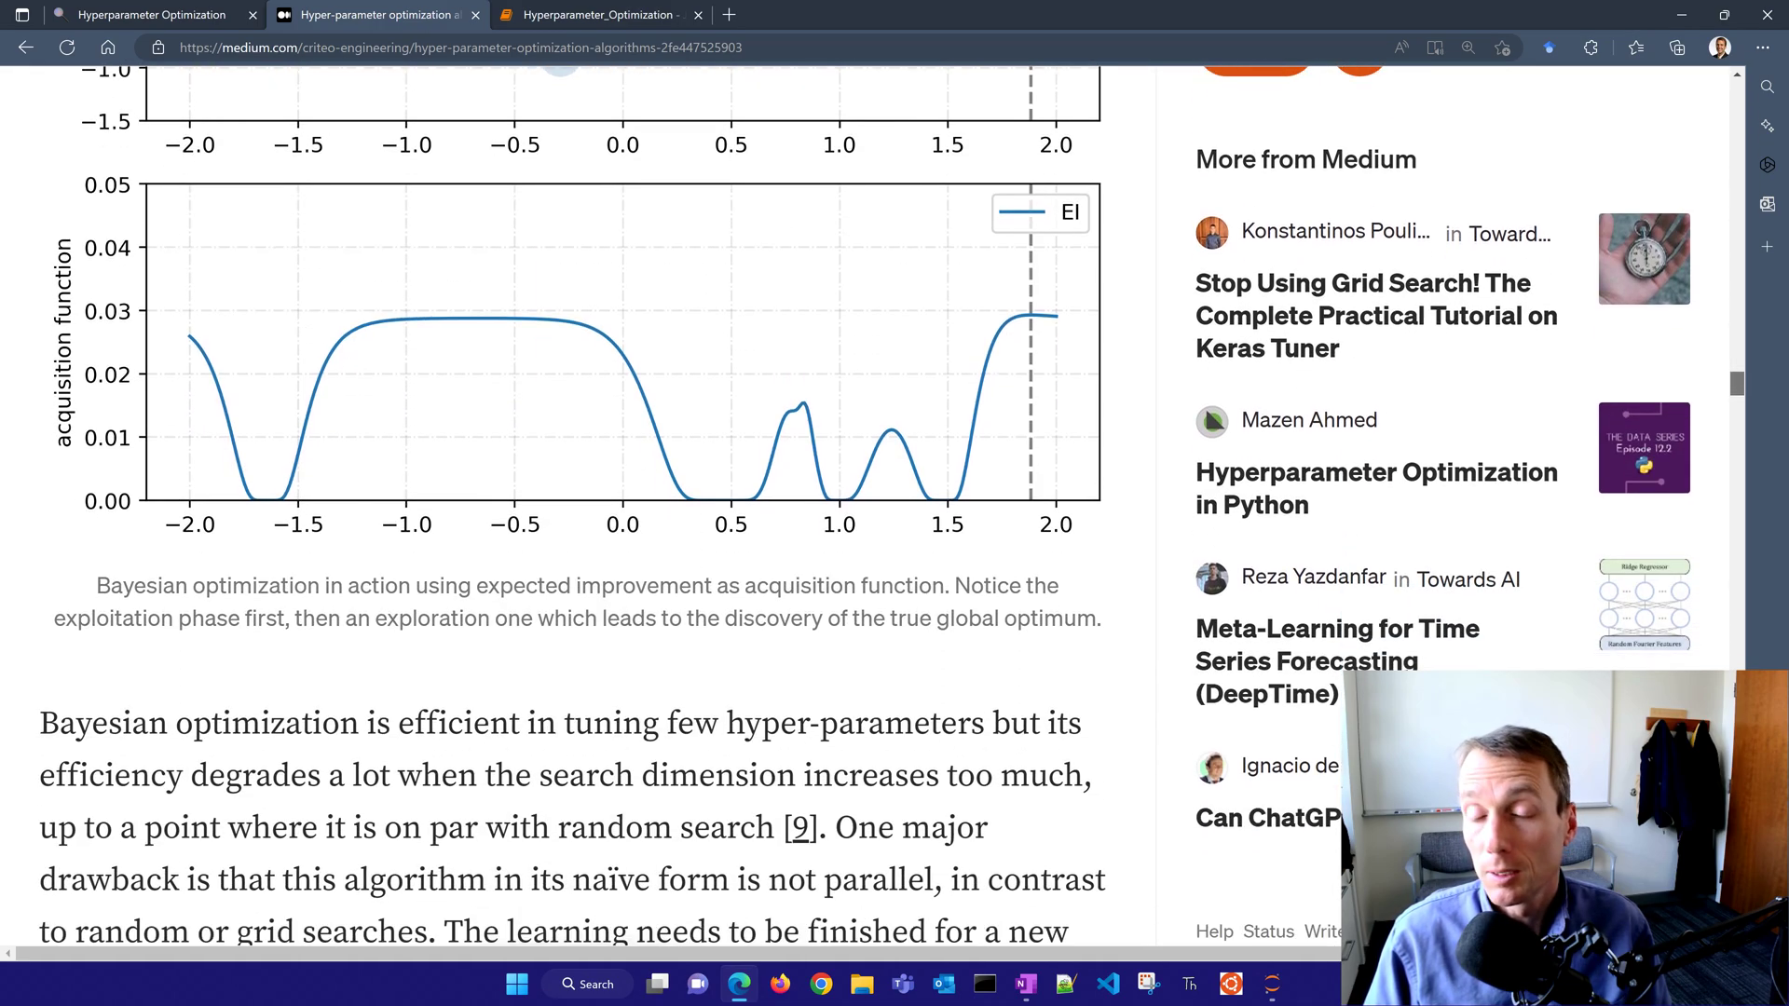
scroll(down, 3)
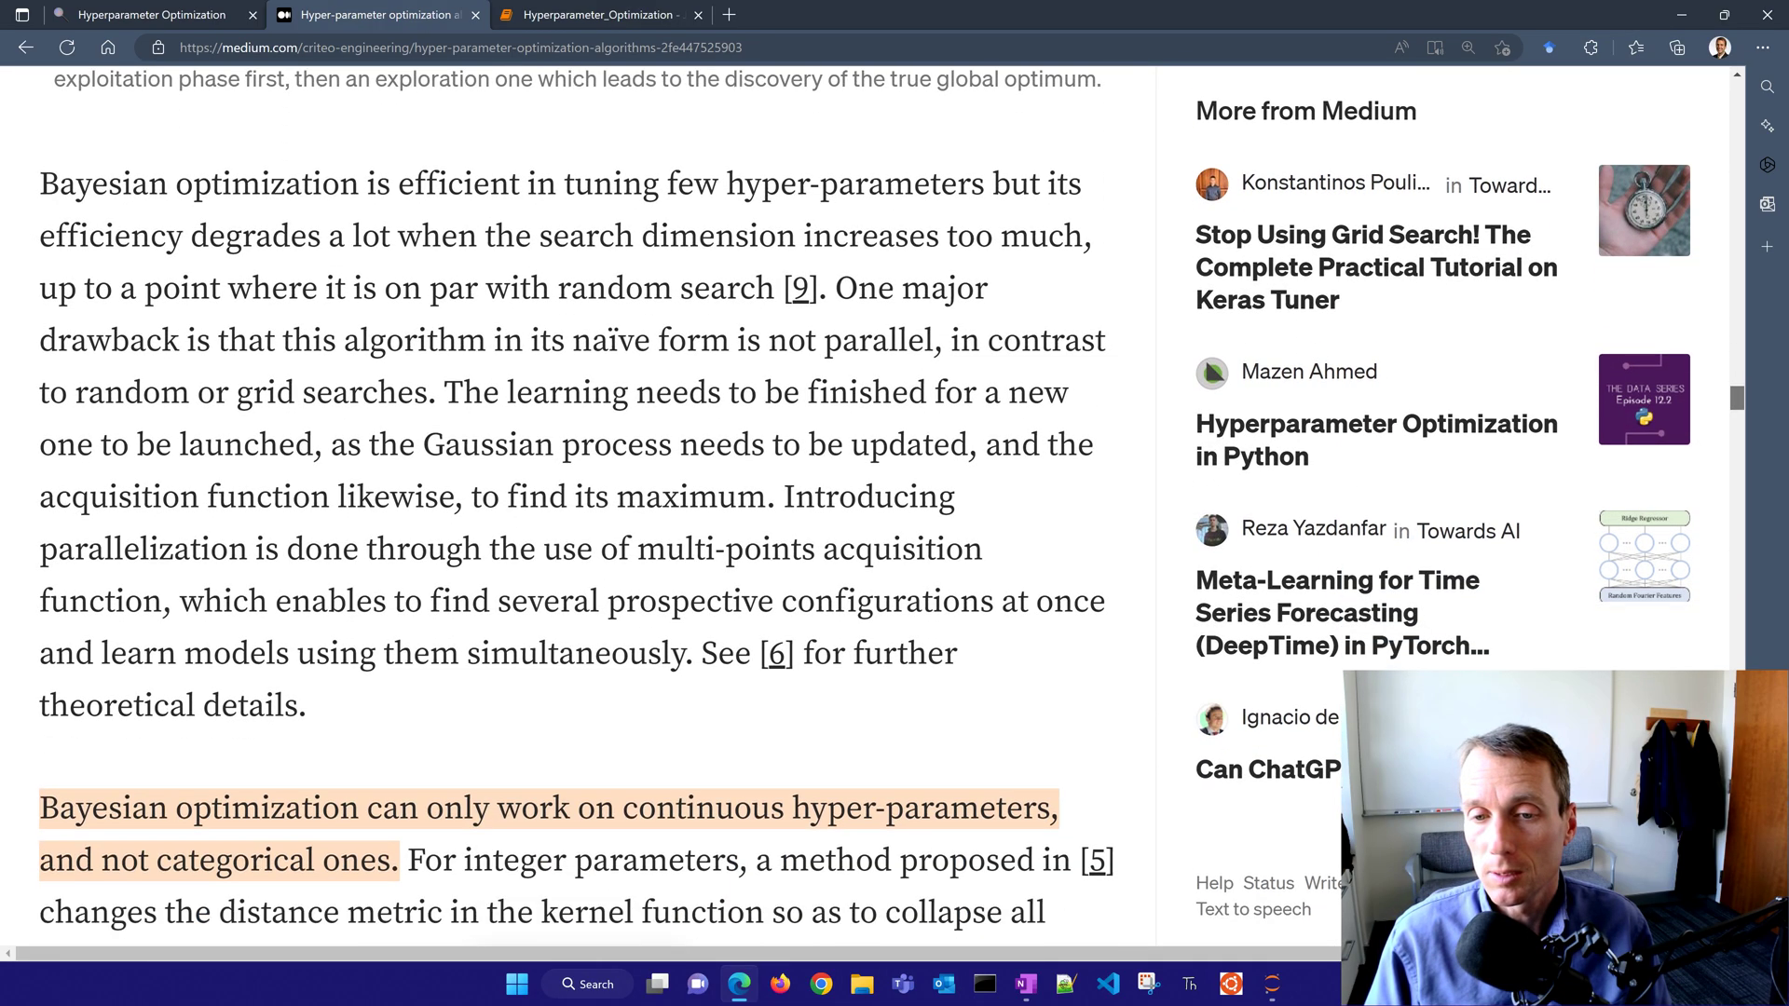
scroll(down, 3)
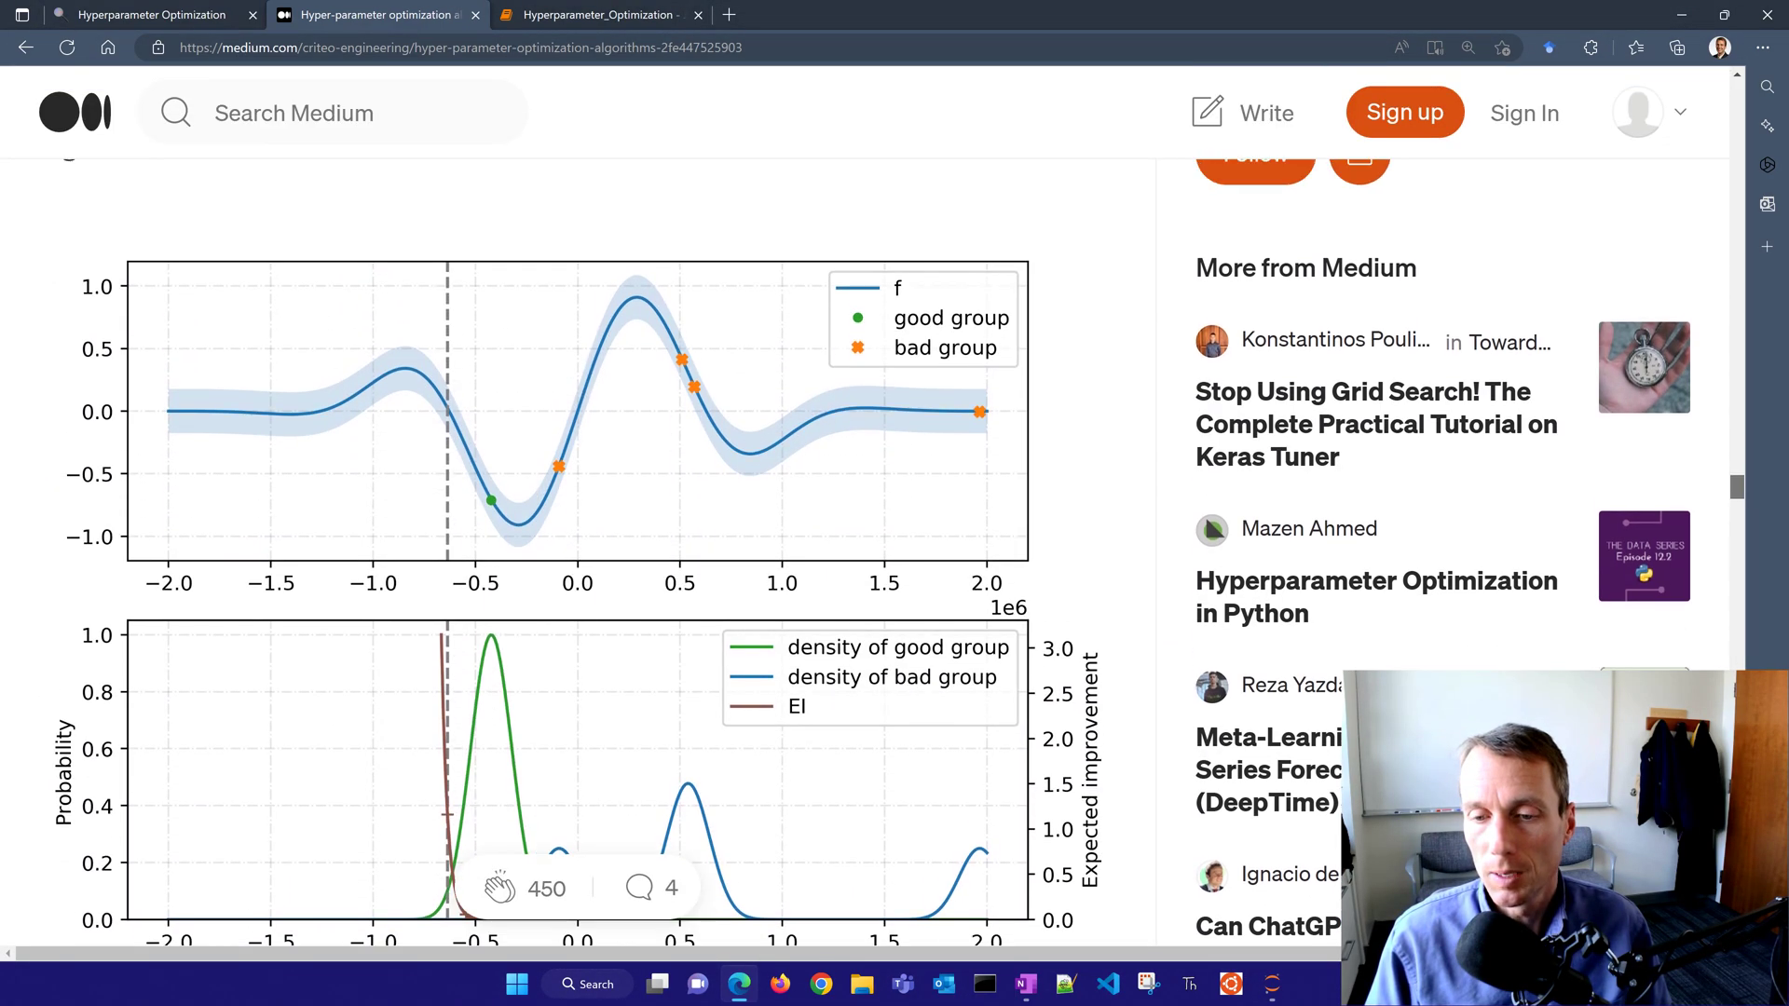
scroll(down, 3)
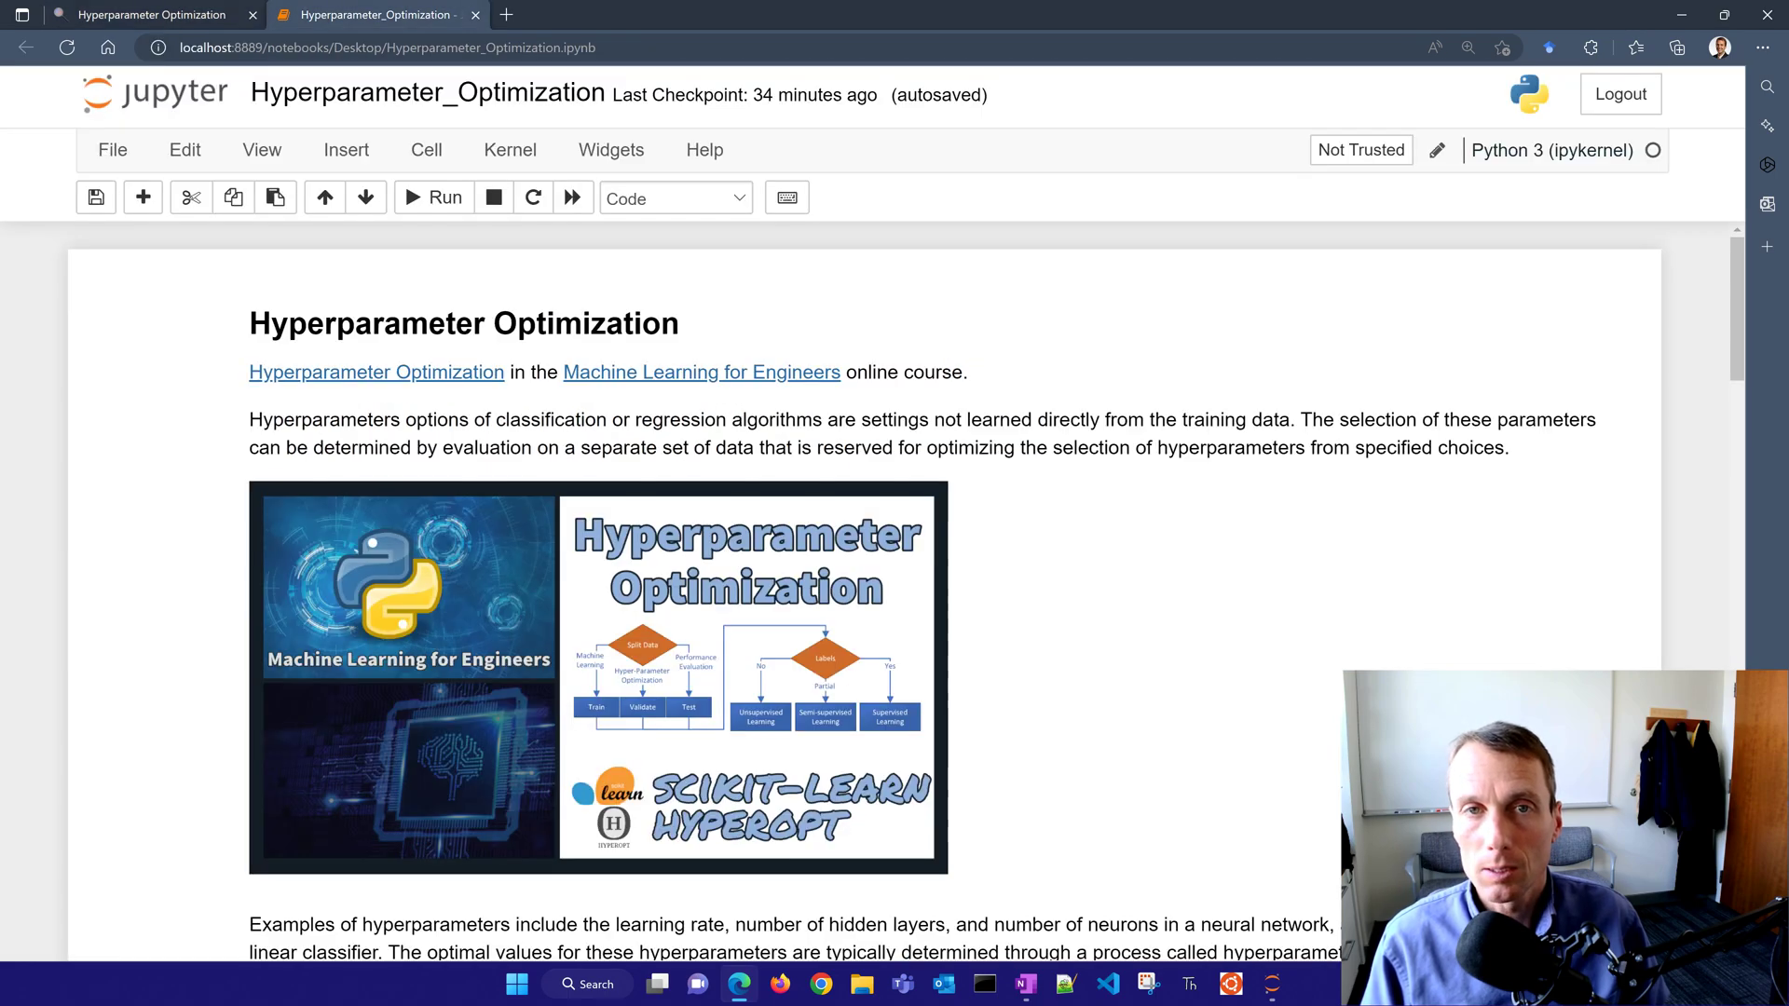
scroll(down, 3)
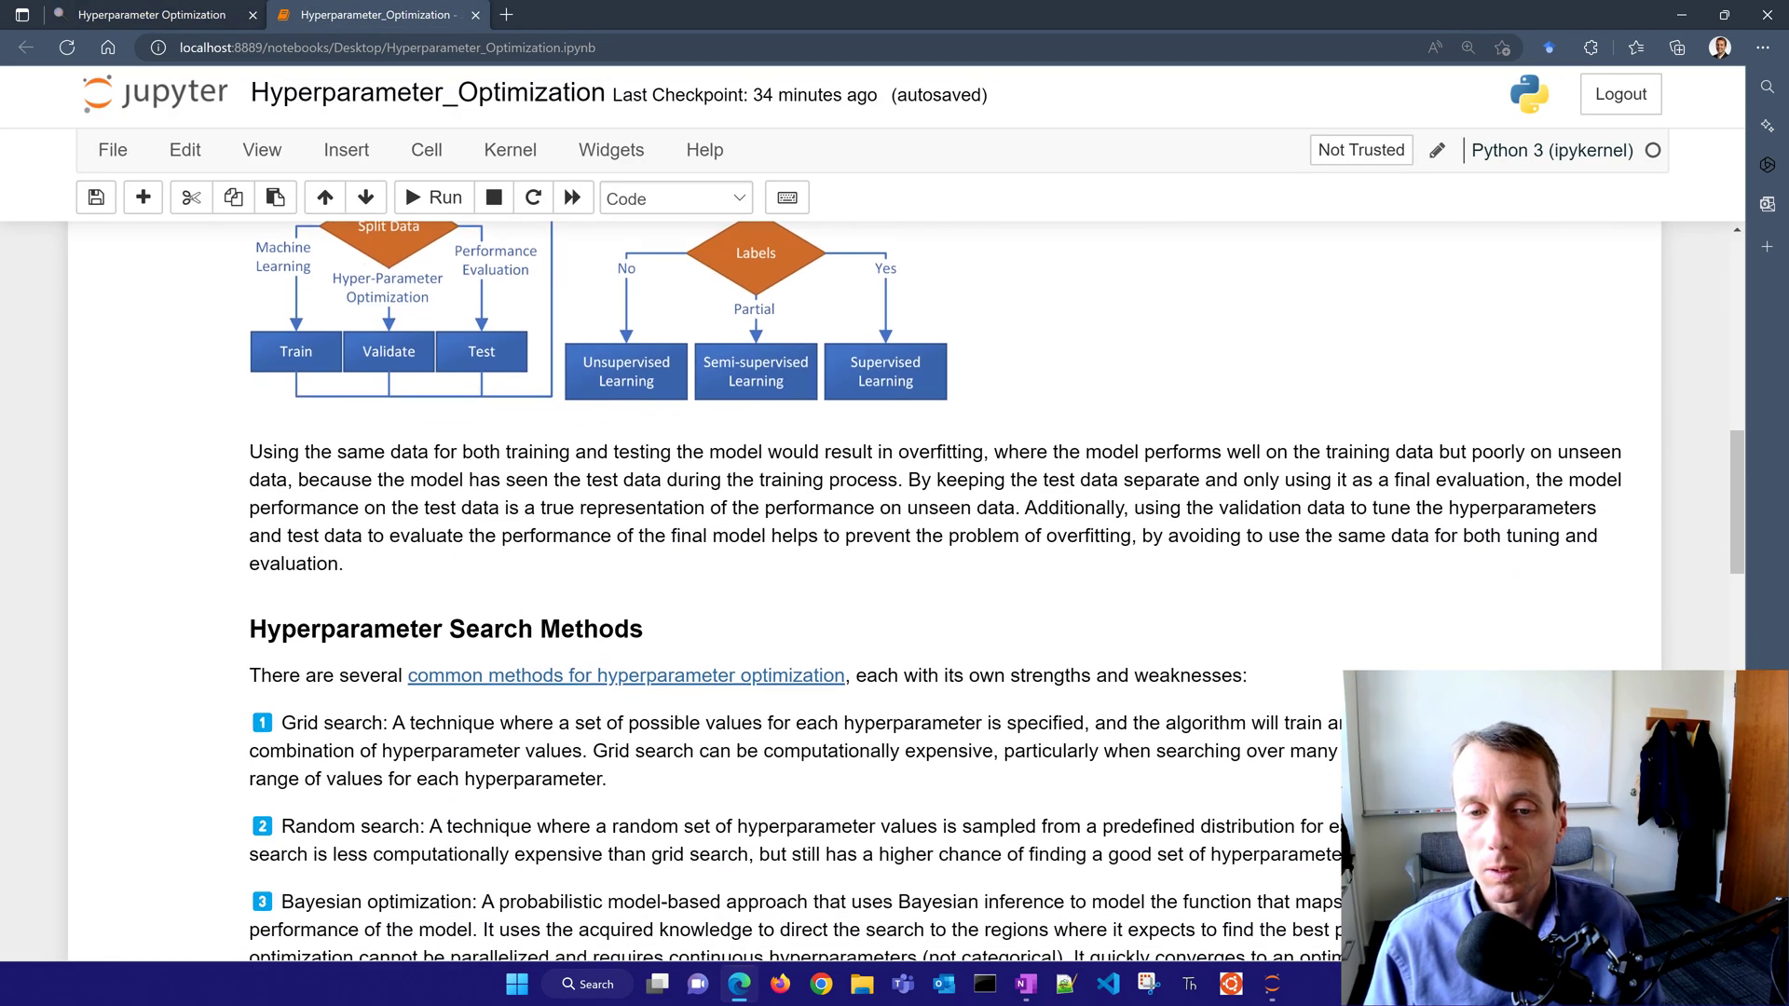
scroll(down, 3)
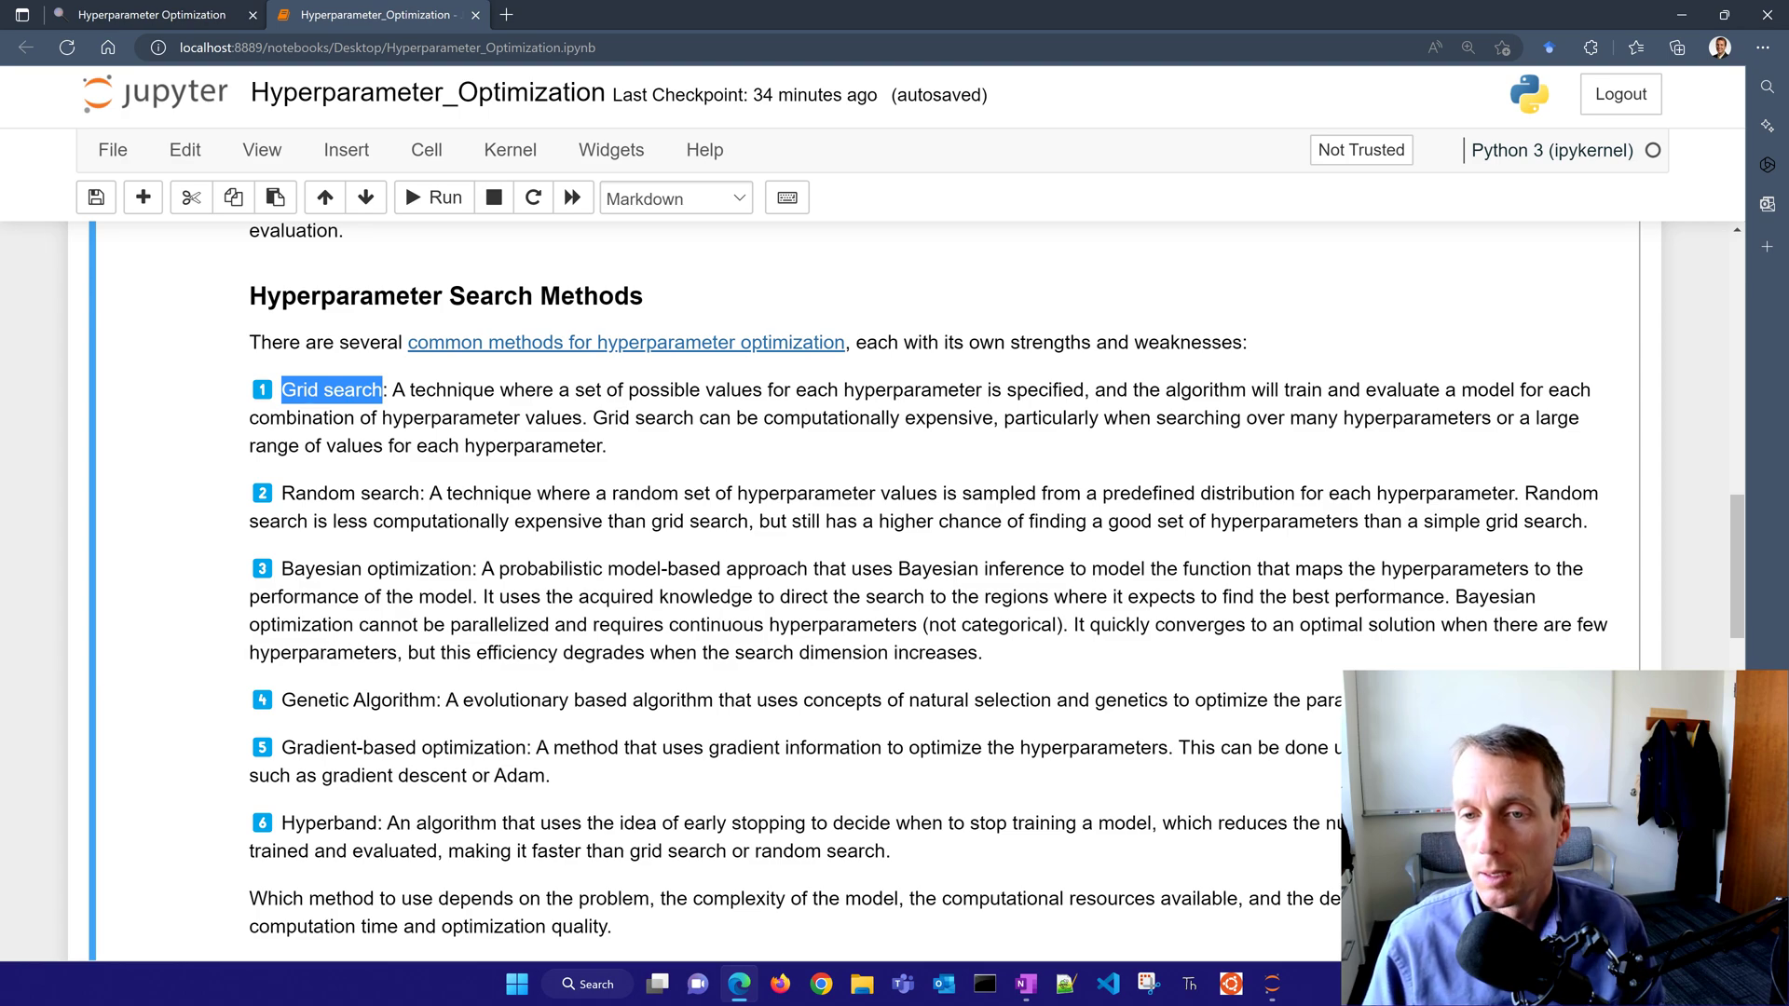
drag(592, 417, 607, 445)
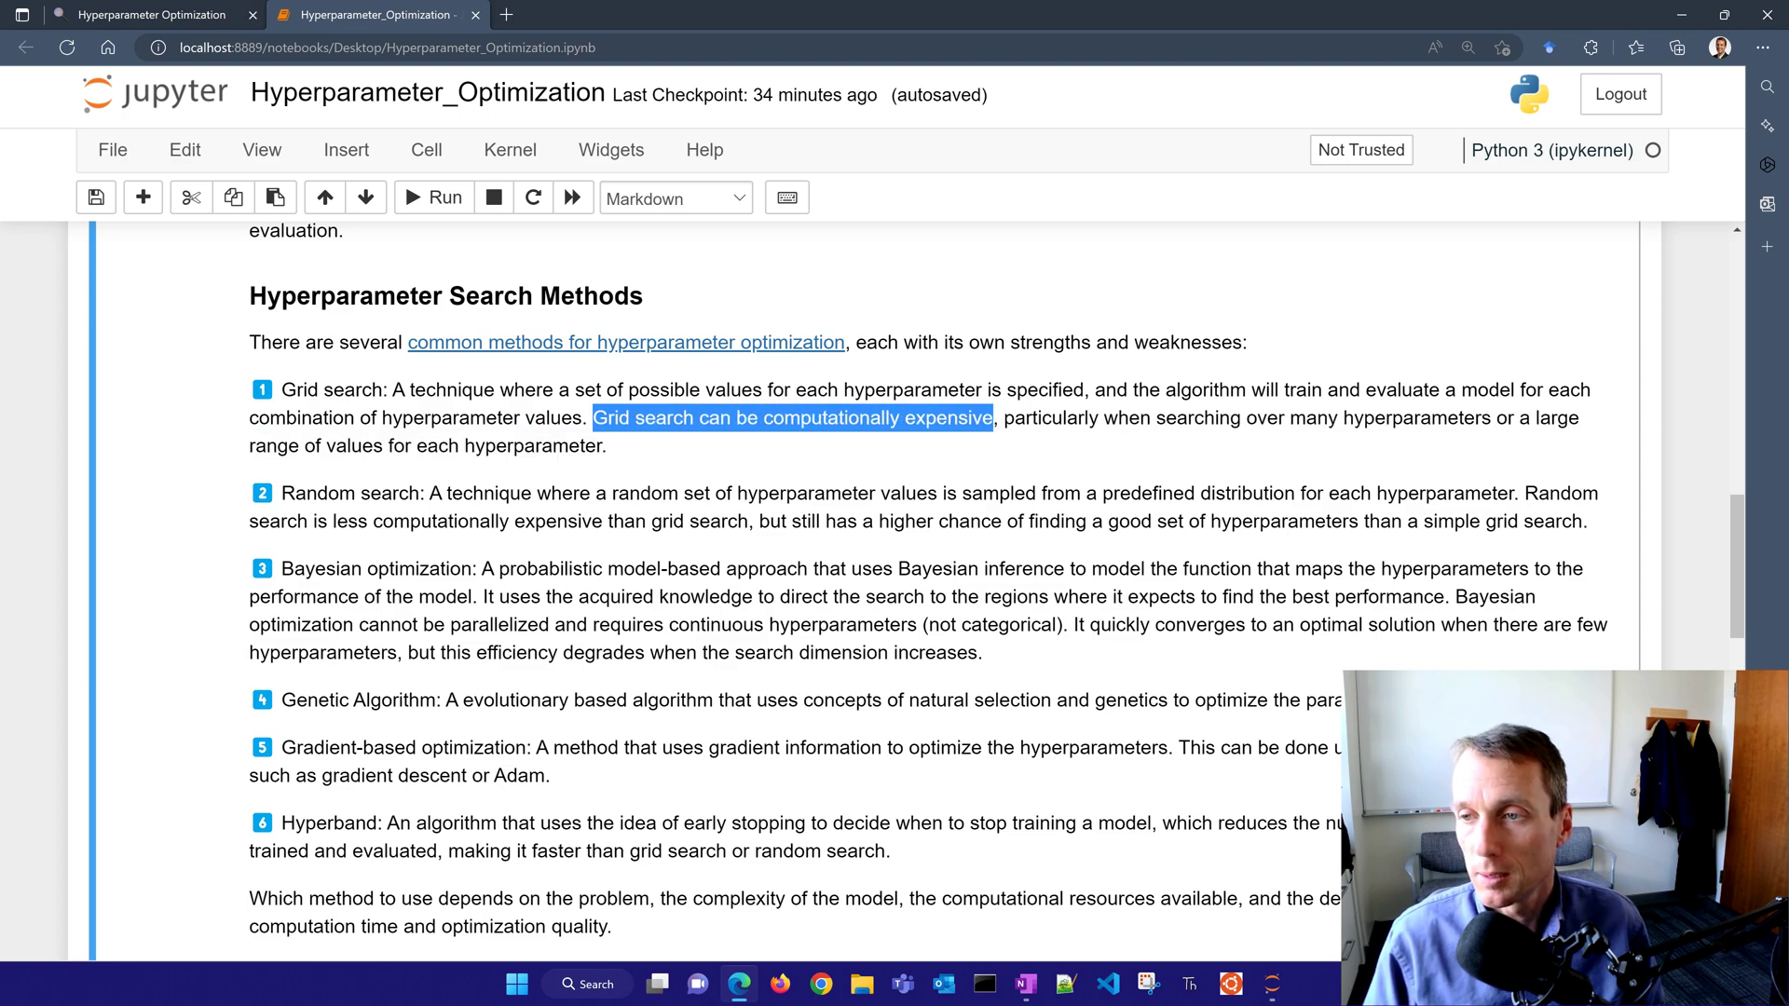
drag(993, 417, 607, 445)
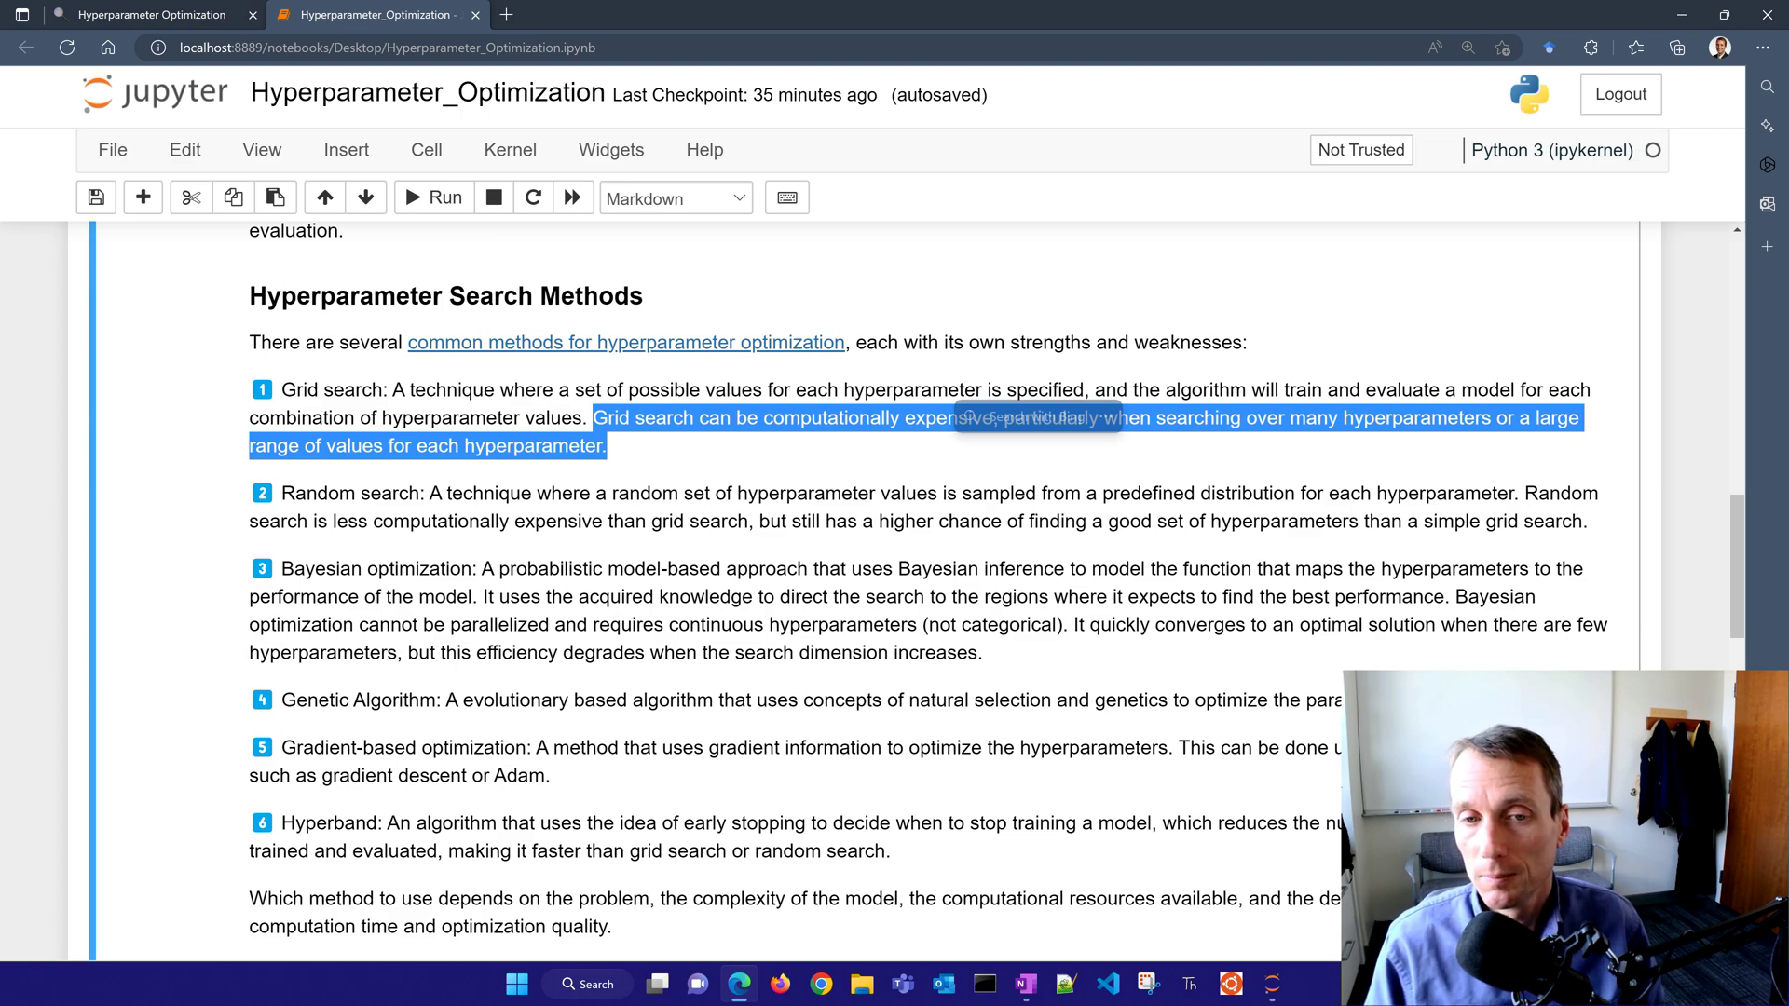
double_click(352, 491)
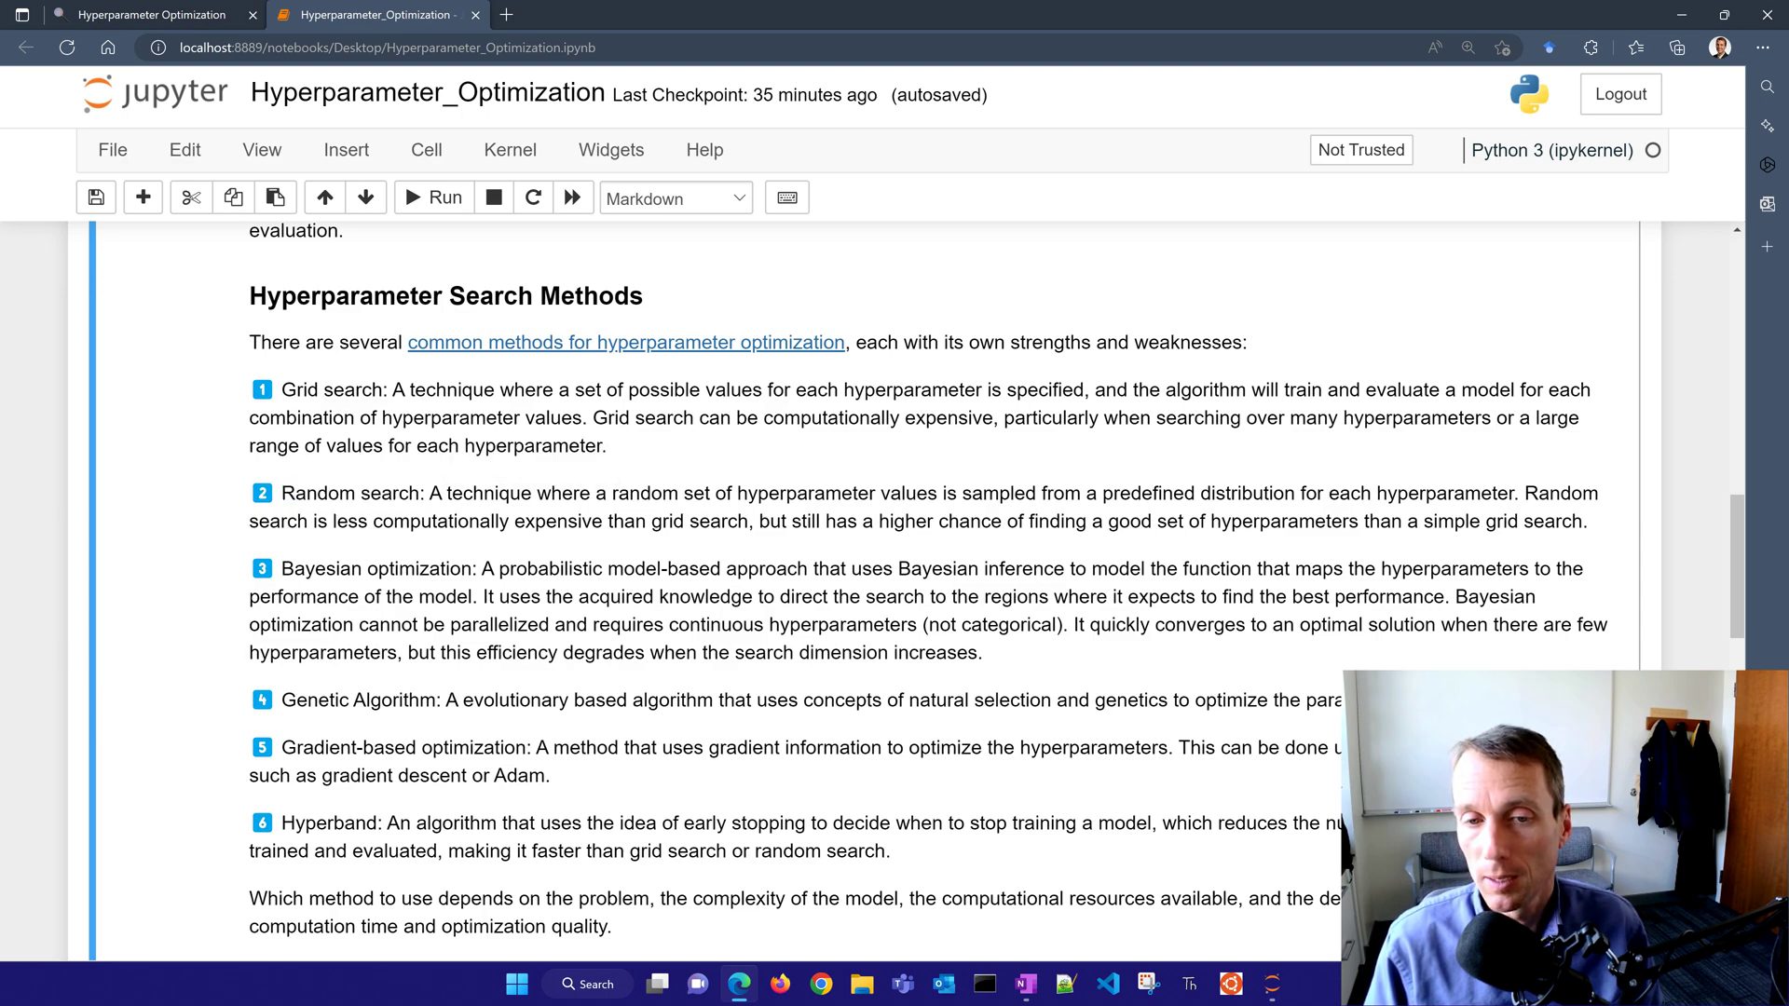
double_click(380, 569)
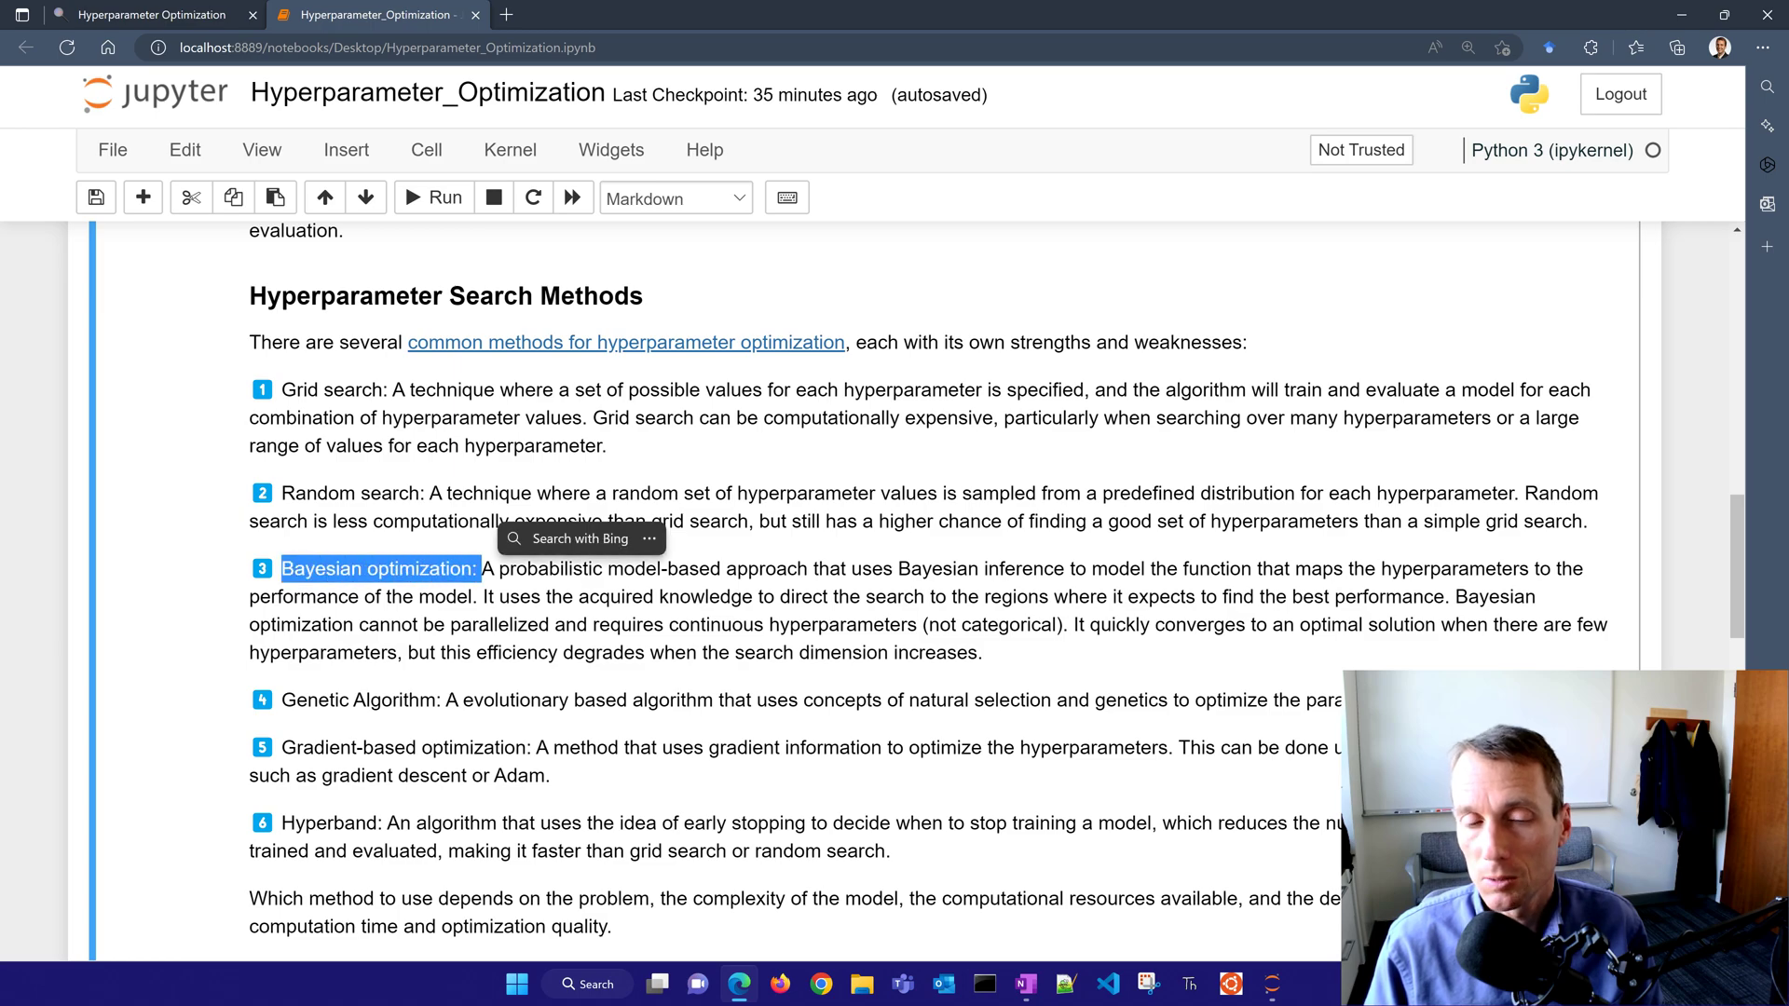
scroll(down, 3)
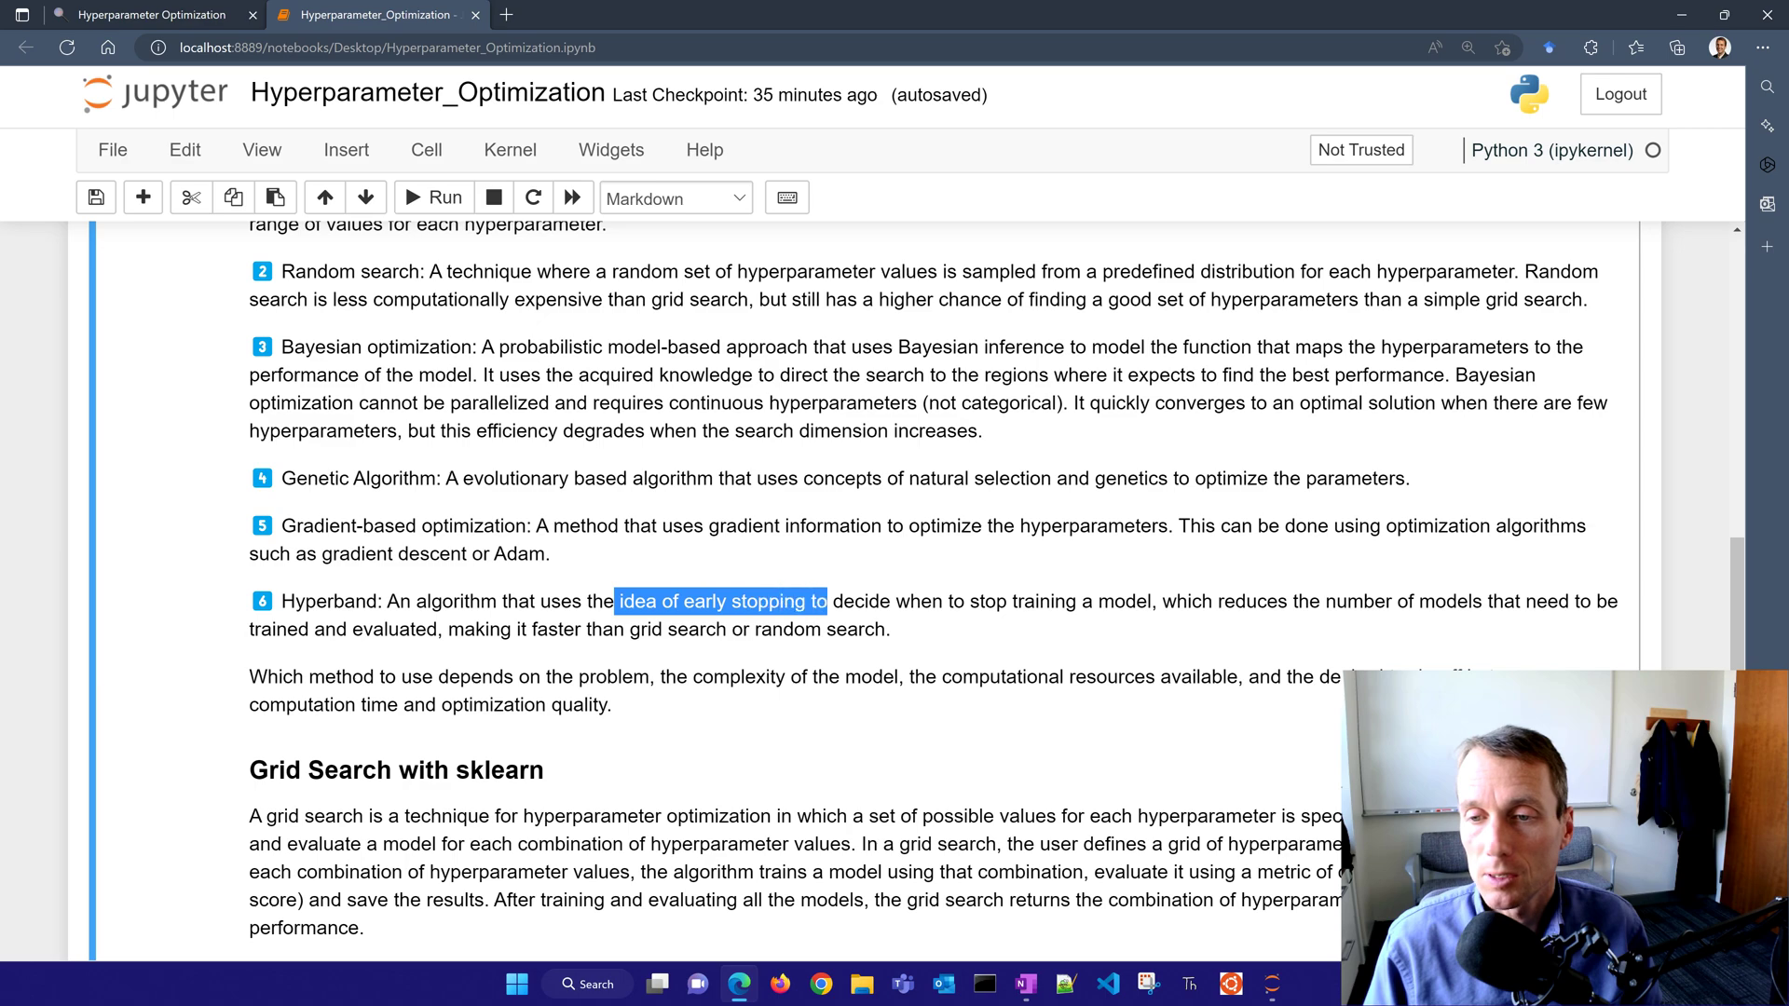
drag(825, 602, 1151, 602)
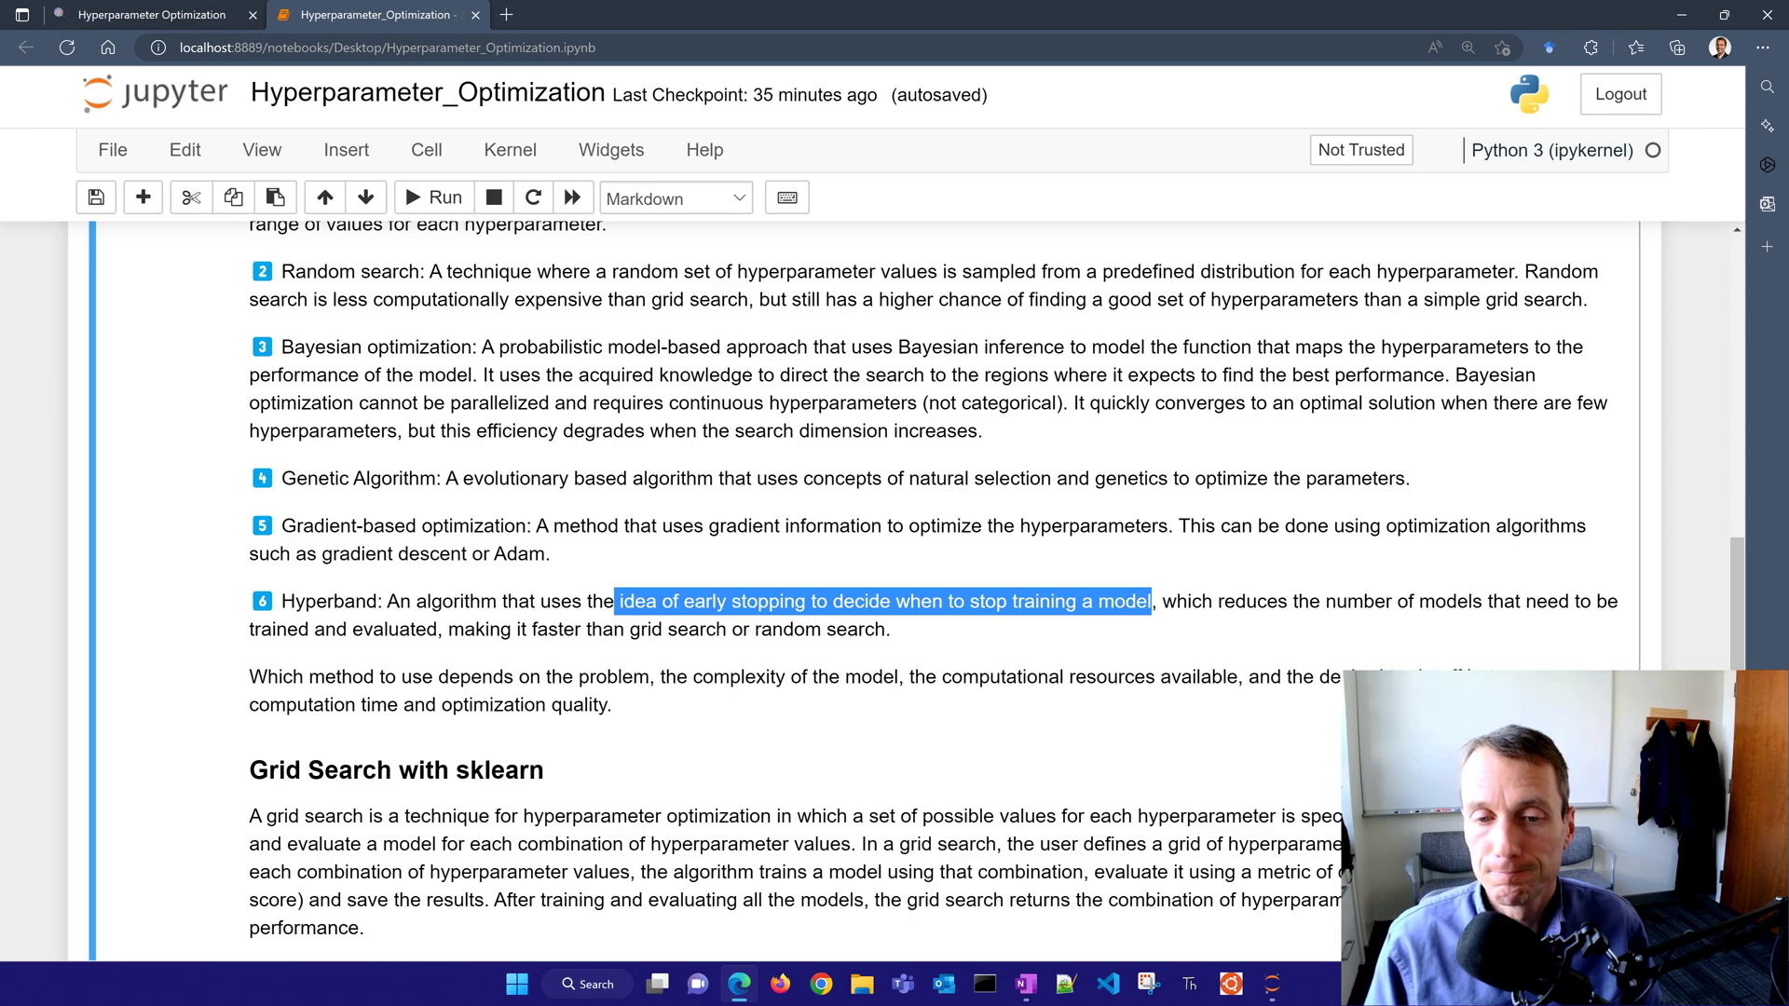
scroll(down, 3)
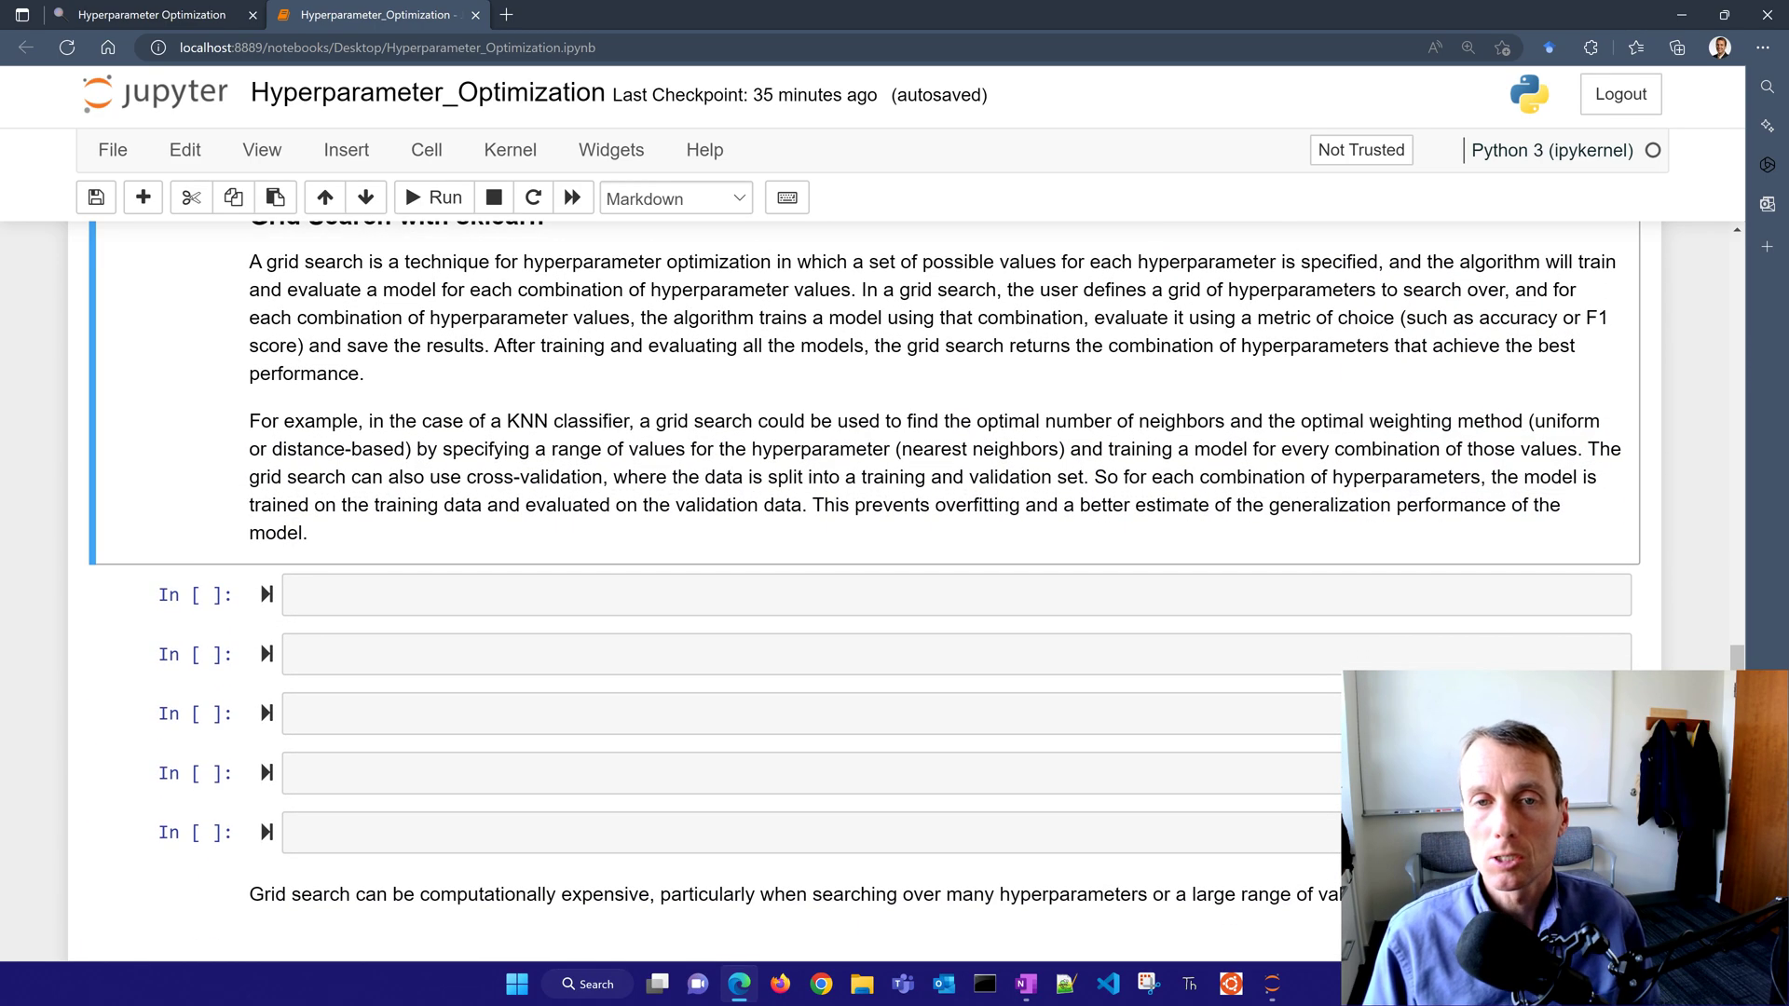
- Import make_blobs, train_test_split and KNeighborsClassifier in the first Grid Search cell
scroll(up, 3)
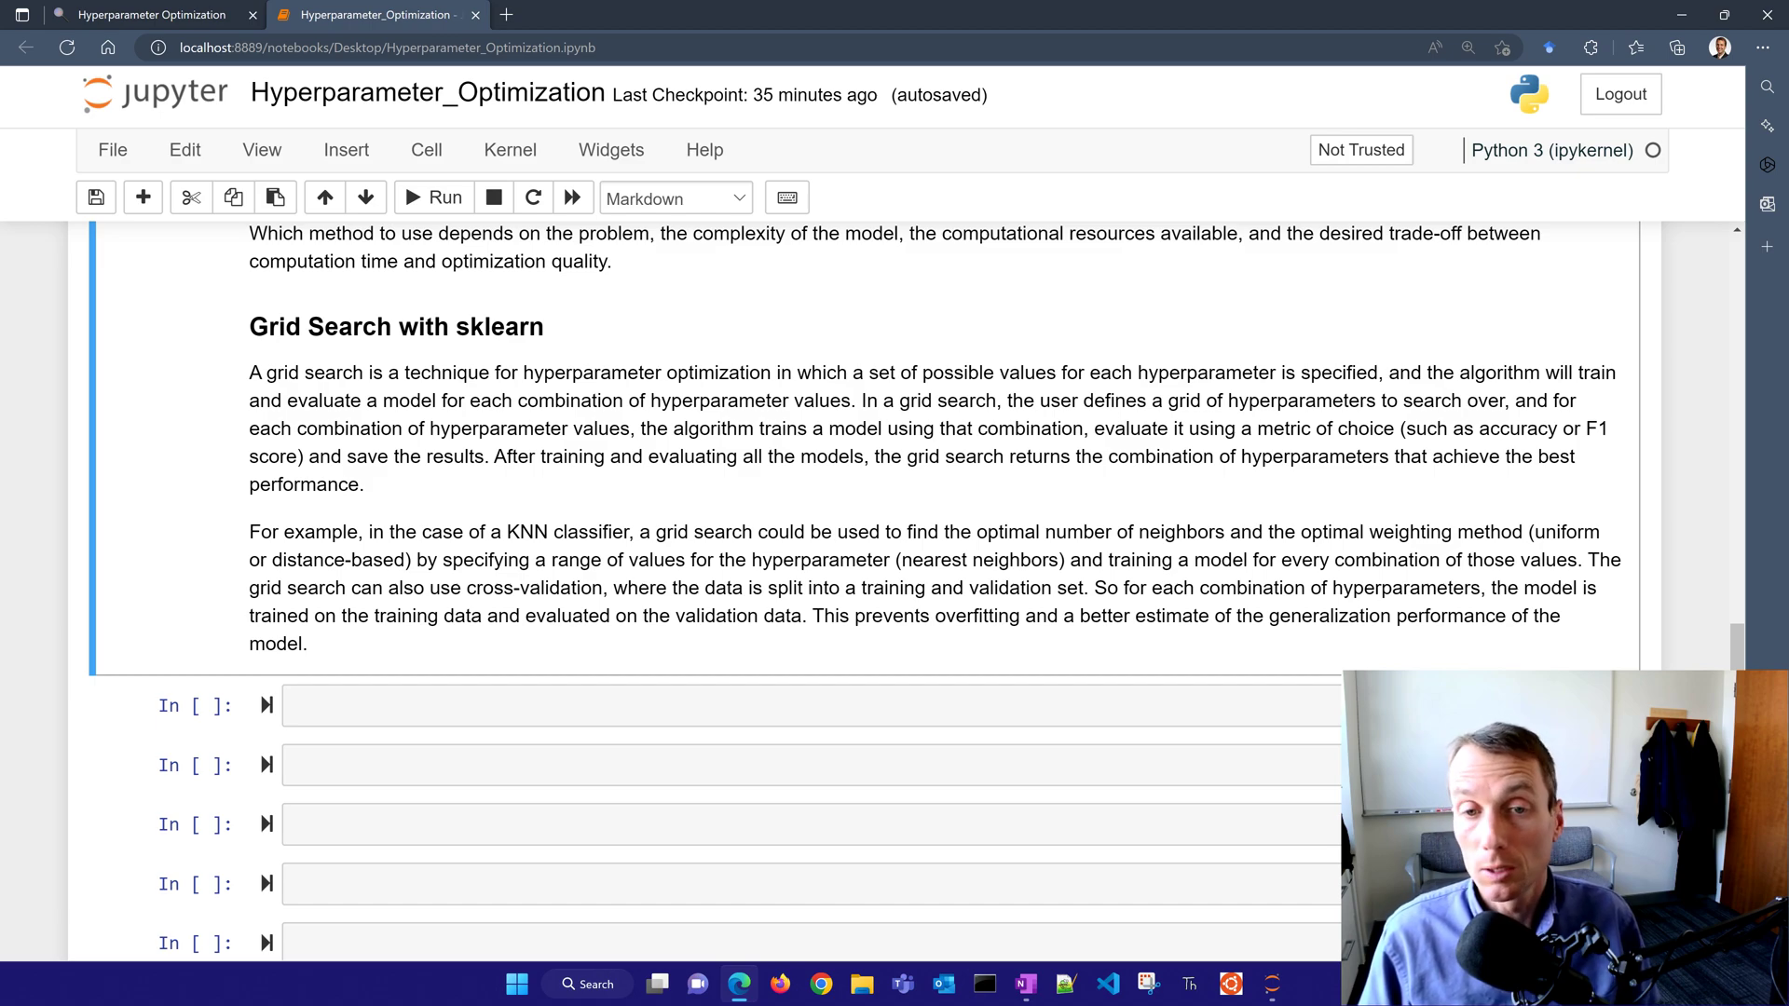
text(from sklearn.datasets import make_blobs)
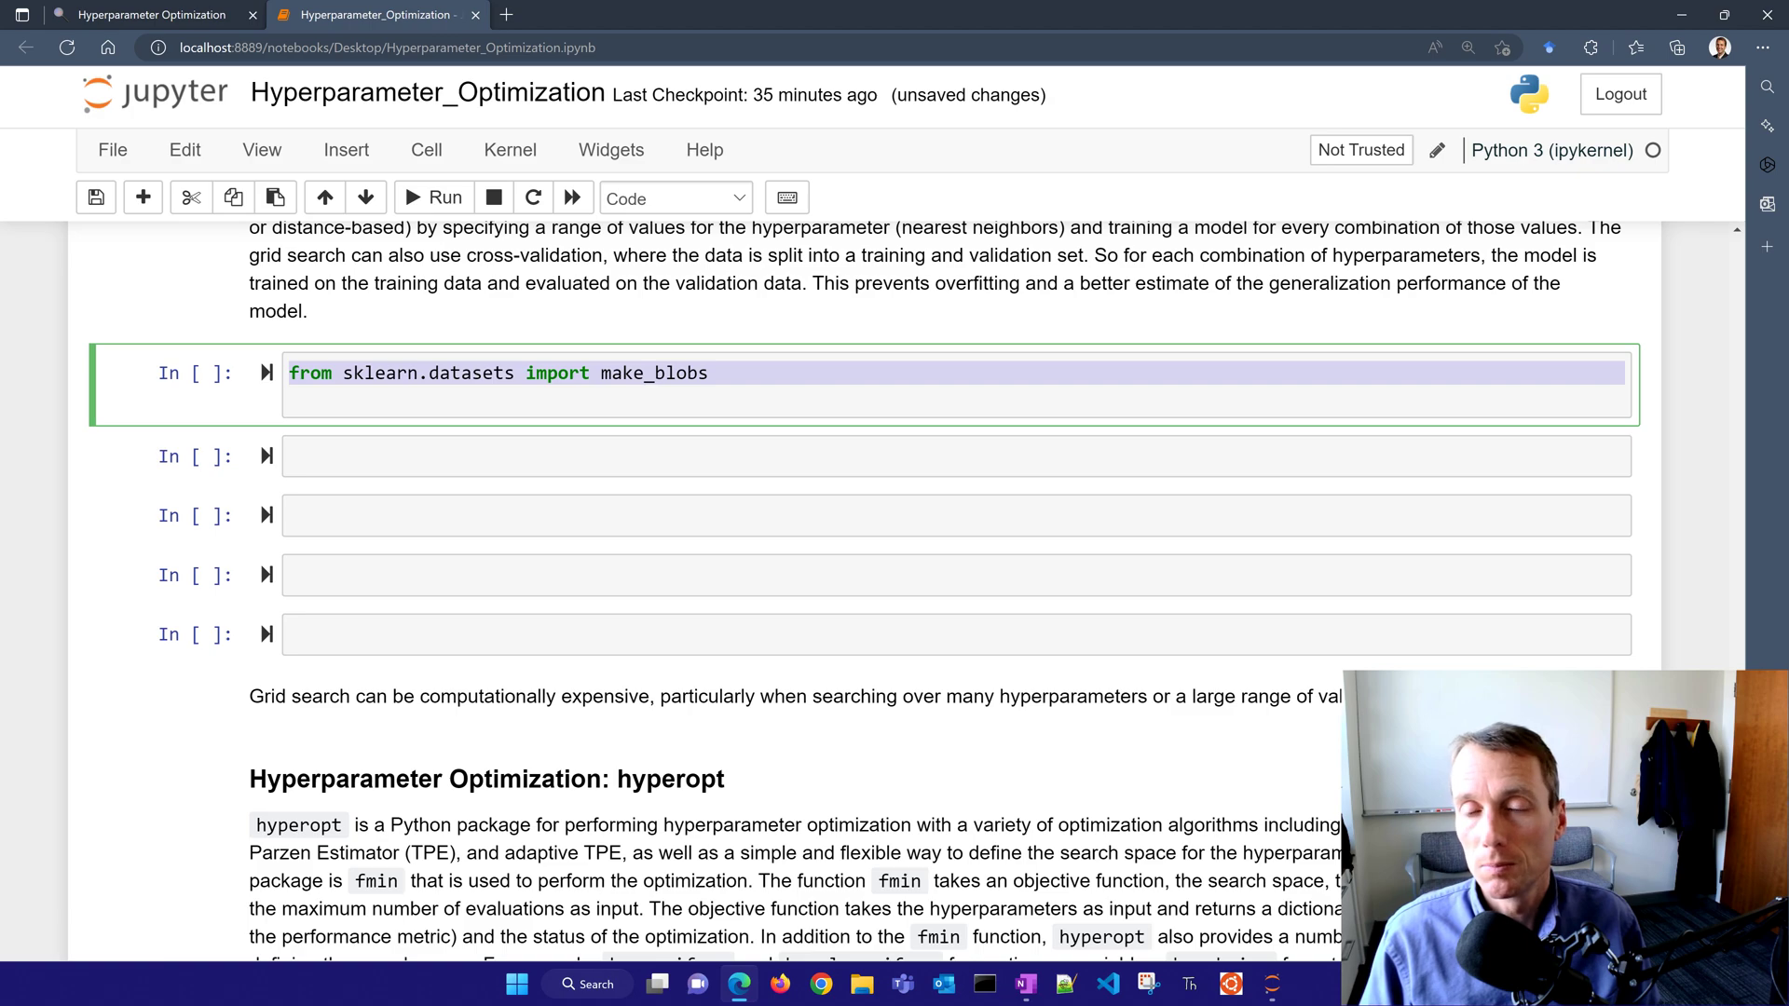
text(from sklearn.model_selection import train_test_split)
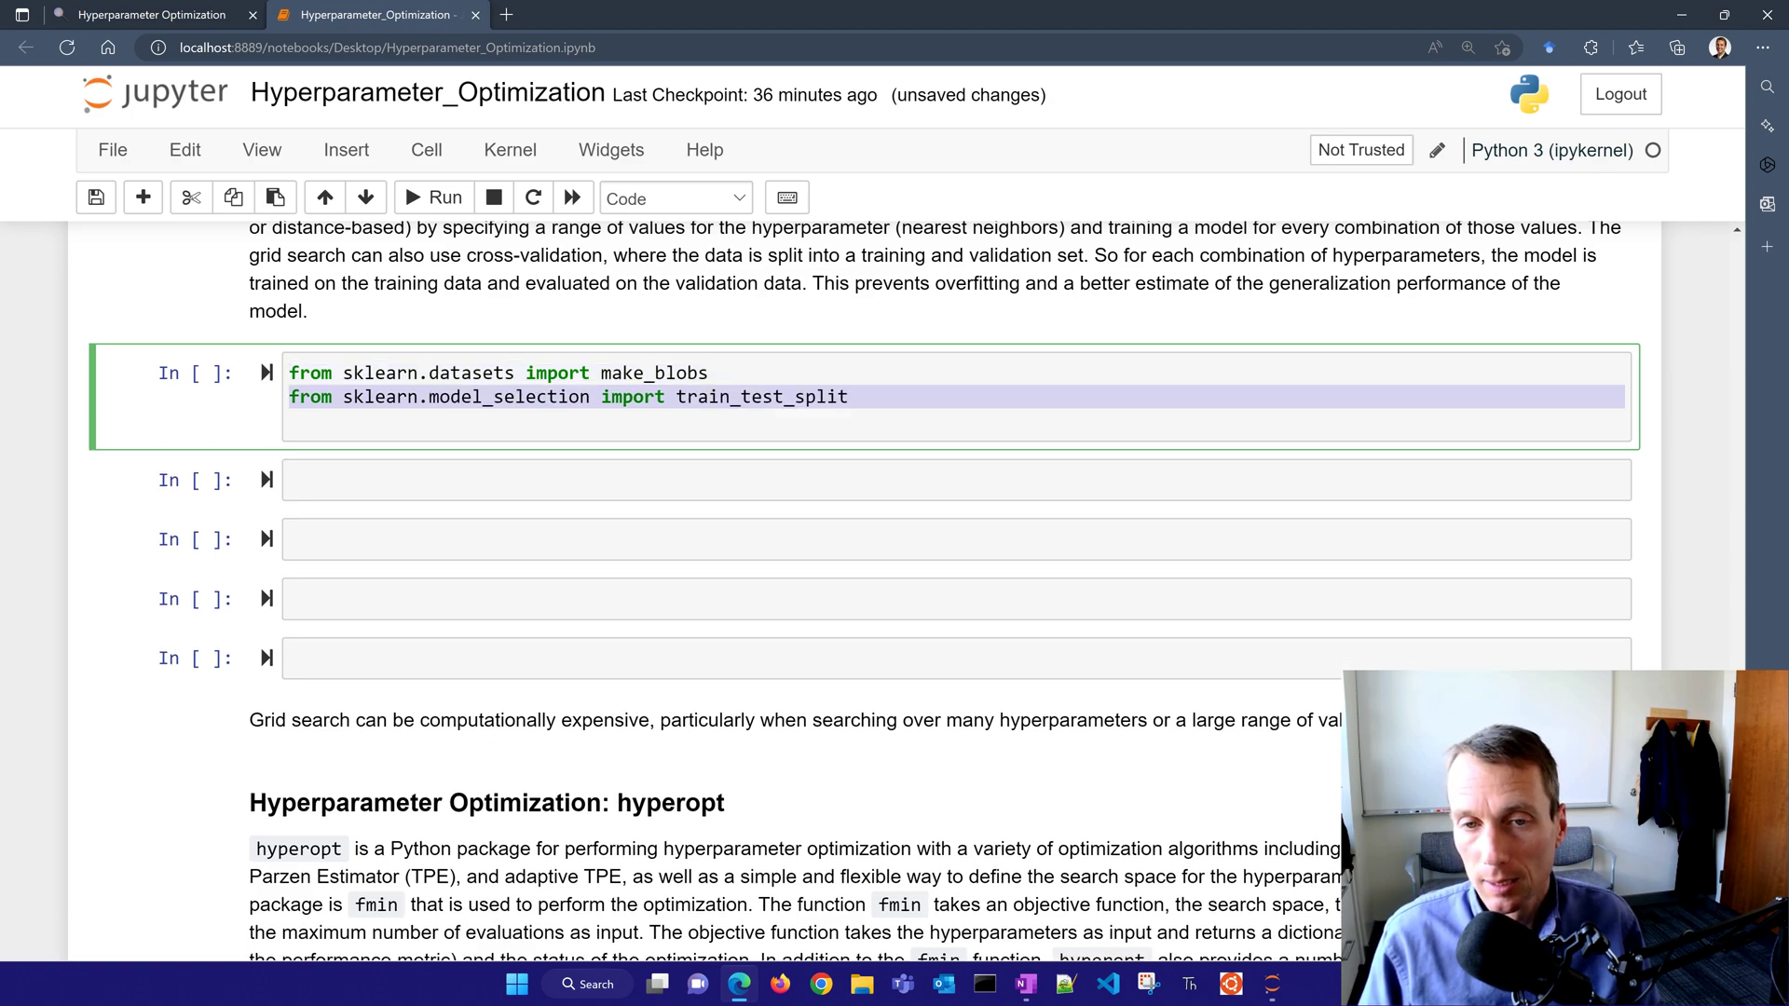
text(from sklearn.neighbors import KNeighborsClassifier)
text(from sklearn.model_selection import GridSearchCV)
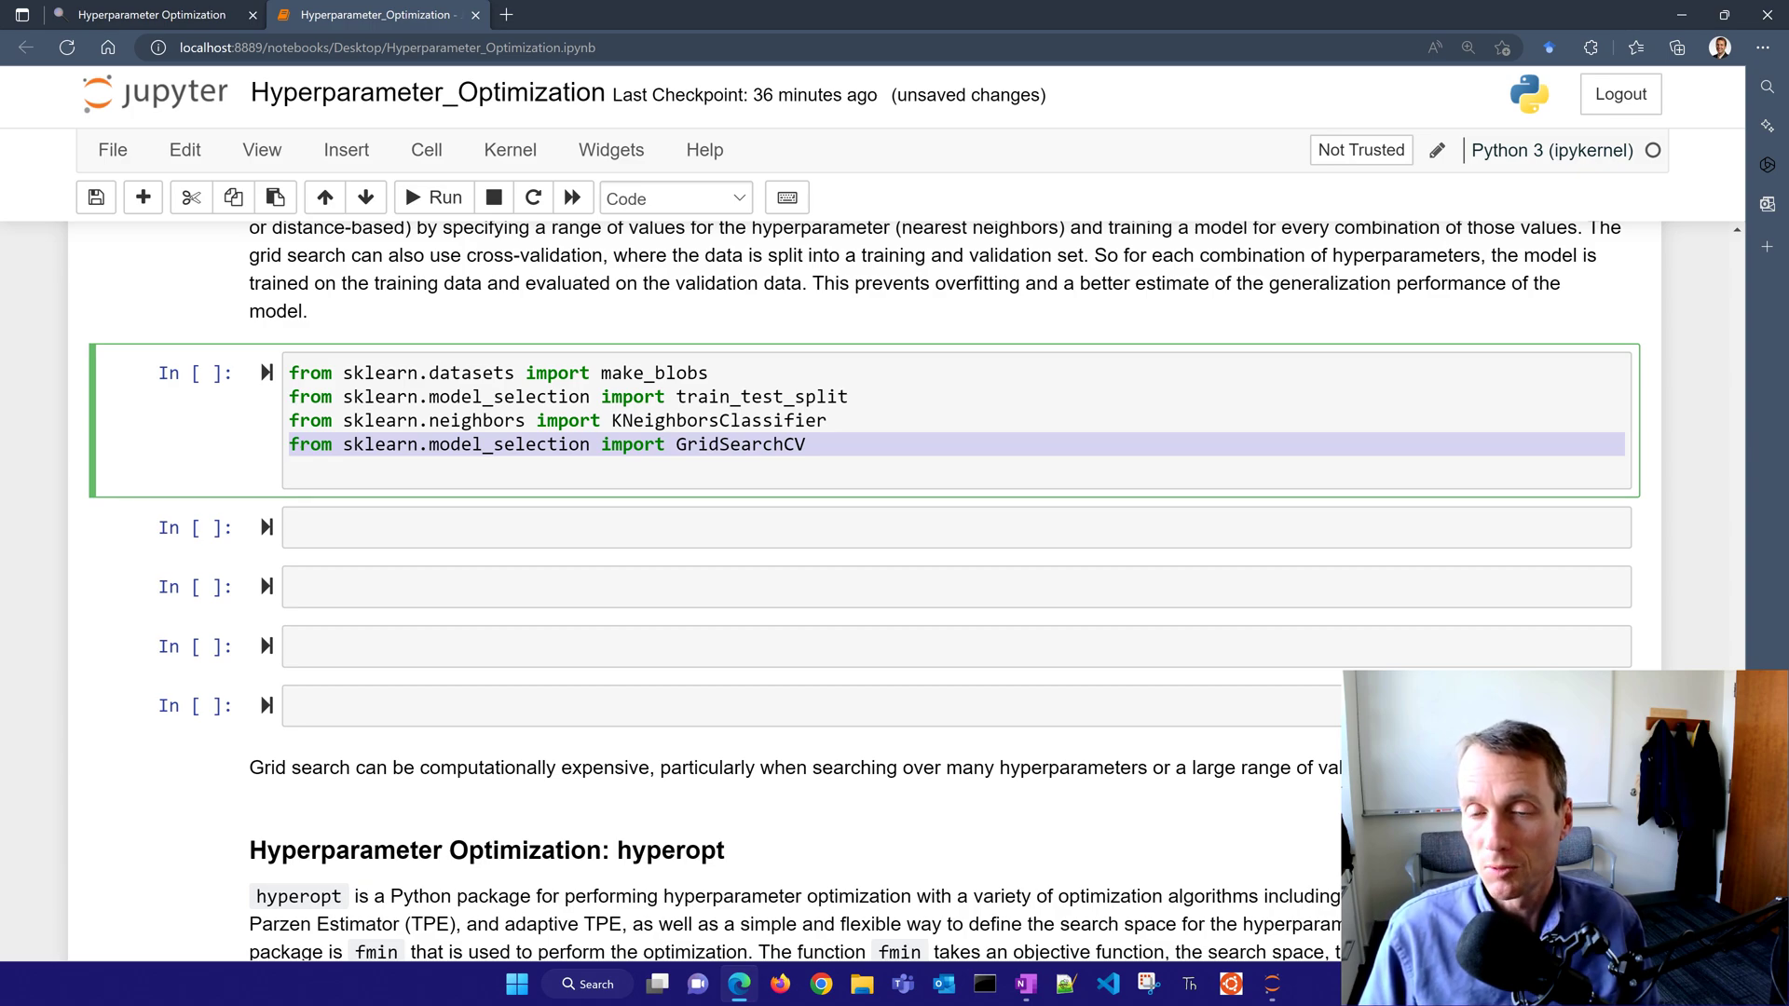
key(enter)
text(# split the data into training (60%), validation (20%), test (20%) sets)
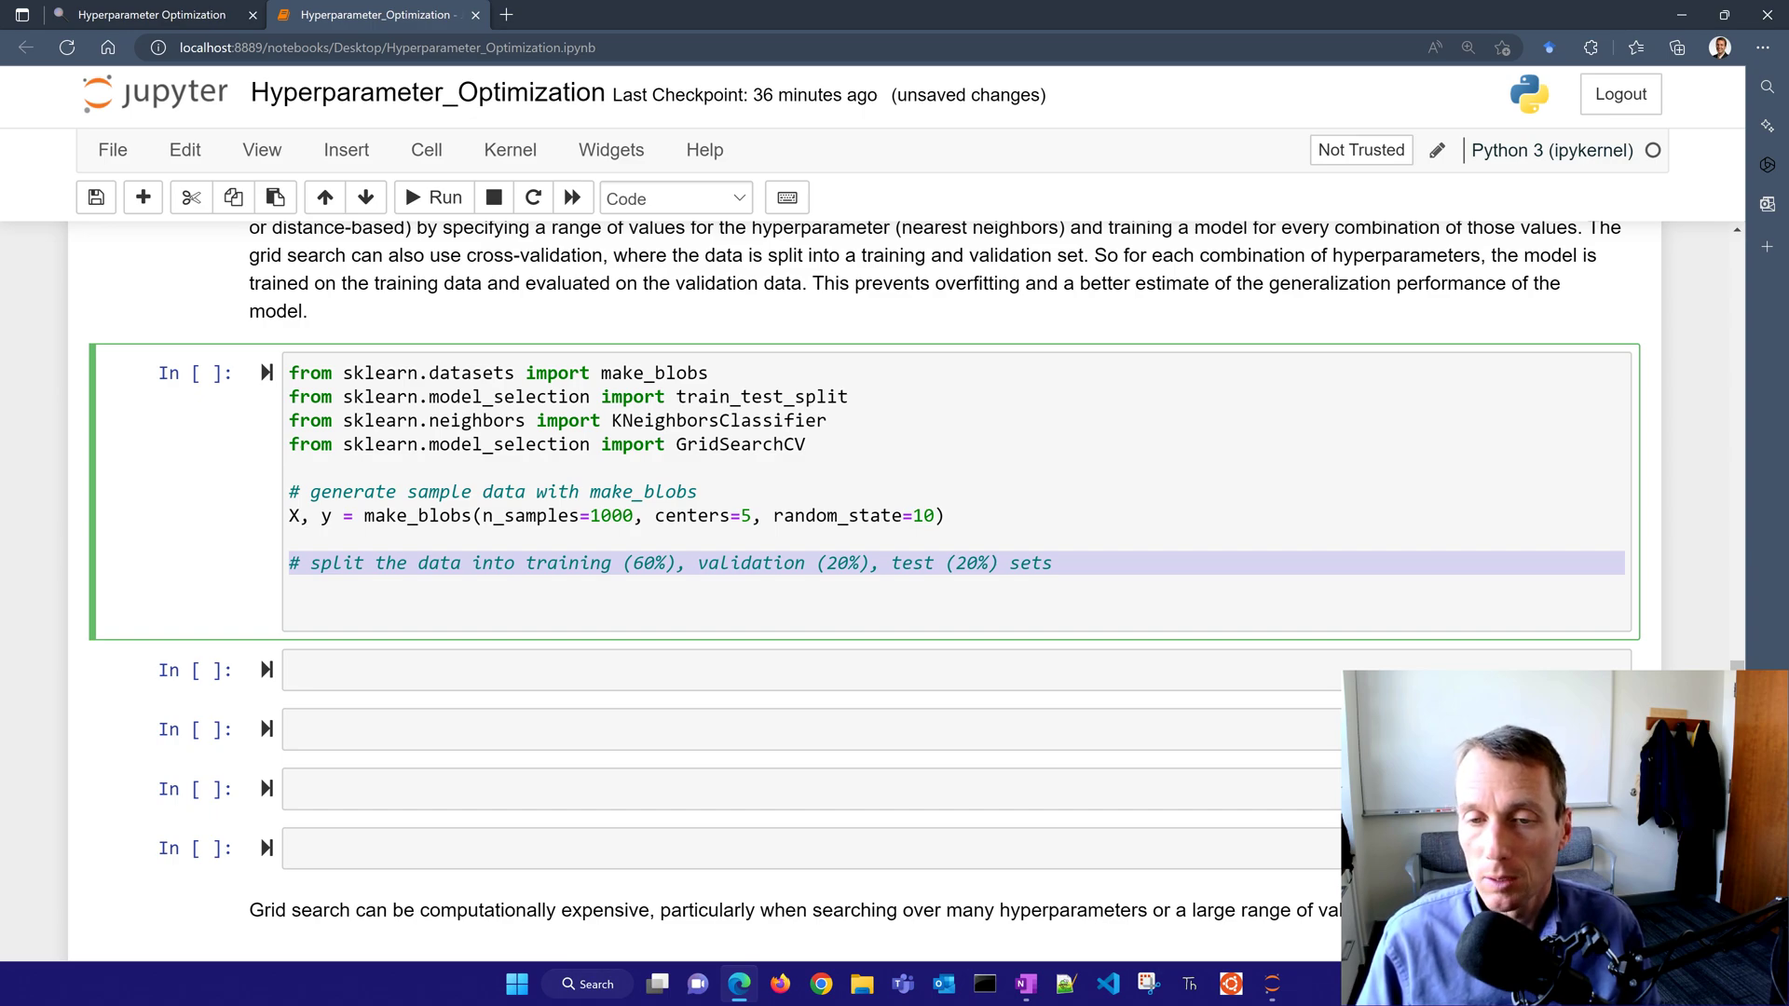
- Write train_test_split calls with test_size 0.2, random_state 9 and test_size 0.25, random_state 7
text(# split training (80%) and test (20%))
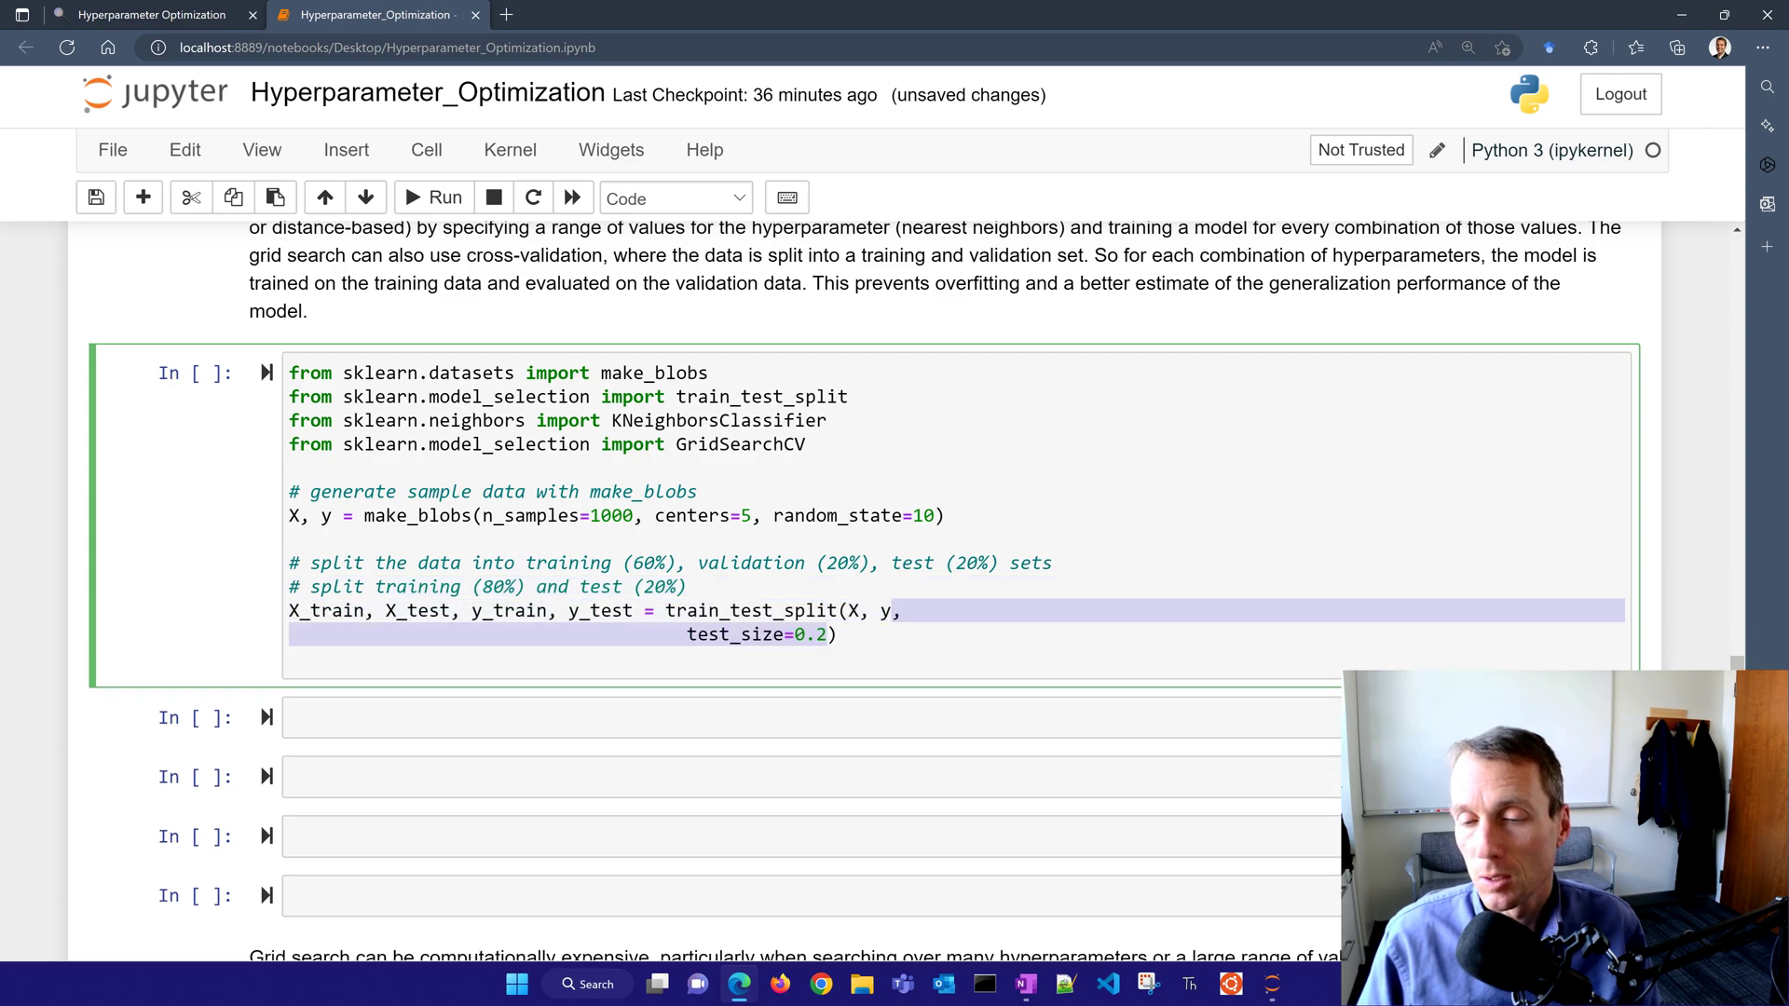
text(, random_state=9)
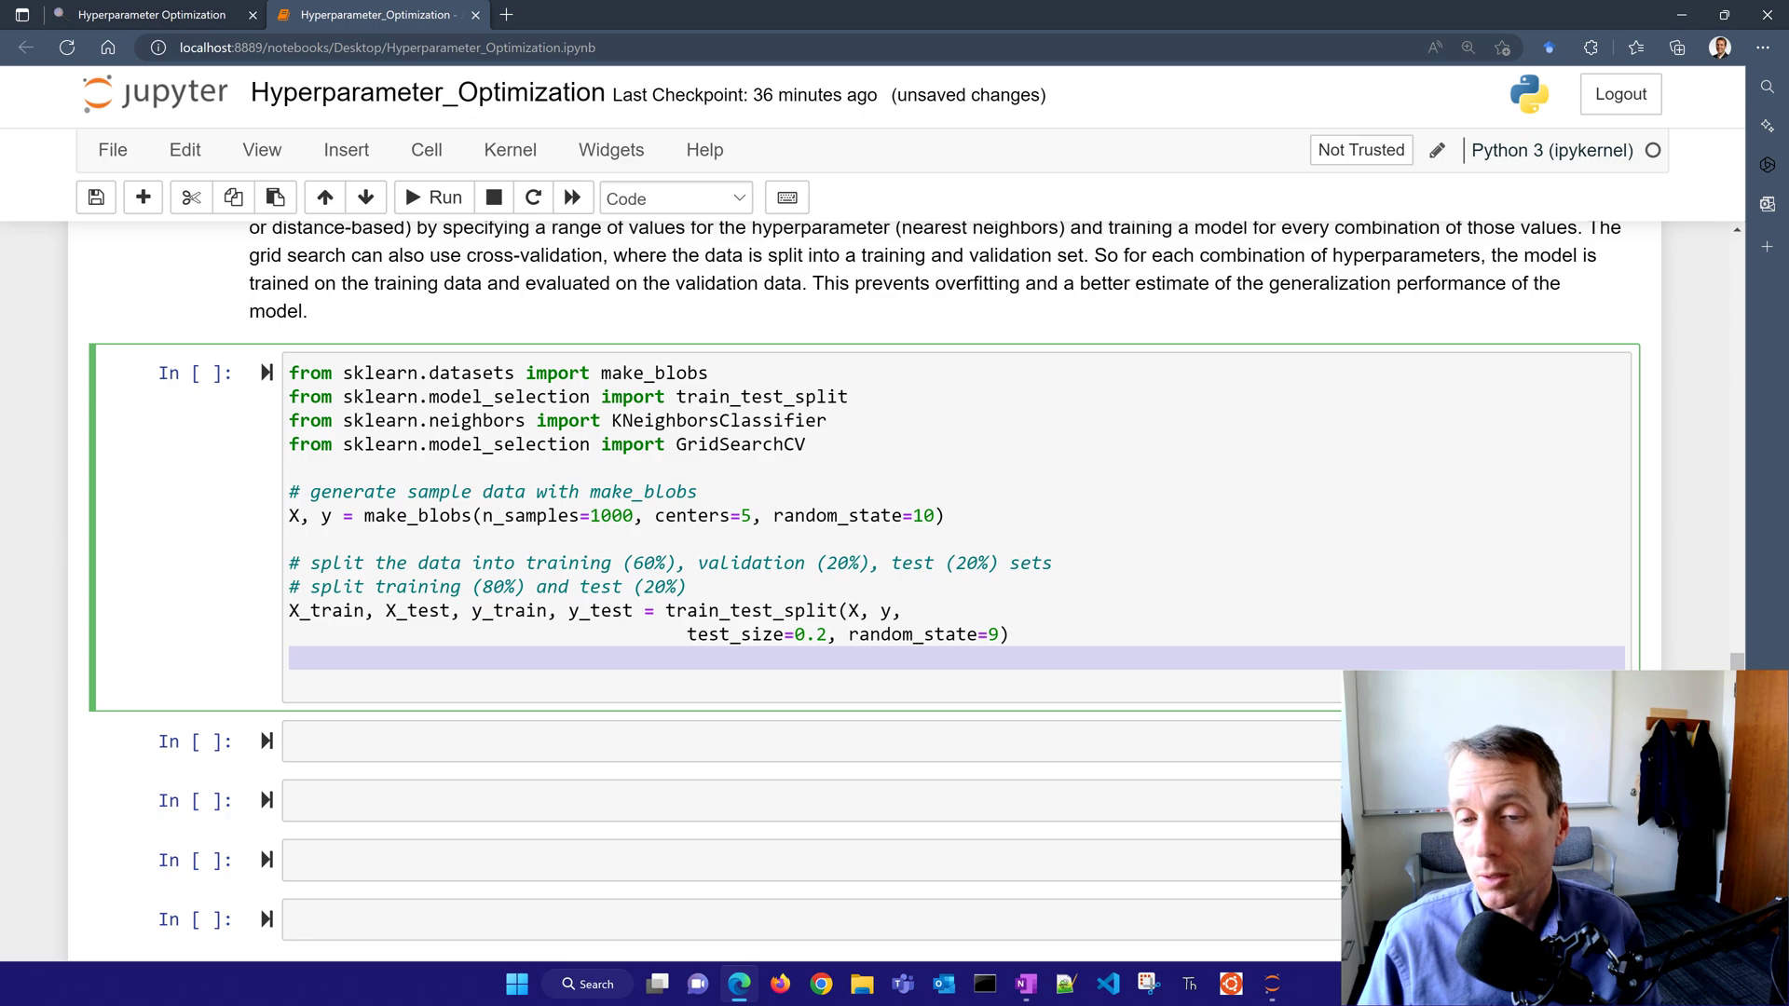
text(# split off additional 20% for validation (80% * 0.25 = 20%))
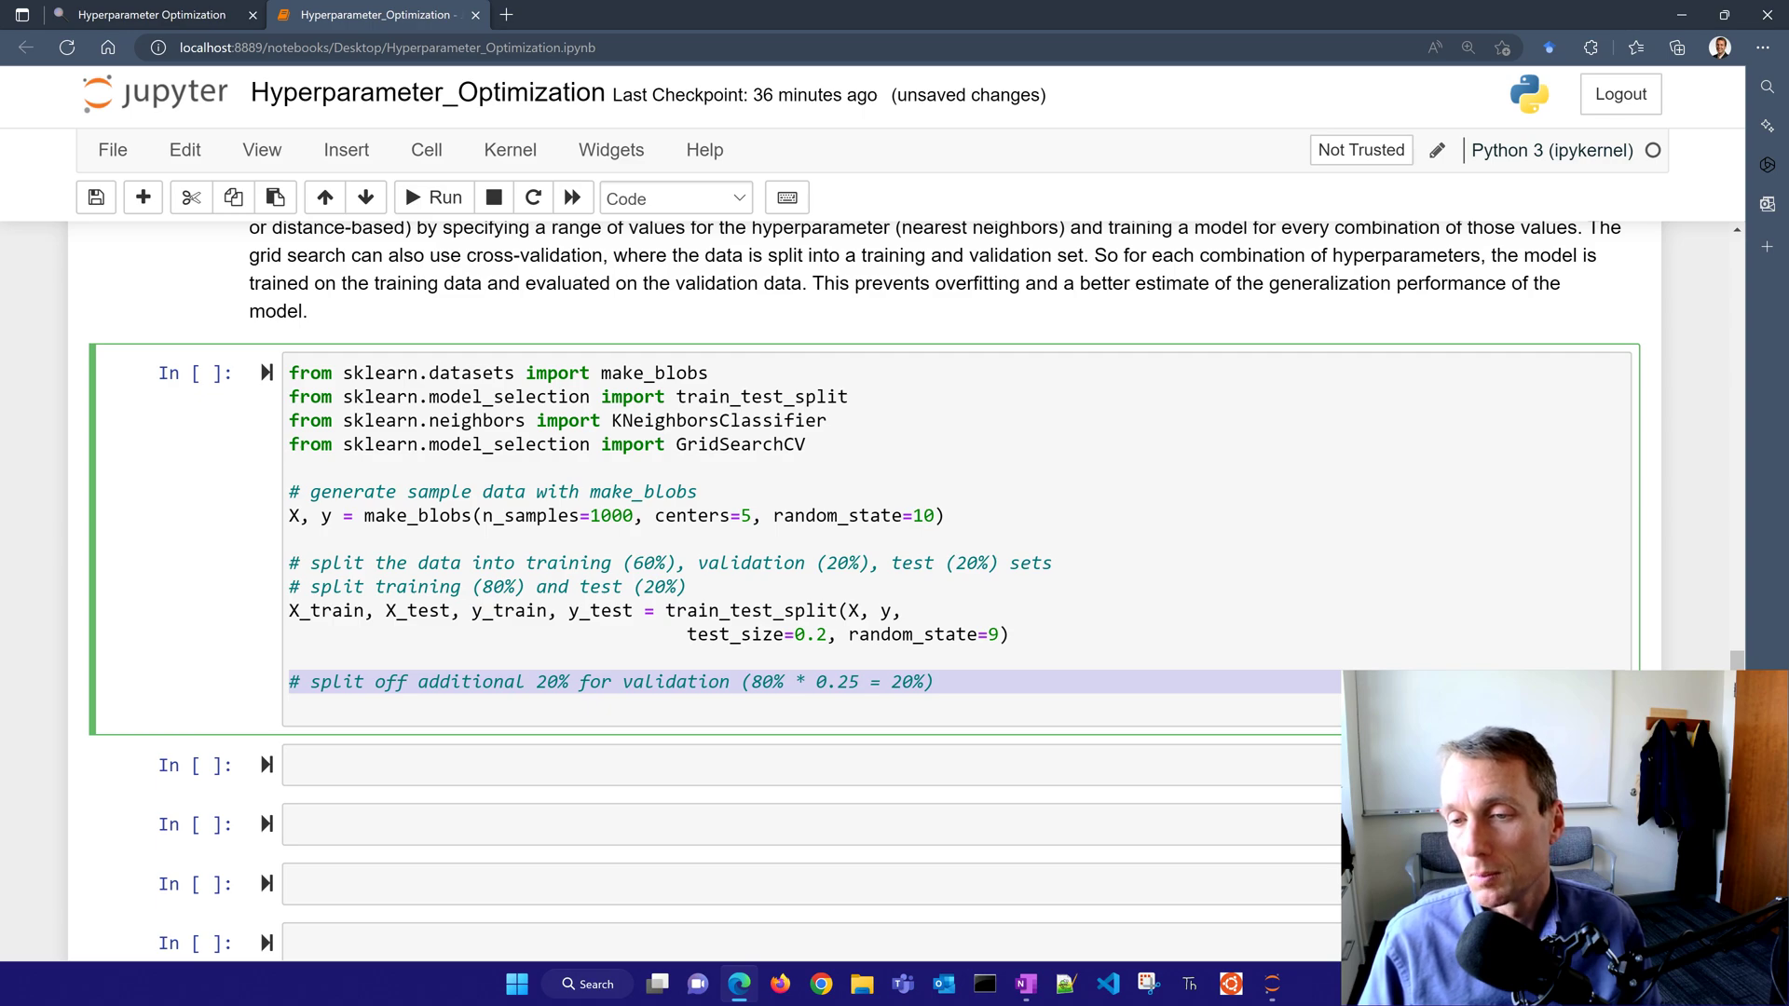
text(X_train, X_val, y_train, y_val = train_test_split(X_train, y_train)
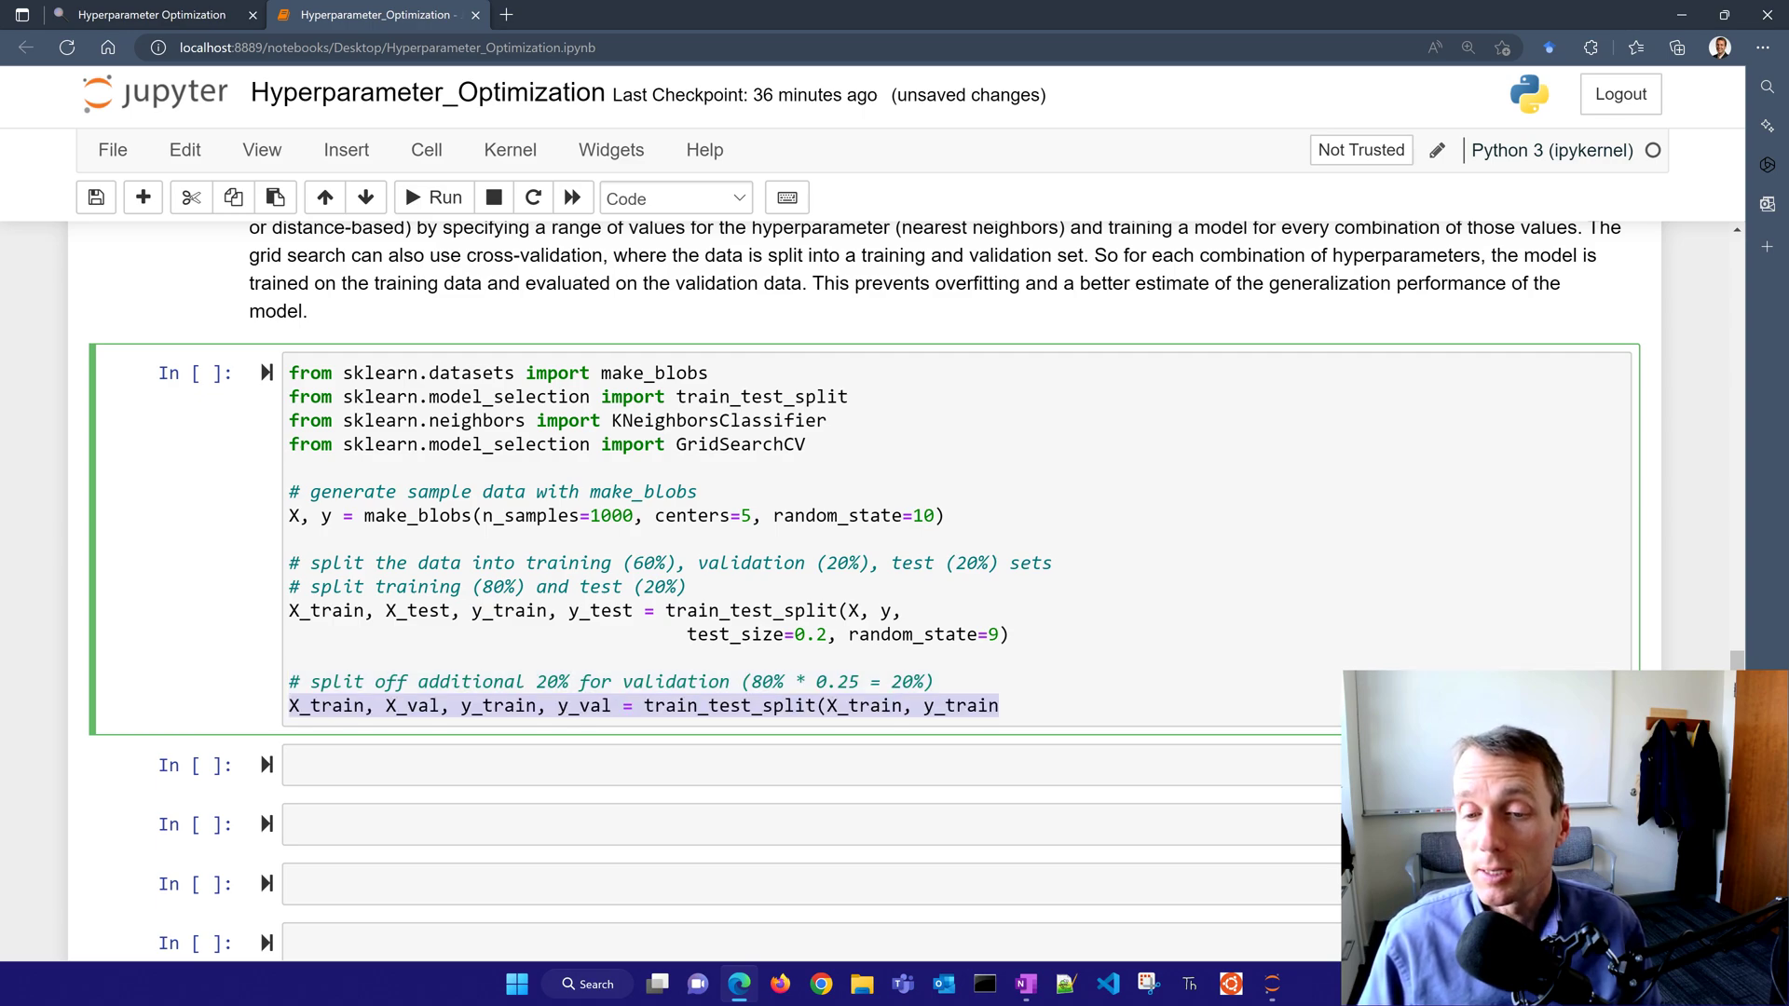
text(,)
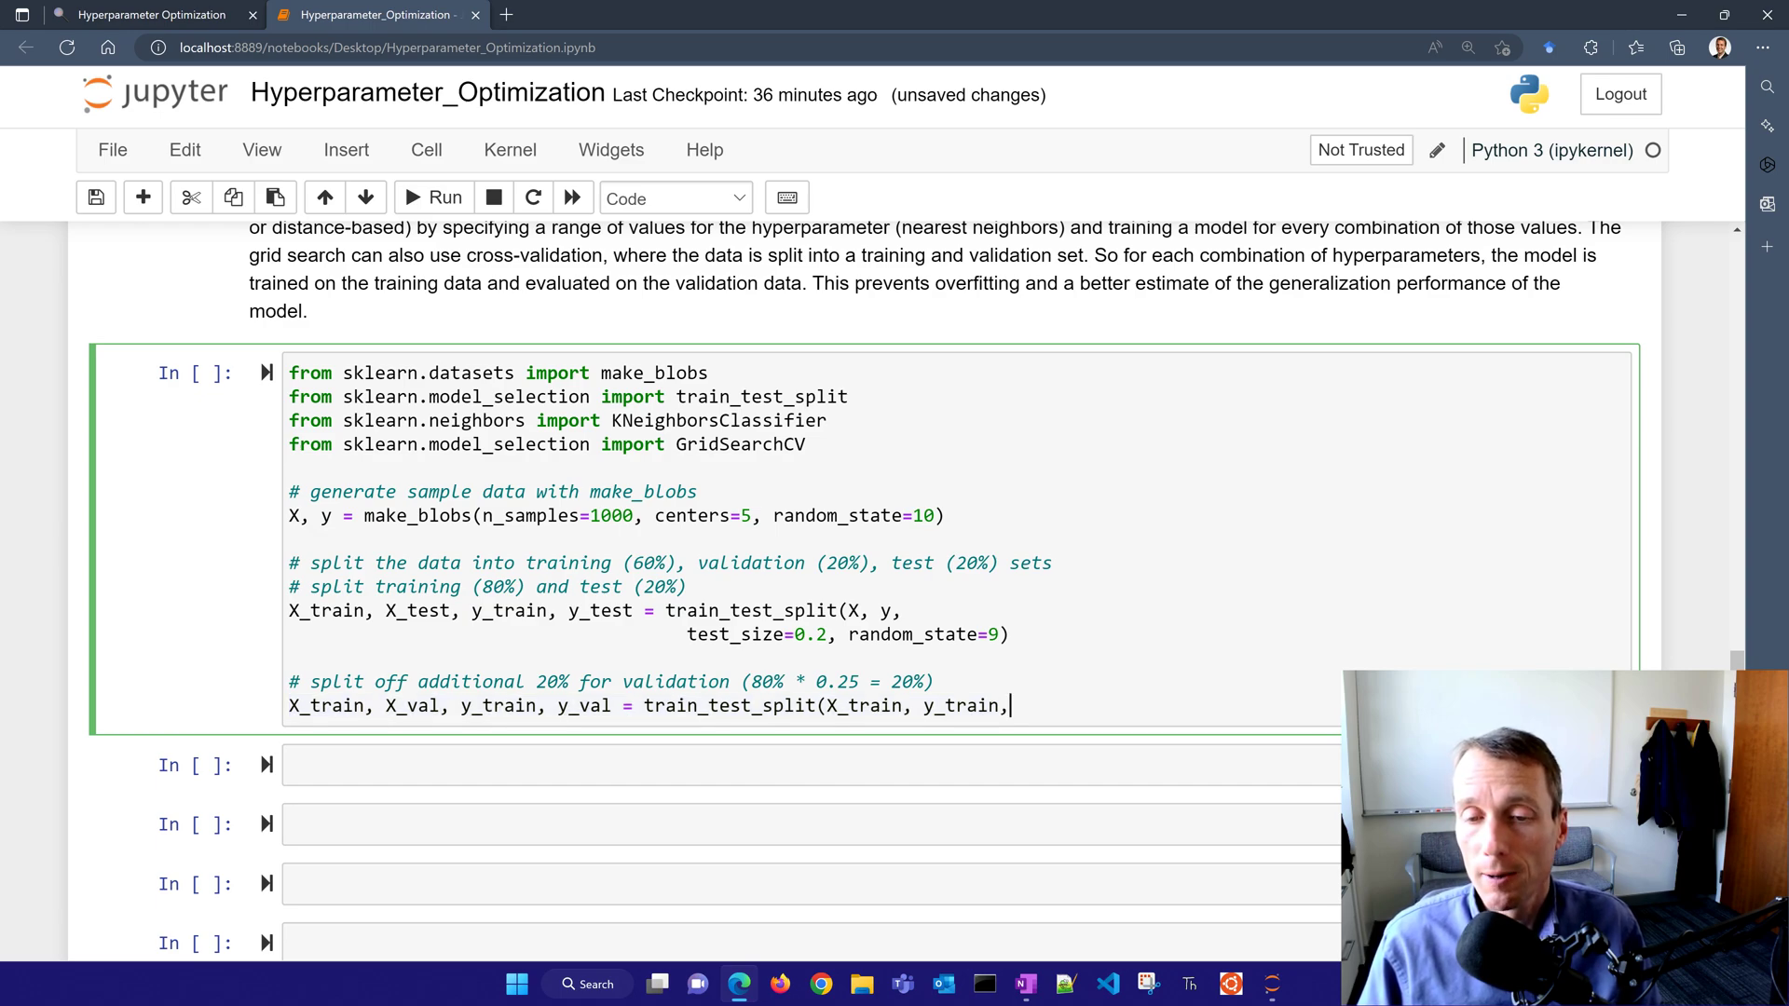
text(test_size=0.25, random_state=7))
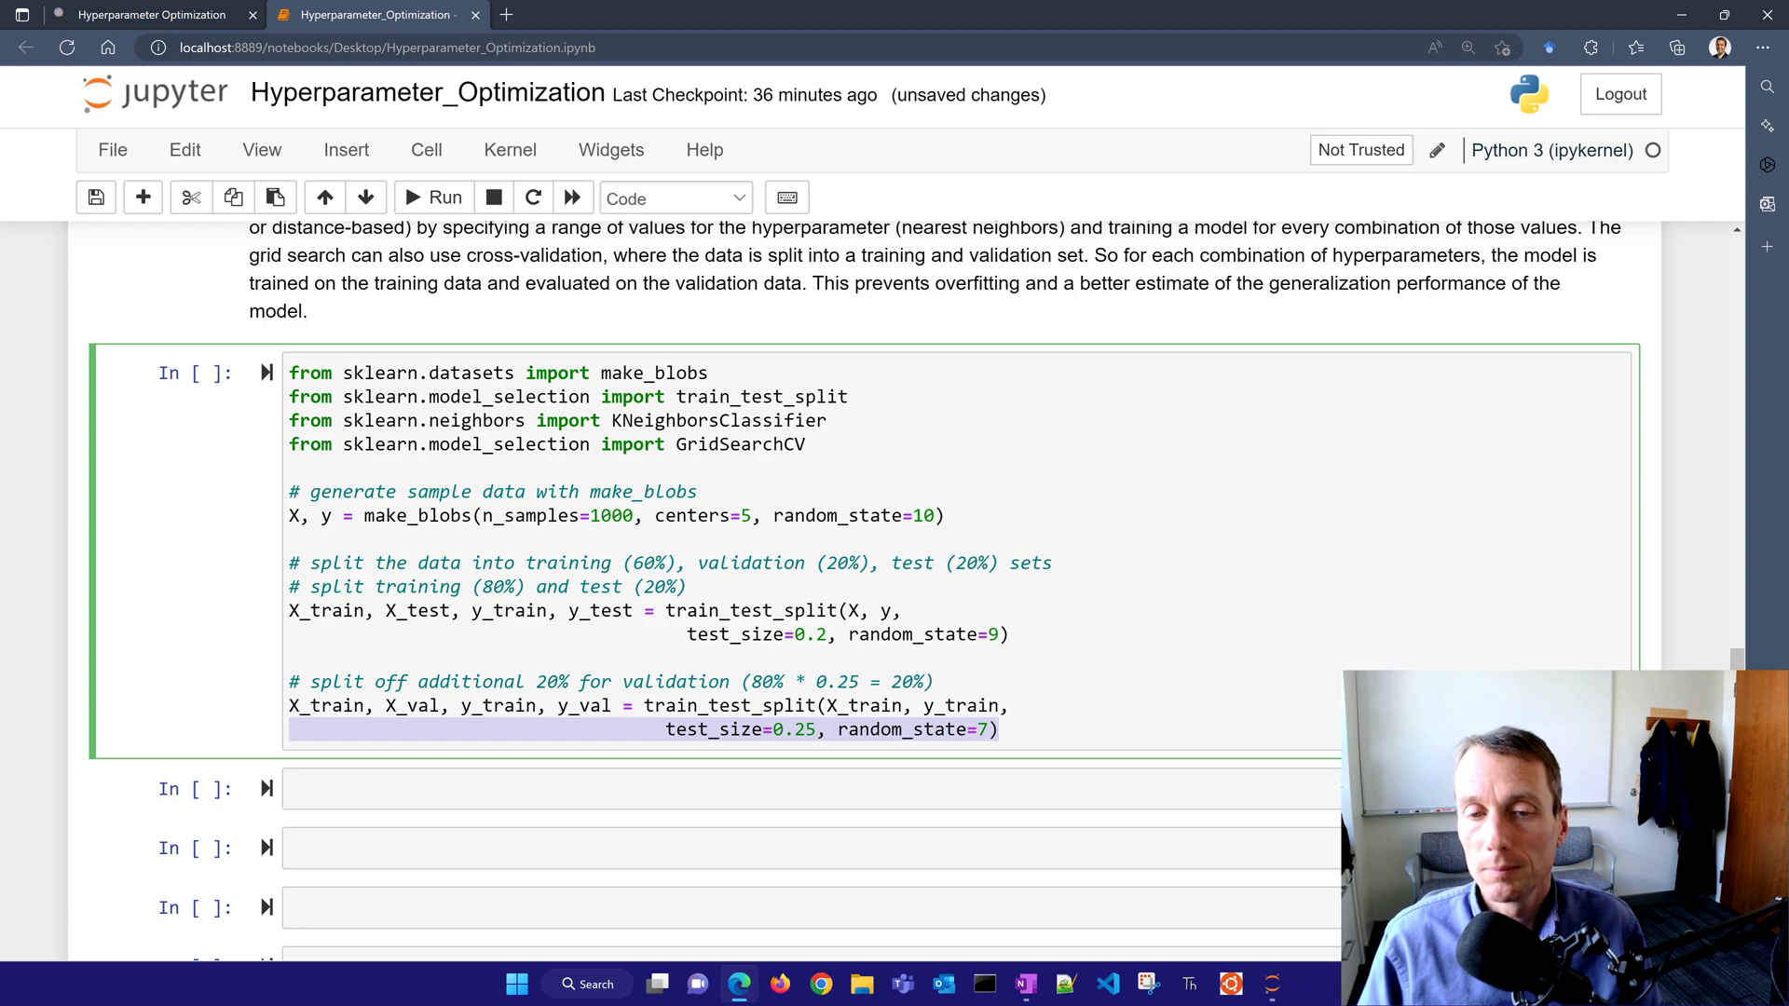
click(430, 706)
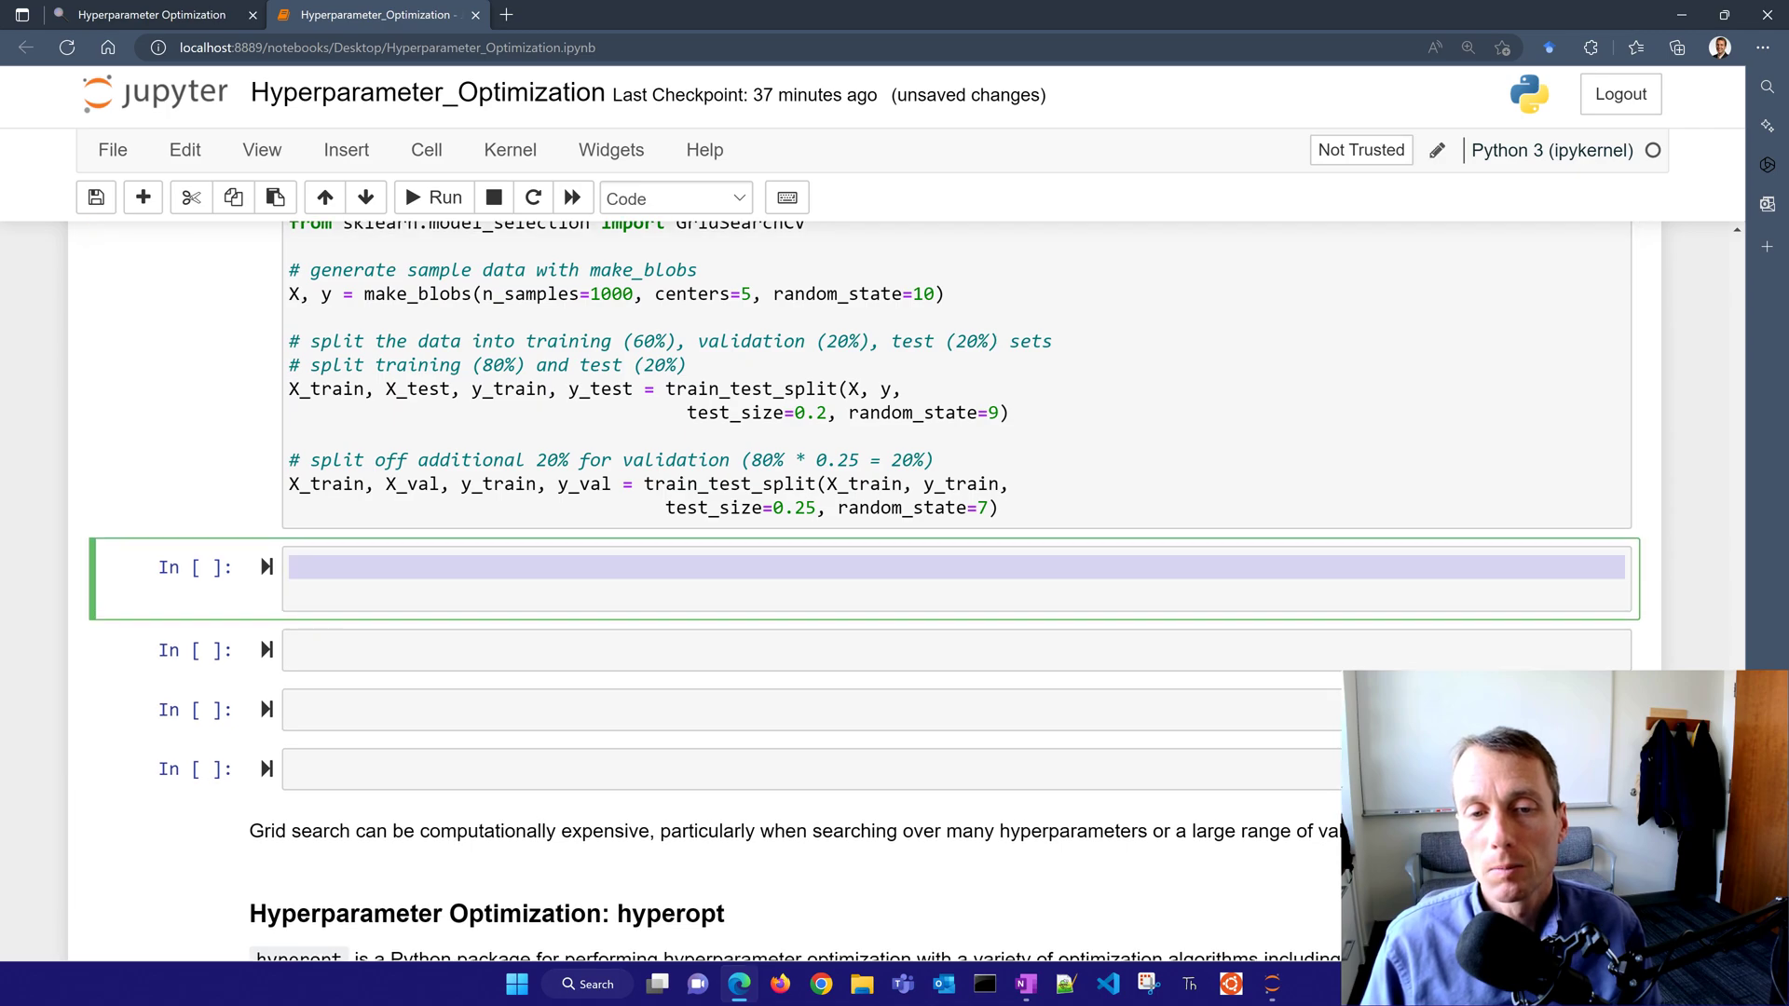
- Define param_grid with n_neighbors [3,5,7,9] and knn = KNeighborsClassifier(), then run the cell
text(# define the parameter grid for the grid search)
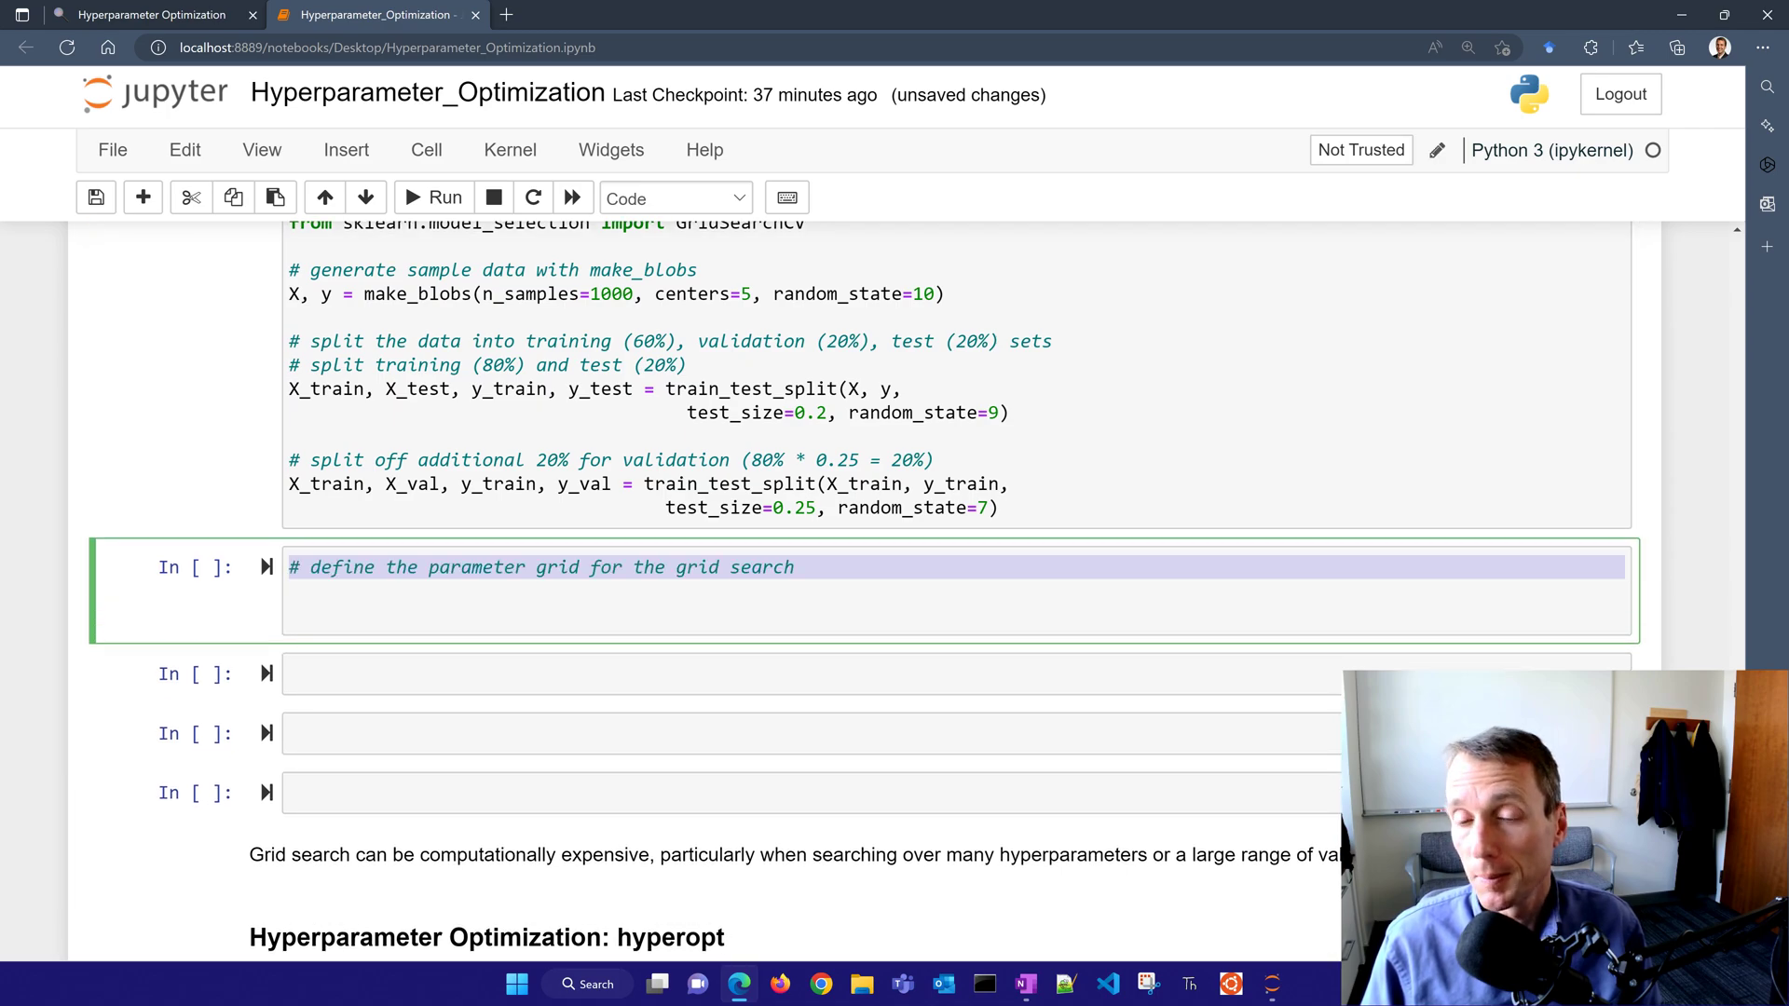
text(param_grid = {)
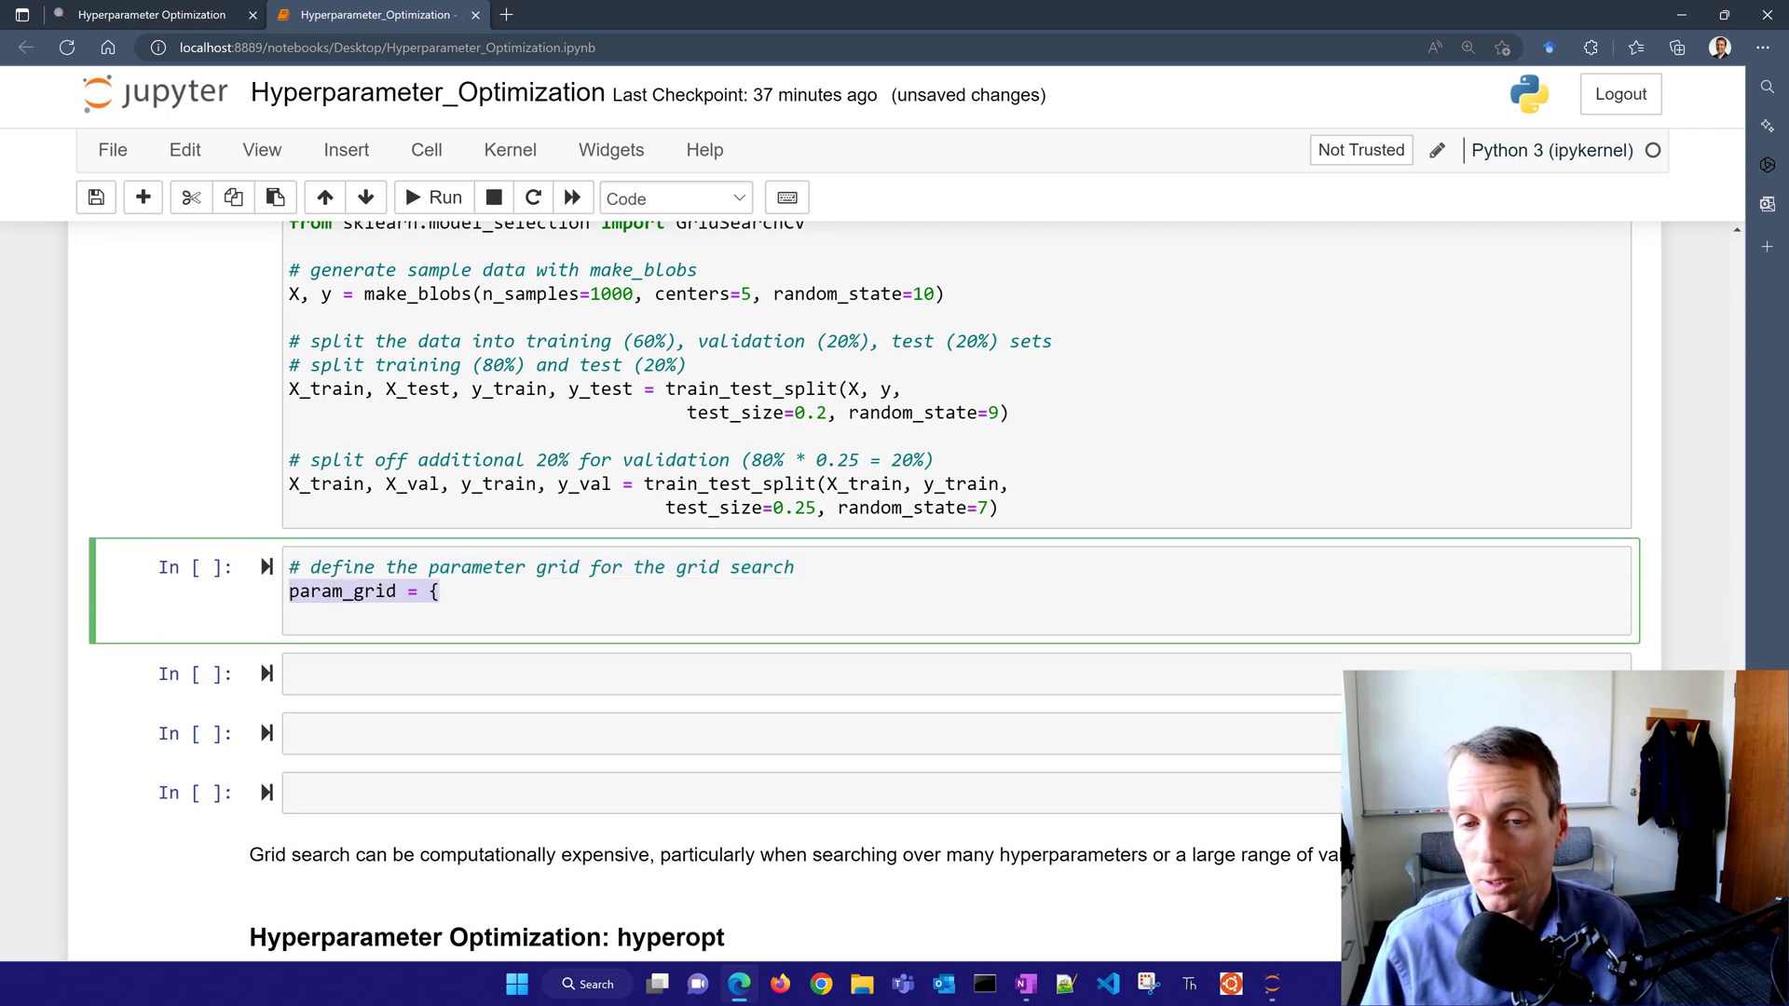
text('n_neighbors': [3,5,7,9],)
text('weights': ['uniform', 'distance']})
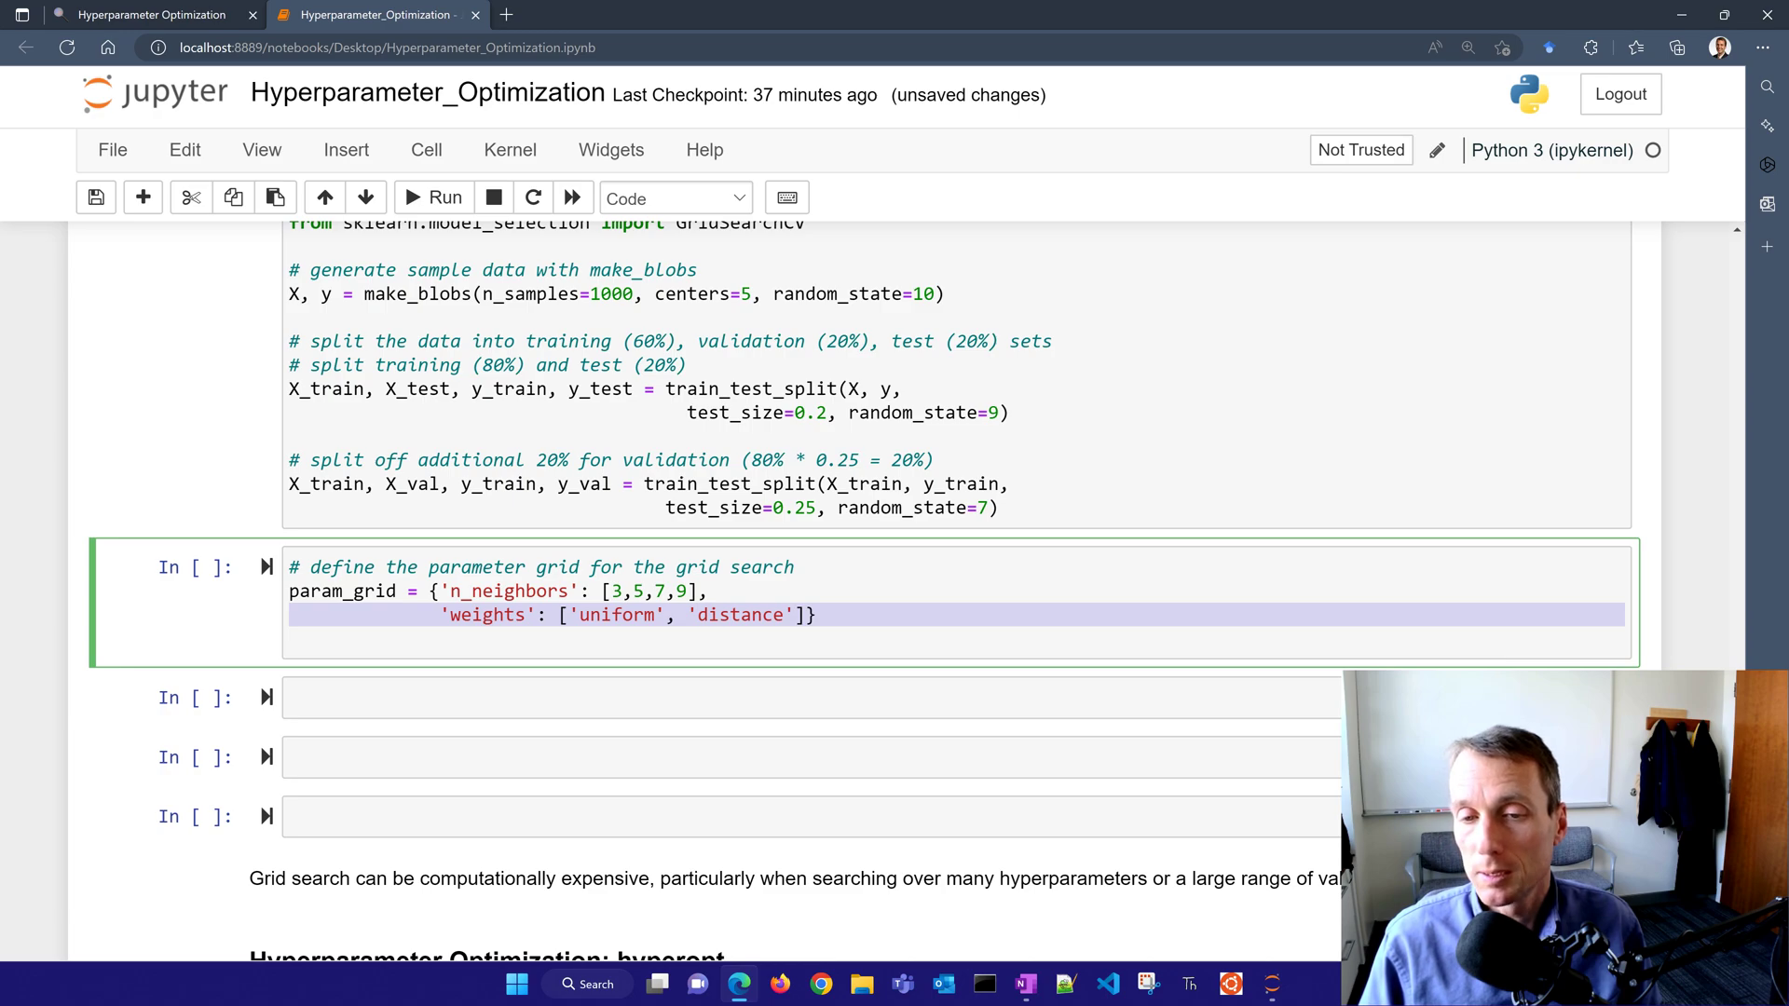
text(# create a k-Nearest Neighbors classifier)
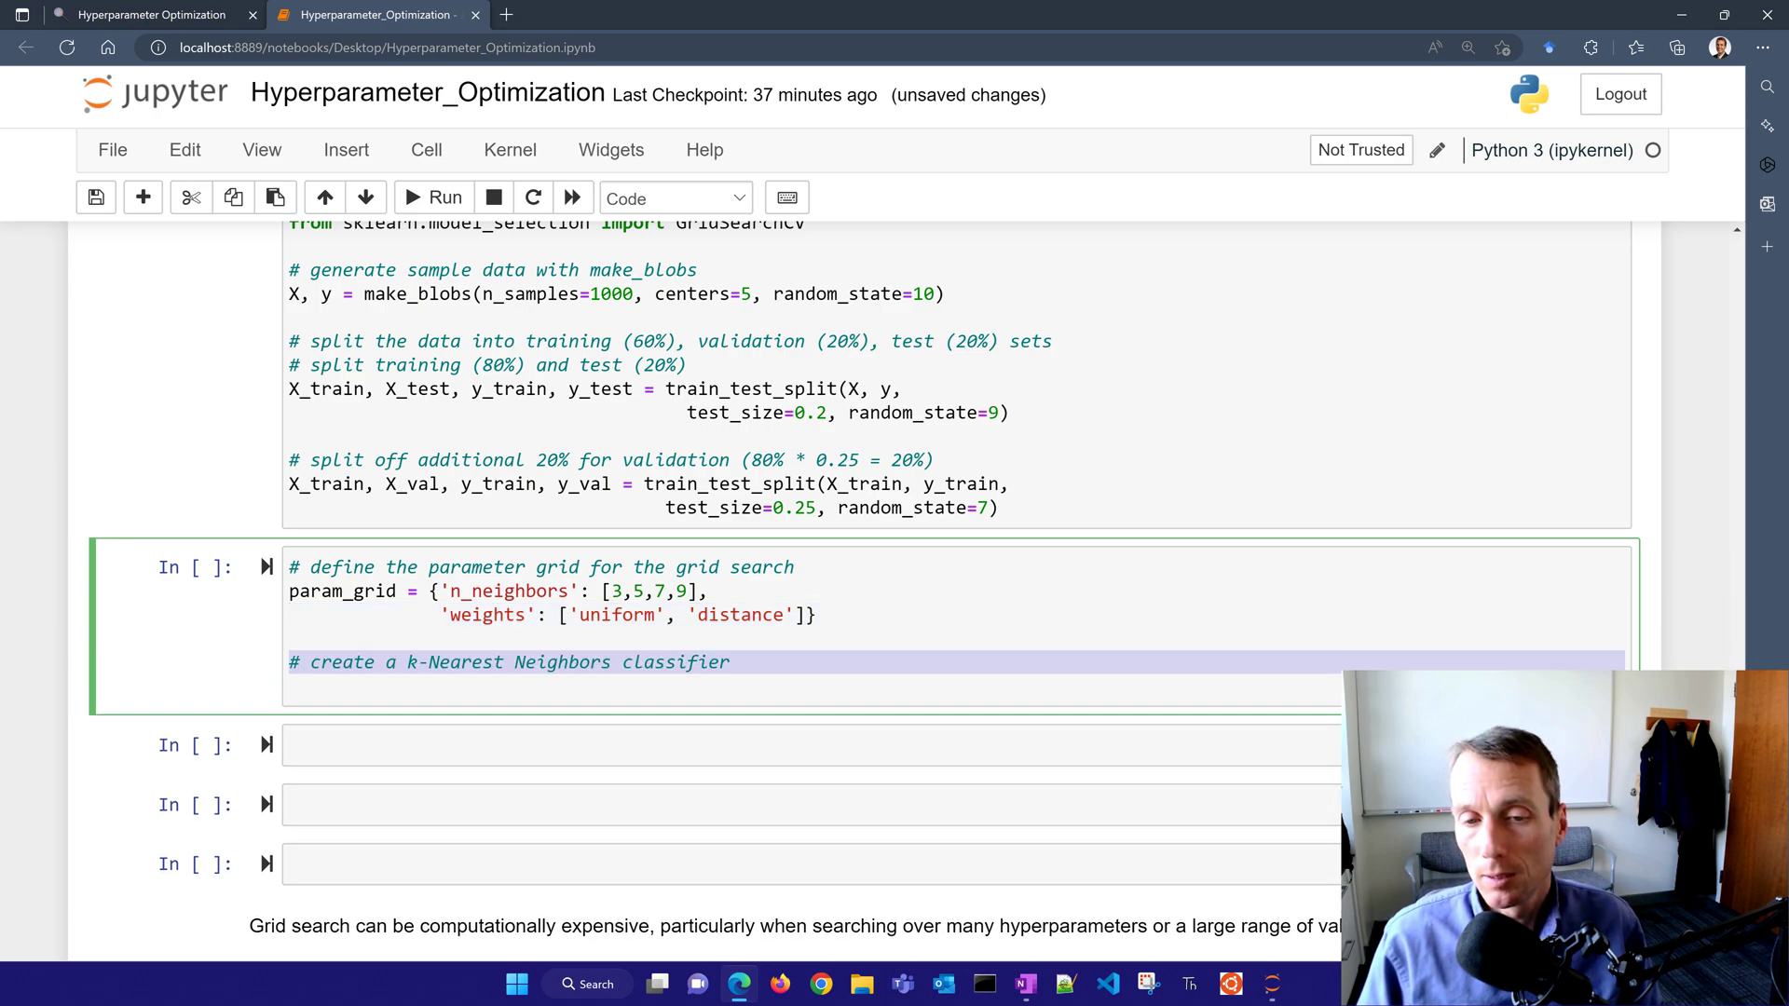
text(knn = KNeighborsClassifier())
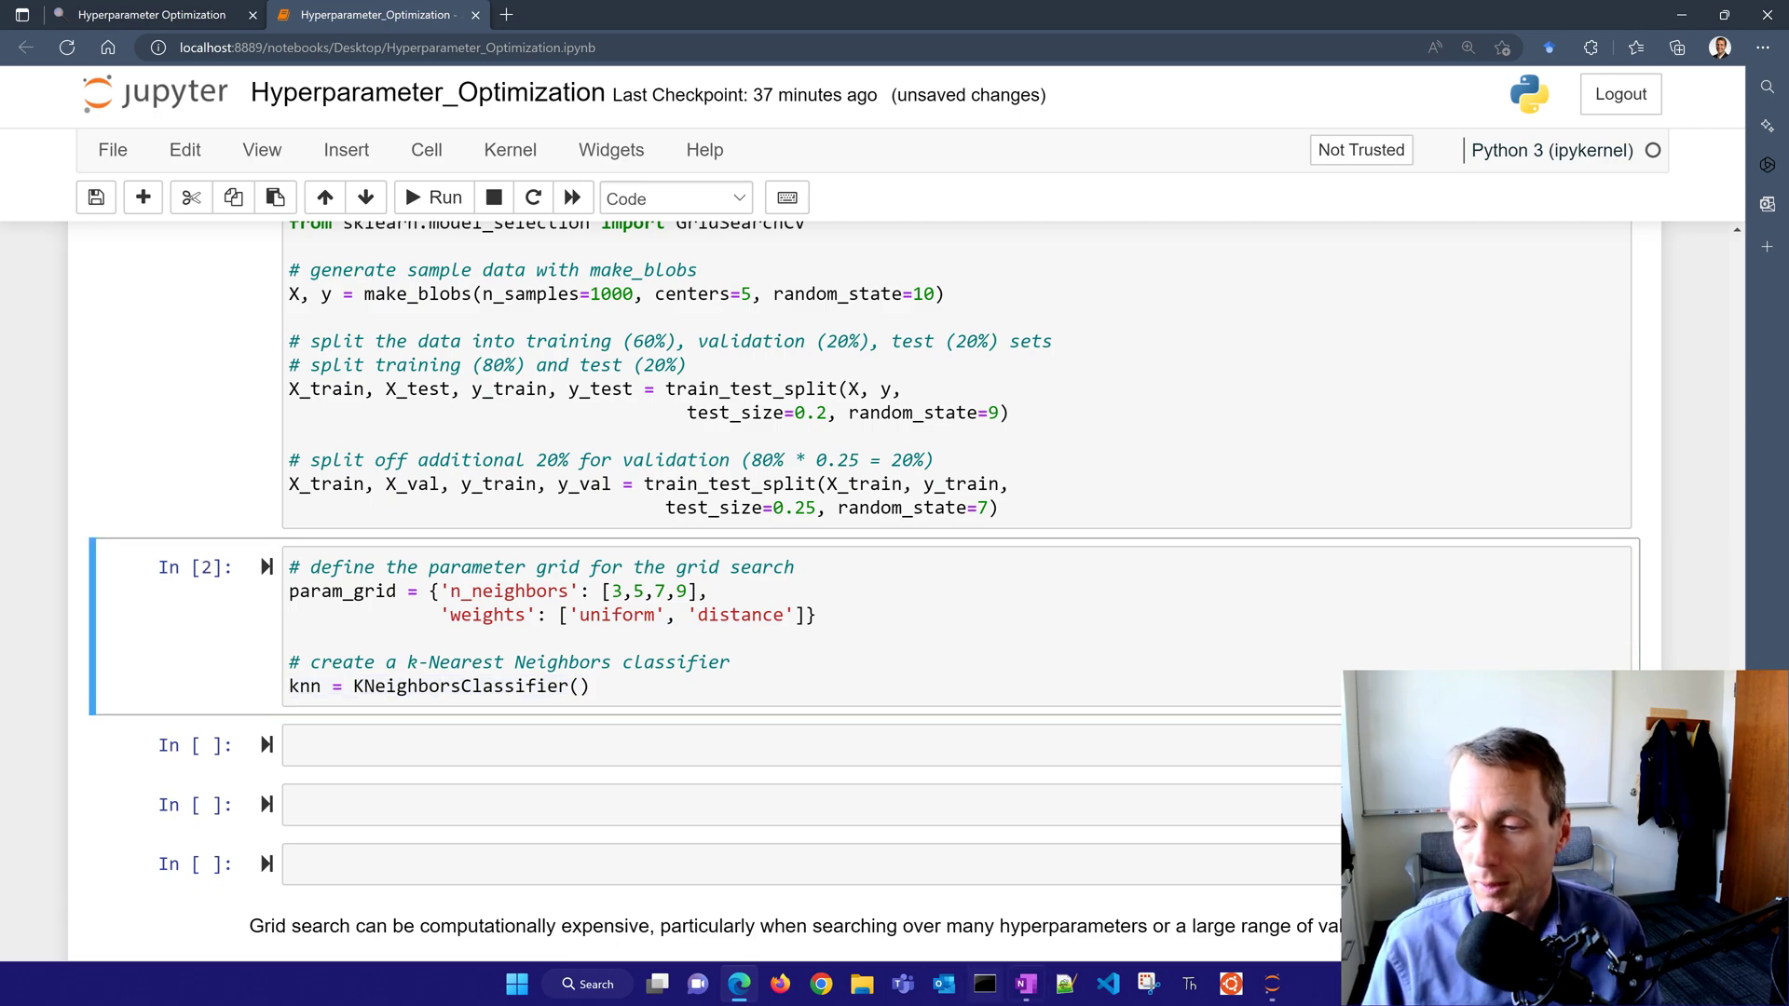
click(1025, 983)
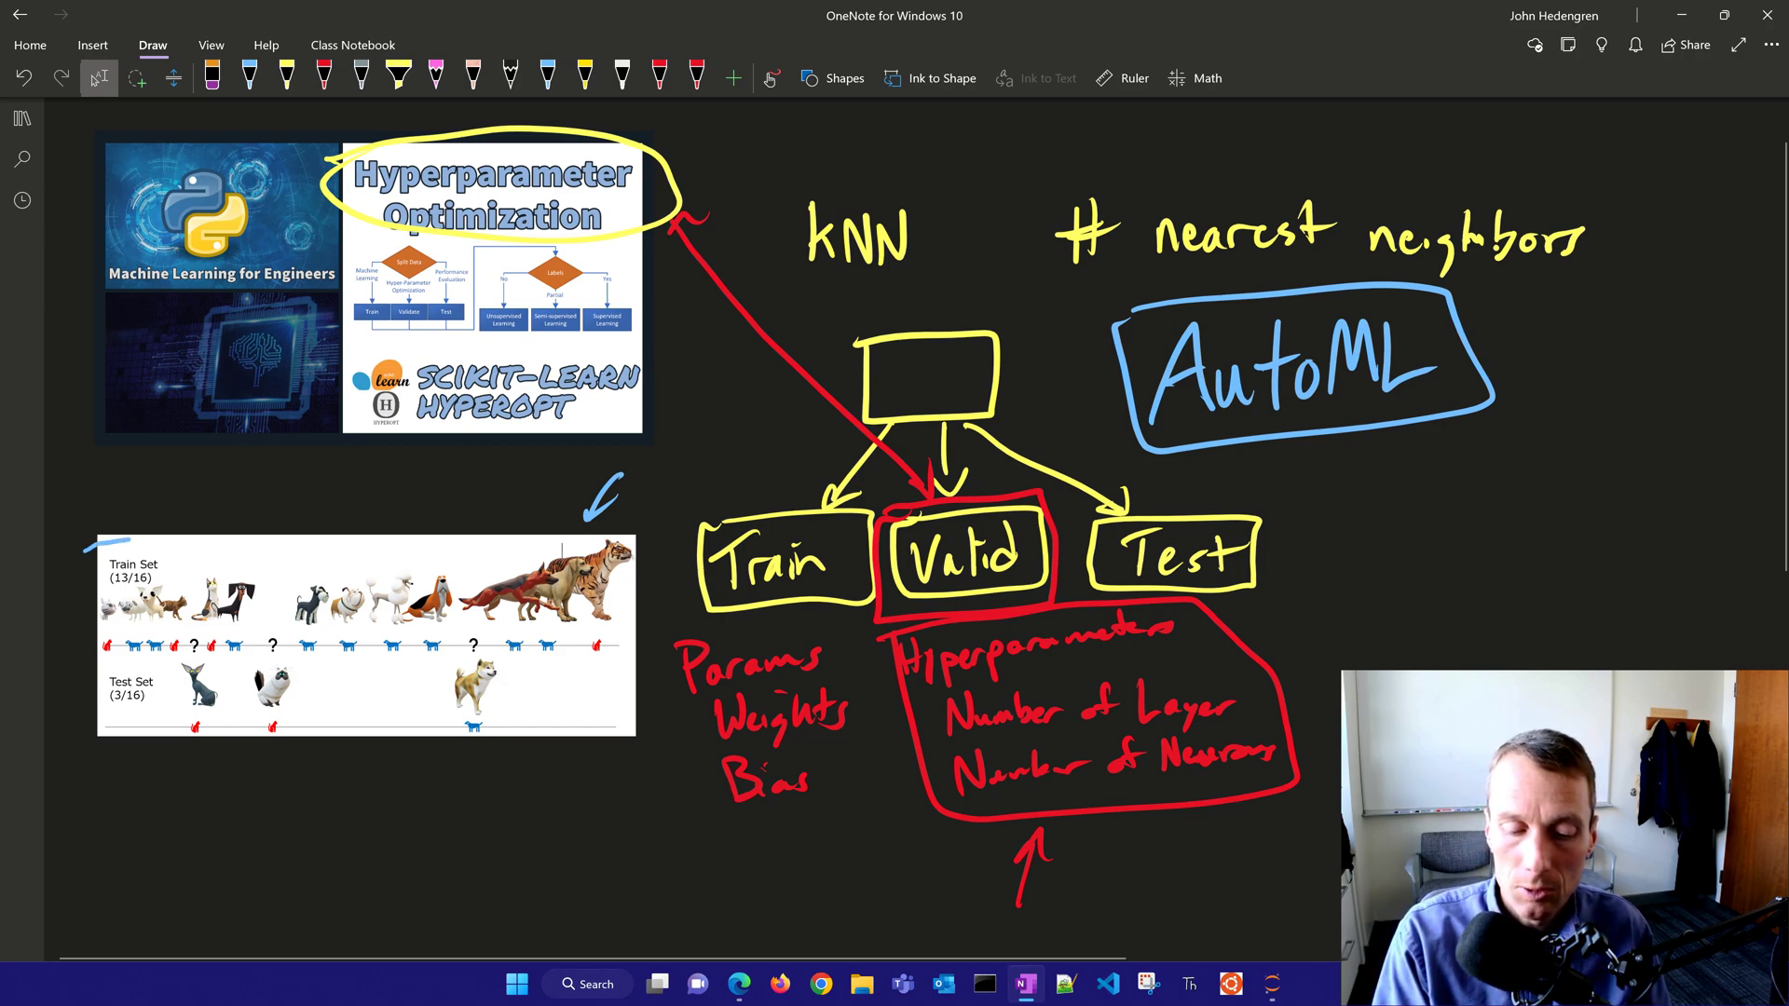
- Circle the first test-set marker, box its unlabeled train point and add an arrow
drag(91, 571, 172, 587)
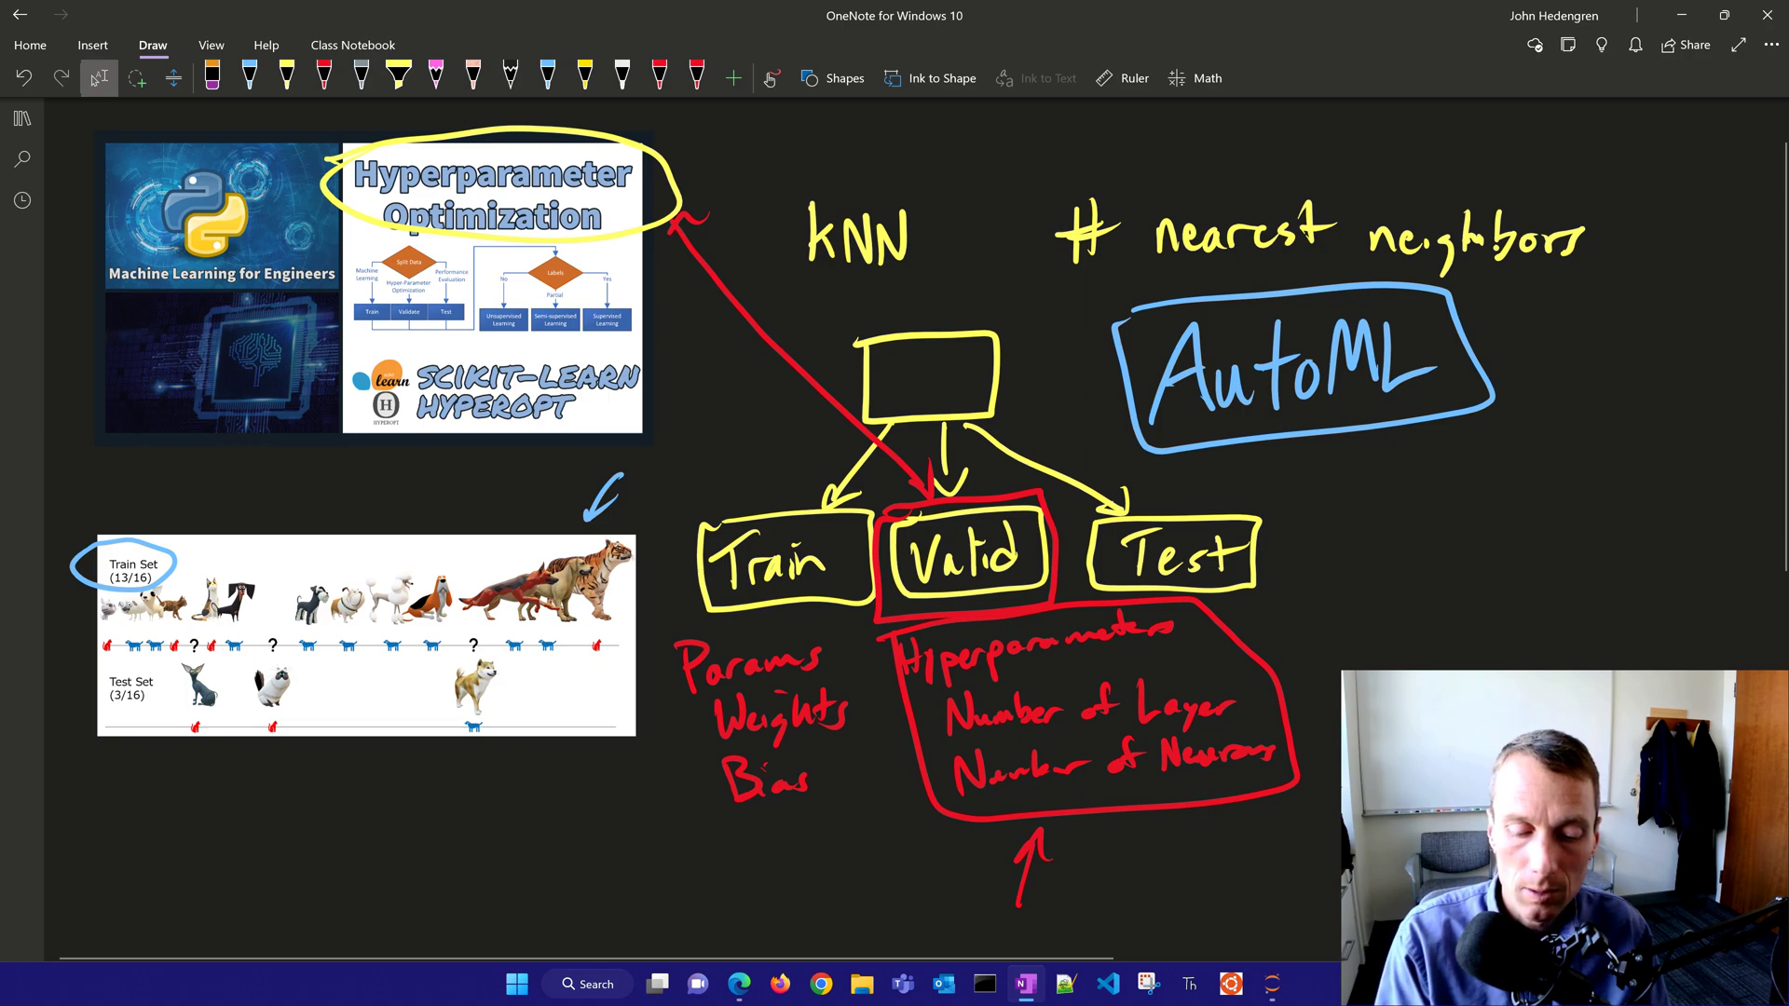
drag(171, 741, 216, 714)
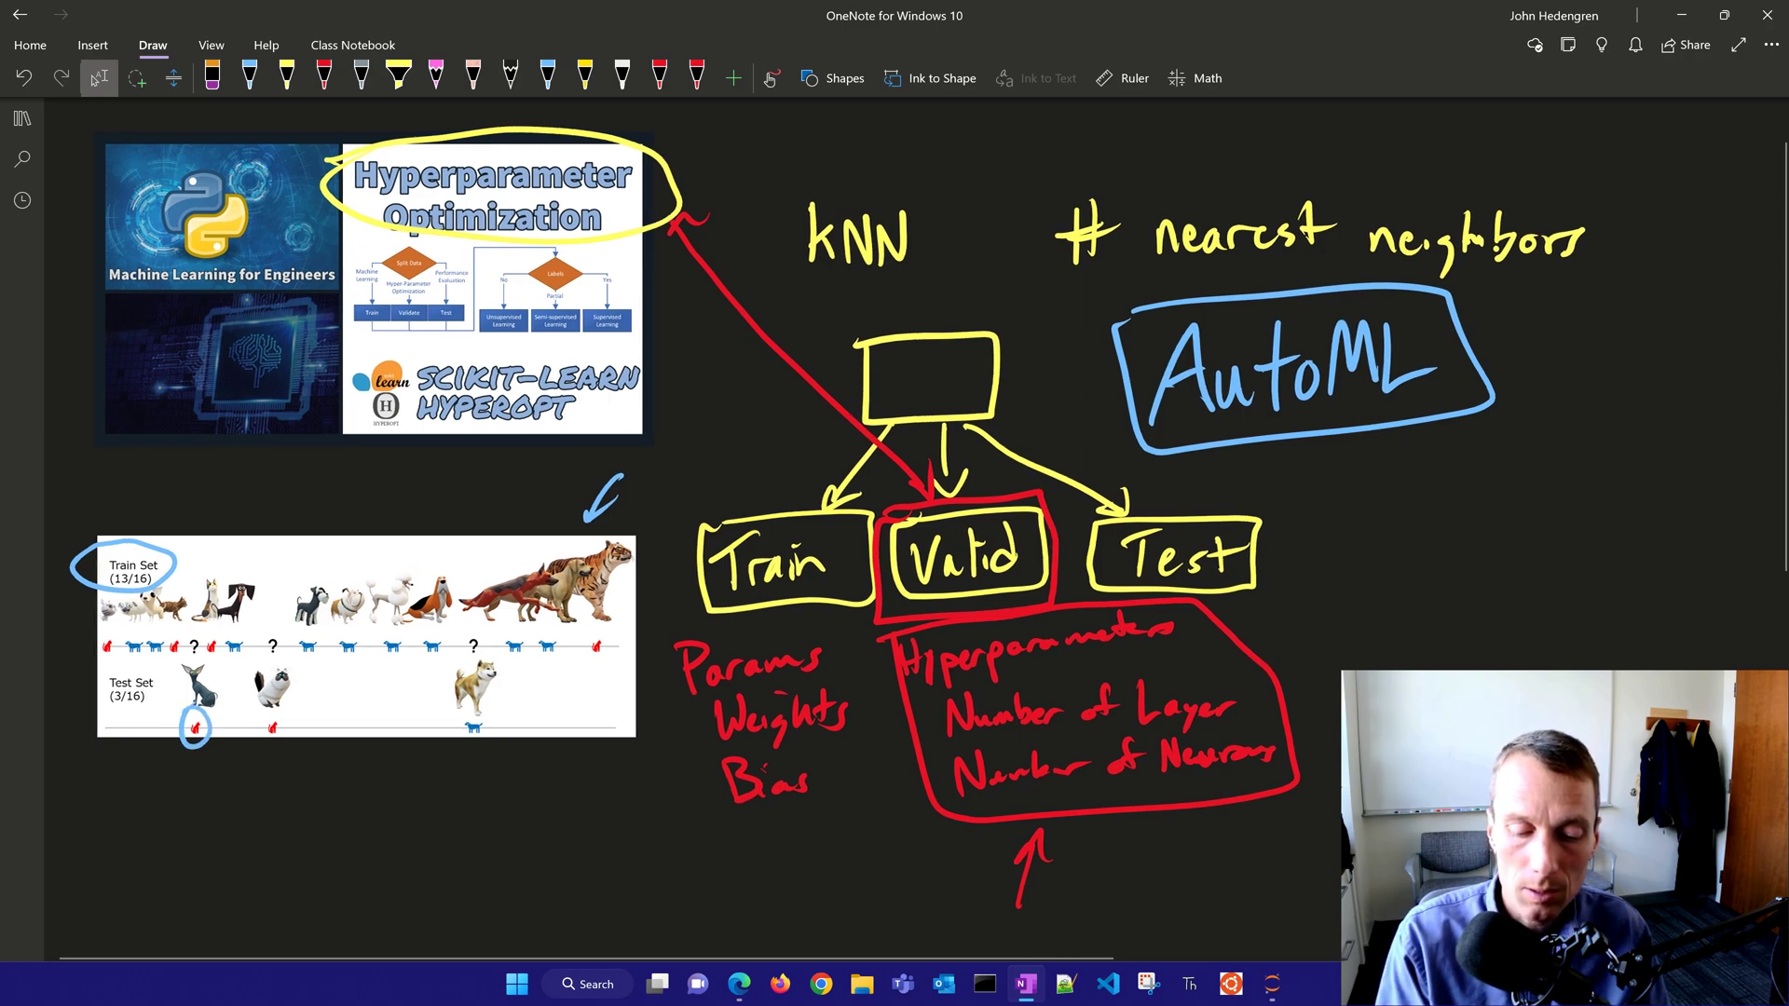
drag(189, 639, 210, 661)
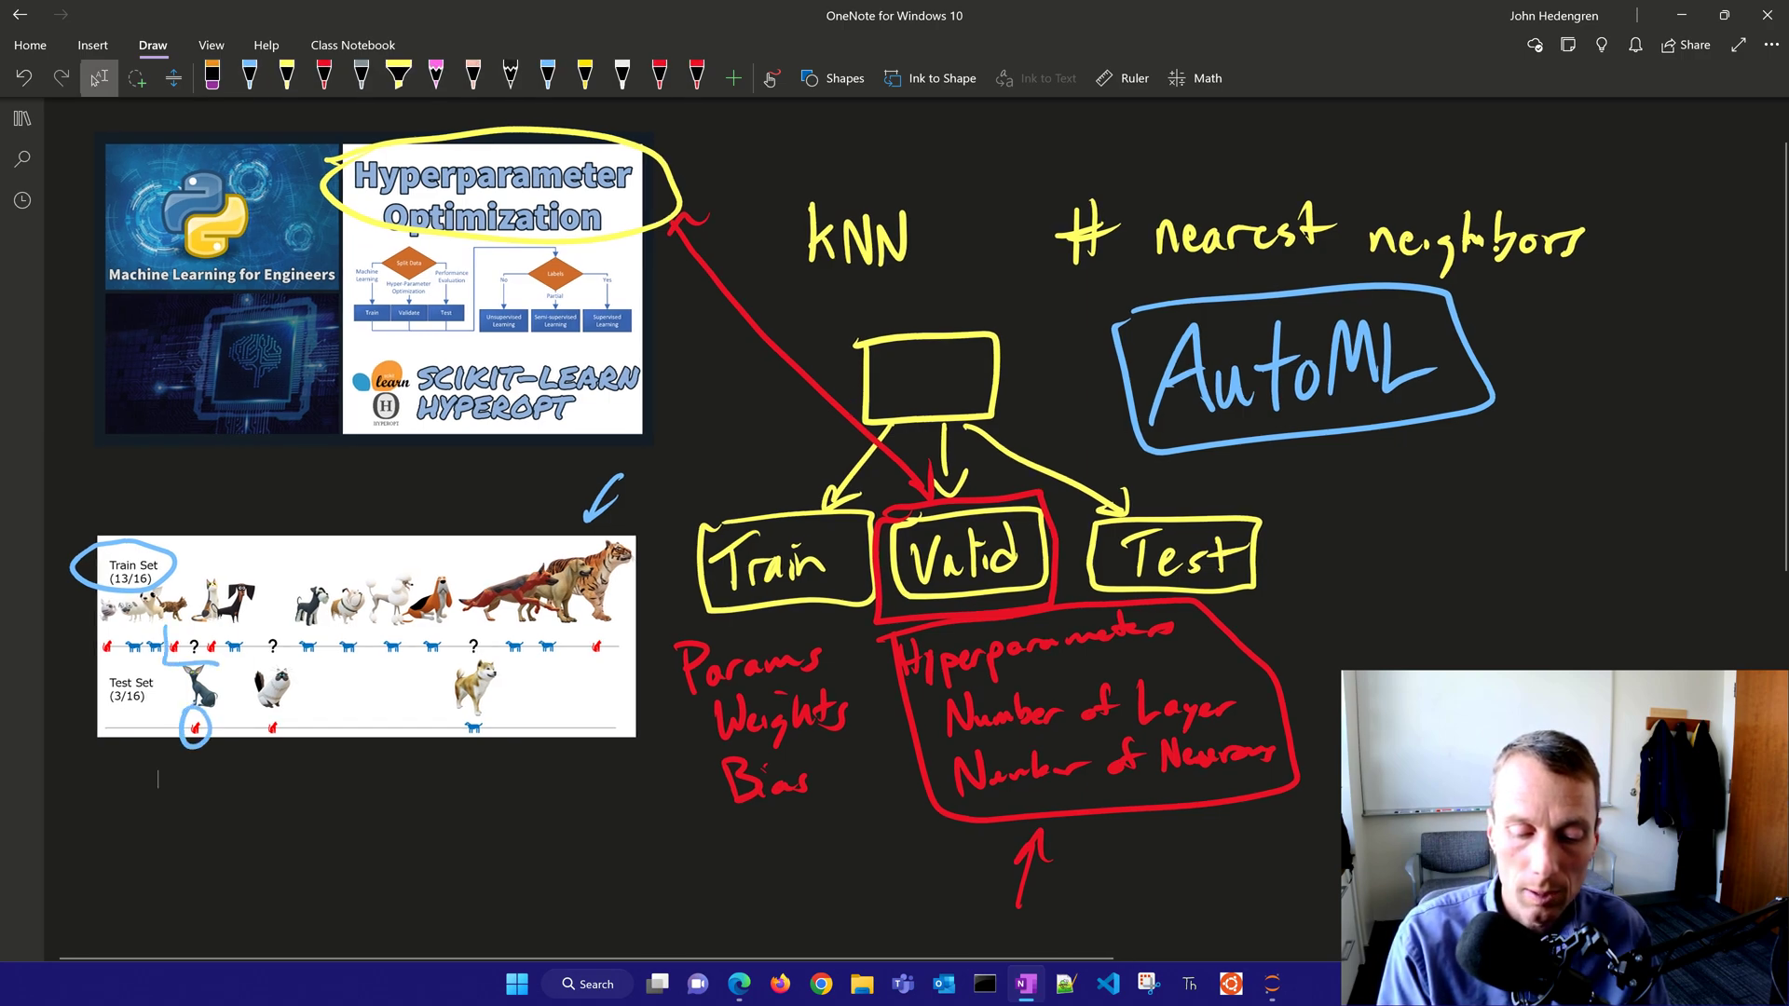
drag(172, 639, 216, 650)
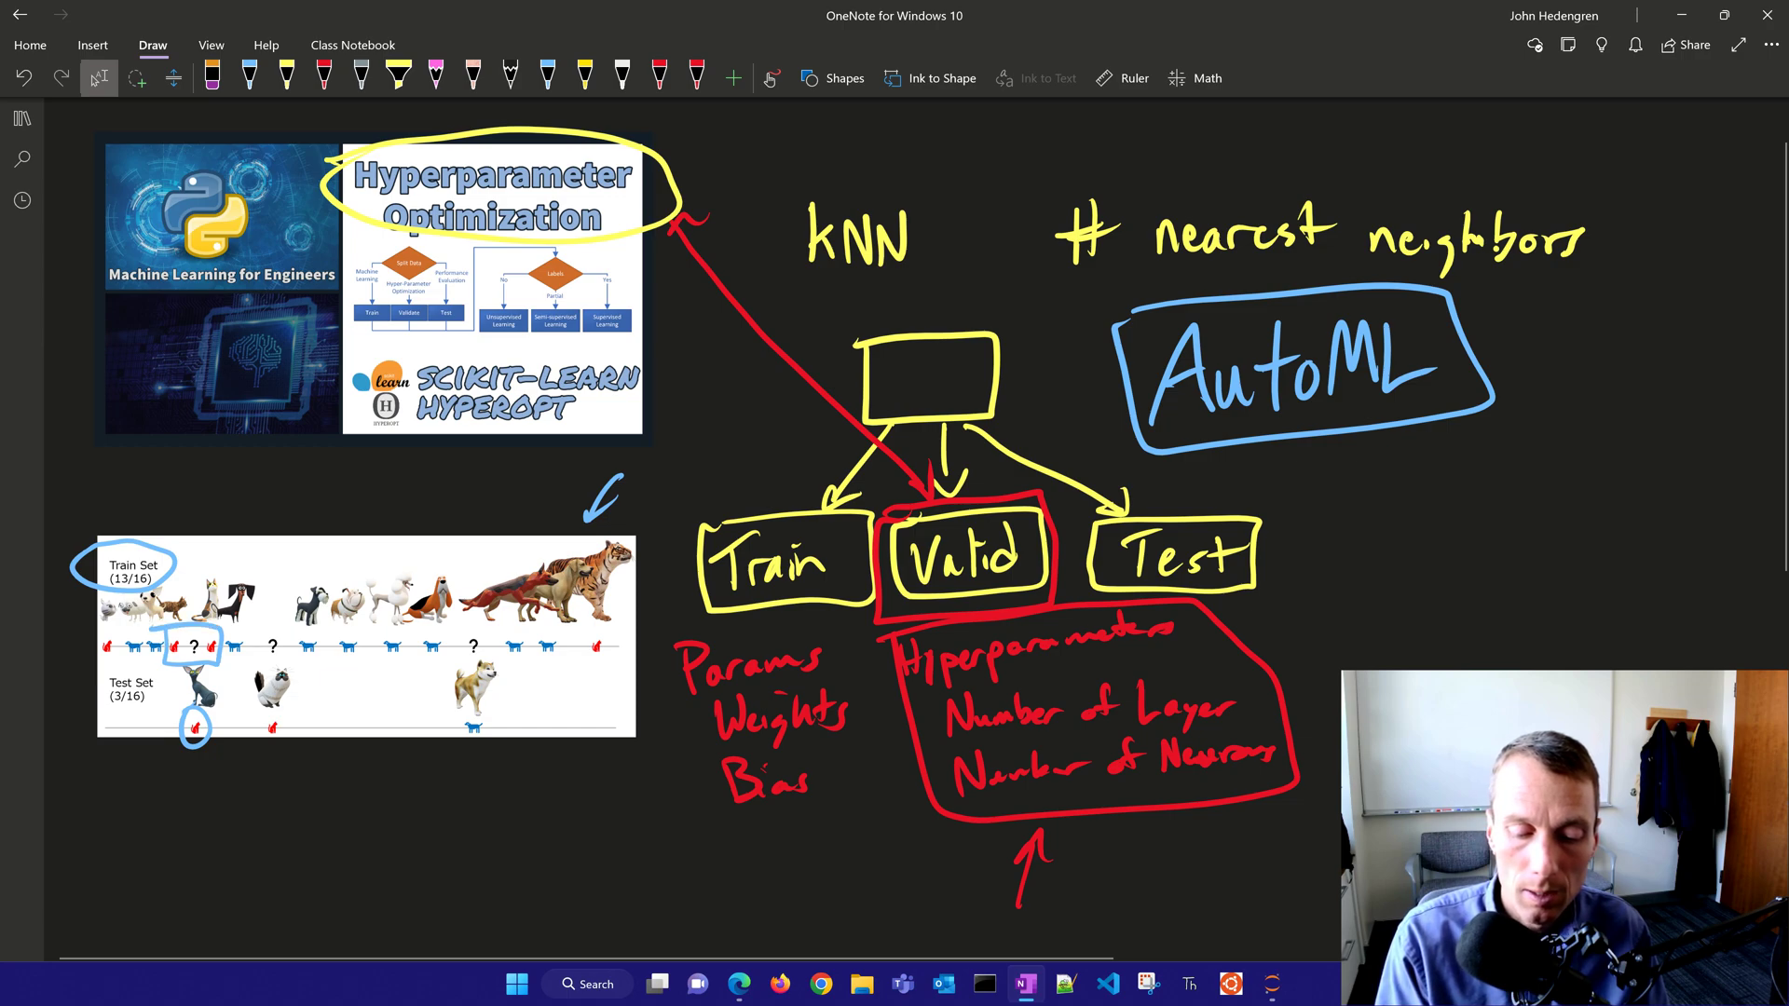
drag(193, 736, 203, 775)
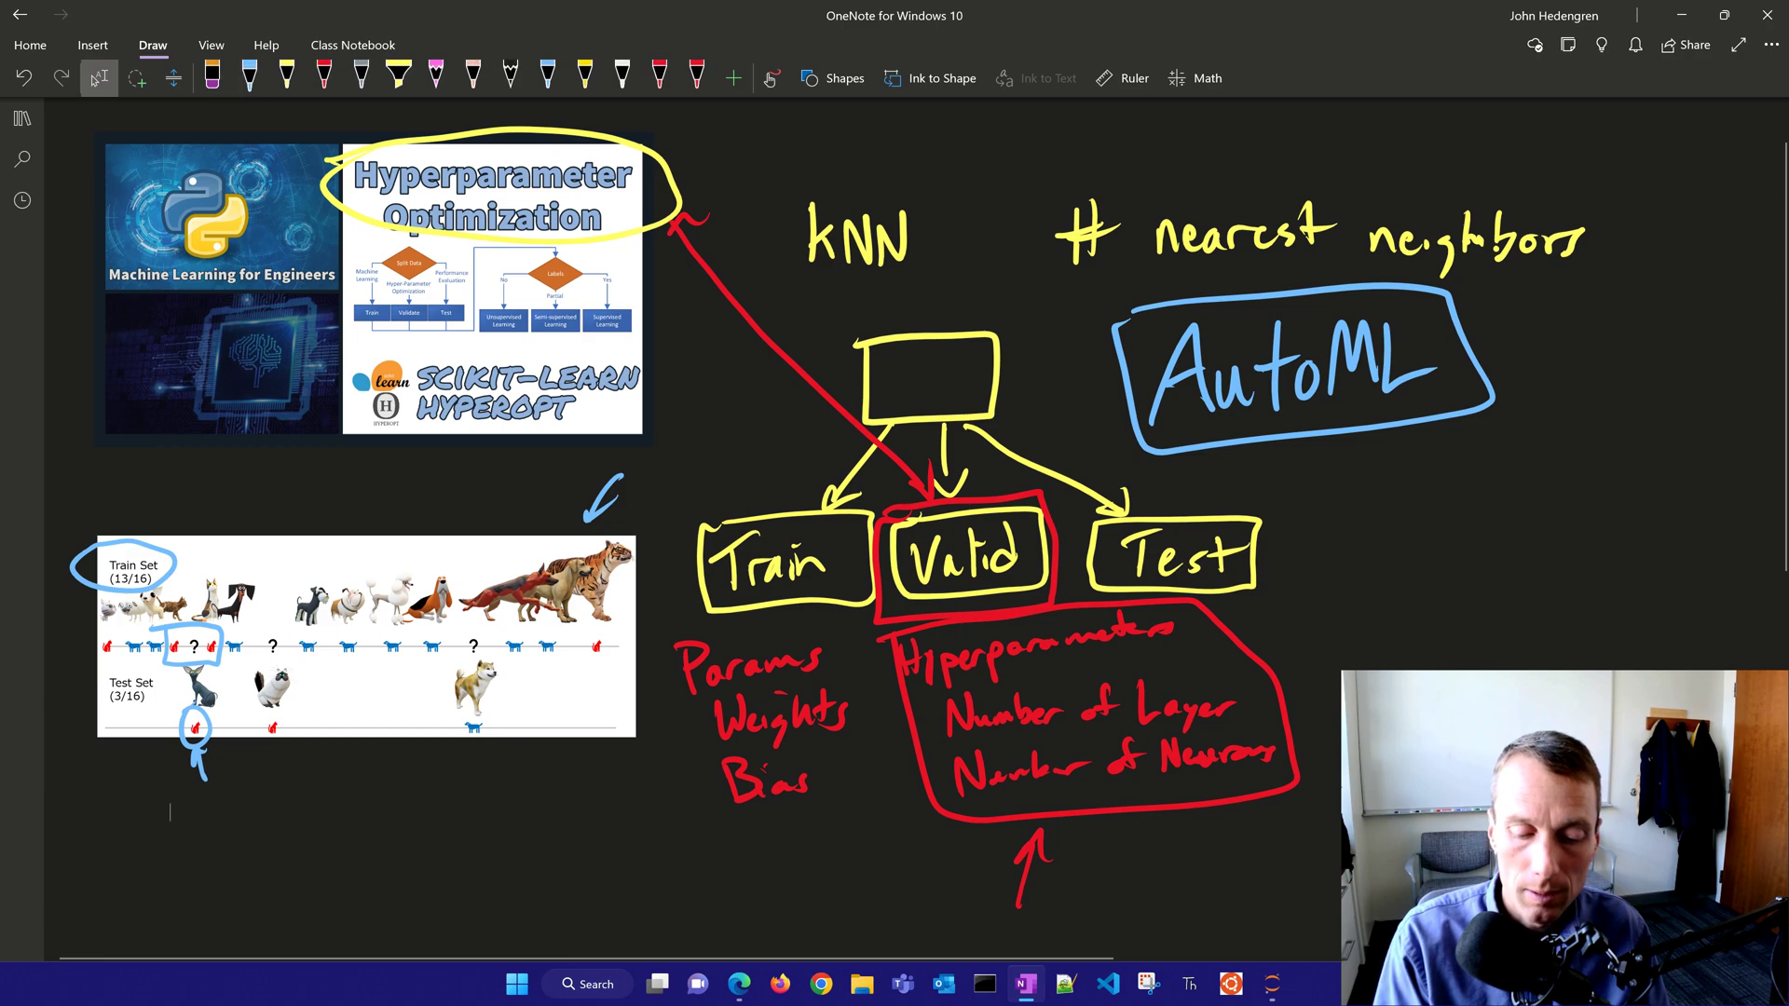
- Box a second unlabeled train point with an arrow to its test marker
drag(228, 650, 319, 672)
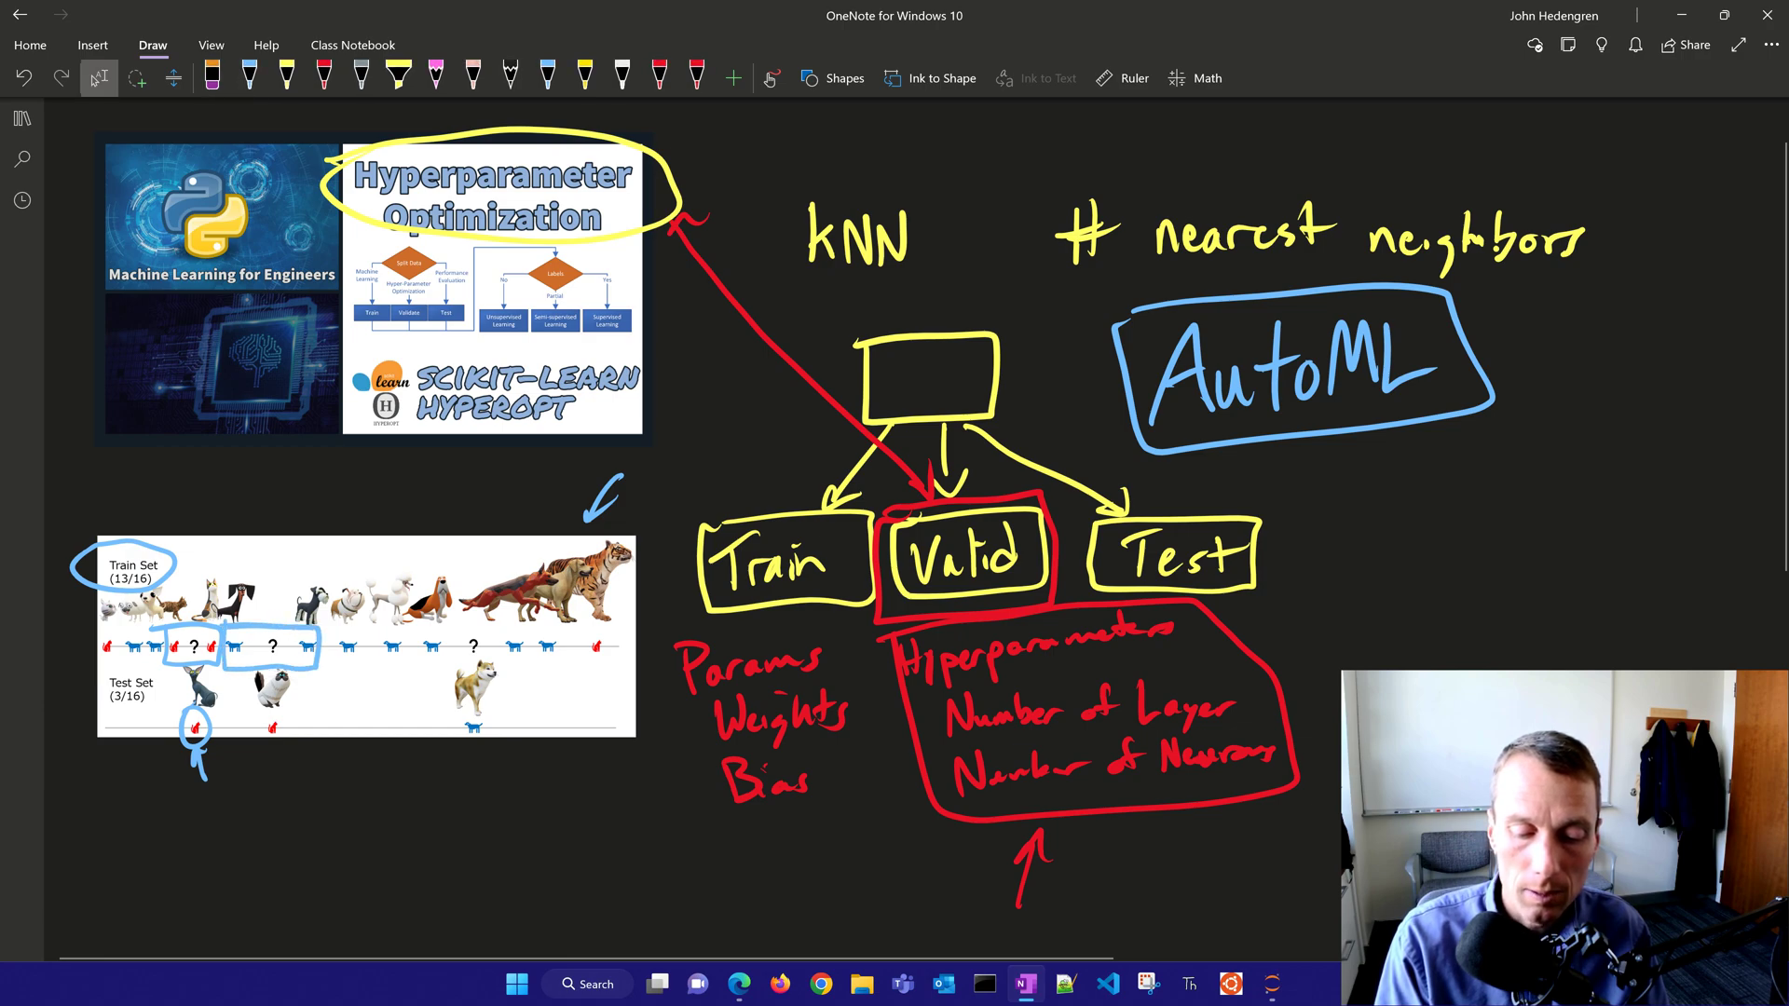
drag(268, 781, 269, 747)
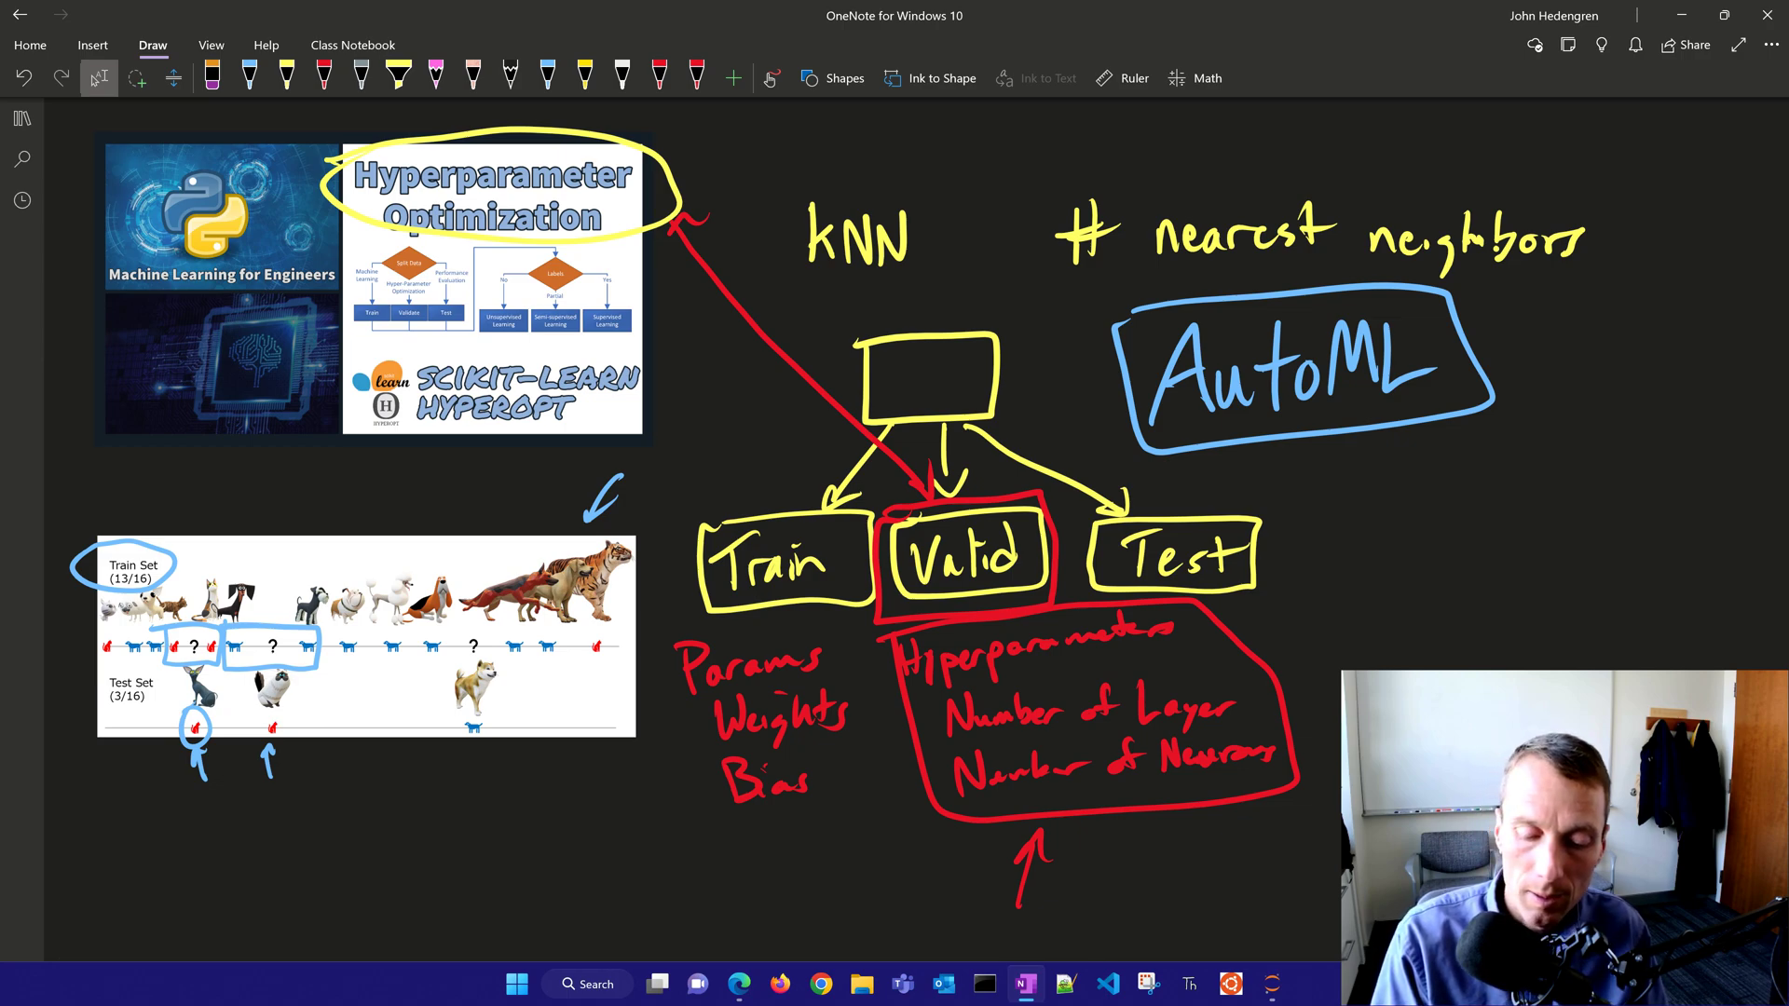
drag(428, 649, 520, 648)
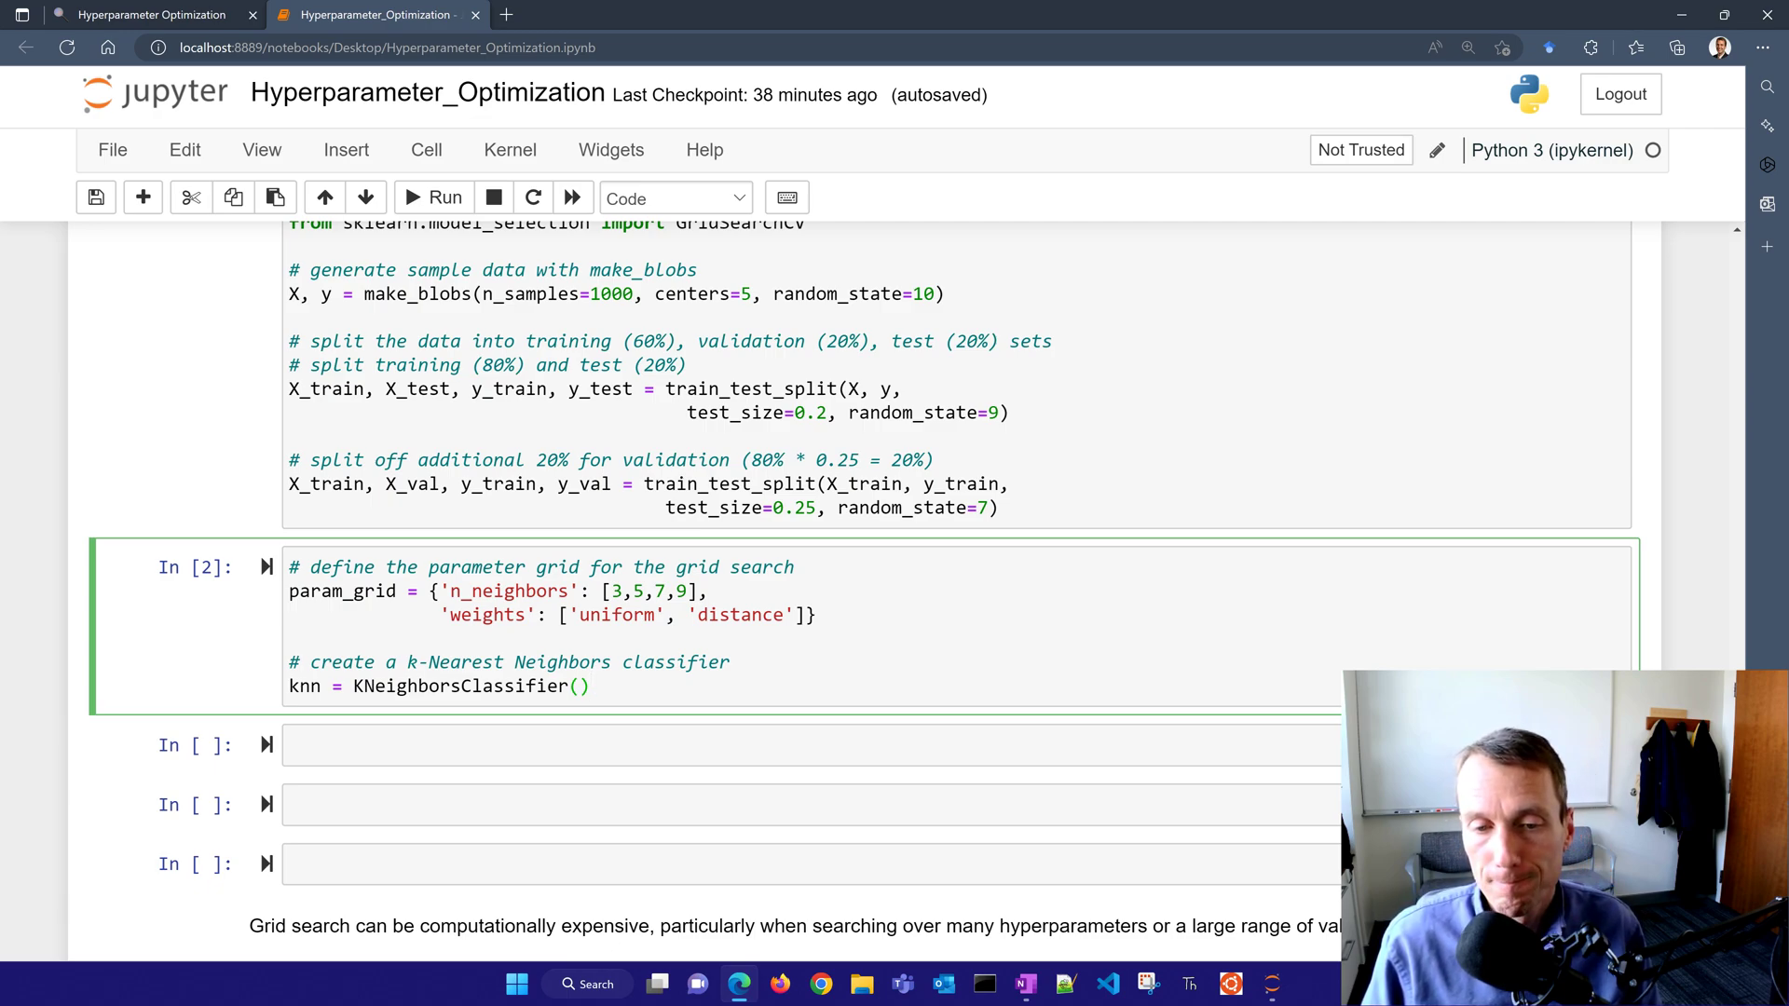
- Write the cell creating grid_search = GridSearchCV(knn, param_grid, cv=5)
text(# create the grid search object)
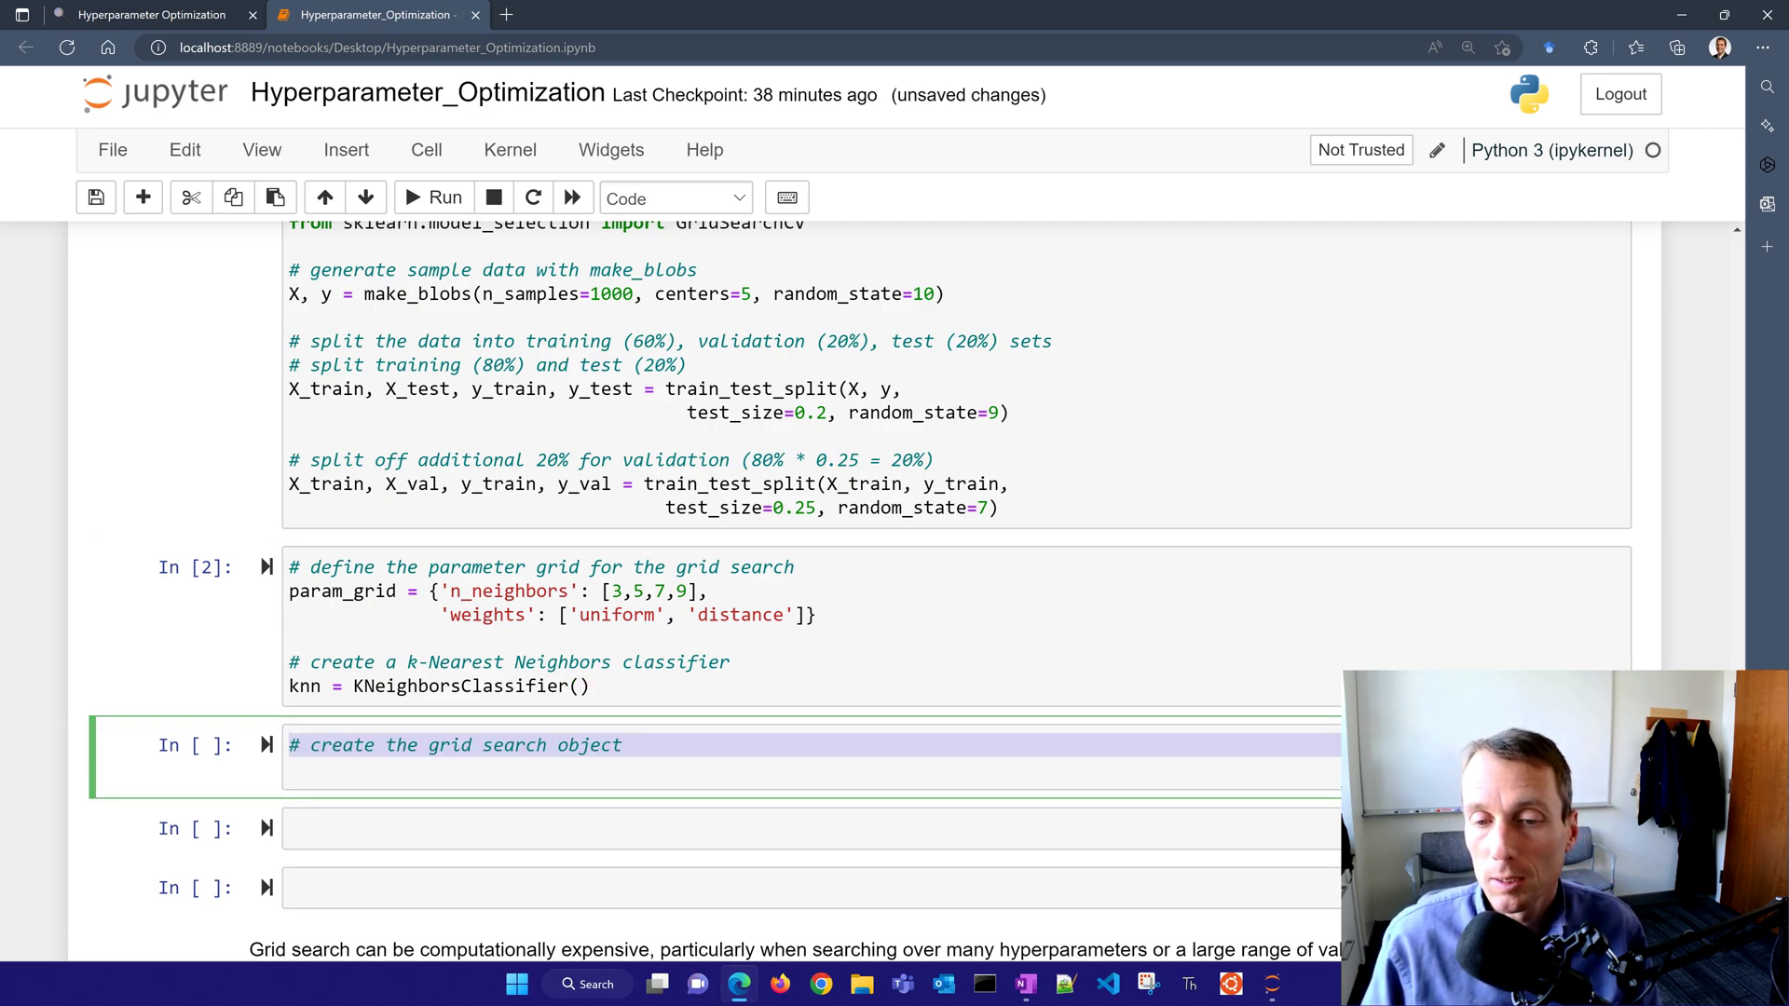
text(grid_search)
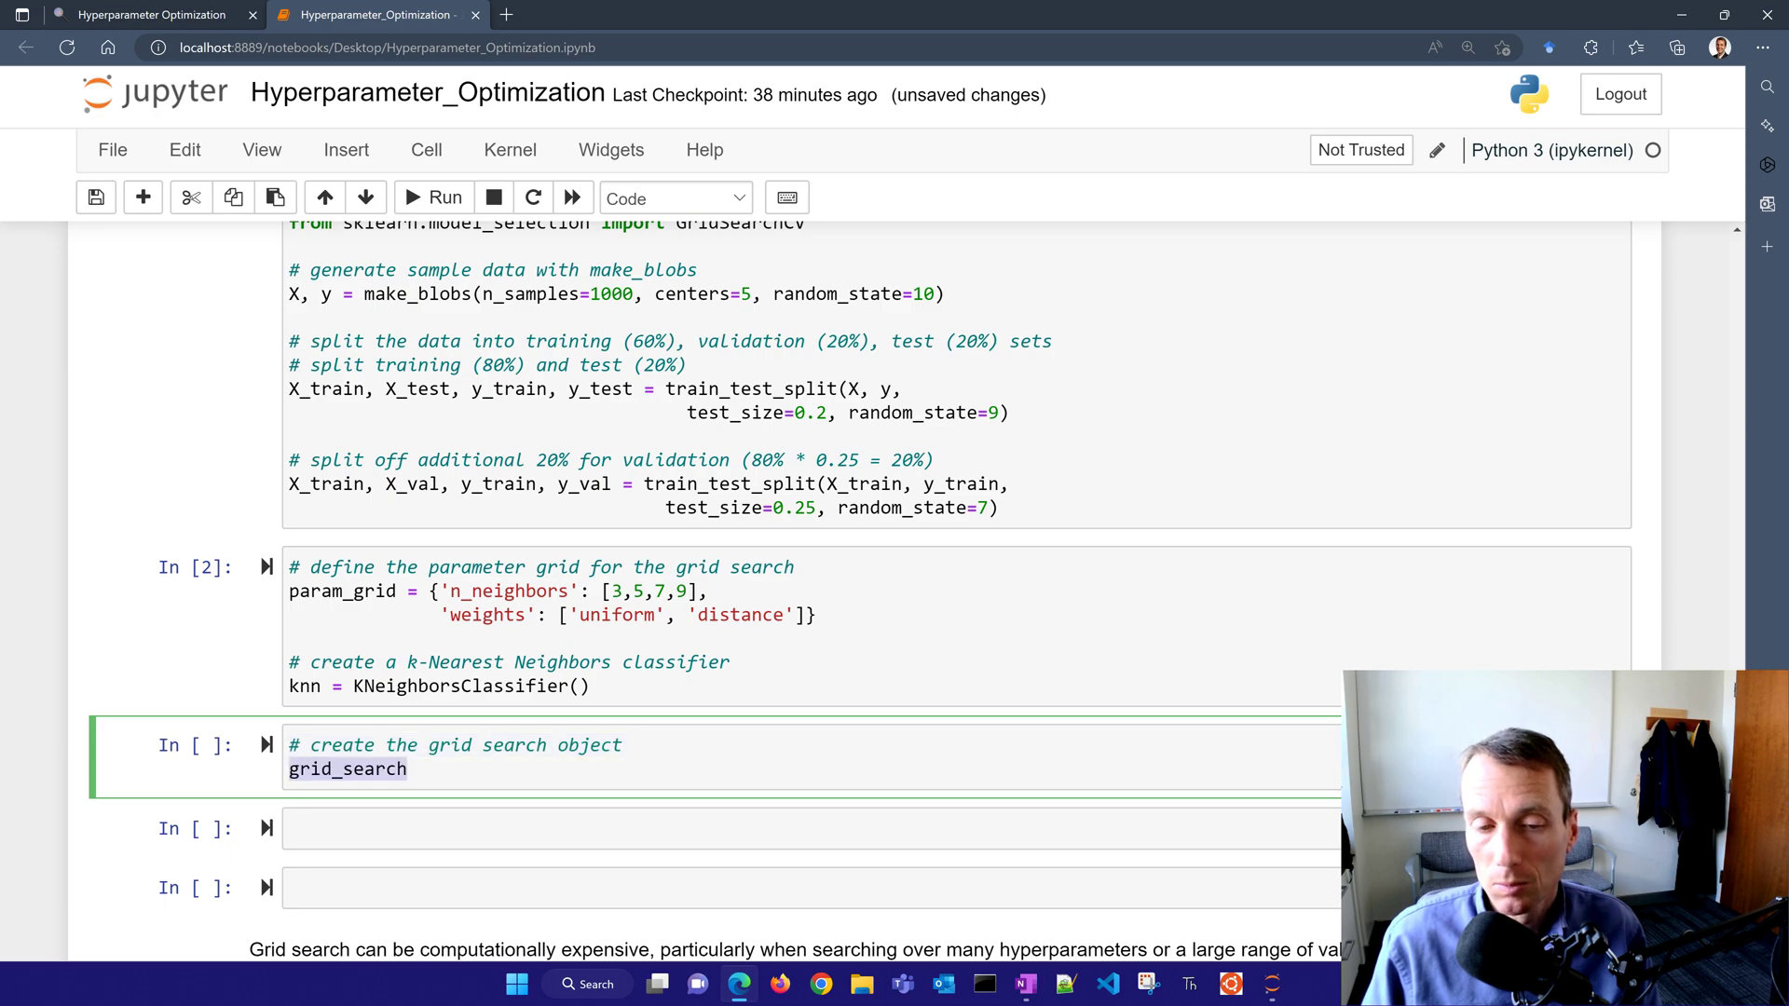
text(= GridSearchCV(knn))
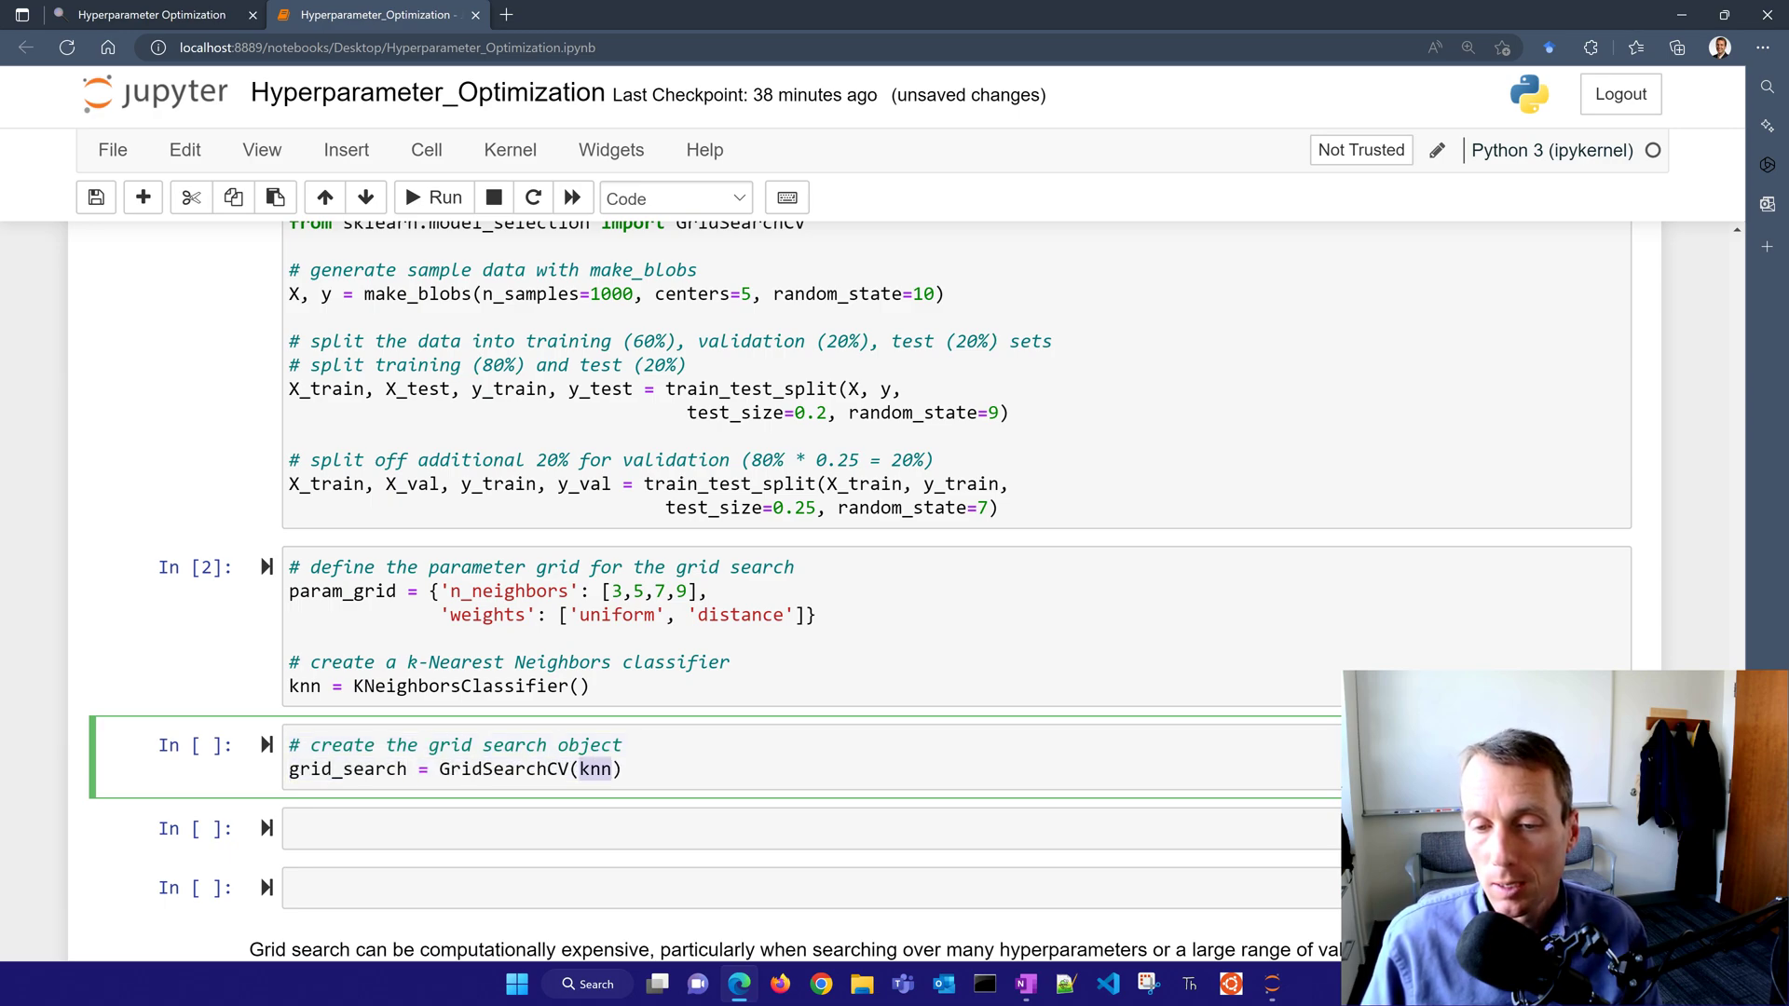
text(, param_grid)
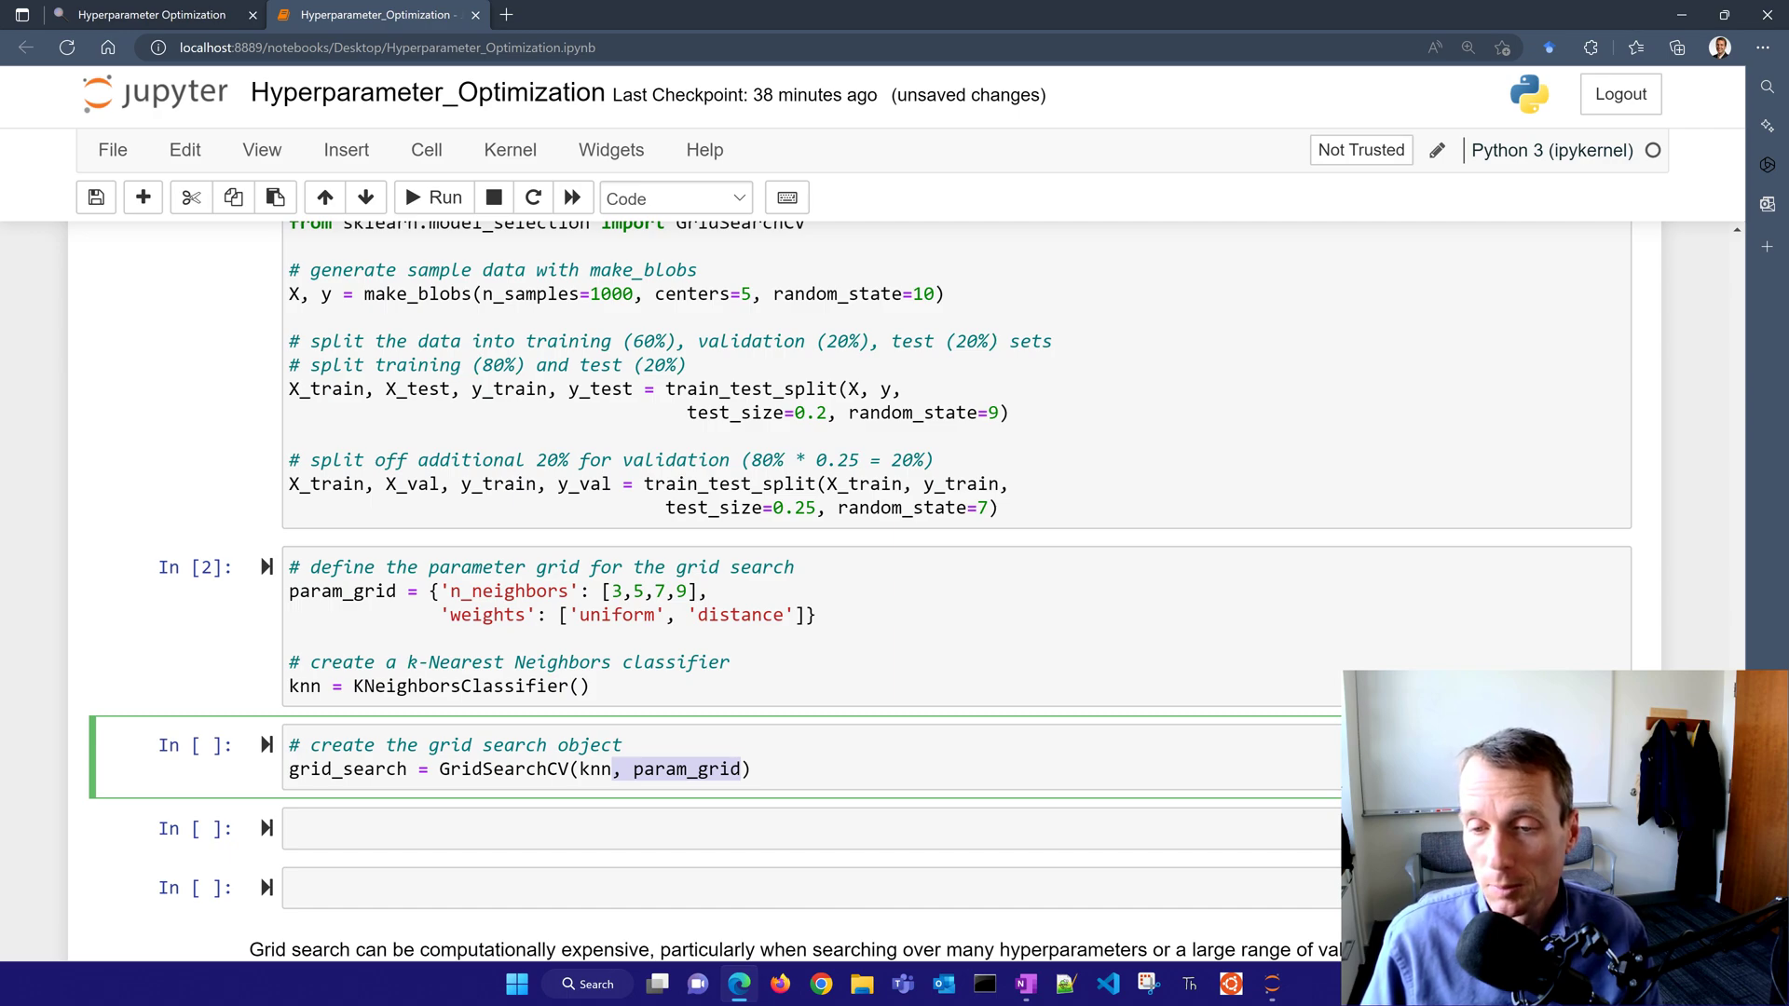
text(, cv=5)
click(812, 829)
text(# fit the grid search to the data)
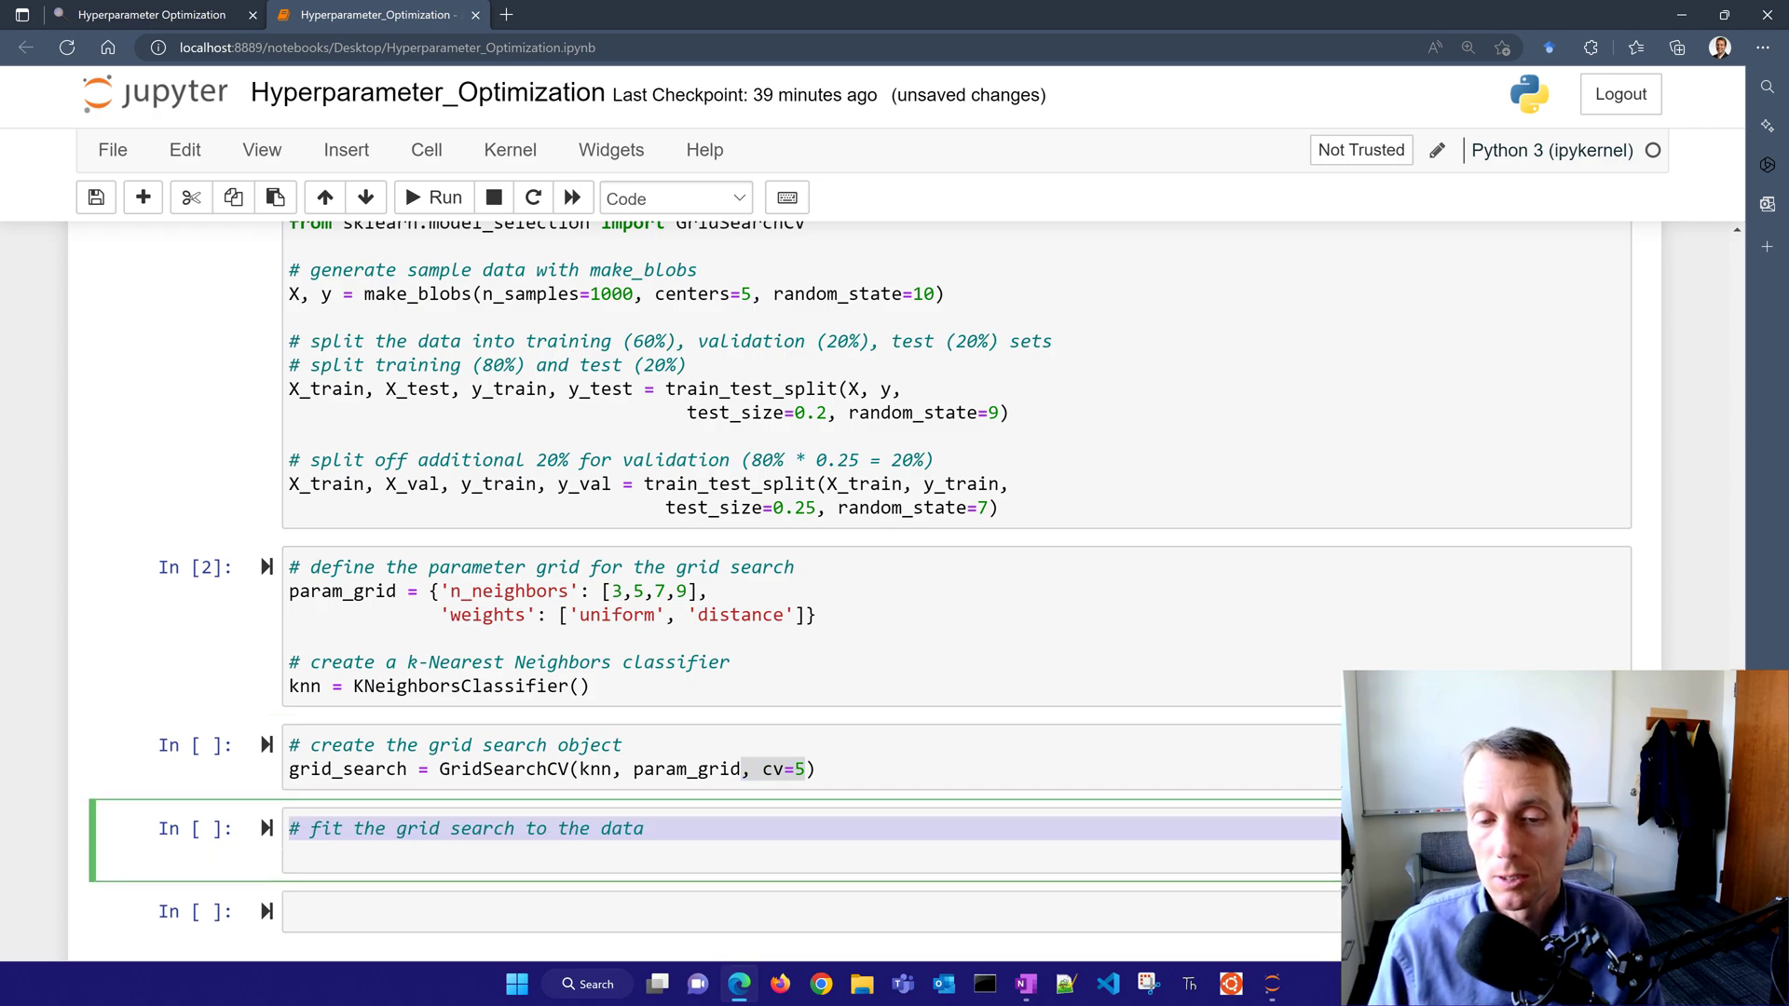
- Write grid_search.fit(X_train, y_train), run both cells and start a new cell below
text(grid_search.fit(X_train, y_train))
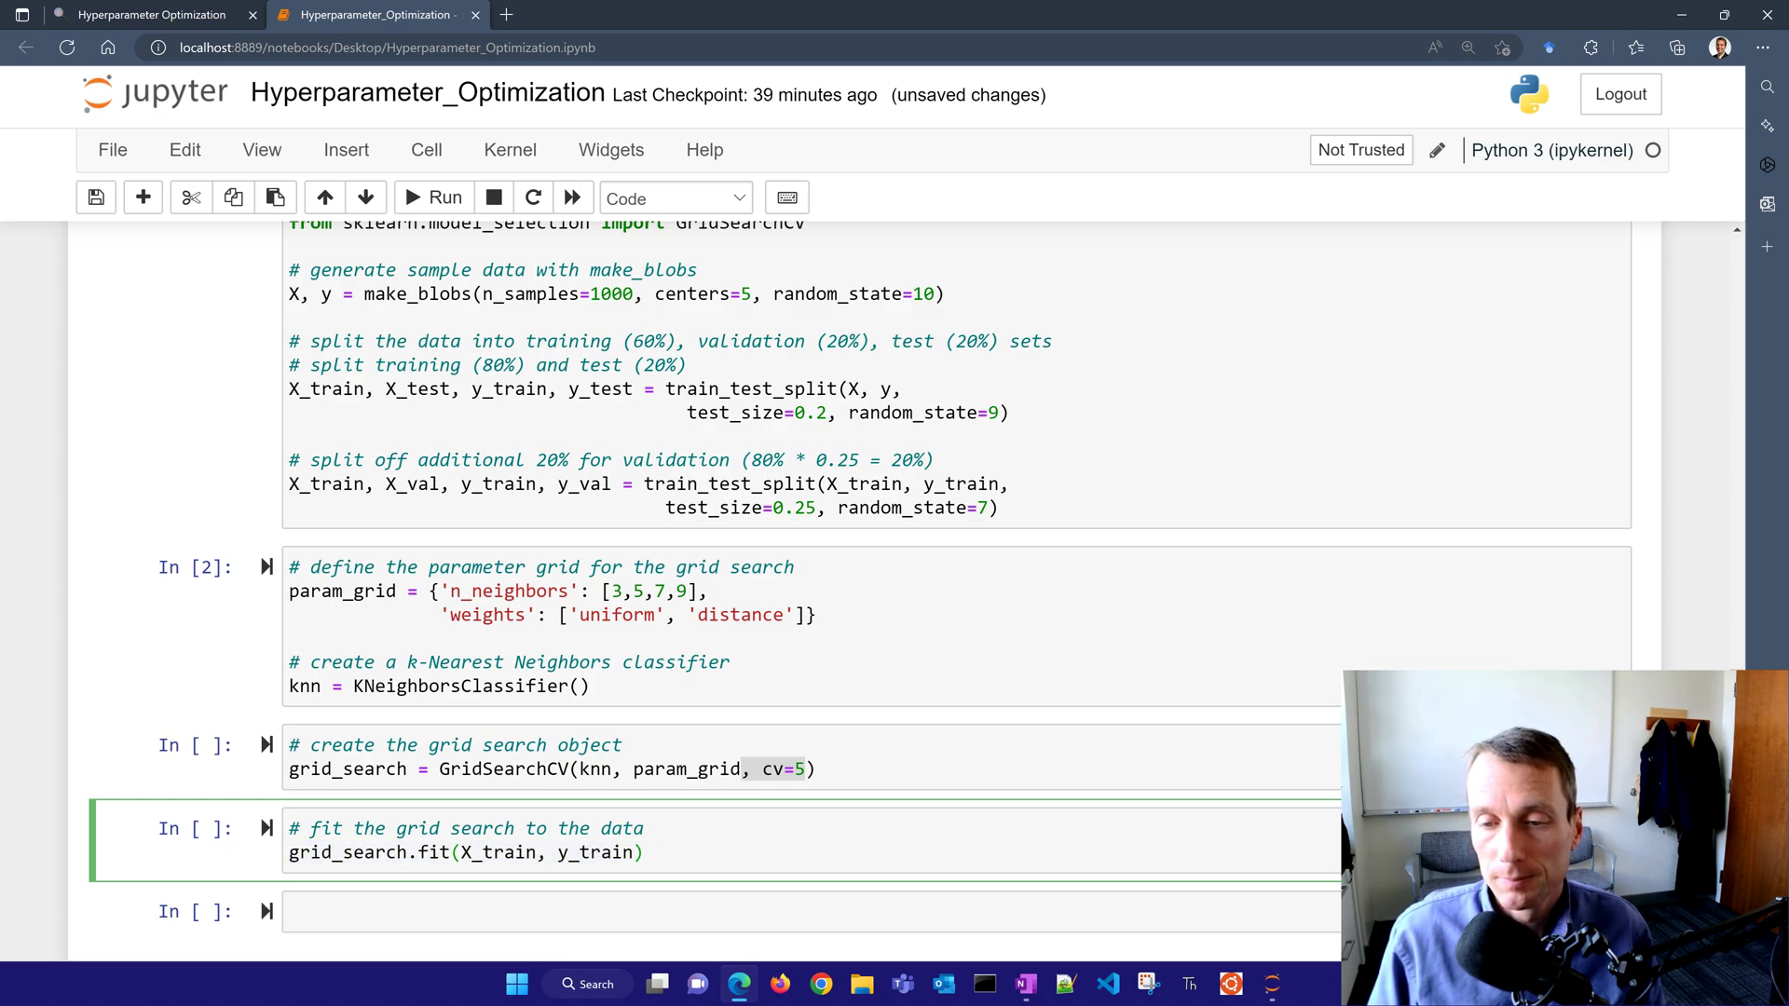
click(433, 197)
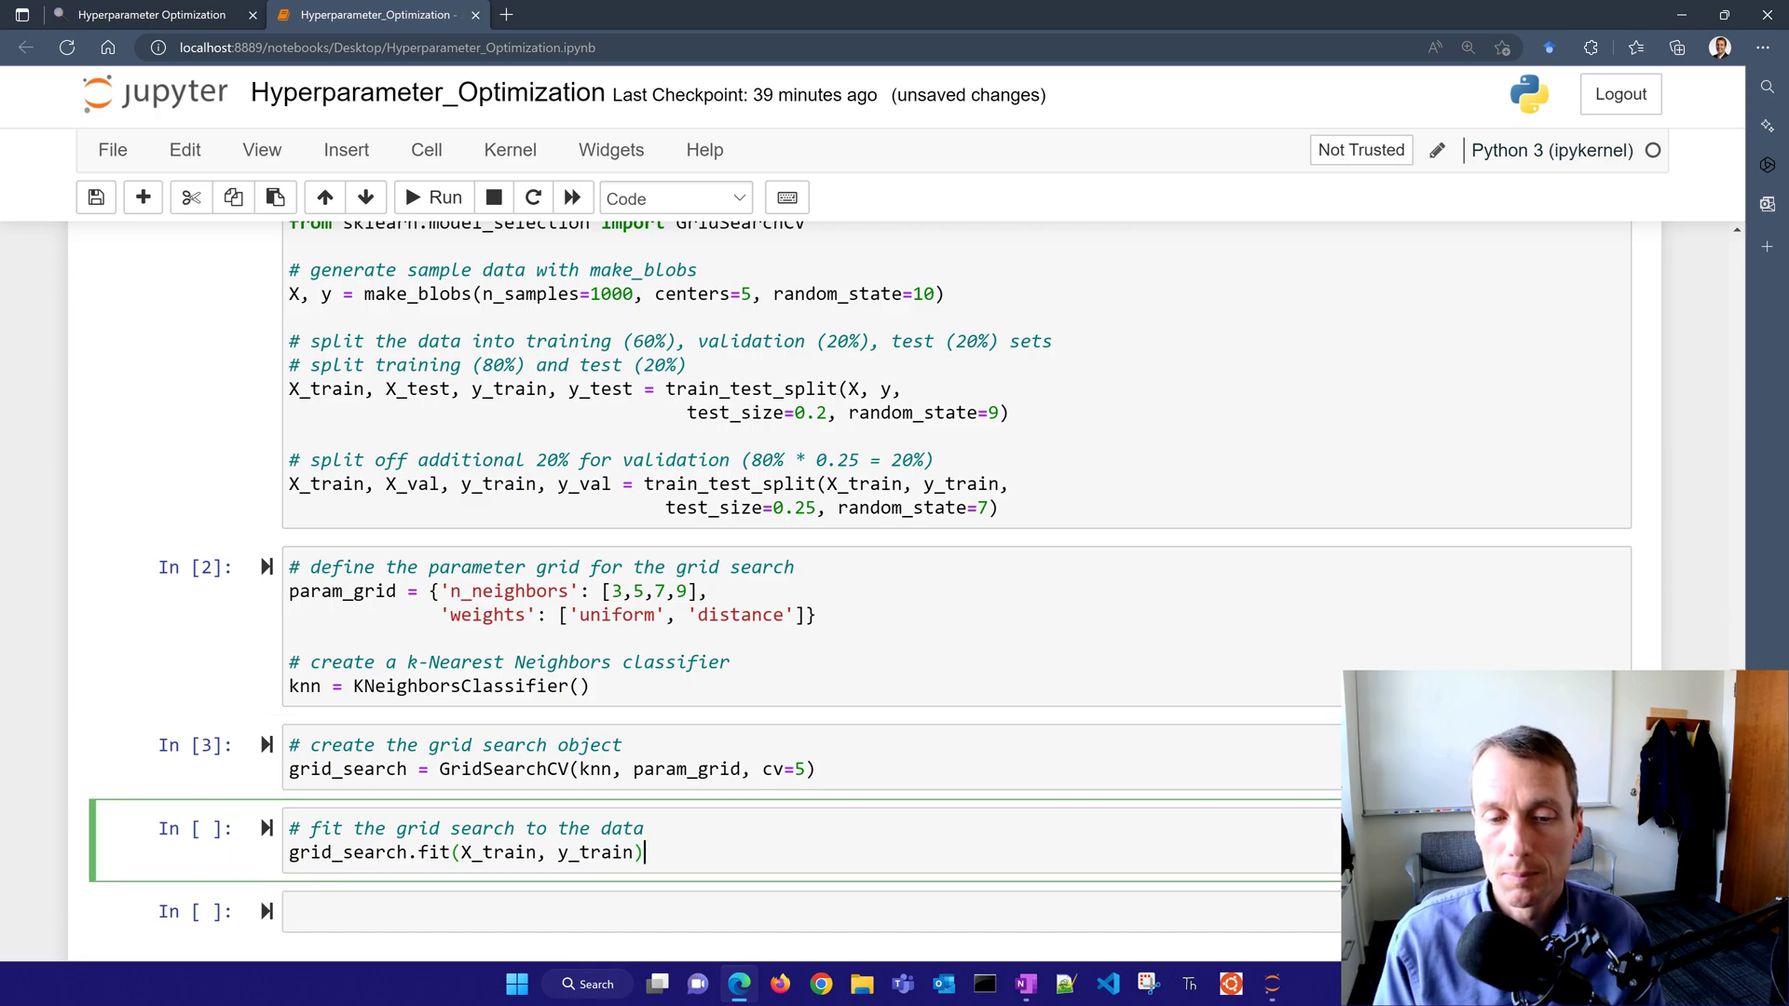
click(435, 197)
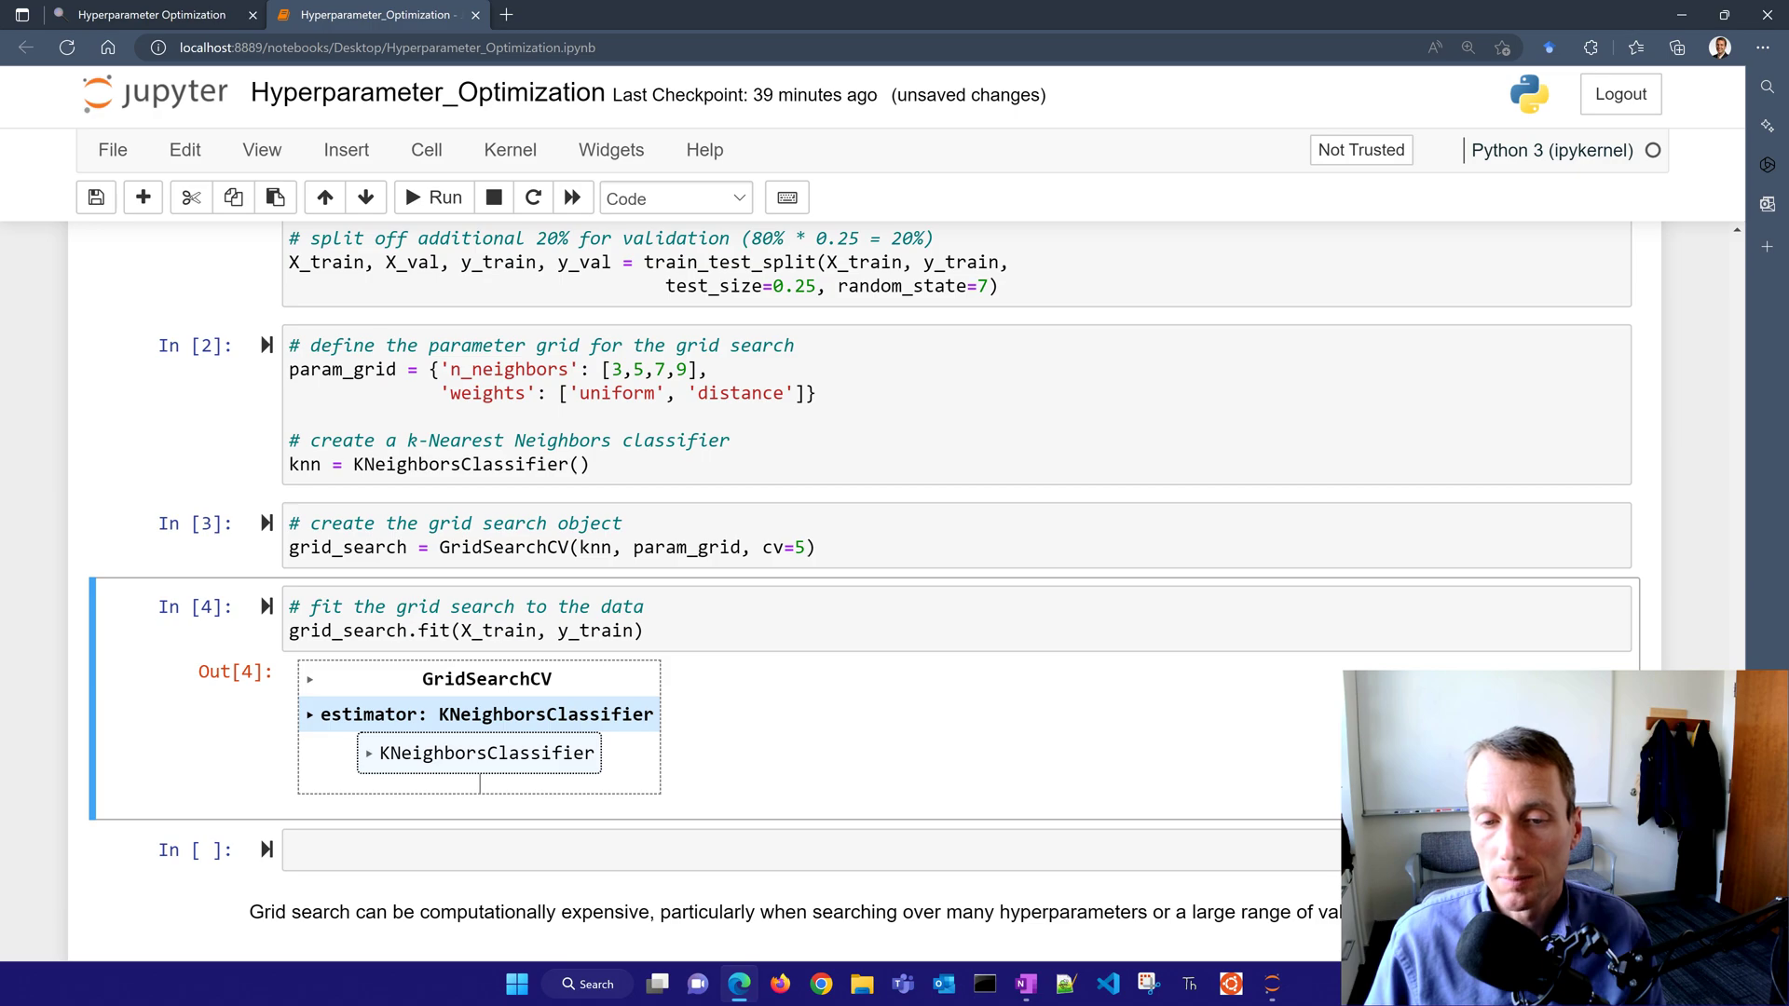
click(309, 678)
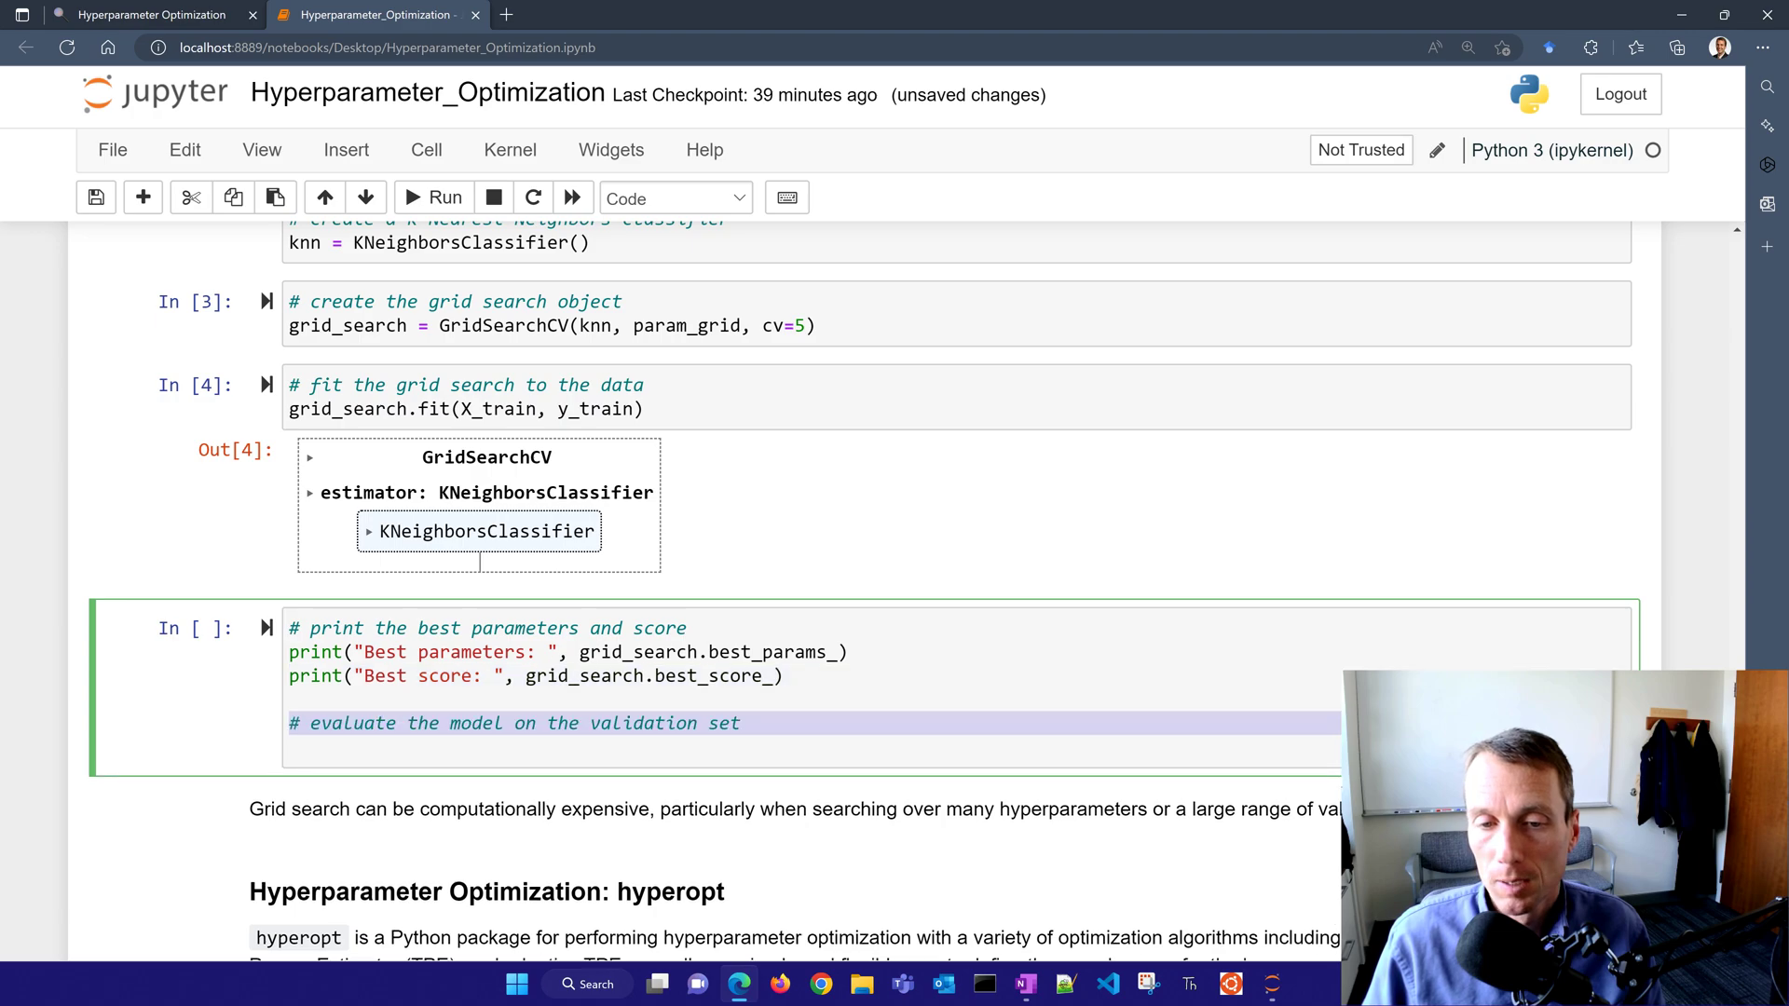
- Add val_accuracy = grid_search.score(X_val, y_val) and run the results cell, showing n_neighbors 3, uniform, scores 1.0
text(val_accuracy = grid_search.score(X_val, y_val))
text(# evaluate the model on the test set)
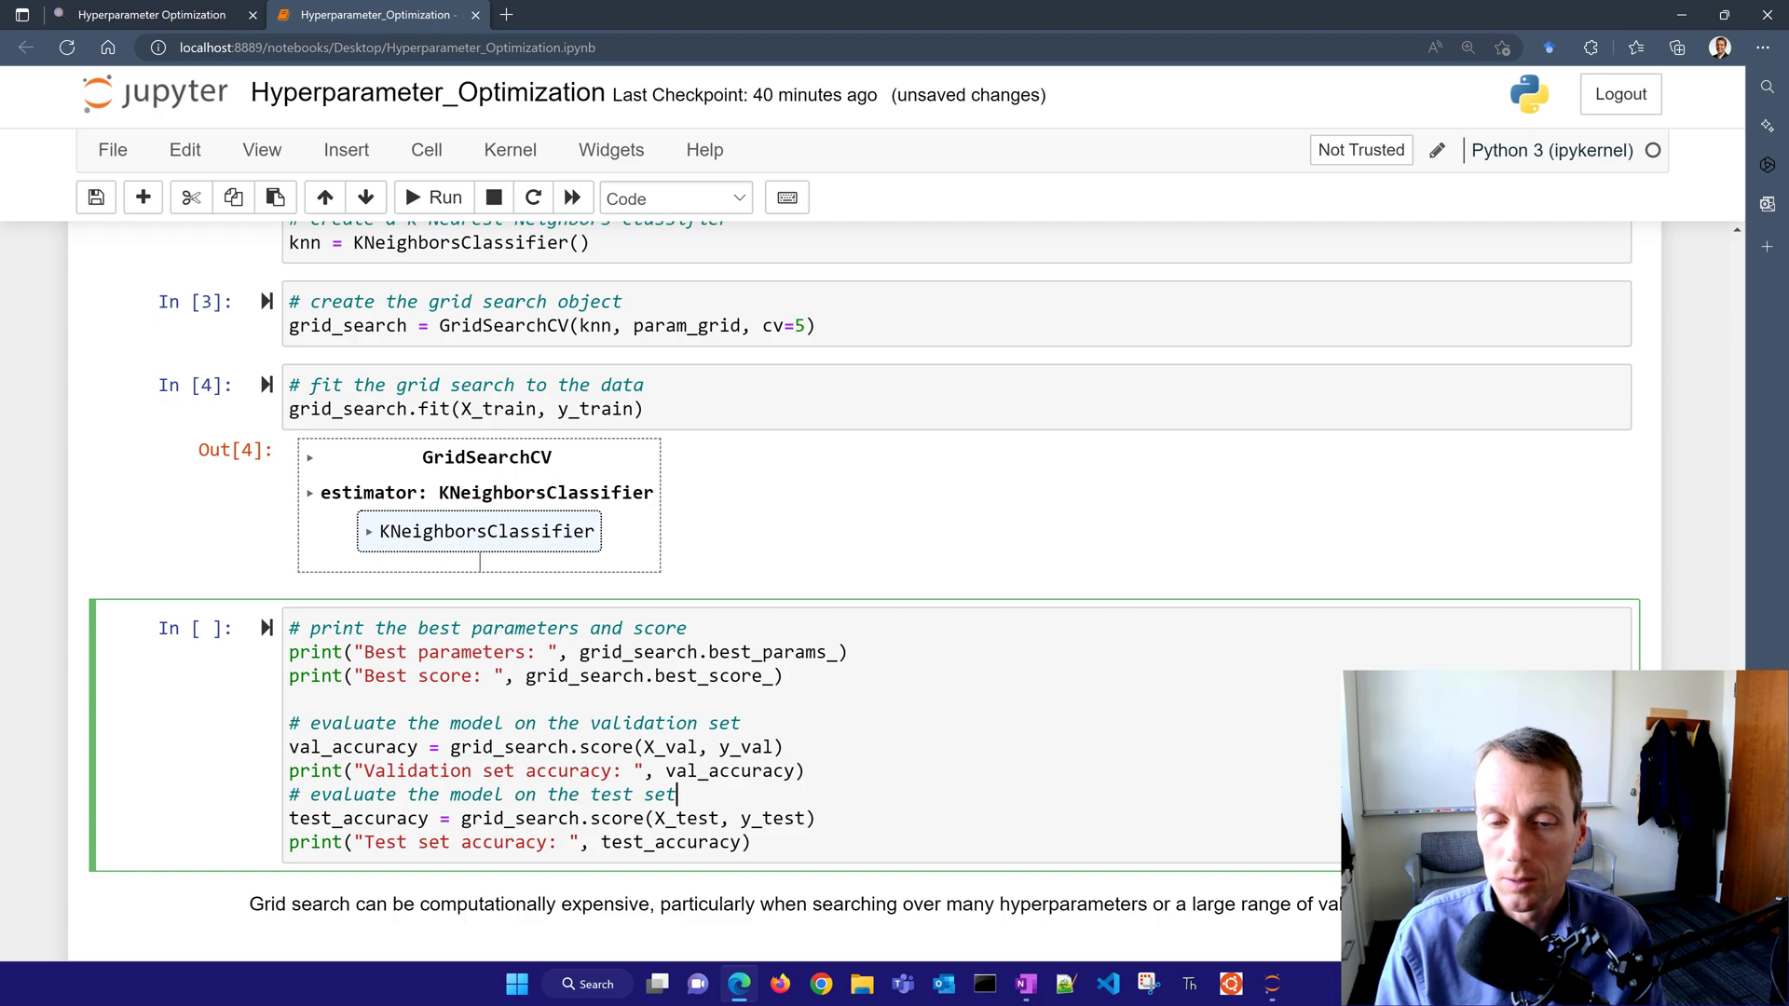
click(444, 197)
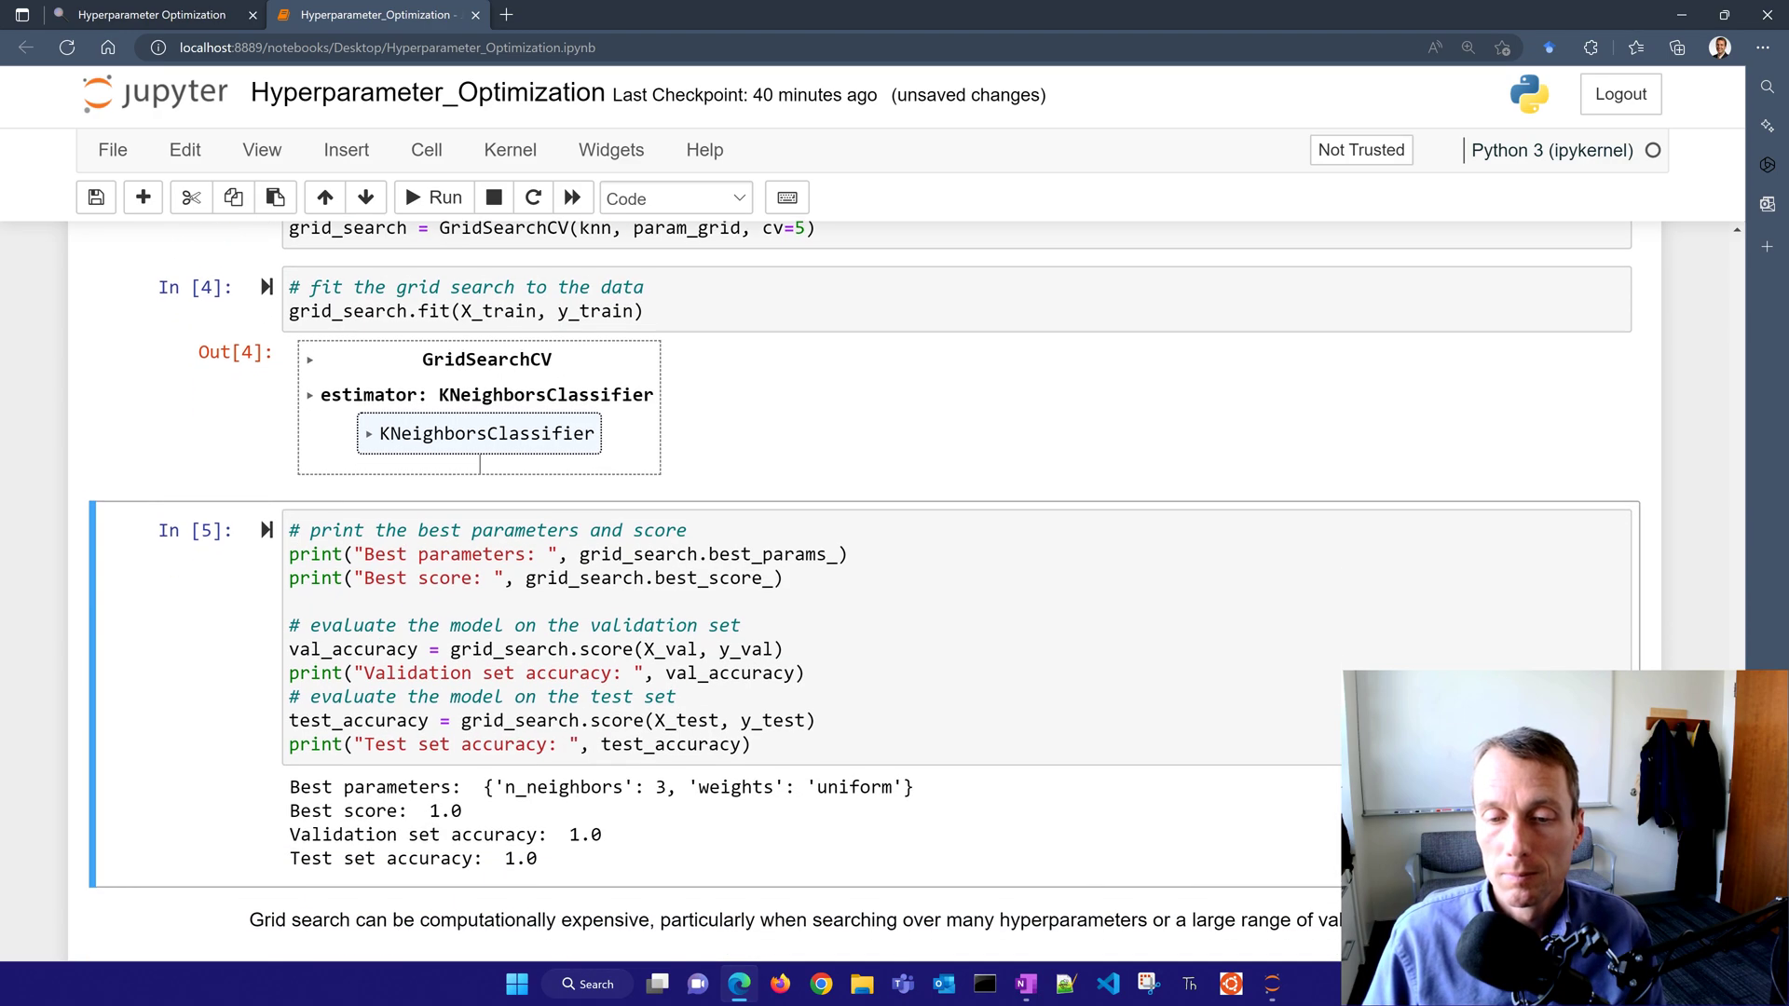
scroll(down, 3)
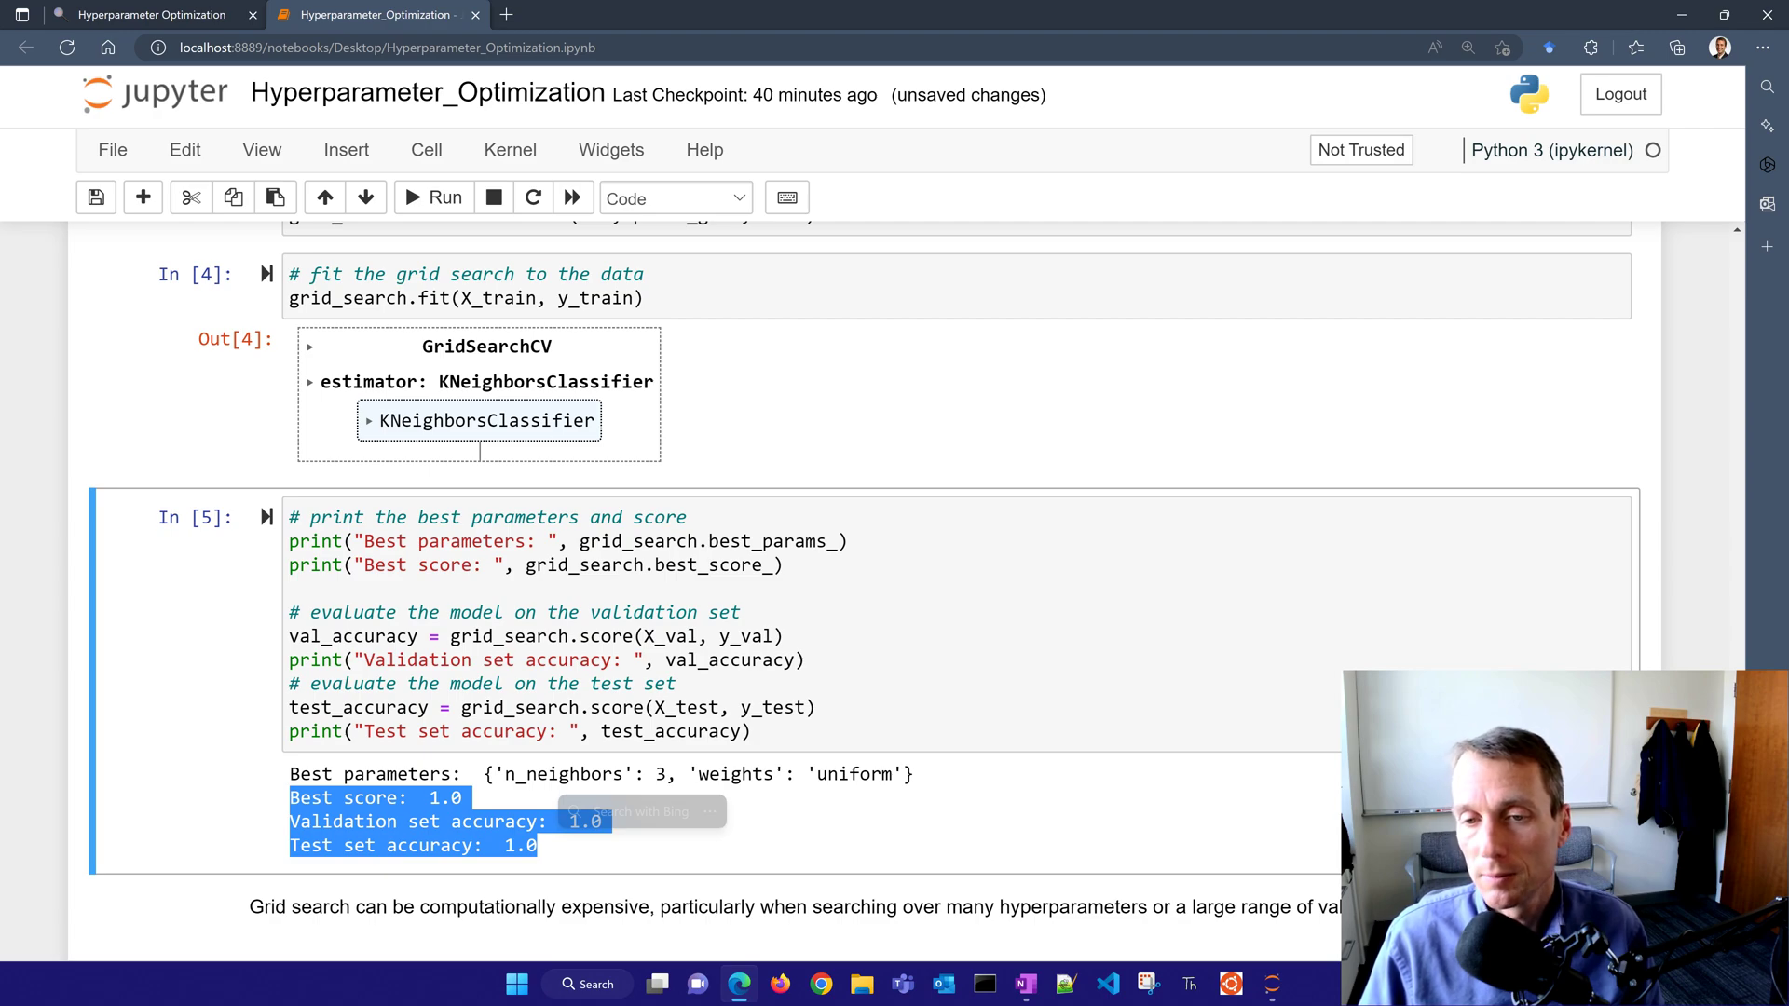
scroll(down, 3)
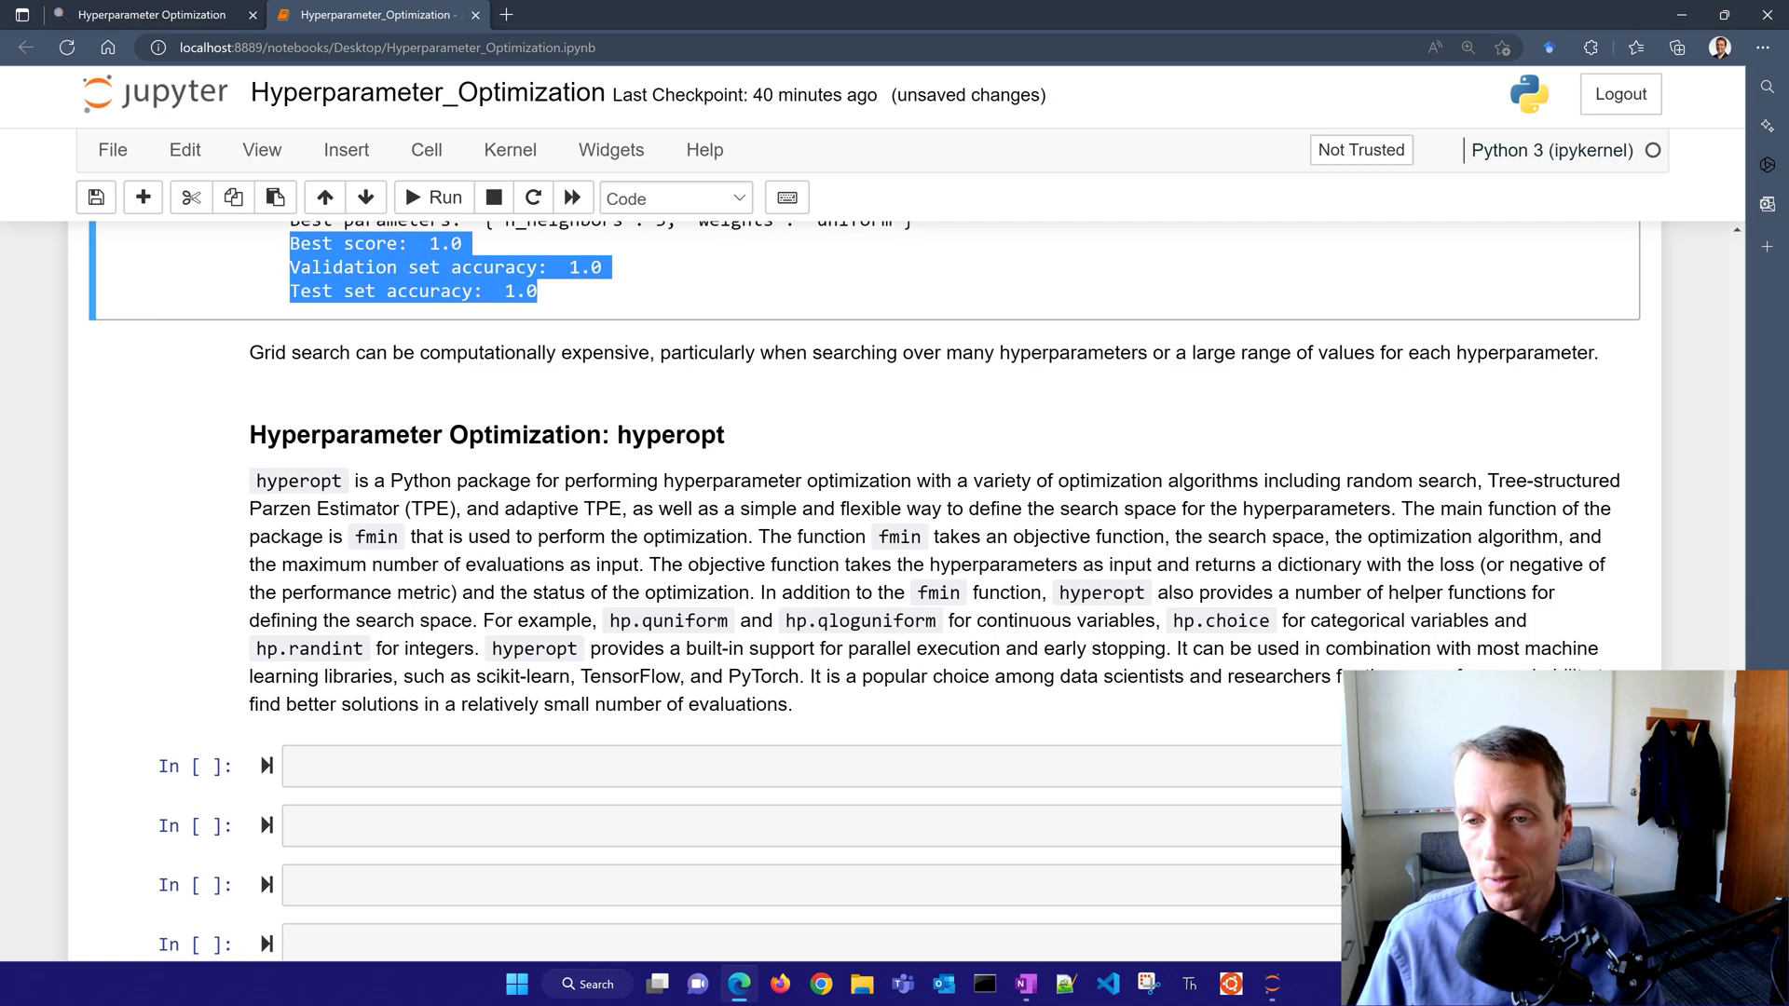
- Scroll to the hyperopt section, read its overview and activate the first empty cell
scroll(down, 3)
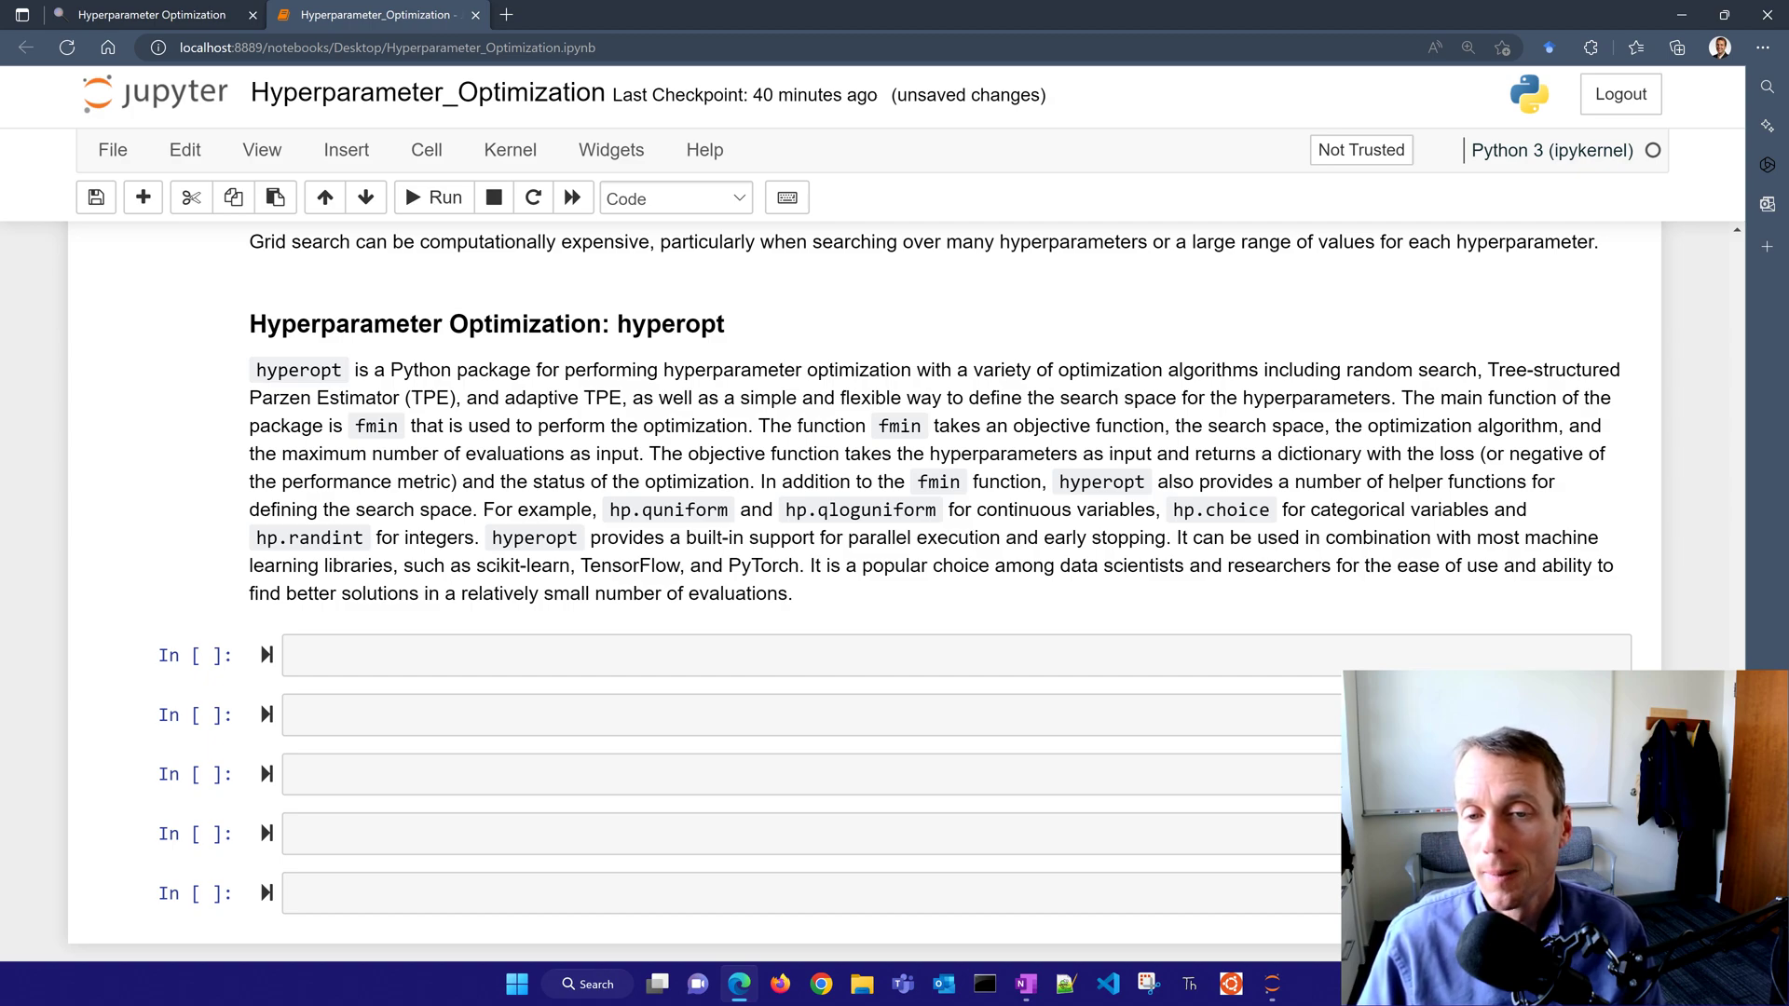
click(799, 654)
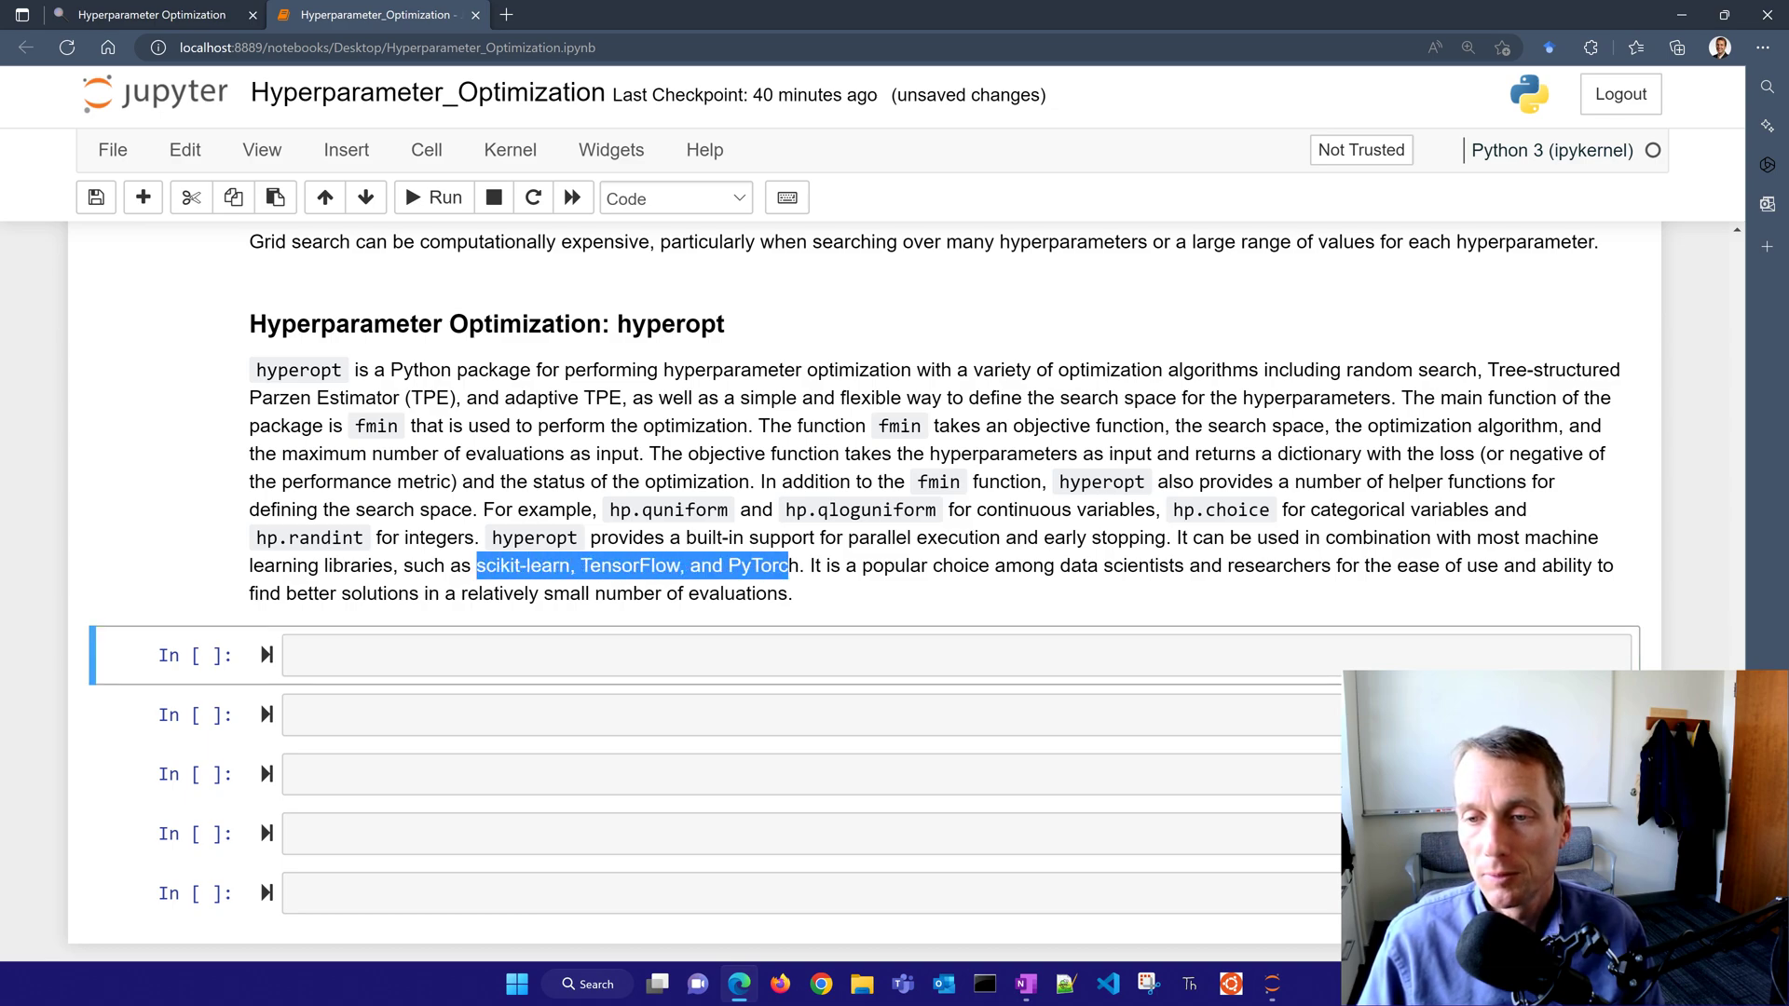
click(799, 654)
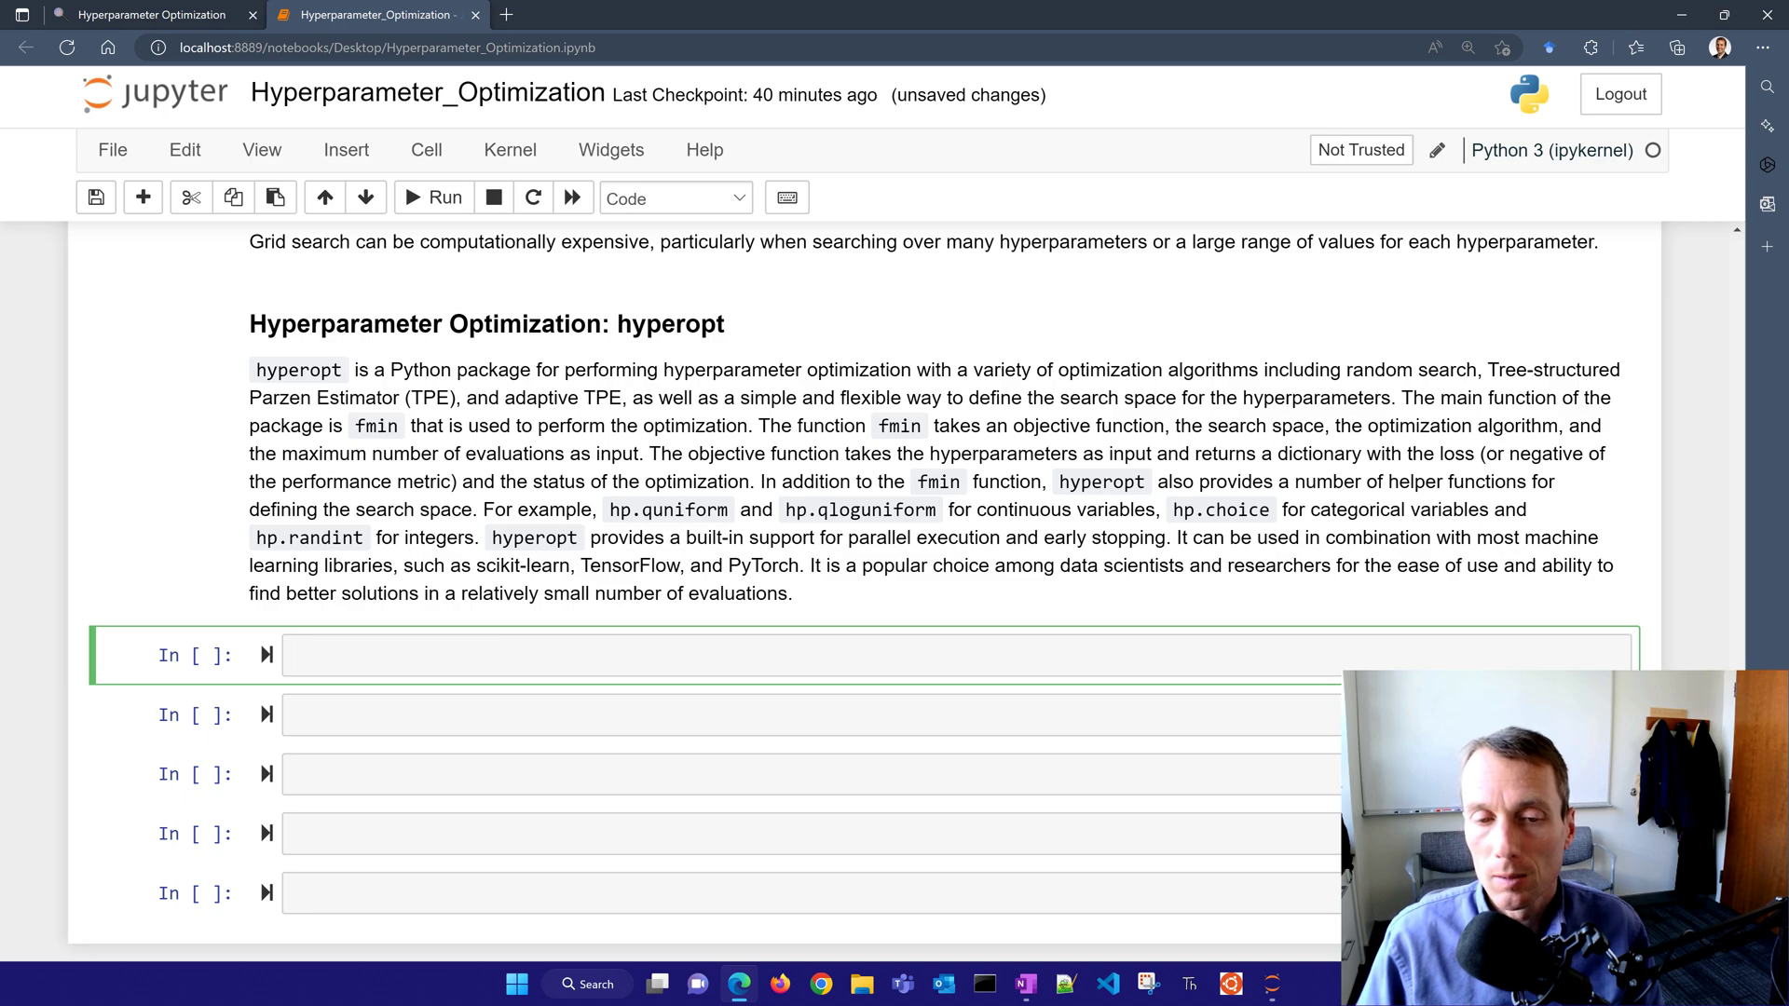
- Run pip install hyperopt (already satisfied), then rerun it commented out
text(pip install hyperopt)
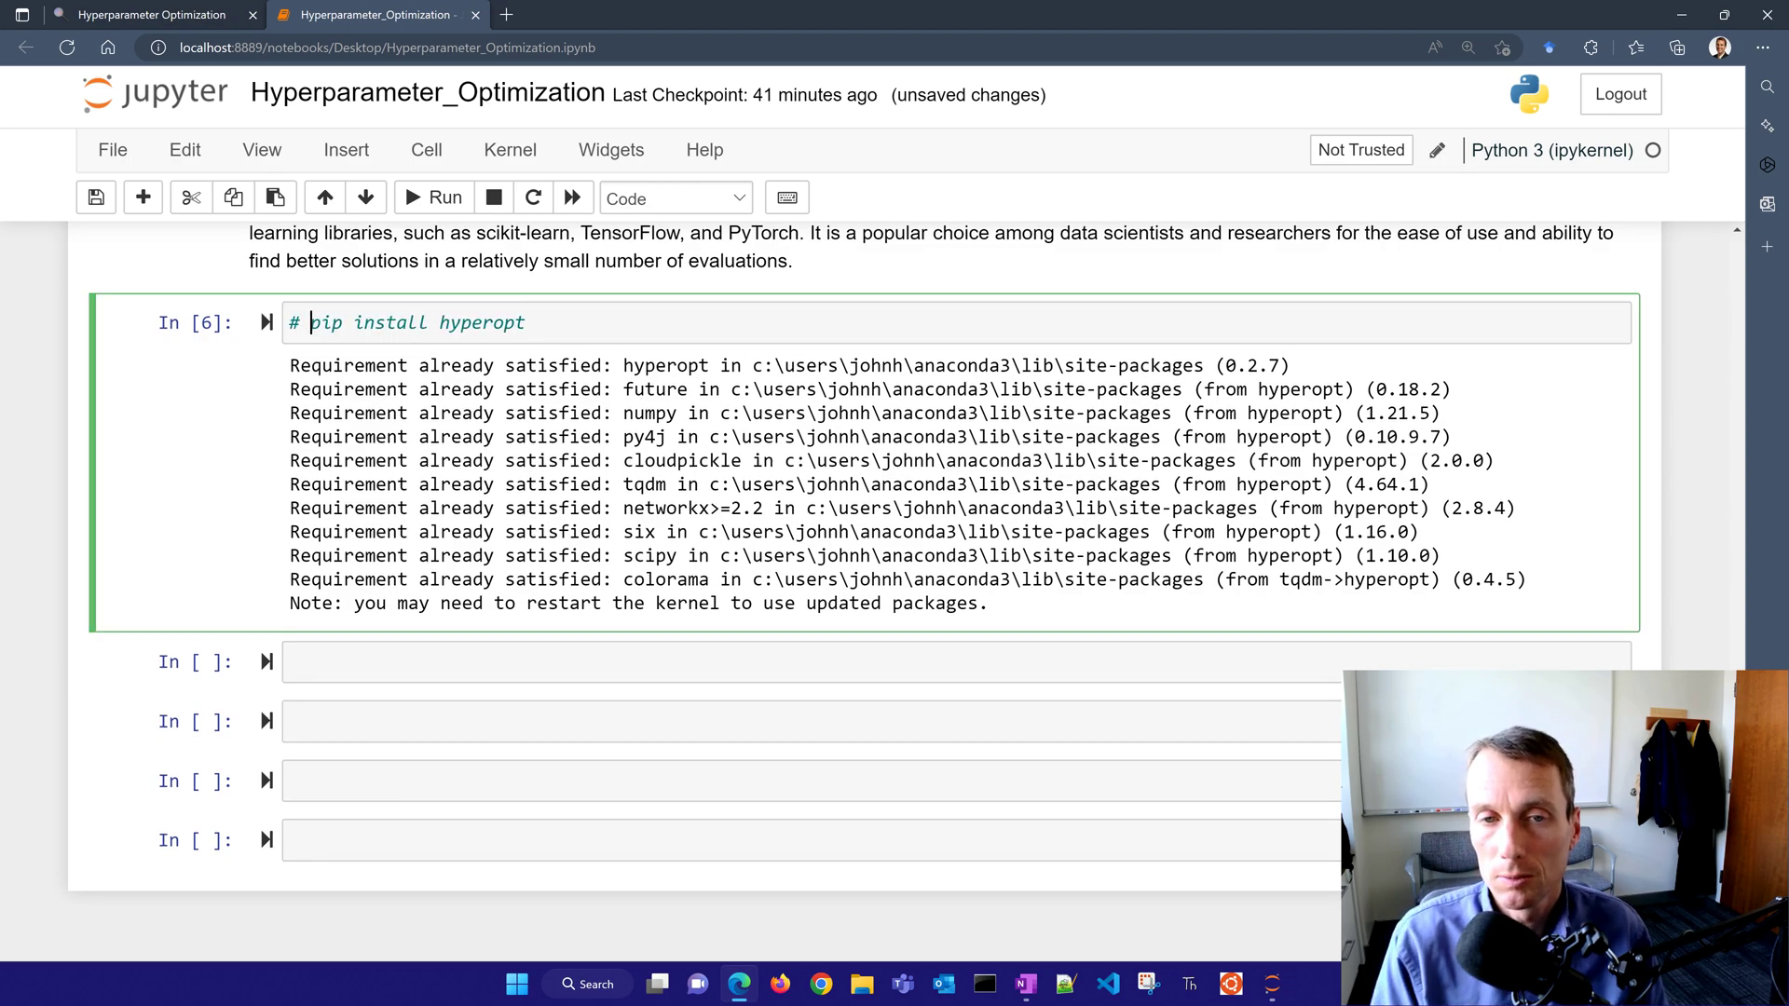
click(443, 197)
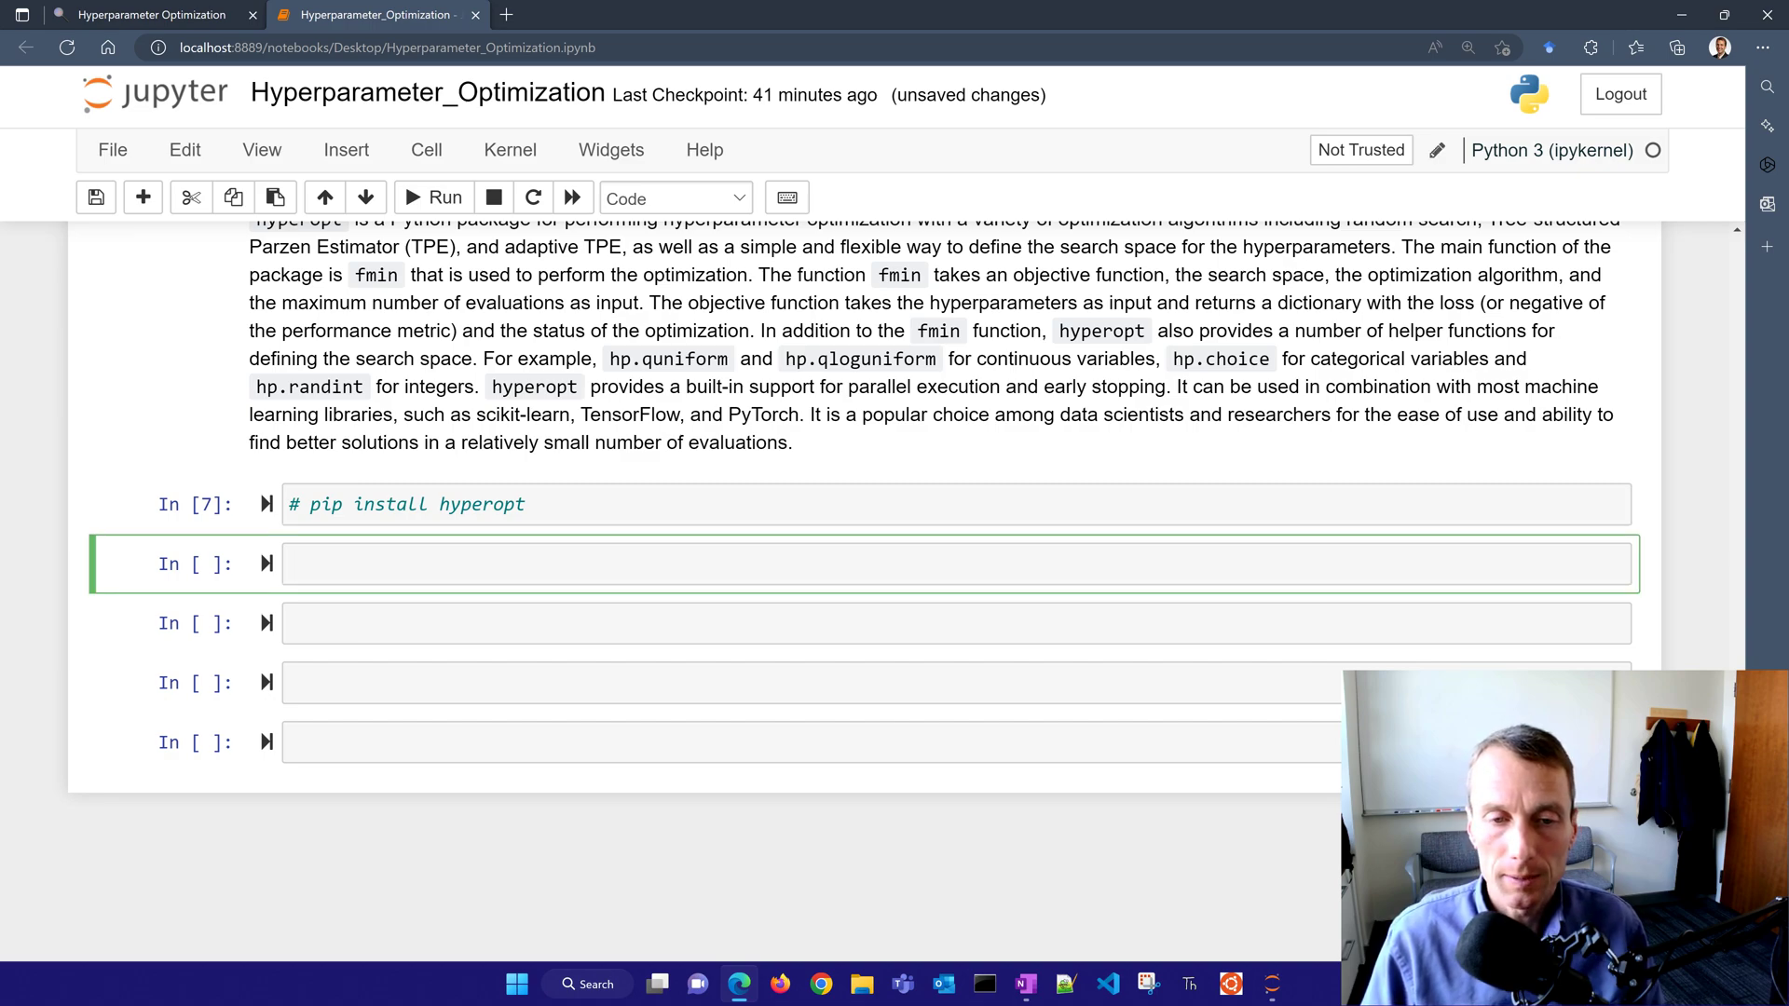
- Import make_blobs, train_test_split, KNeighborsClassifier and hyperopt's fmin, tpe, hp, STATUS_OK
text(from sklearn.datasets import make_blobs)
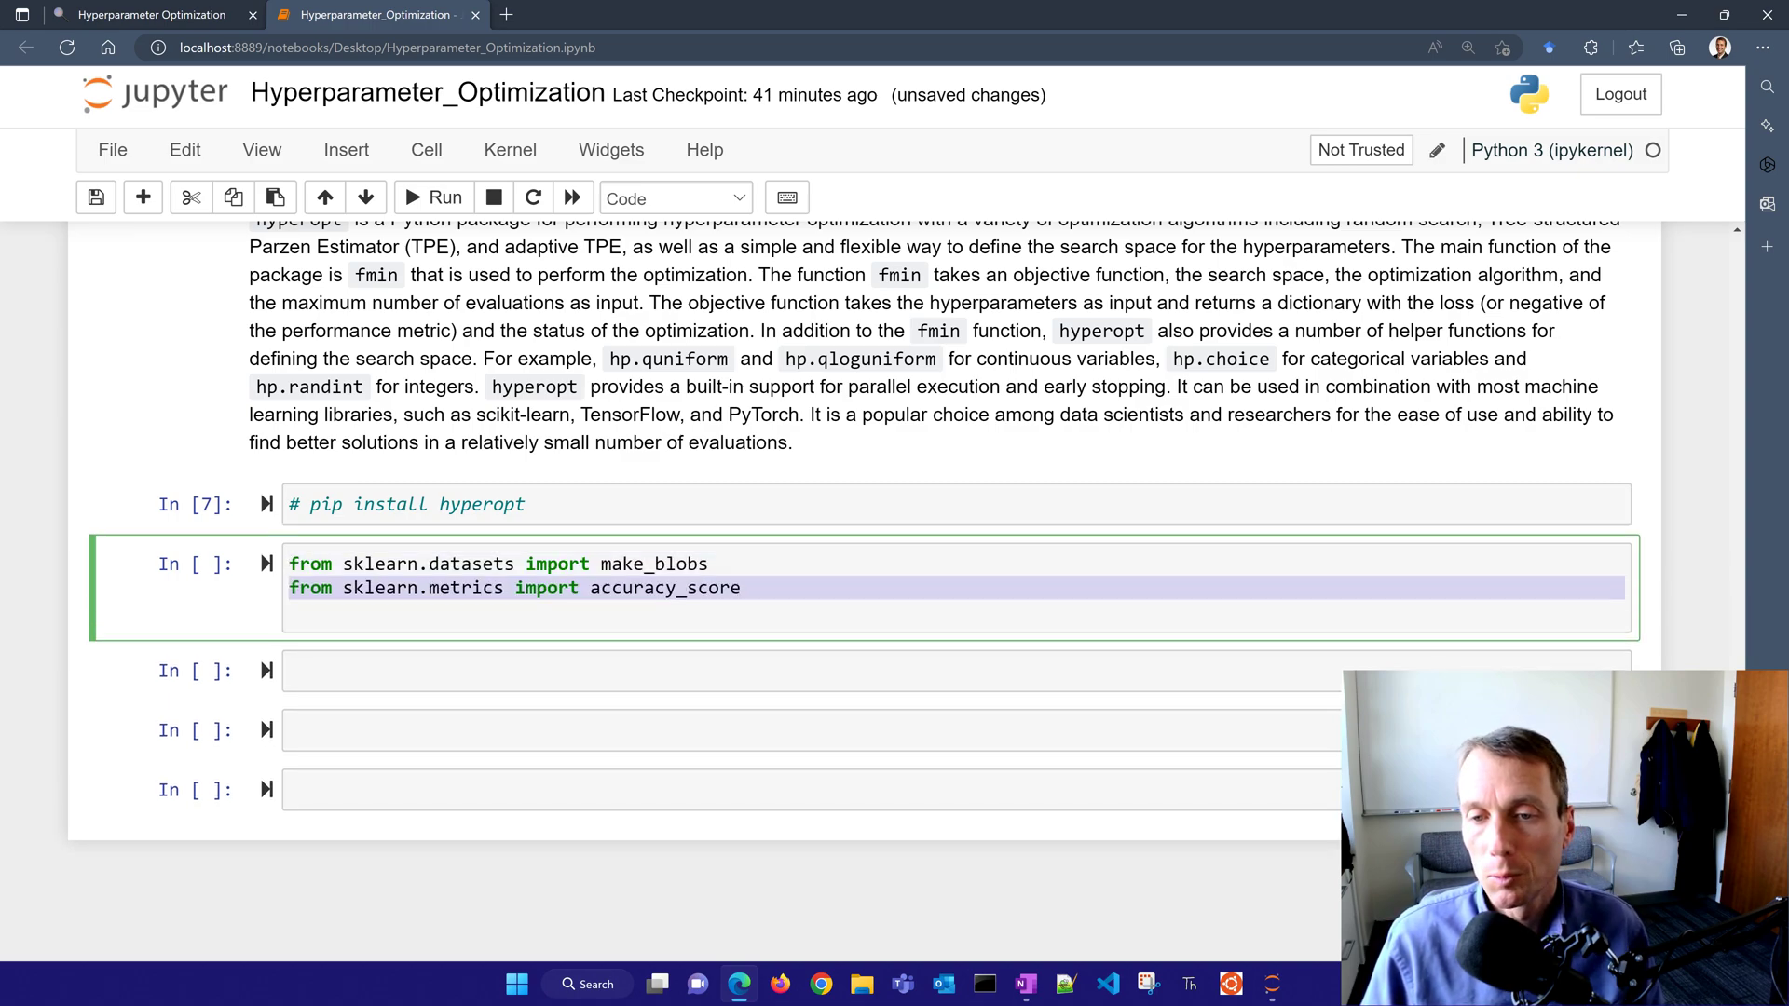
text(from sklearn.model_selection import train_test_split)
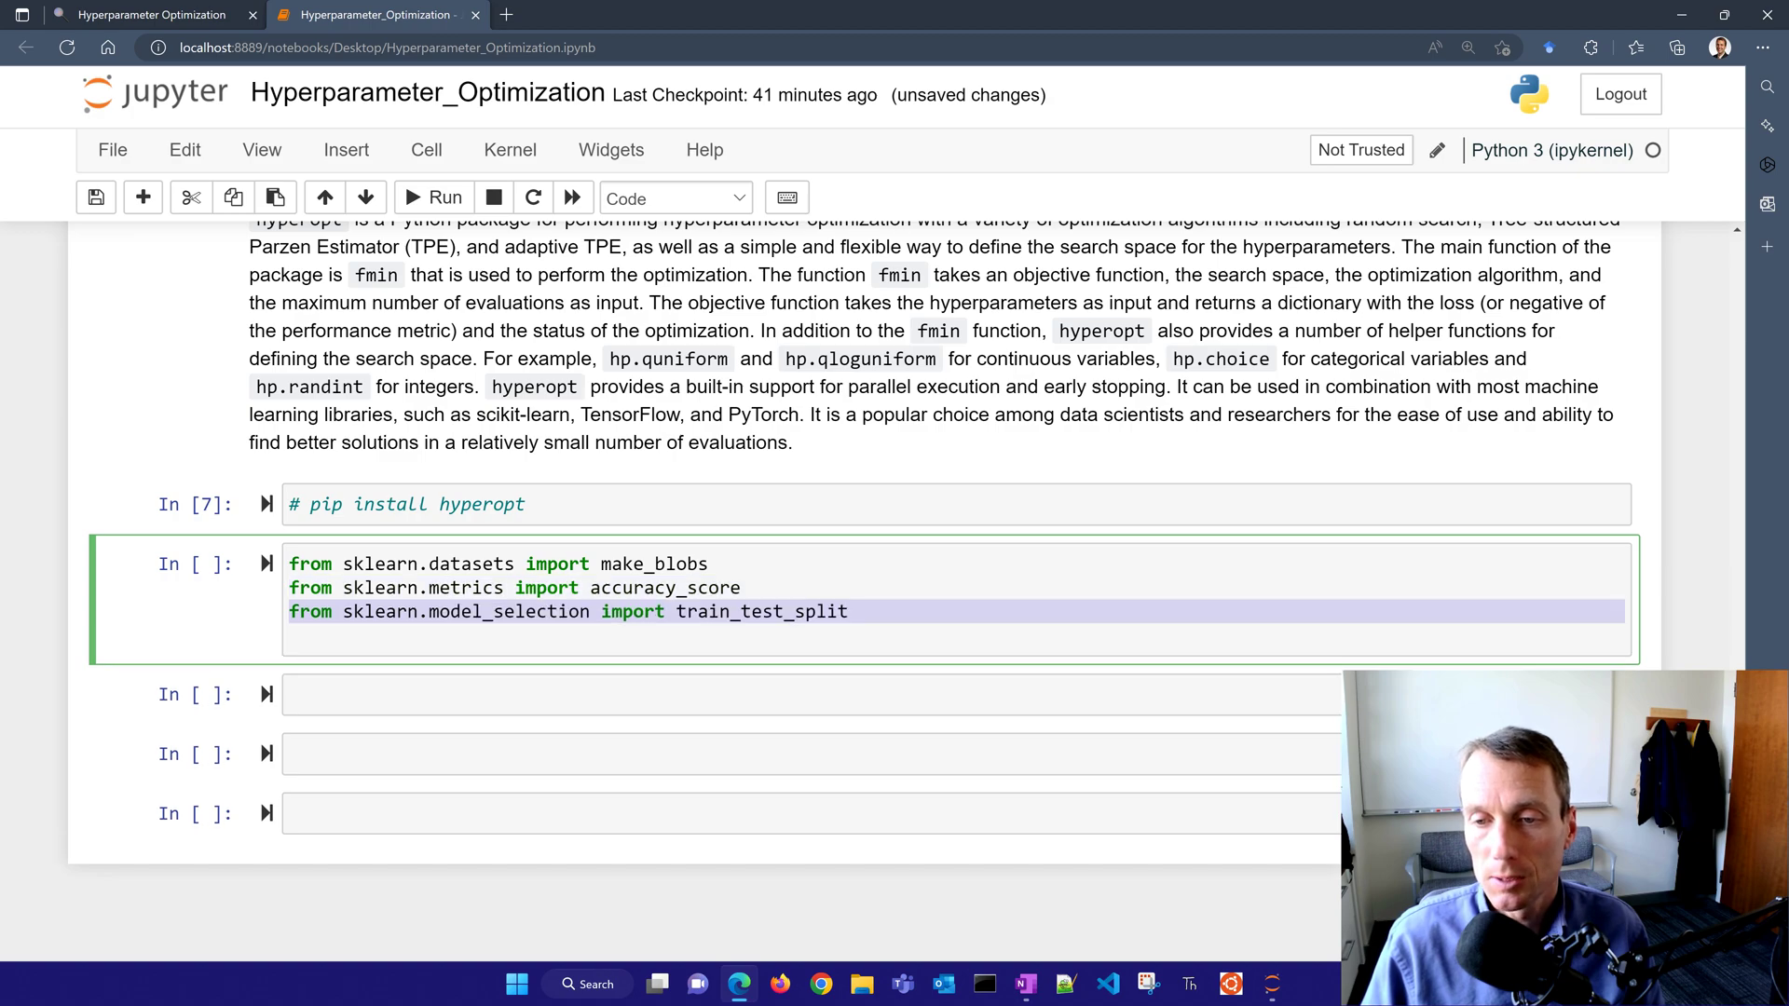
text(from sklearn.neighbors import KNeighborsClassifier)
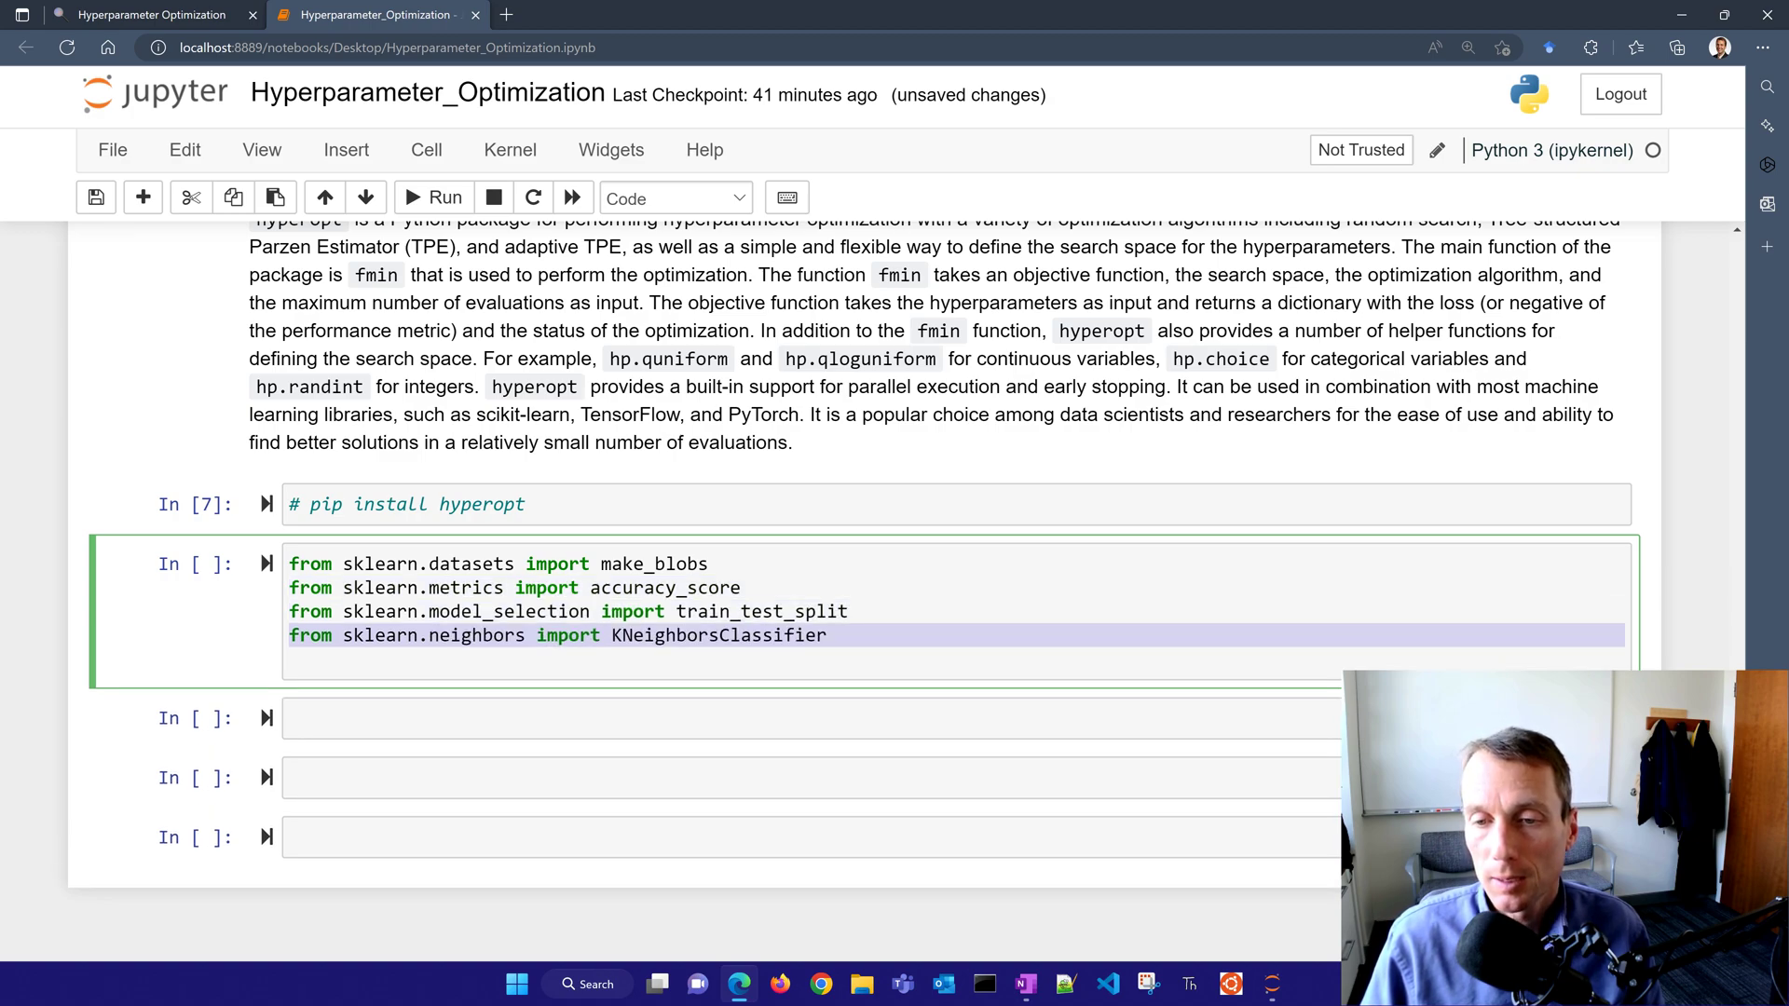
text(from hyperopt import fmin, tpe, hp, STATUS_OK)
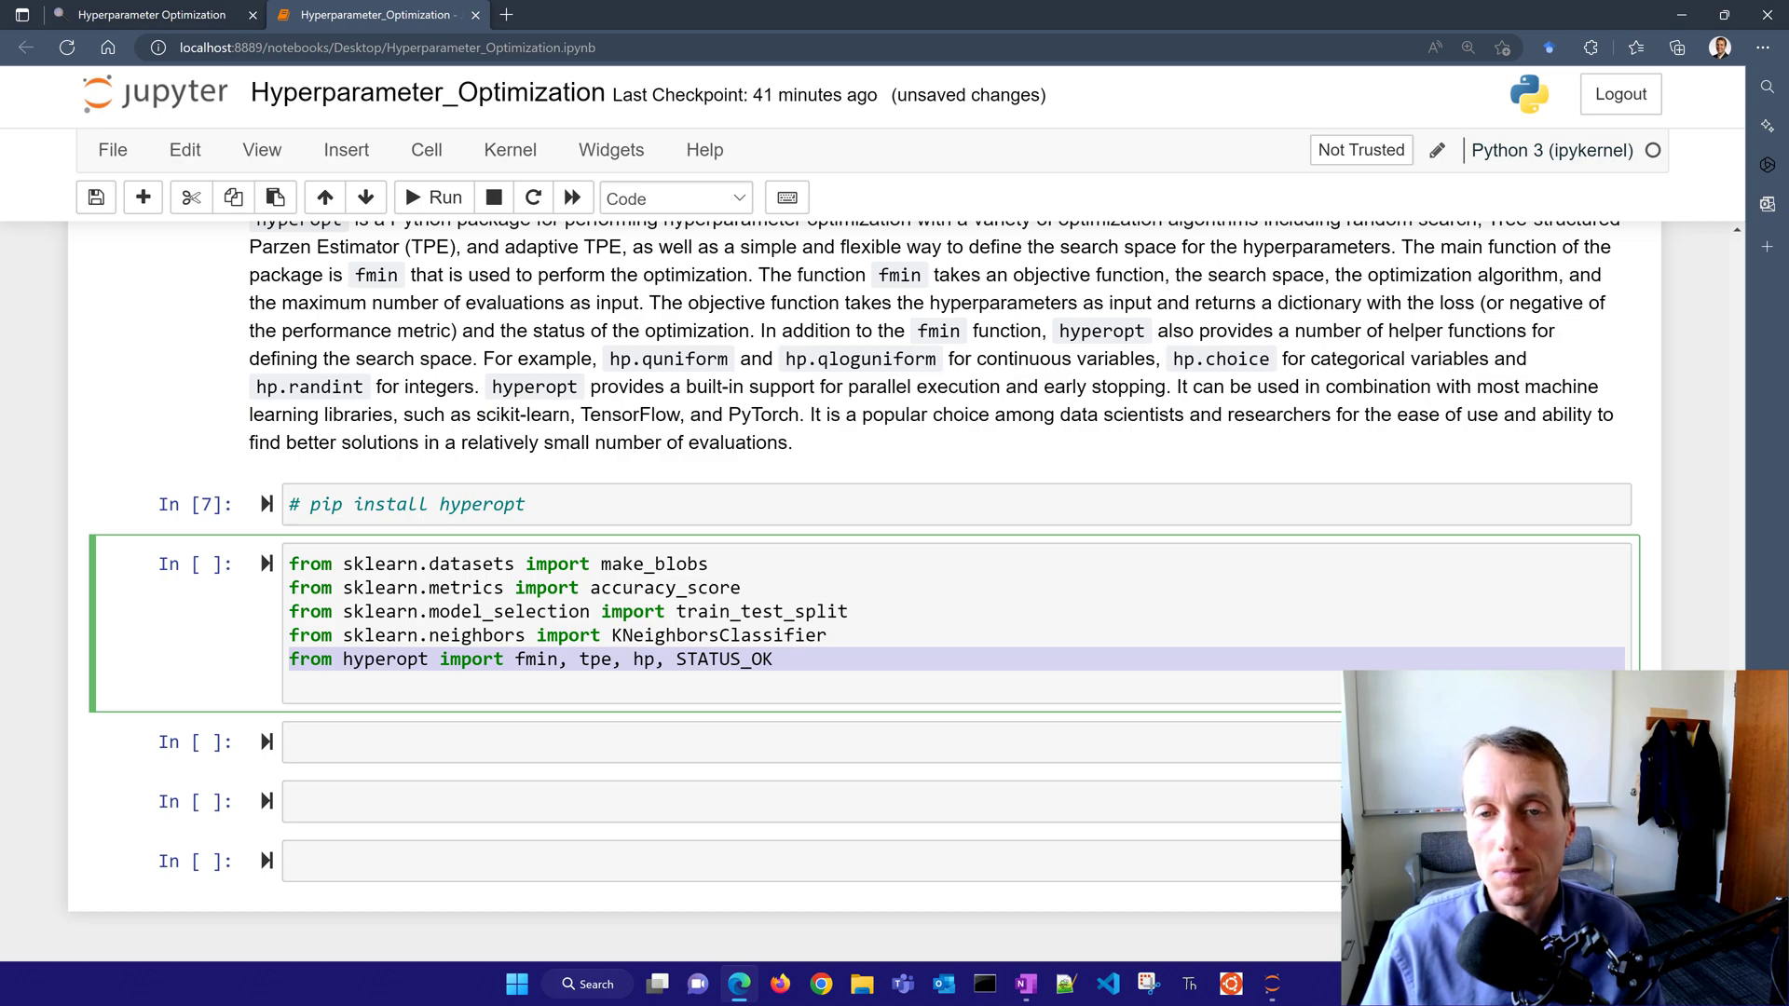
scroll(down, 3)
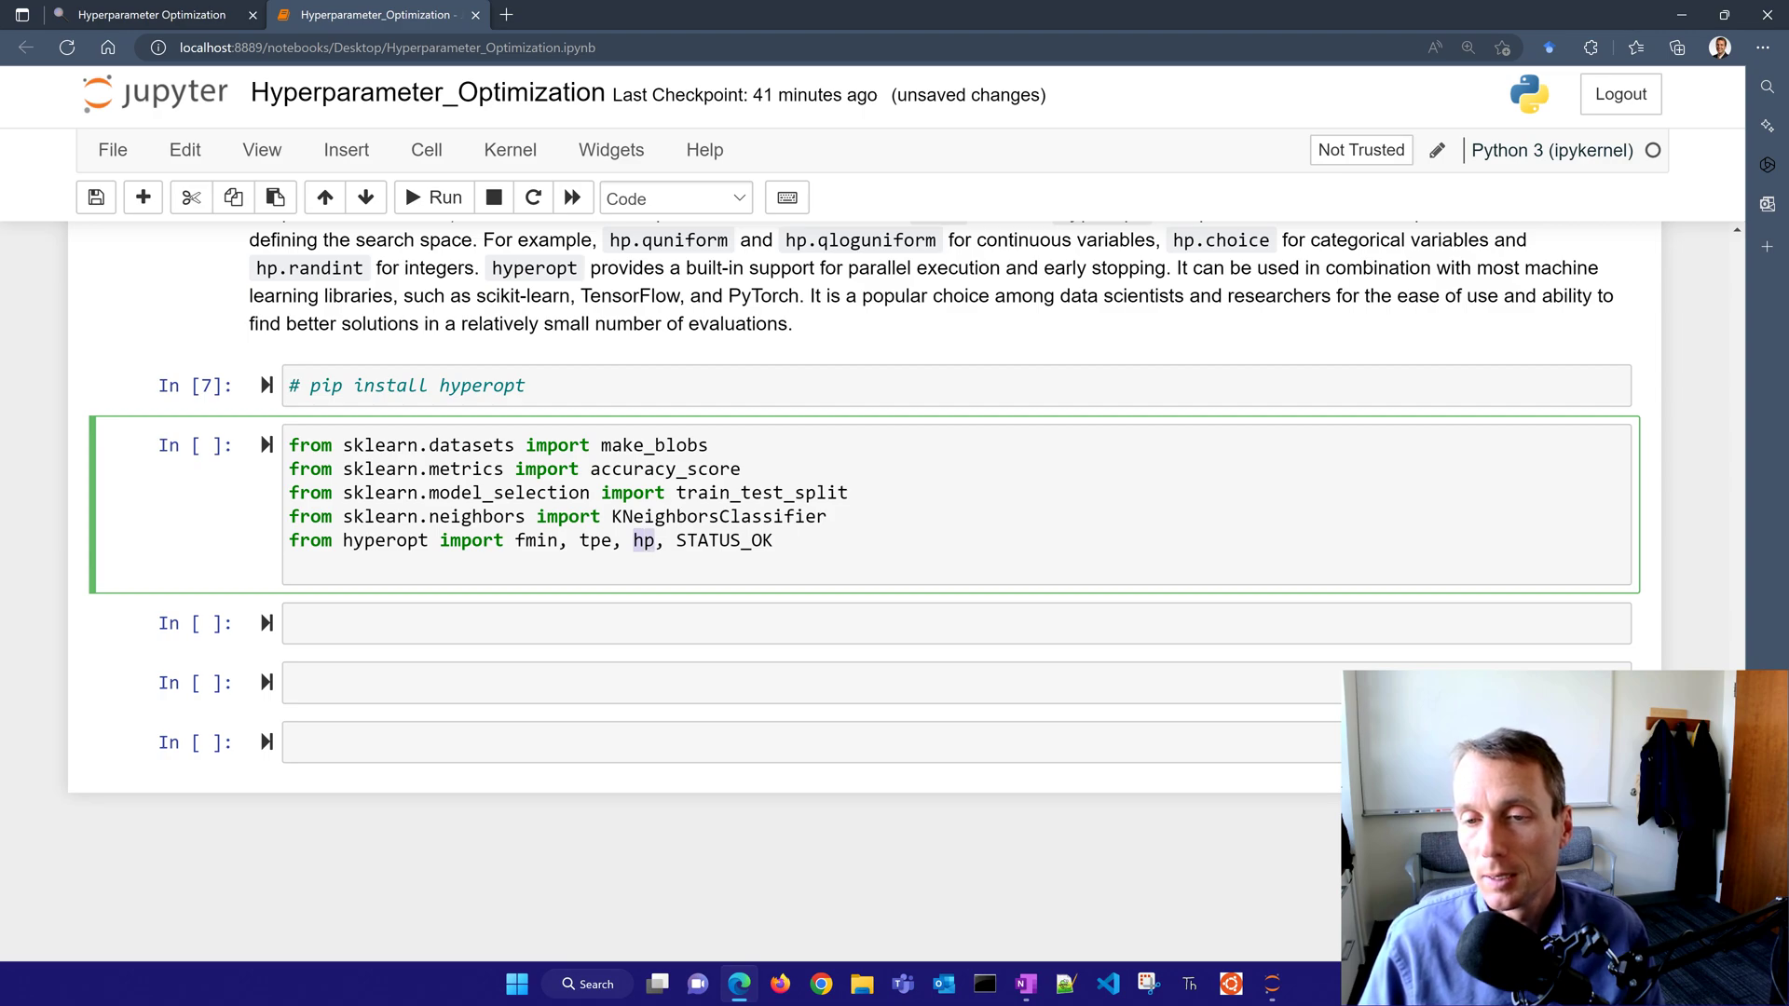
double_click(723, 541)
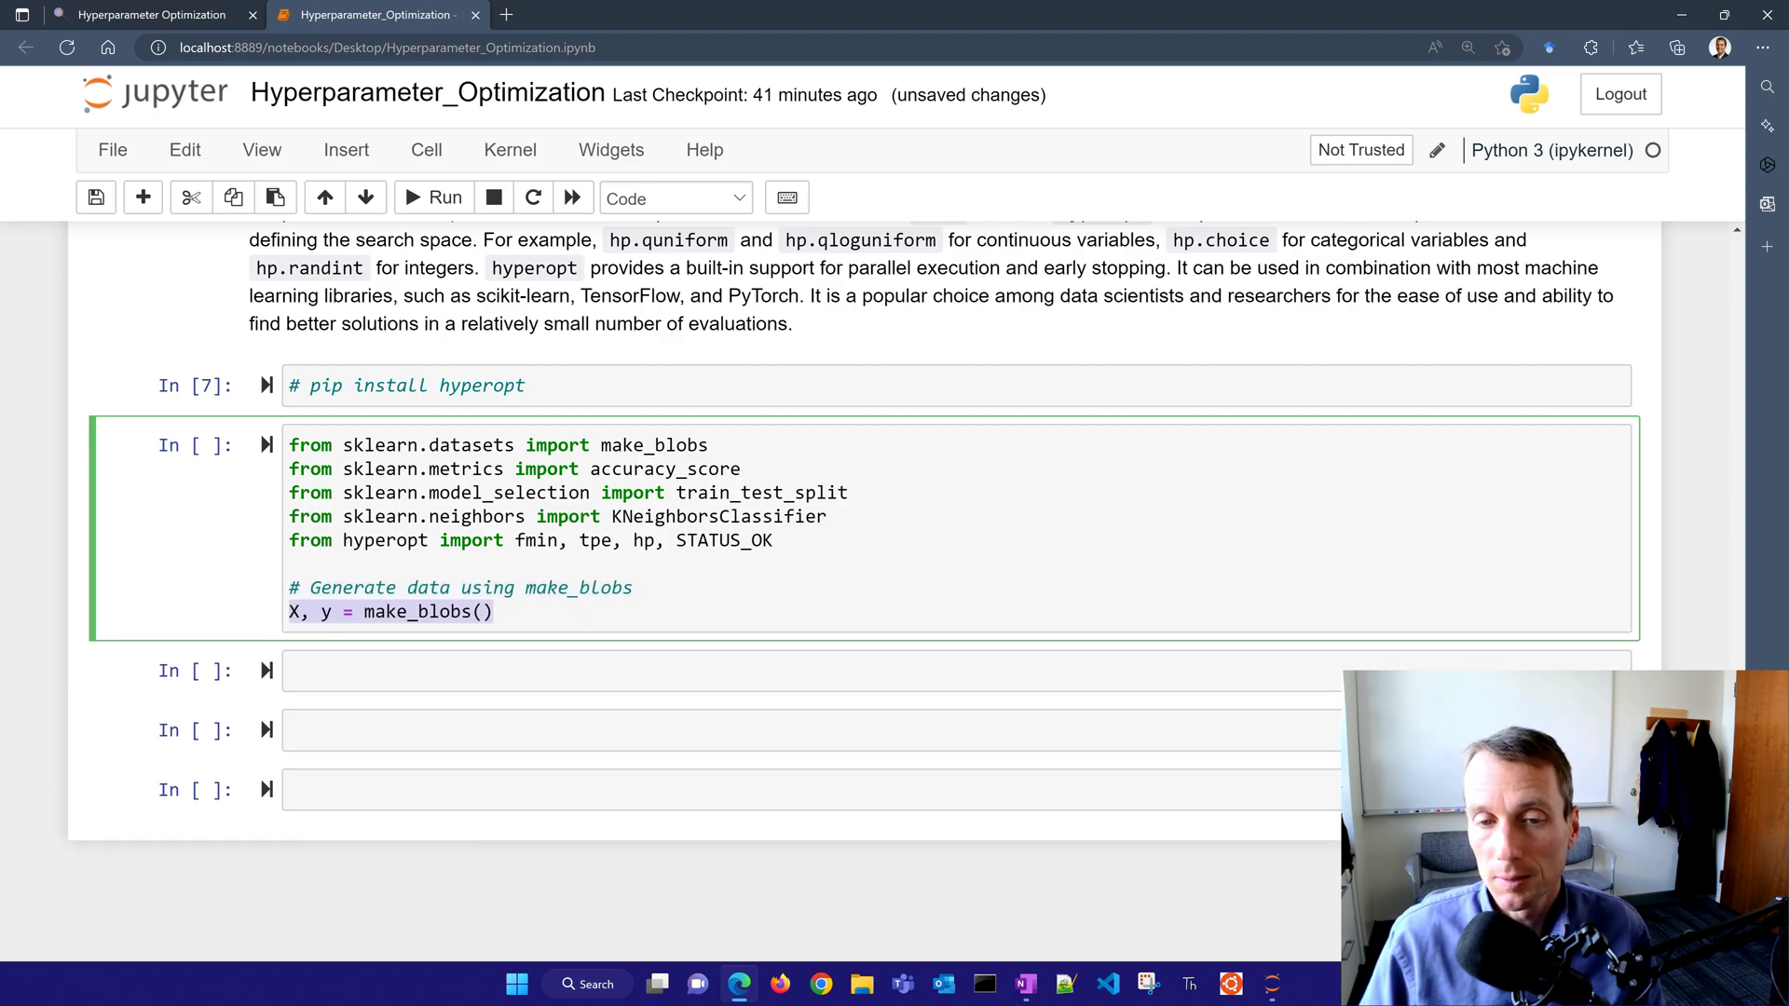
- Generate make_blobs data (1000 samples, 2 features), split it with test_size=0.2, random_state=42, and run the cell
text(n_samples=1000, n_features=2,)
text(centers=5, random_state=12))
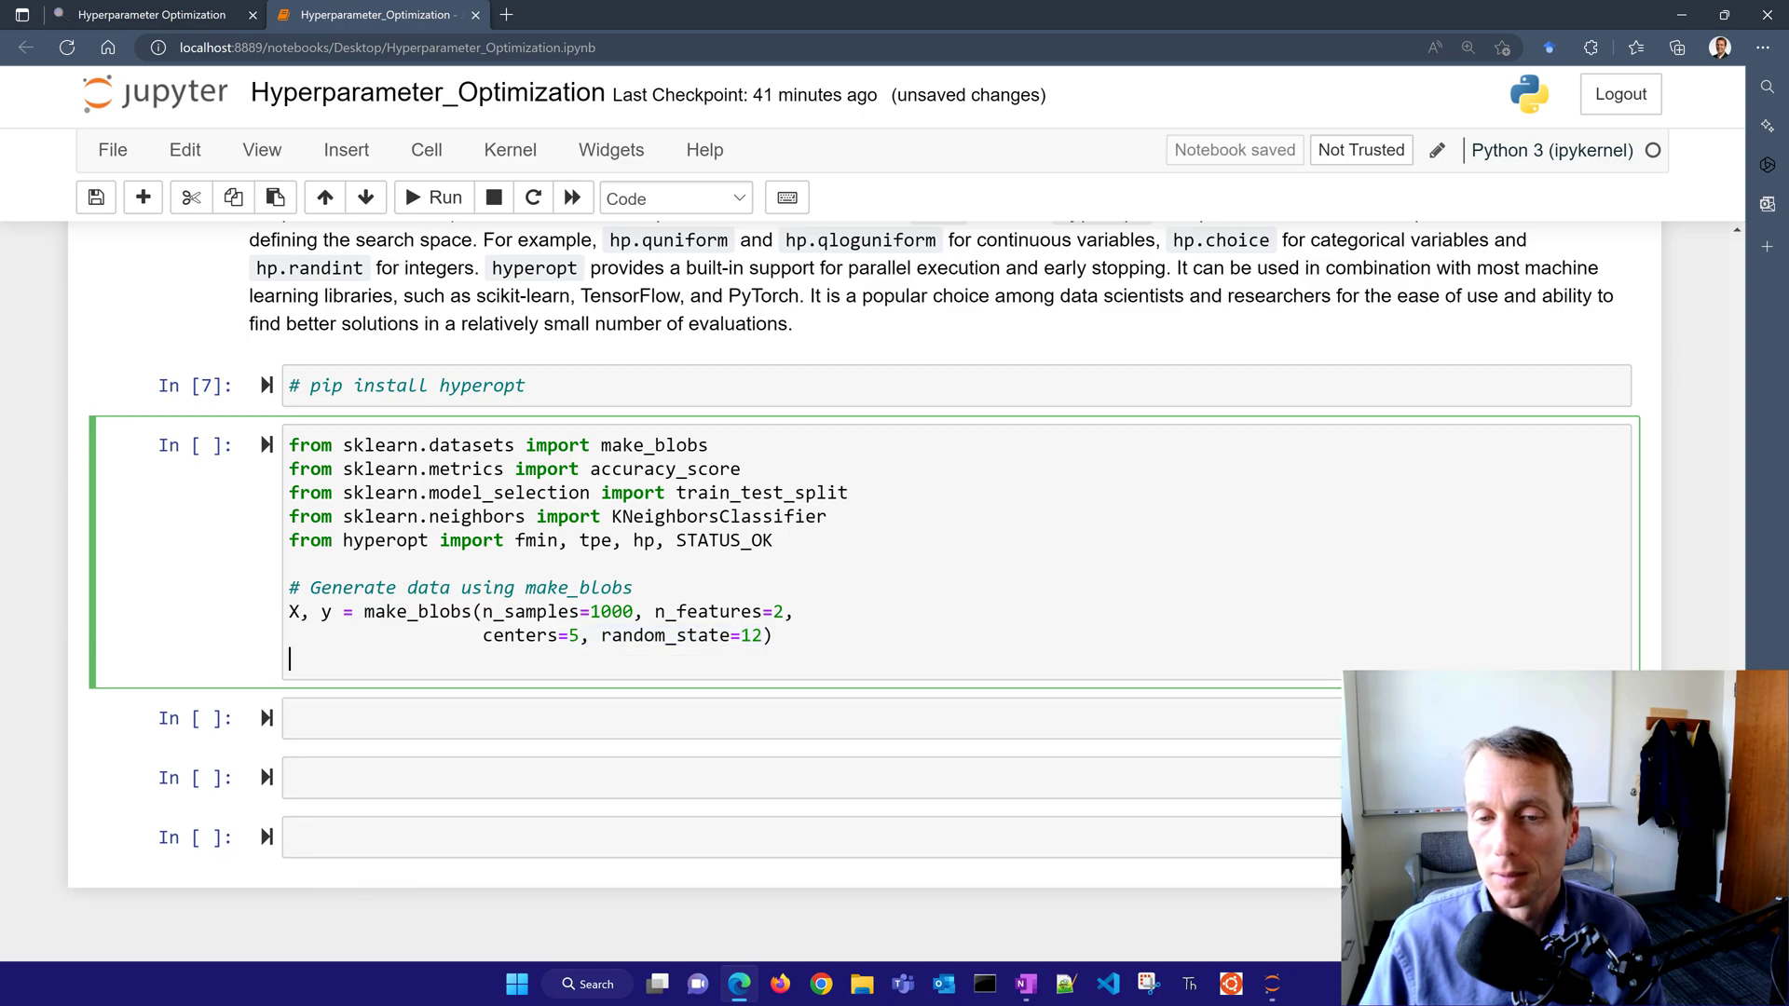
text(# Split data into train and test sets)
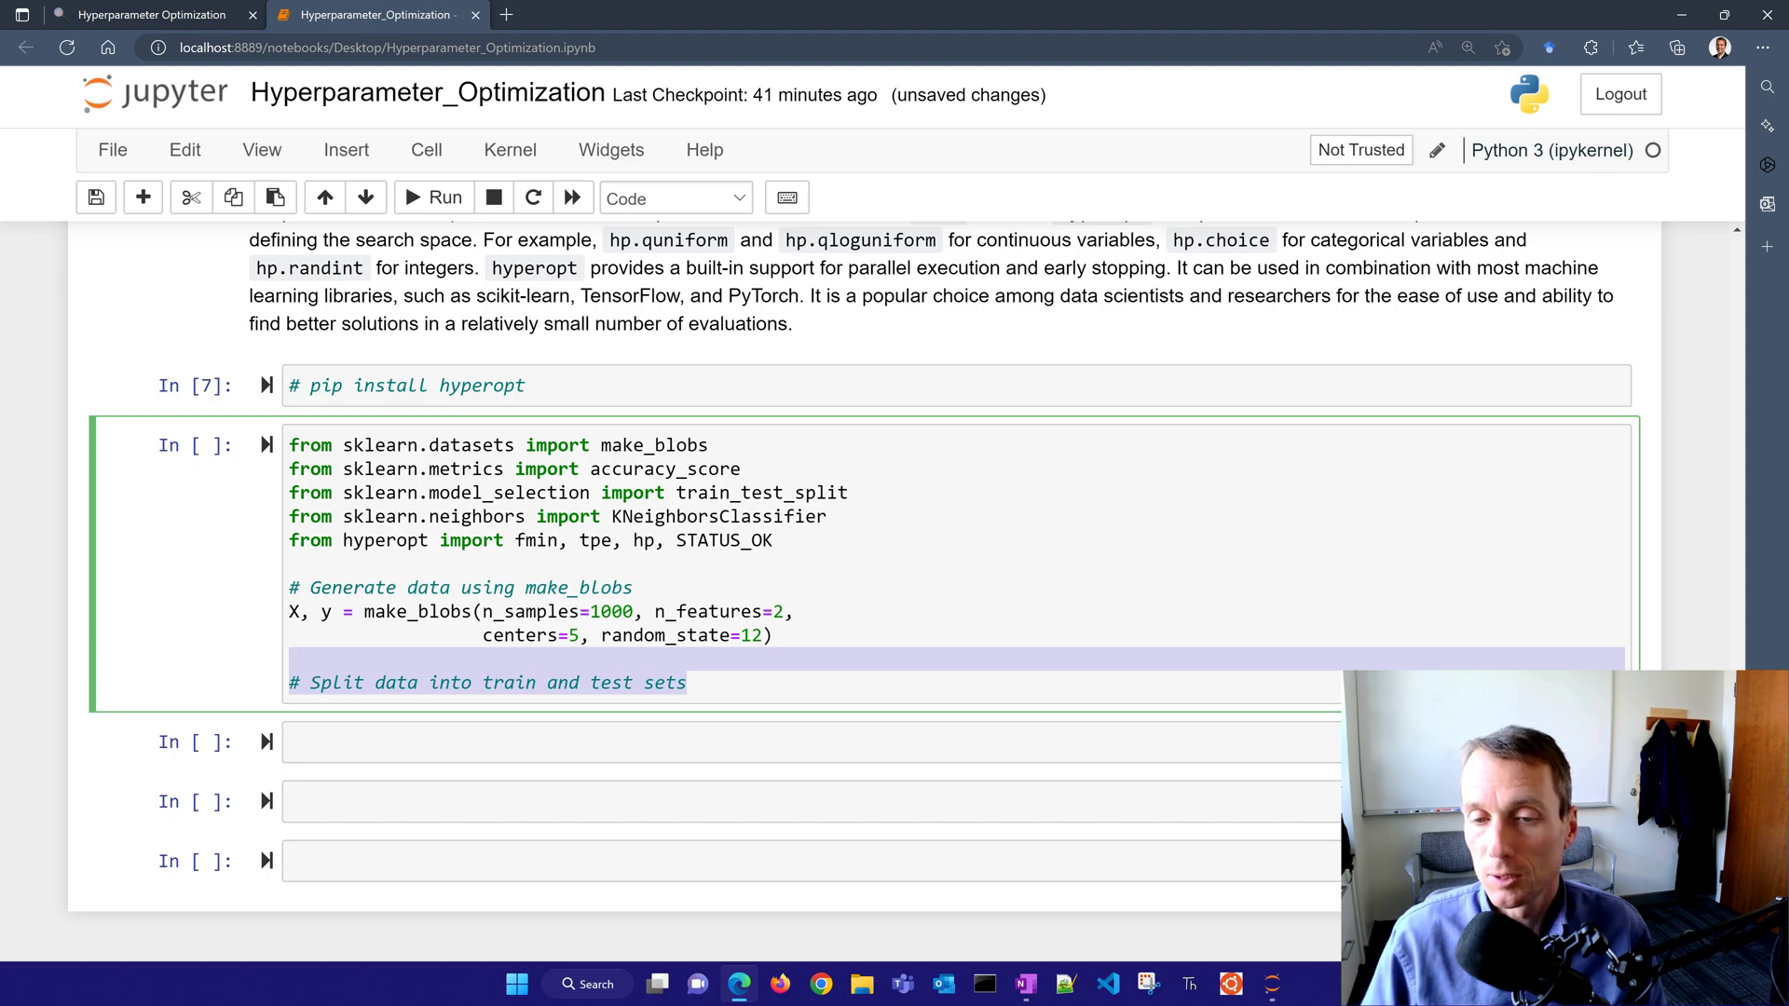
text(X_train)
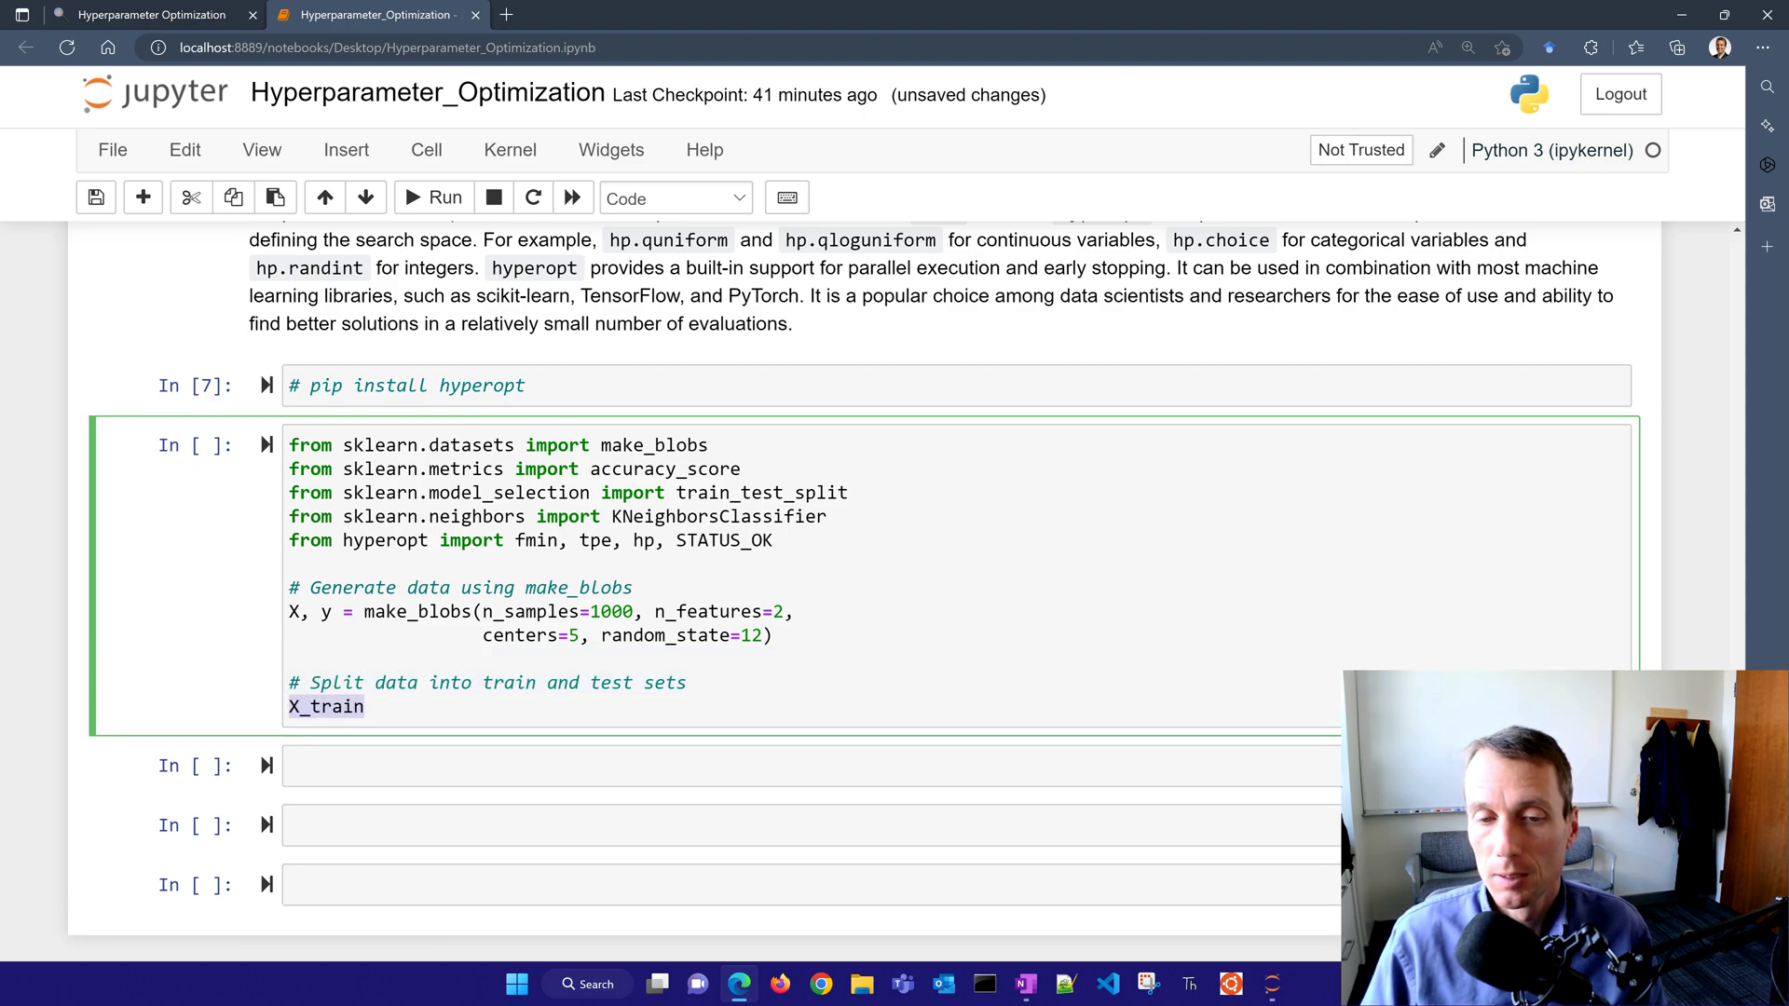
text(, X_test, y_train)
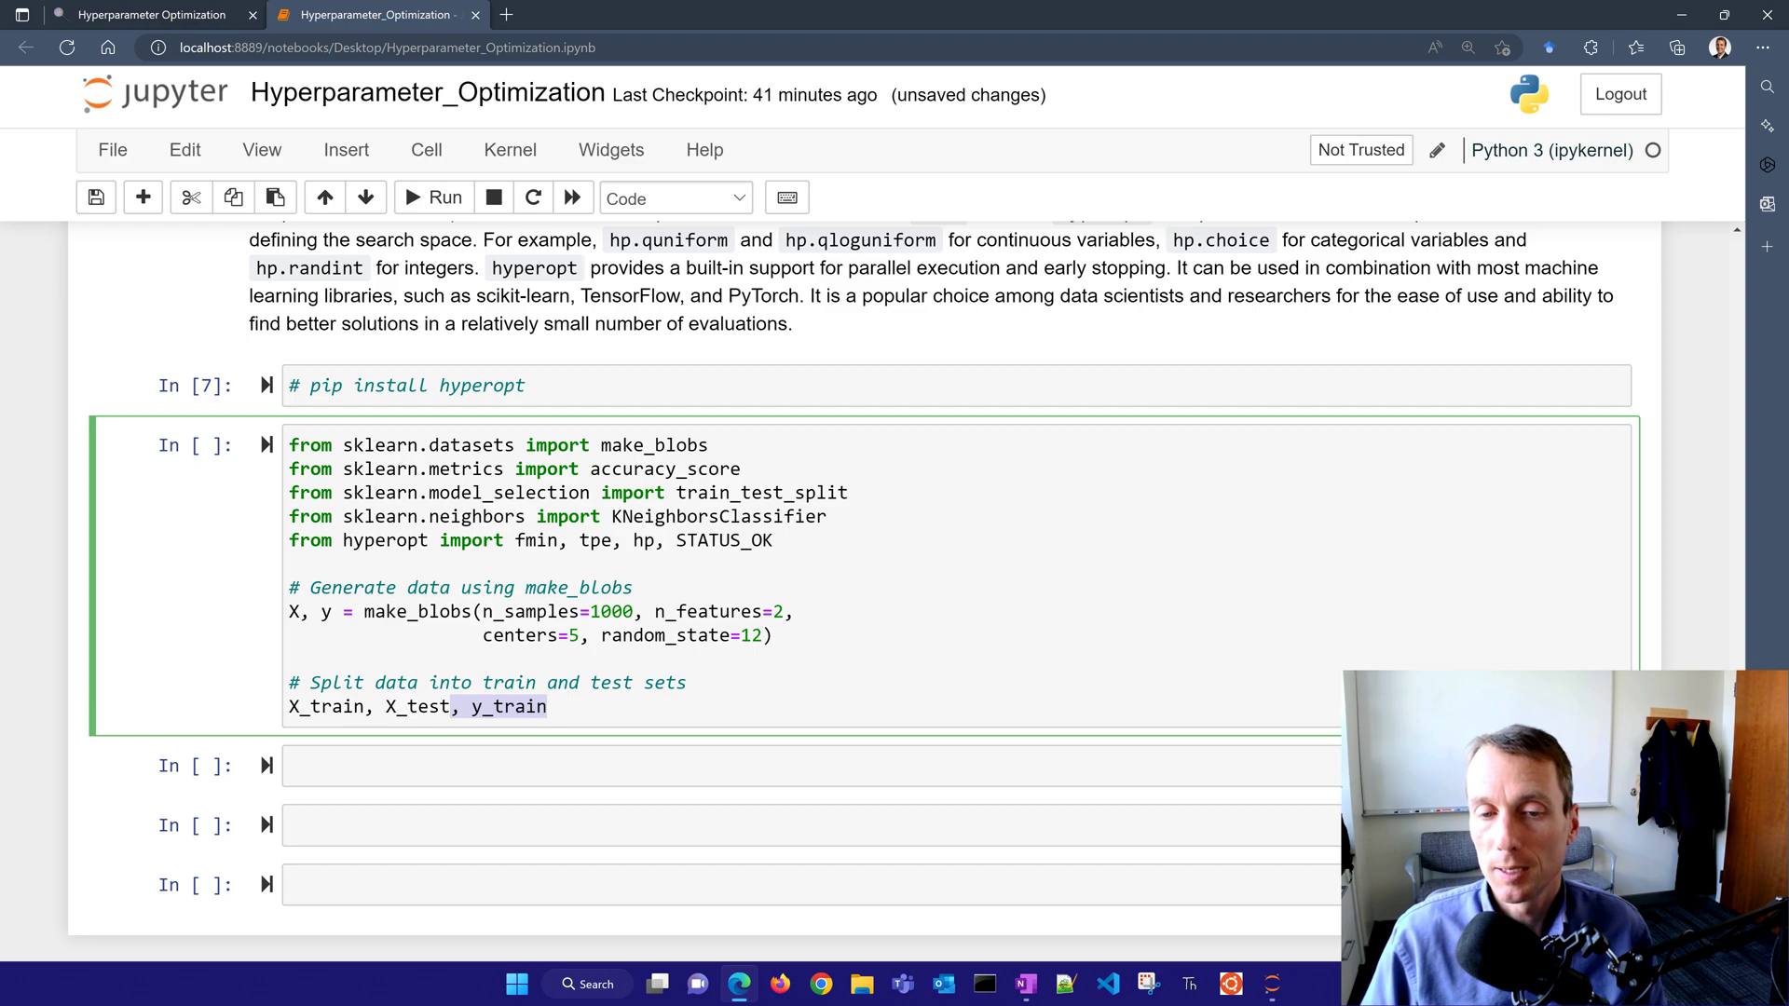
text(, y_test = \)
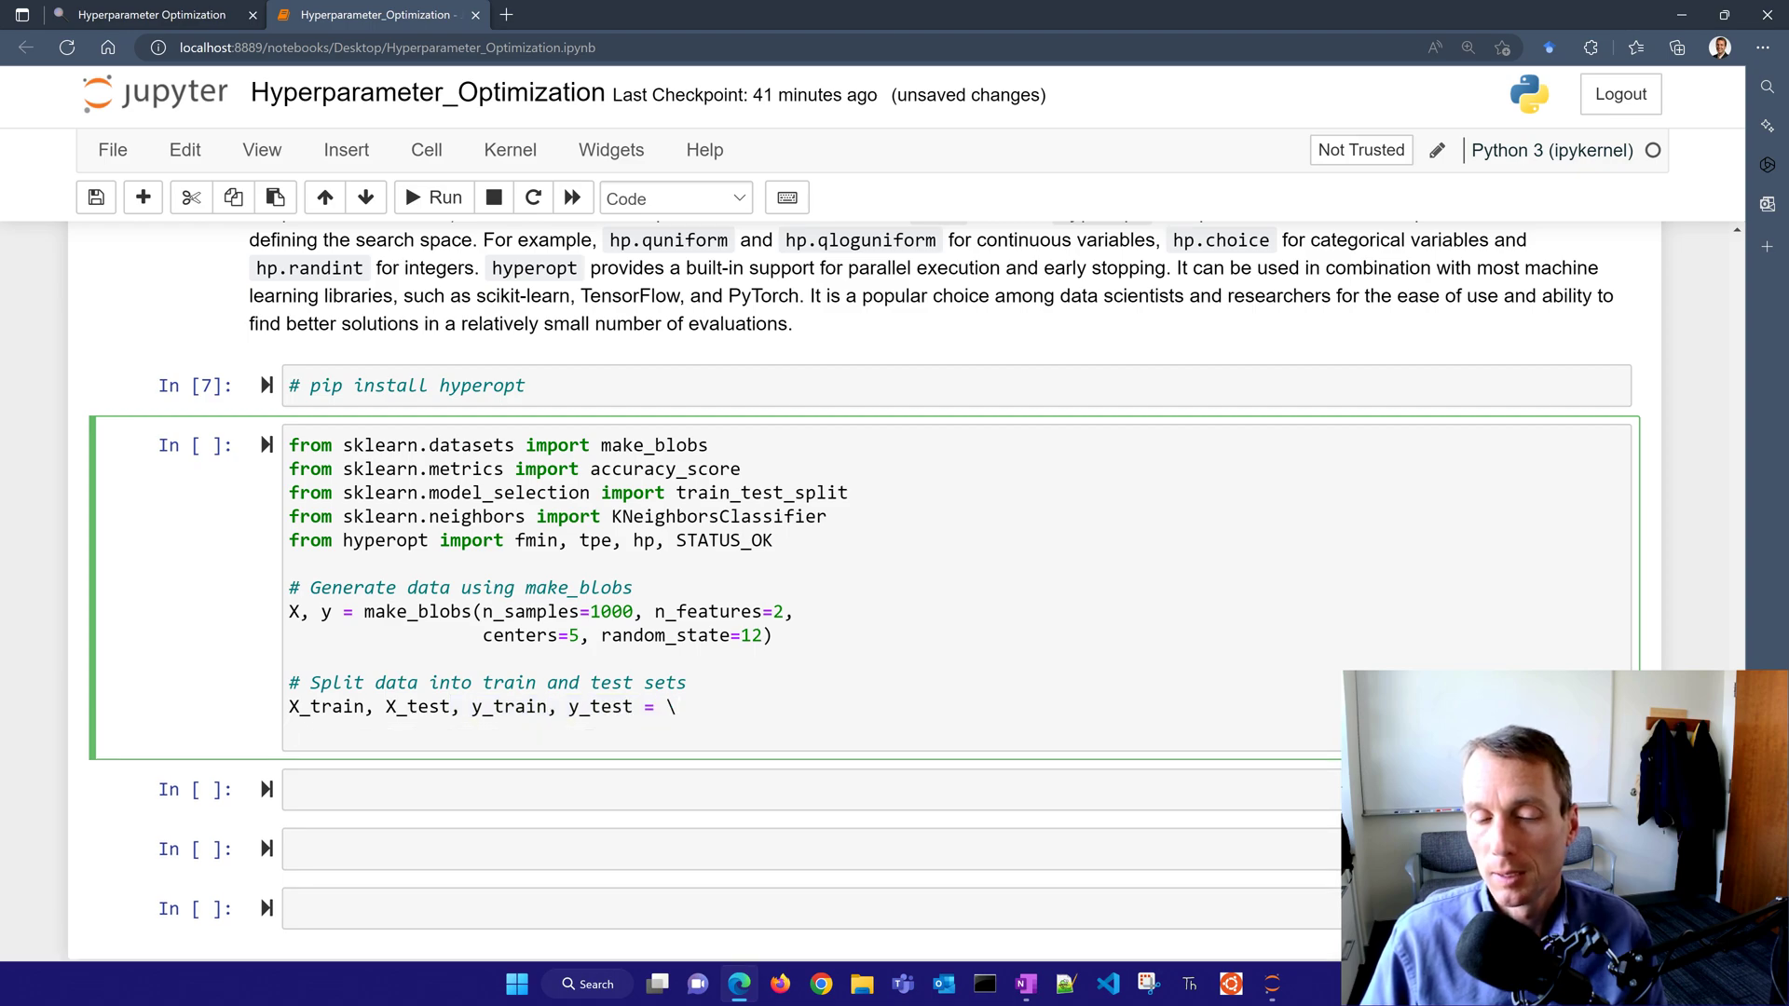
text(train_test_split(X))
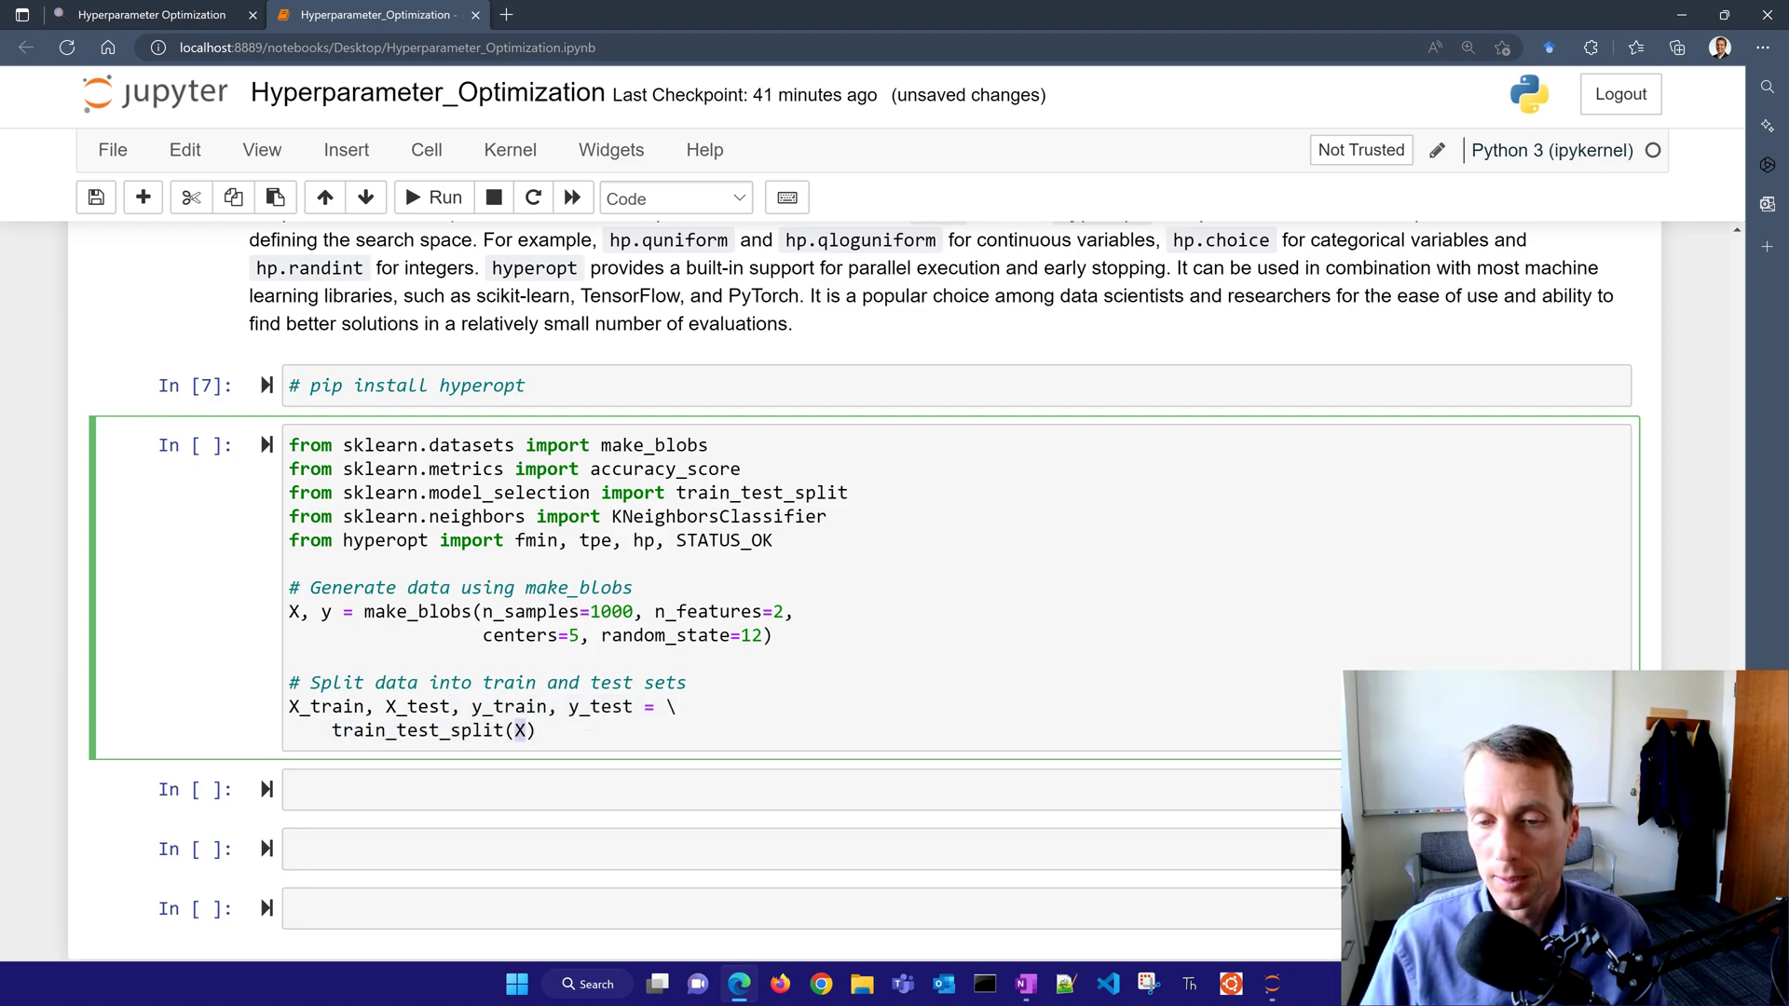
text(, y, test_size=0.2, random_state=42)
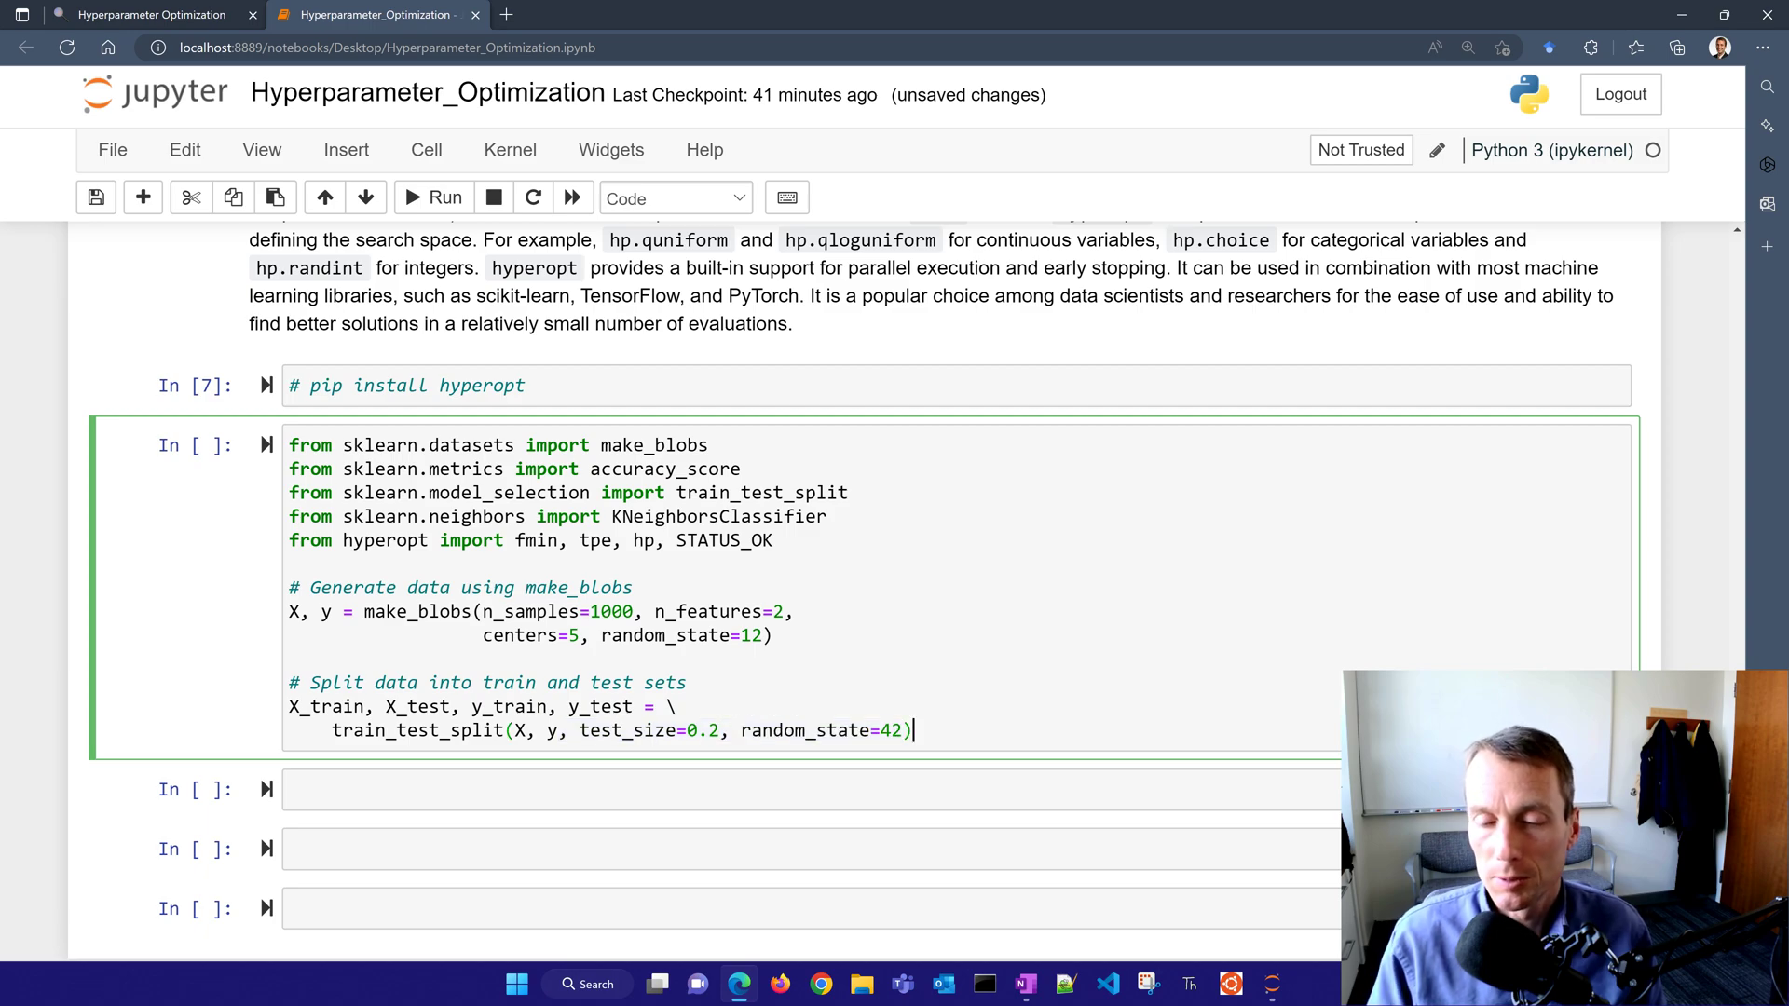
key(shift+enter)
text(# Define the search space for the hyperparameter)
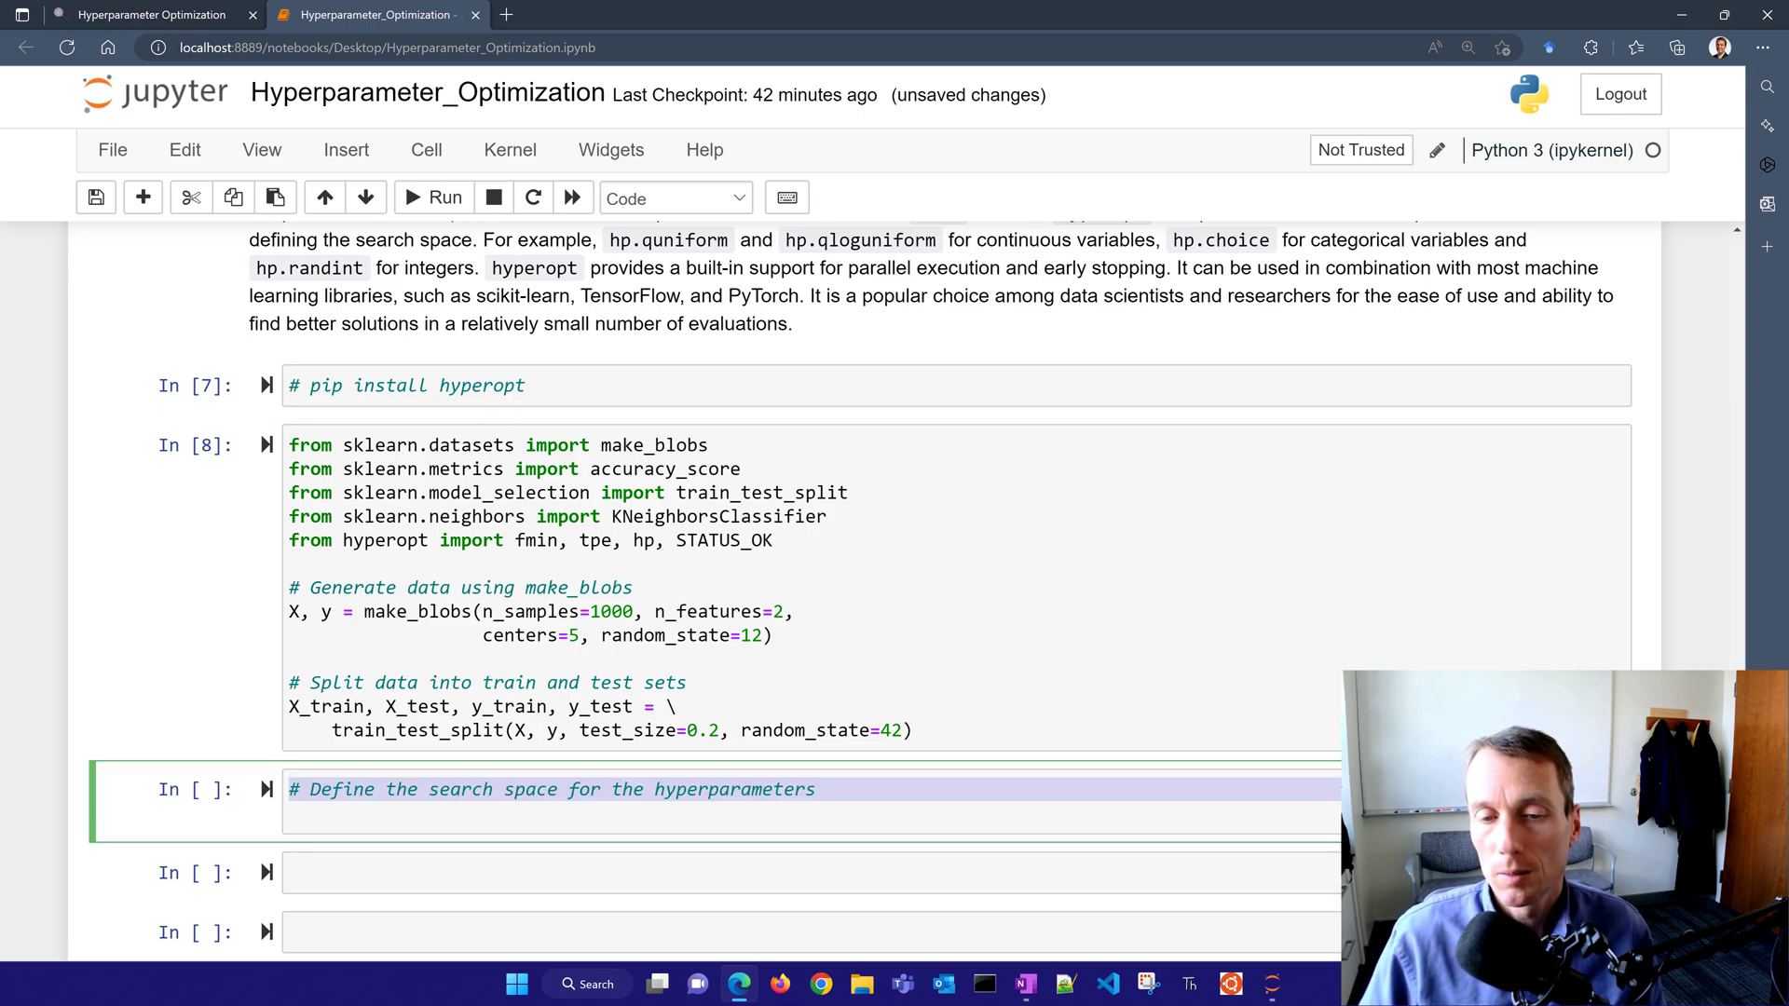
- Define space with hp.quniform('n_neighbors', 2, 20, 1) and hp.choice weights uniform/distance, and run it
text(space = {})
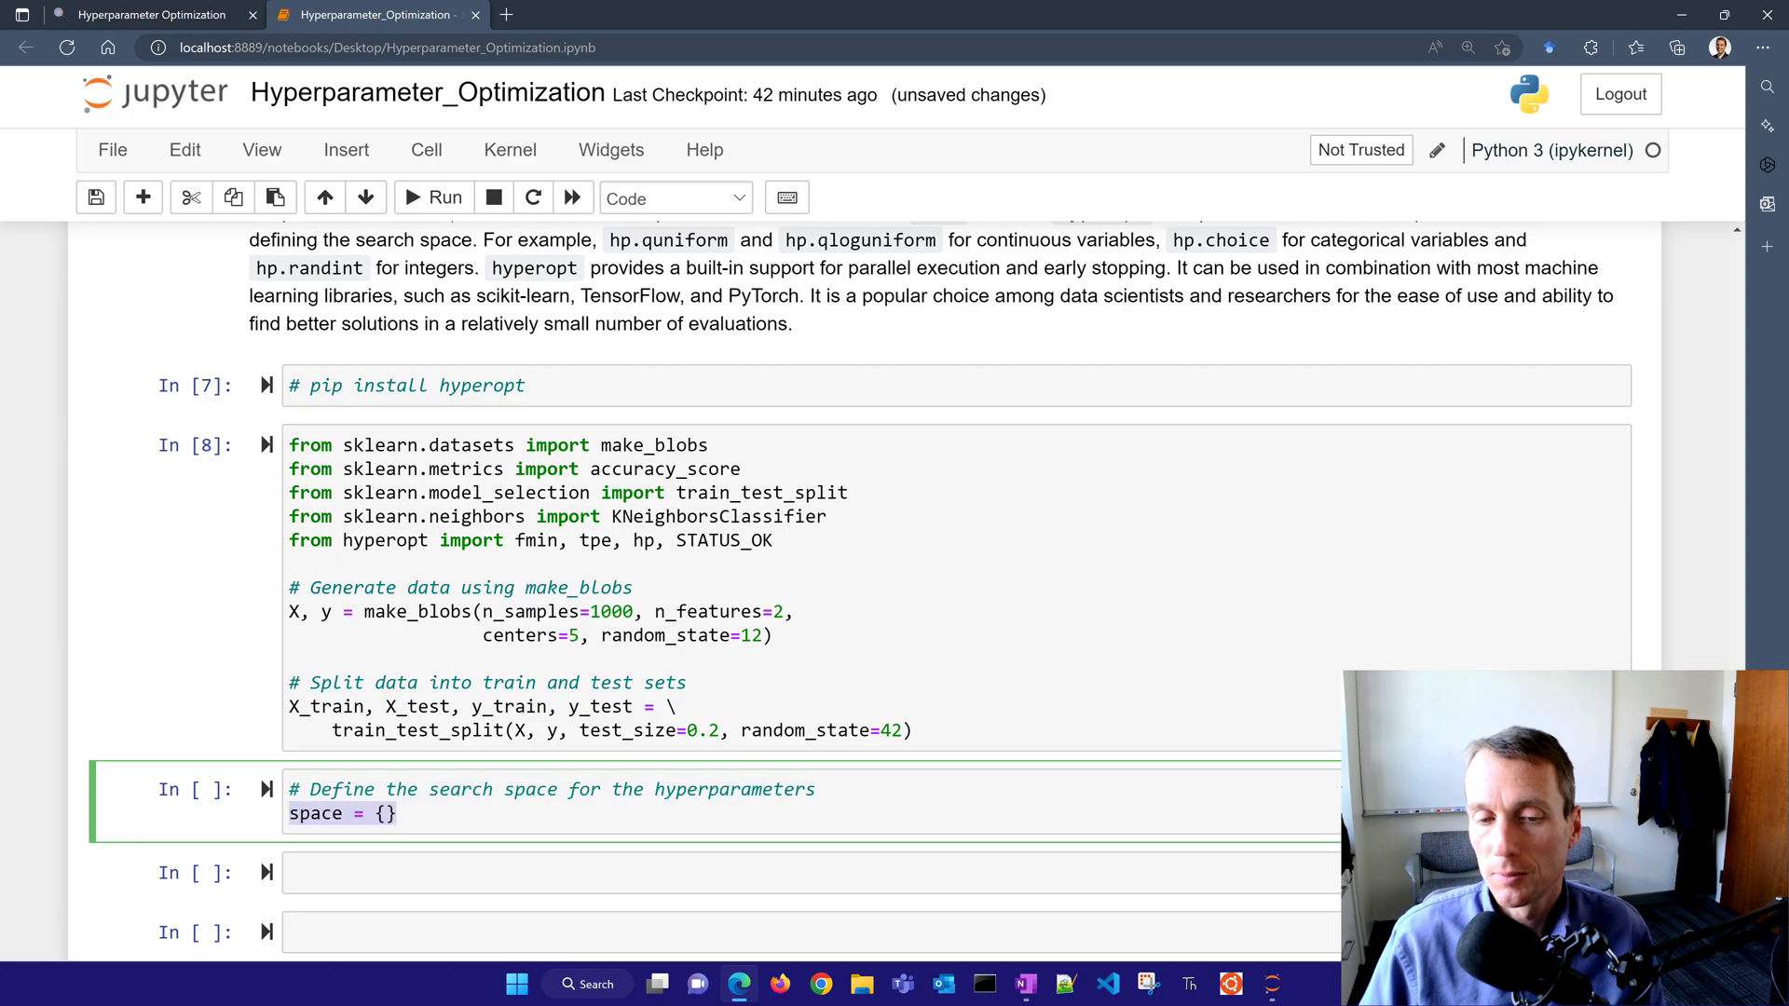
text('n_neighbors': hp.quniform('n_neighbors', 2, 20, 1))
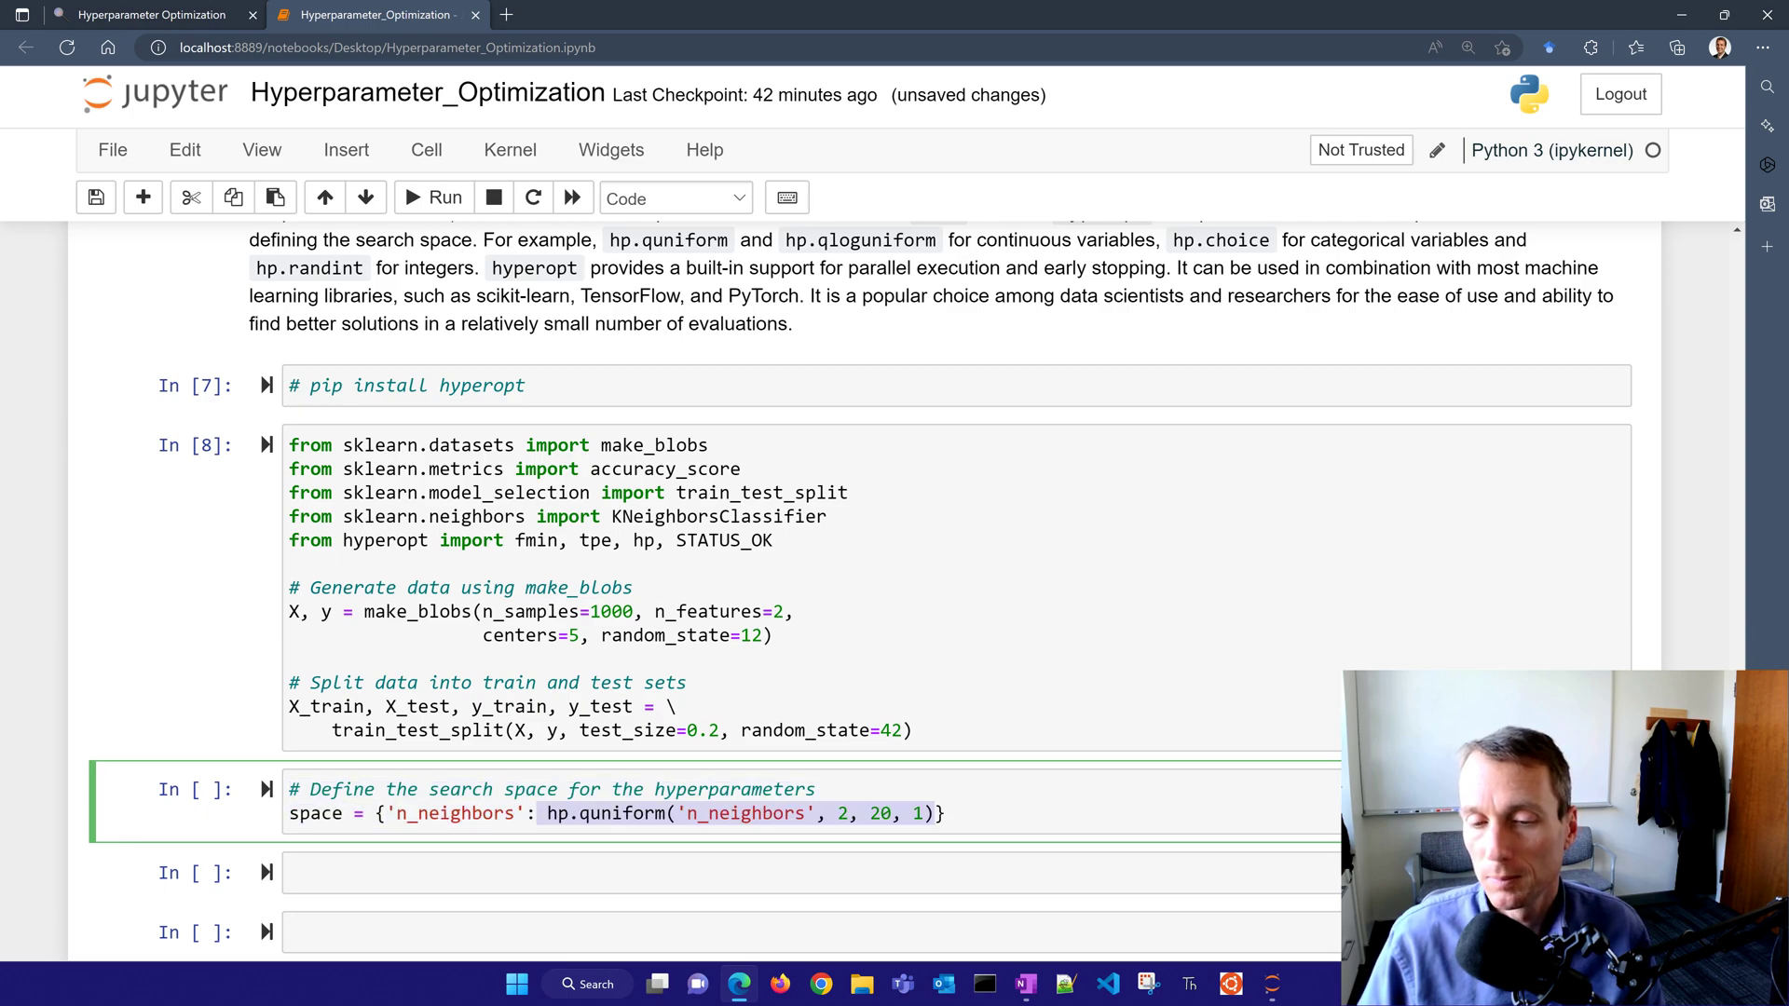
scroll(down, 3)
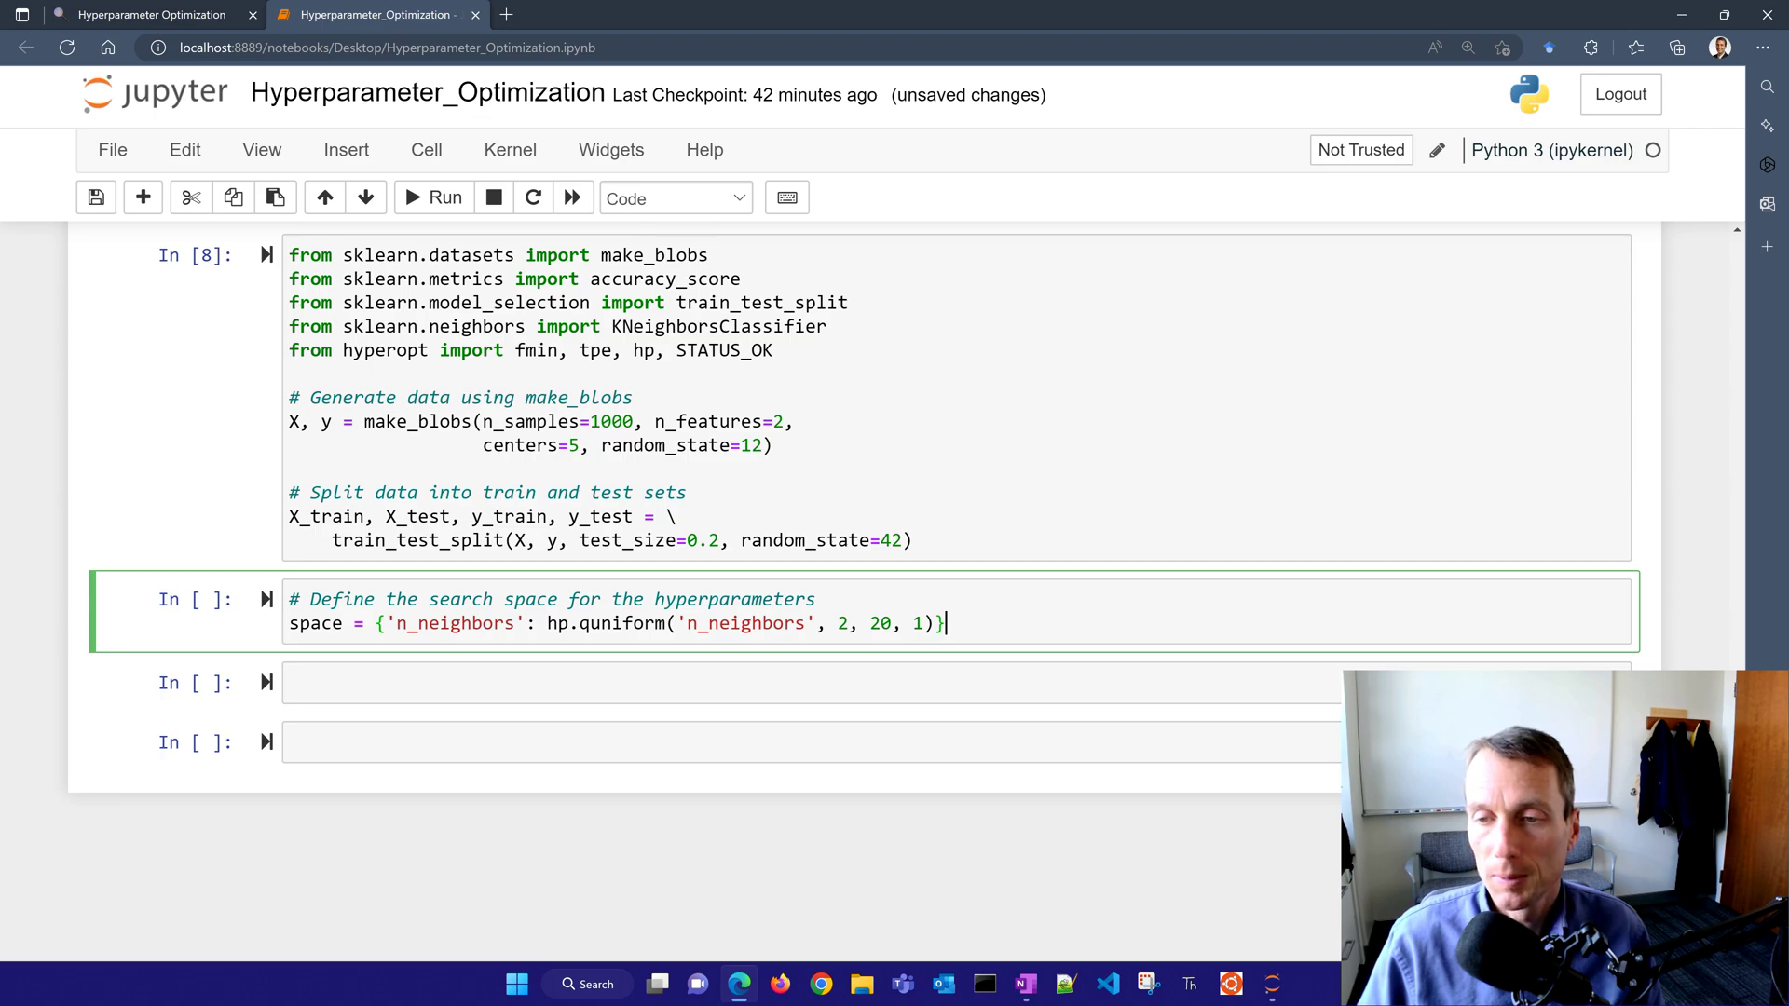
text('weights': hp.choice('weights', ['uniform', 'distance'])})
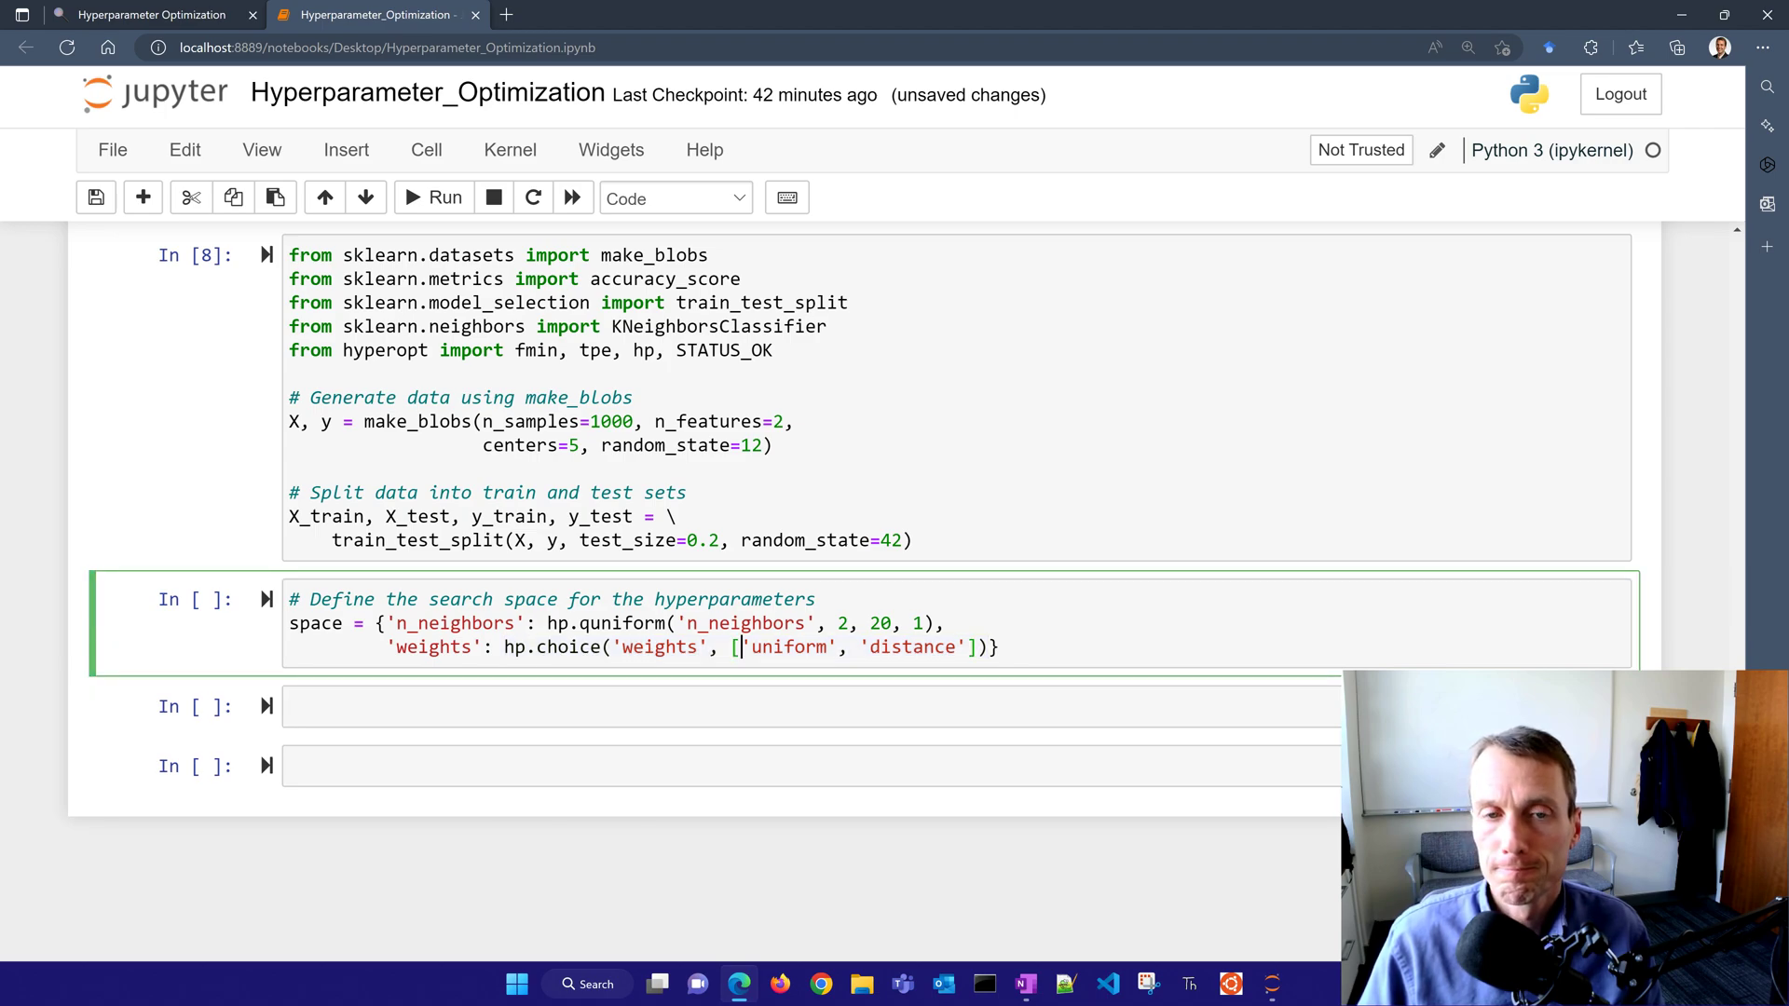
key(shift+enter)
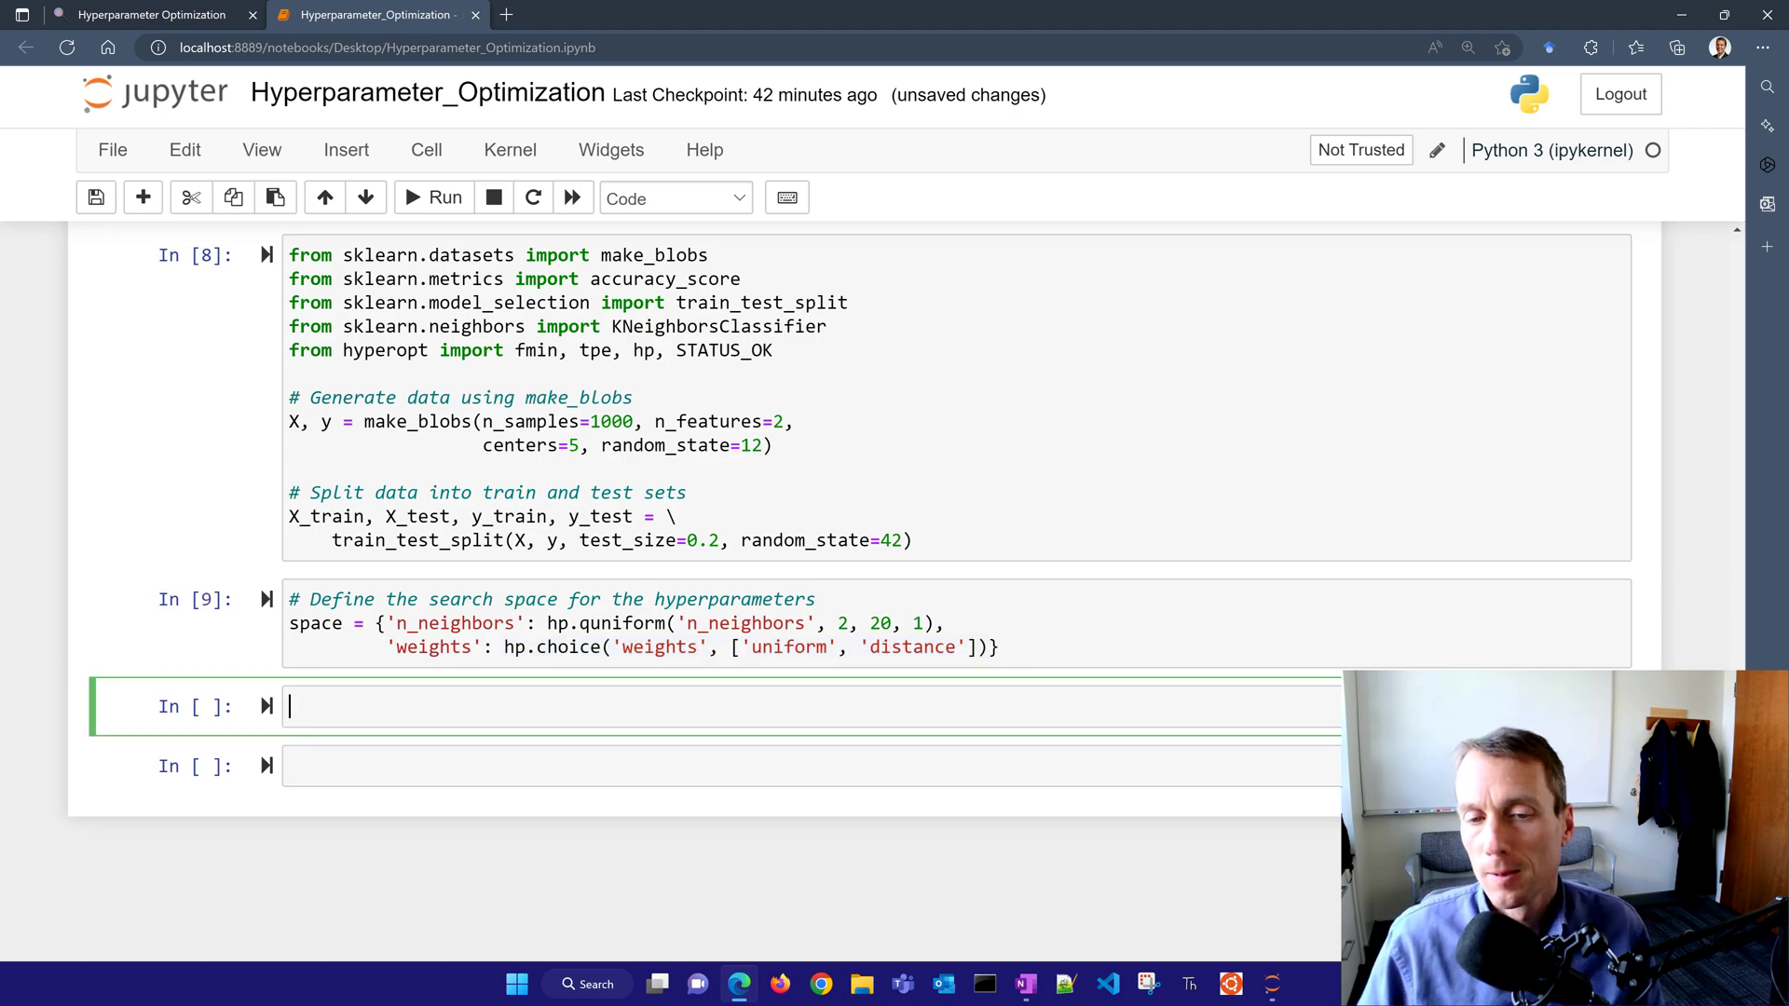
- Begin objective(params): cast n_neighbors to int, fit KNeighborsClassifier(**params) and predict X_test
text(def objective(params):)
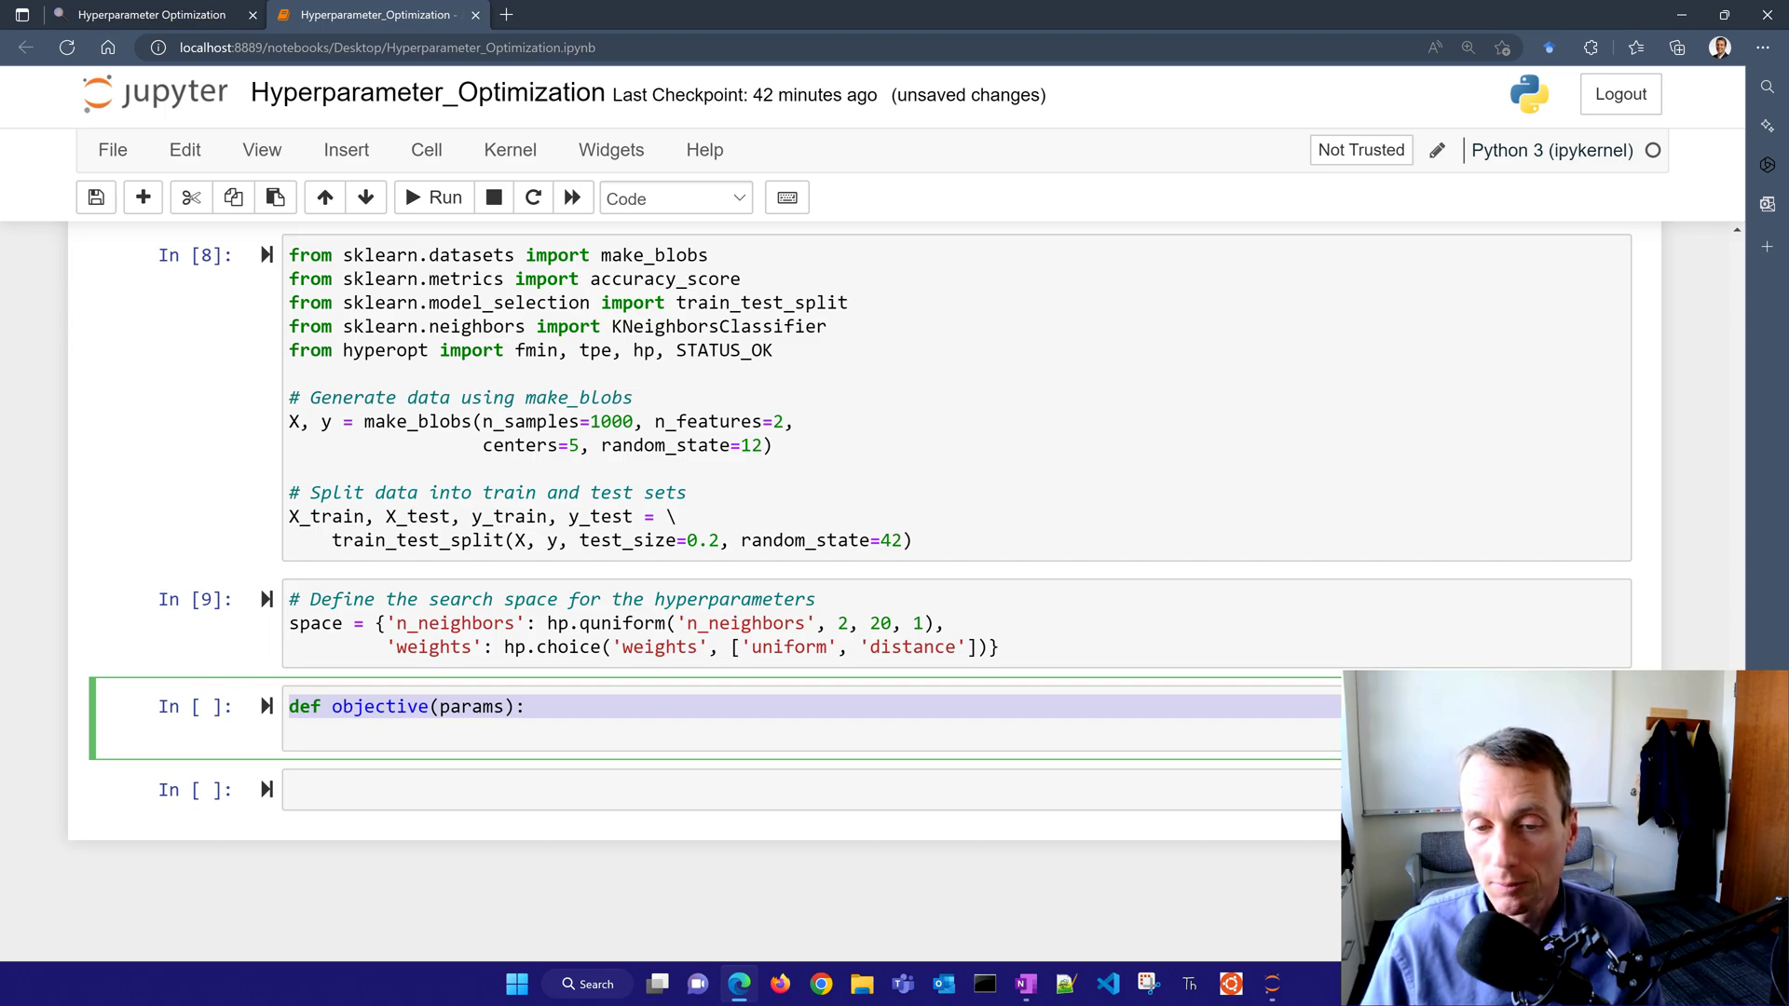
text(params['n_neighbors'] = int(params['n_neighbors']))
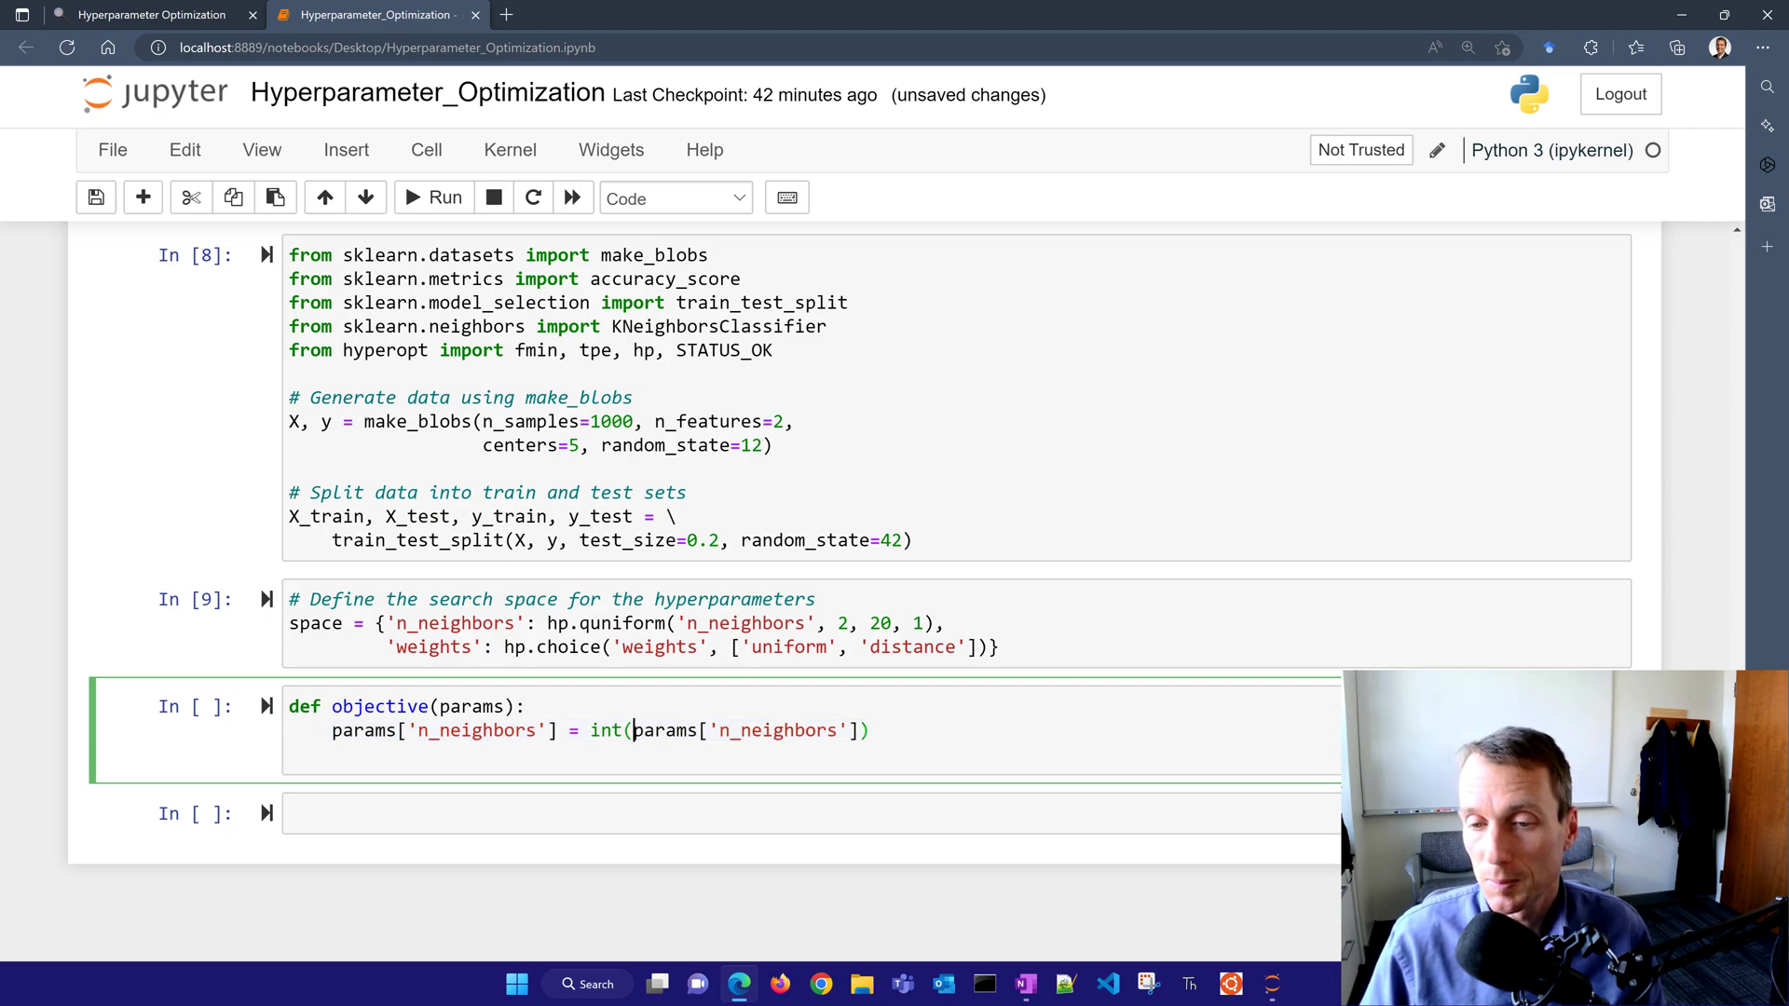
double_click(743, 731)
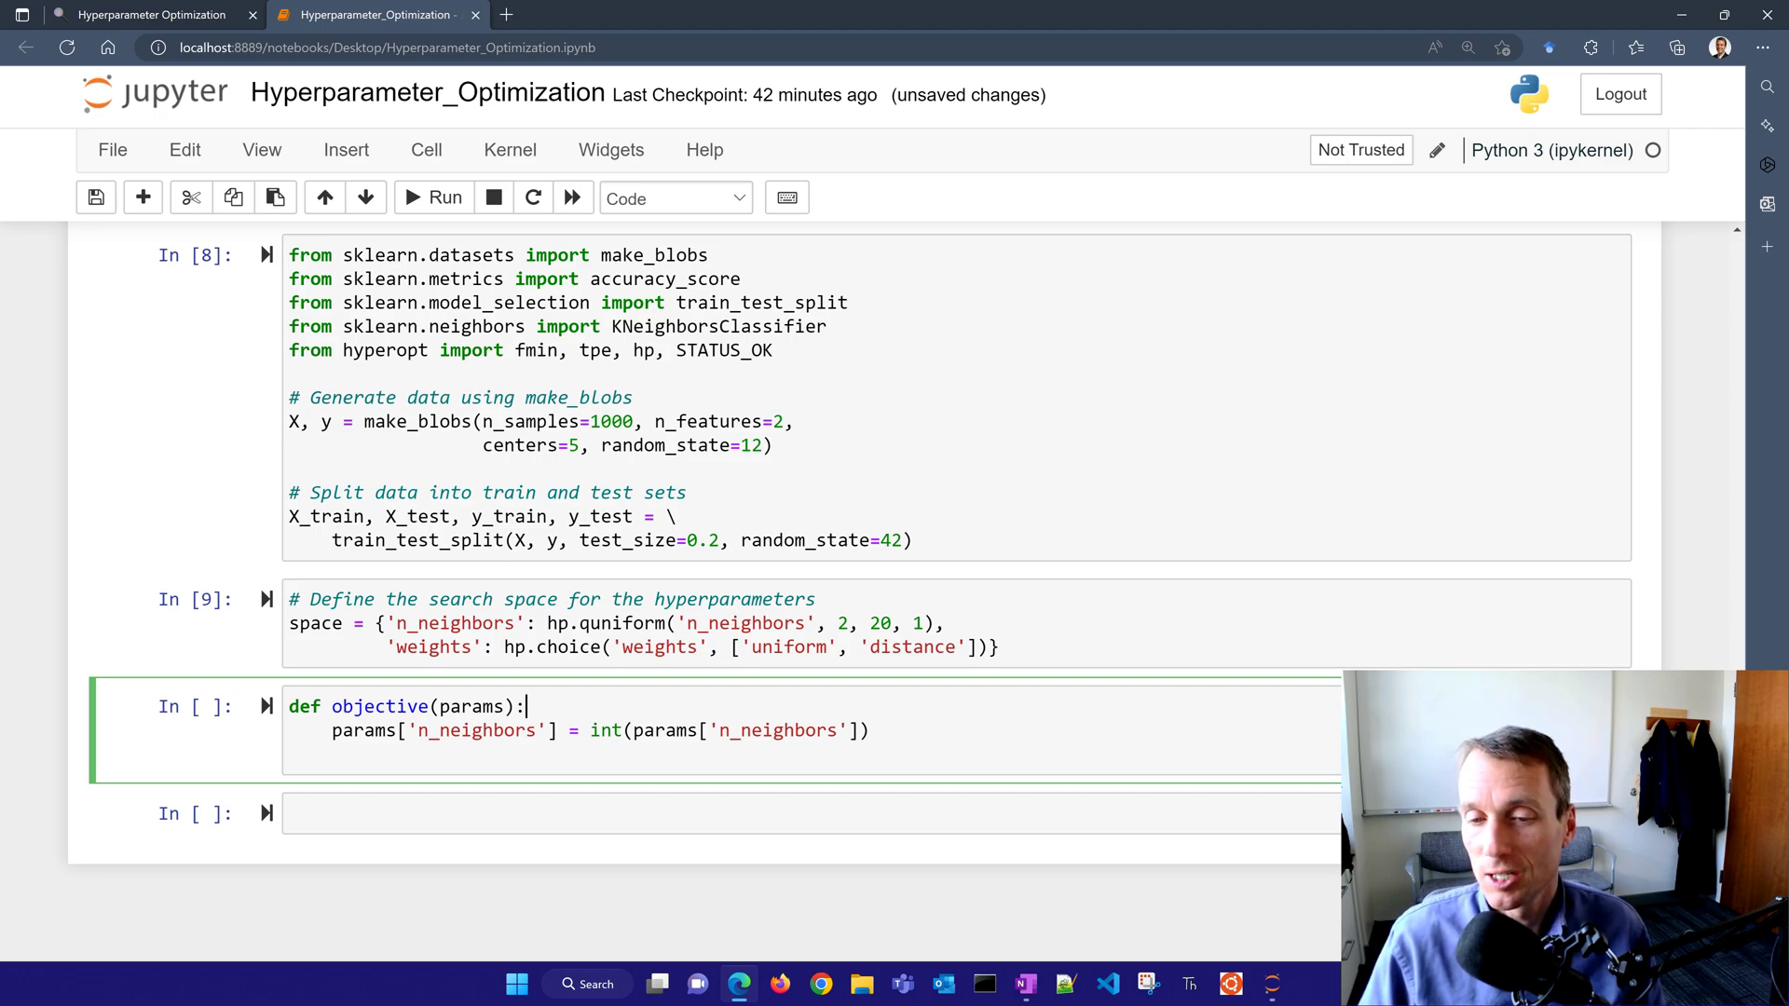
text(knn = KNeighborsClassifier(**params))
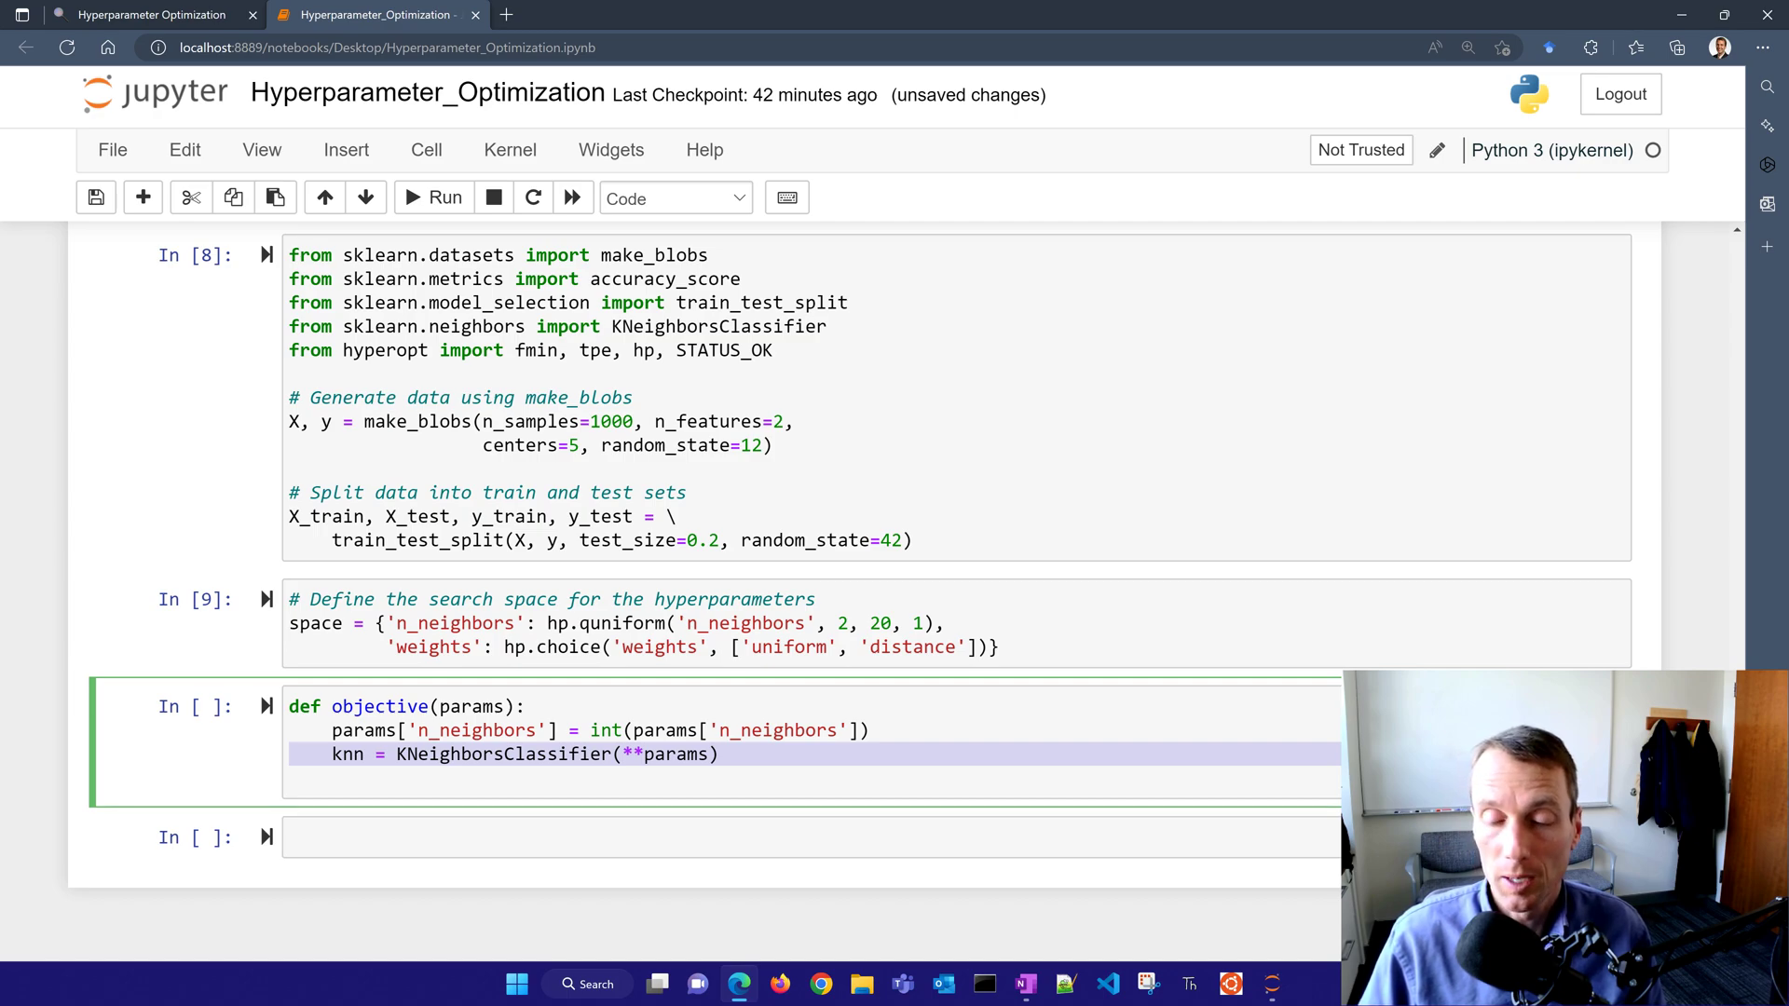
text(knn.fit(X_train, y_train))
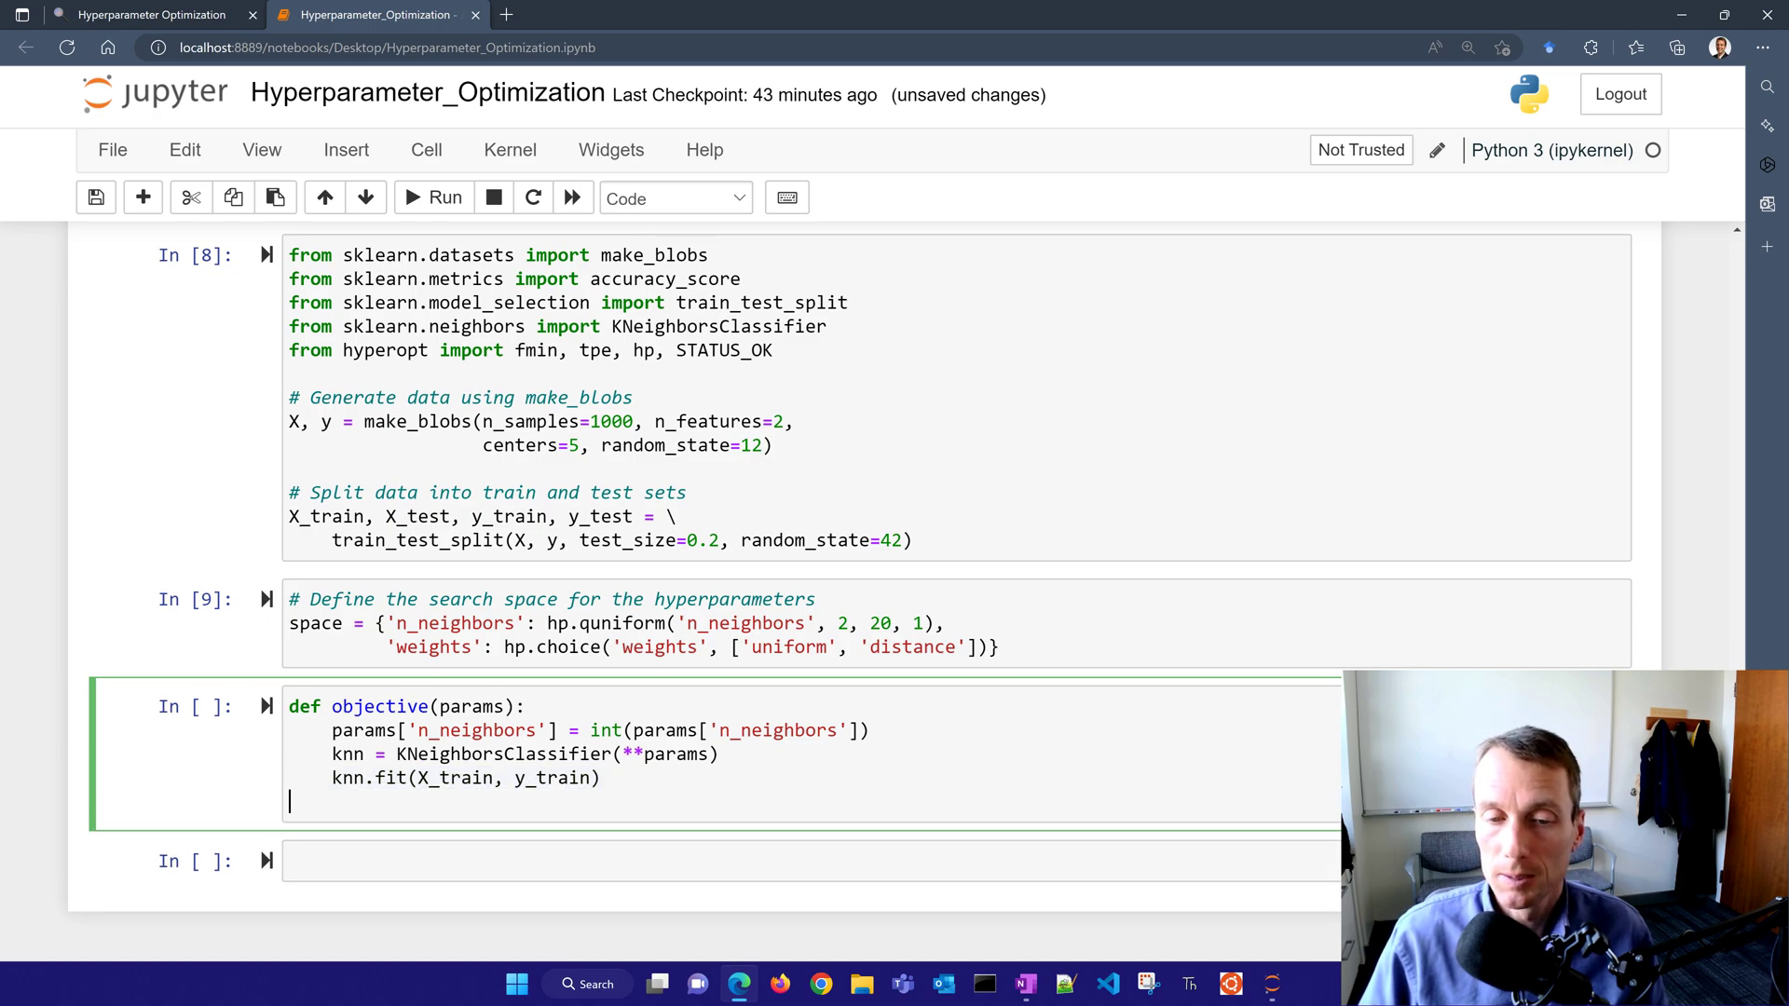
text(y_pred = knn.predict(X_test))
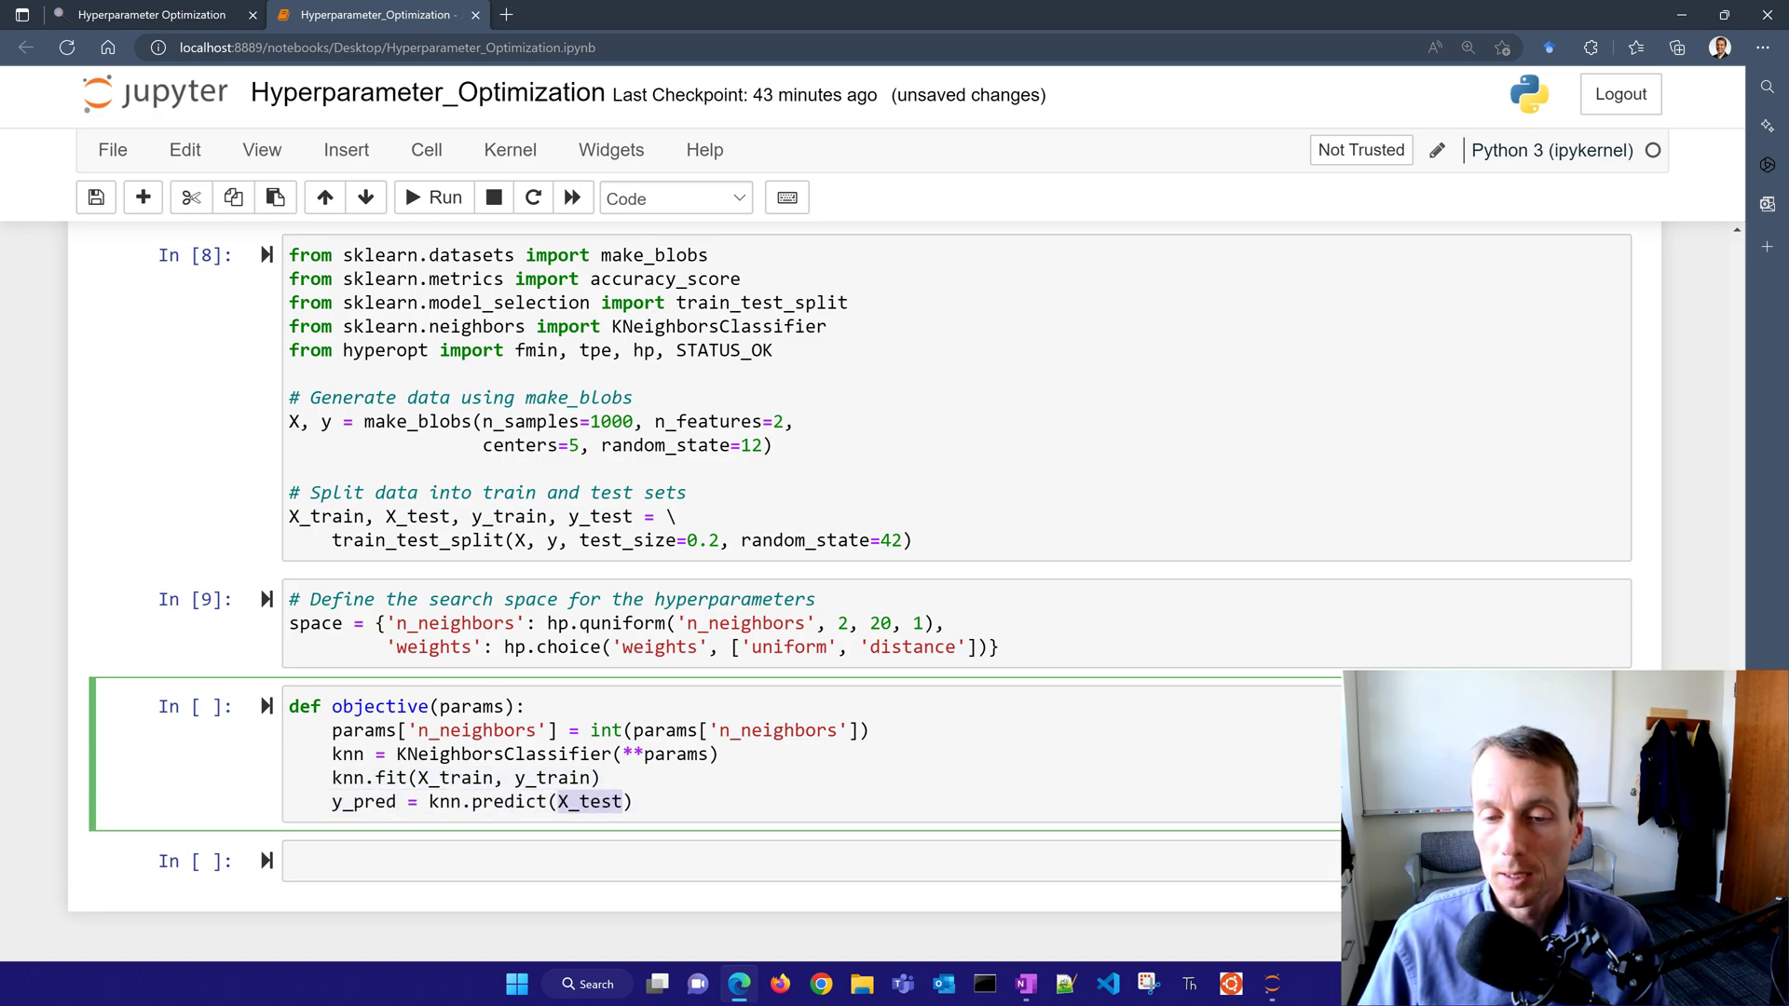
- Compute accuracy_score(y_test, y_pred) and return {'loss': -acc, 'status': STATUS_OK}, then run the cell
text(acc = accuracy_score())
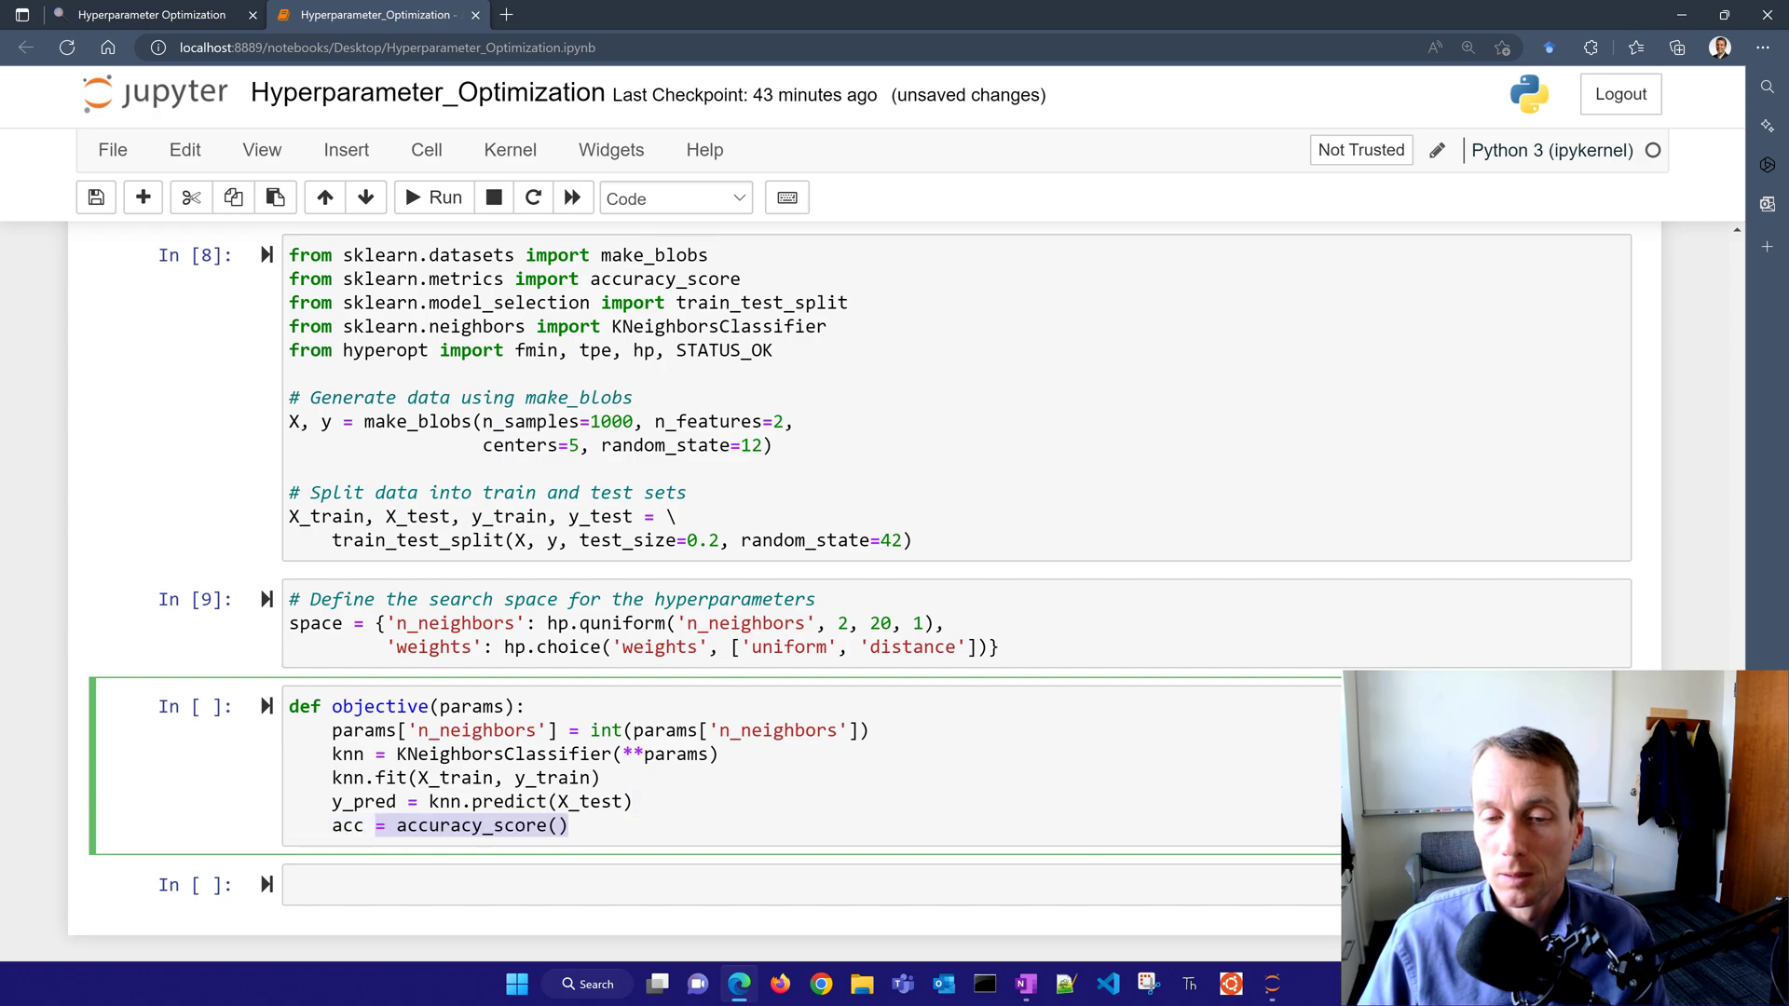
text(y_test)
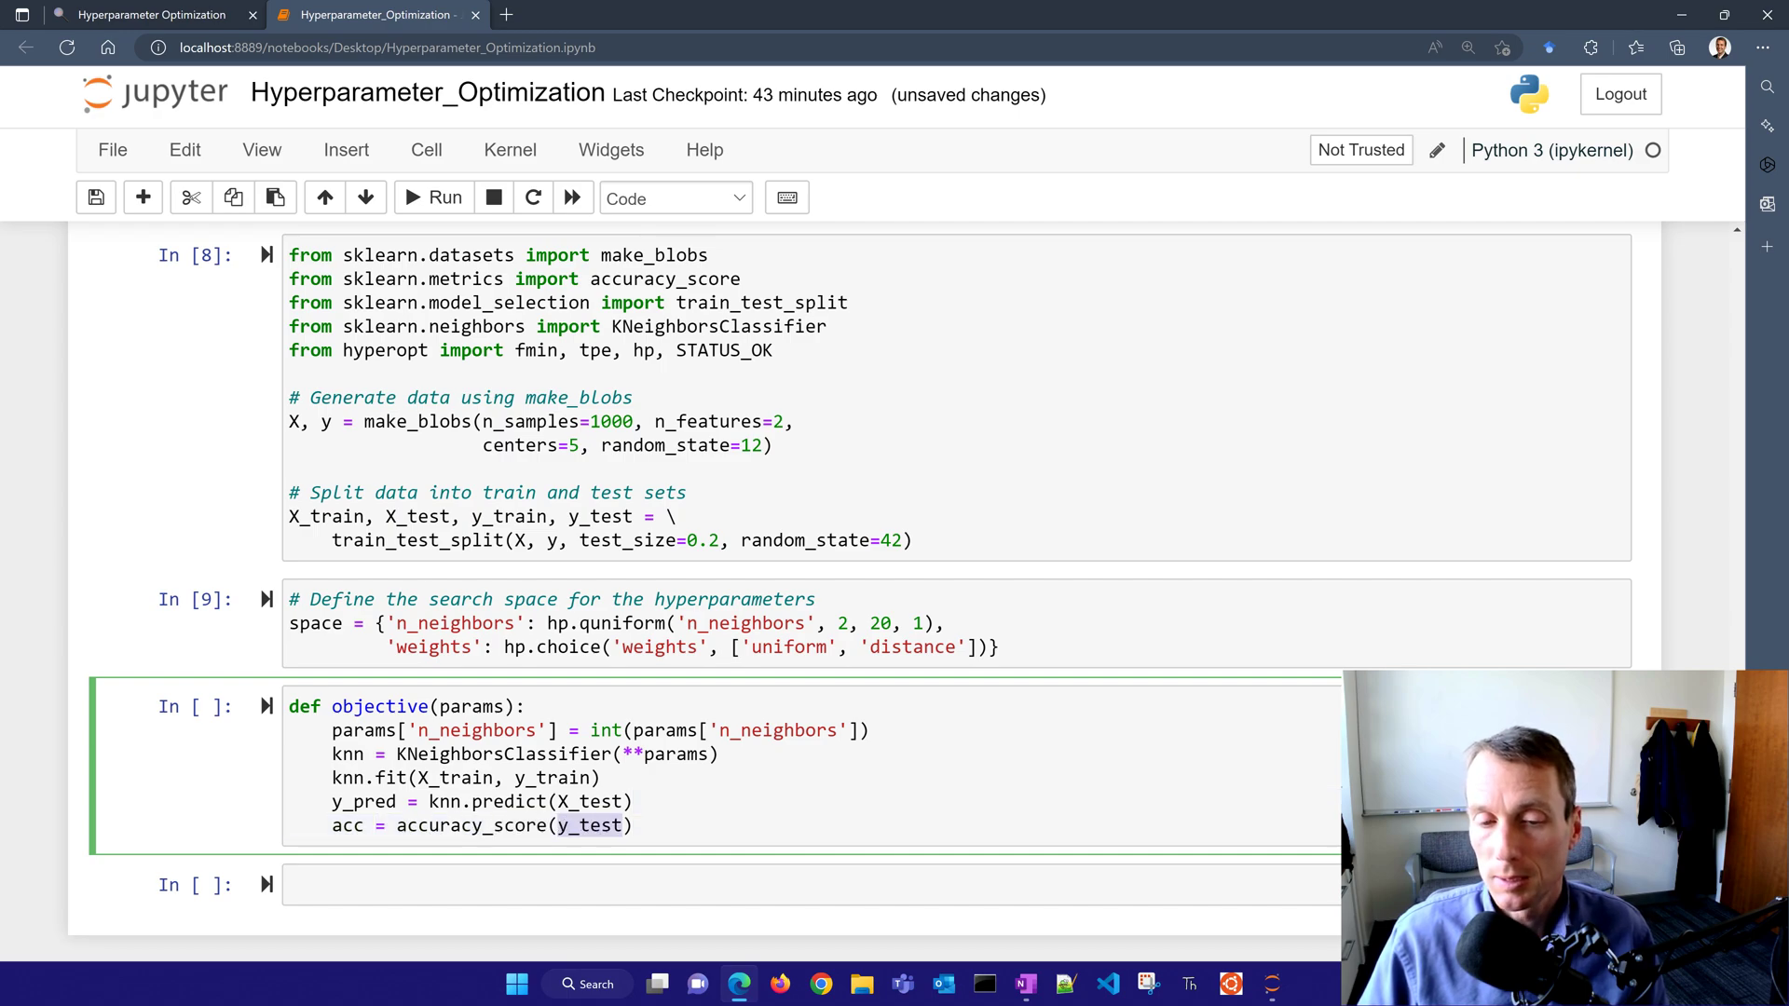
text(, y_pred)
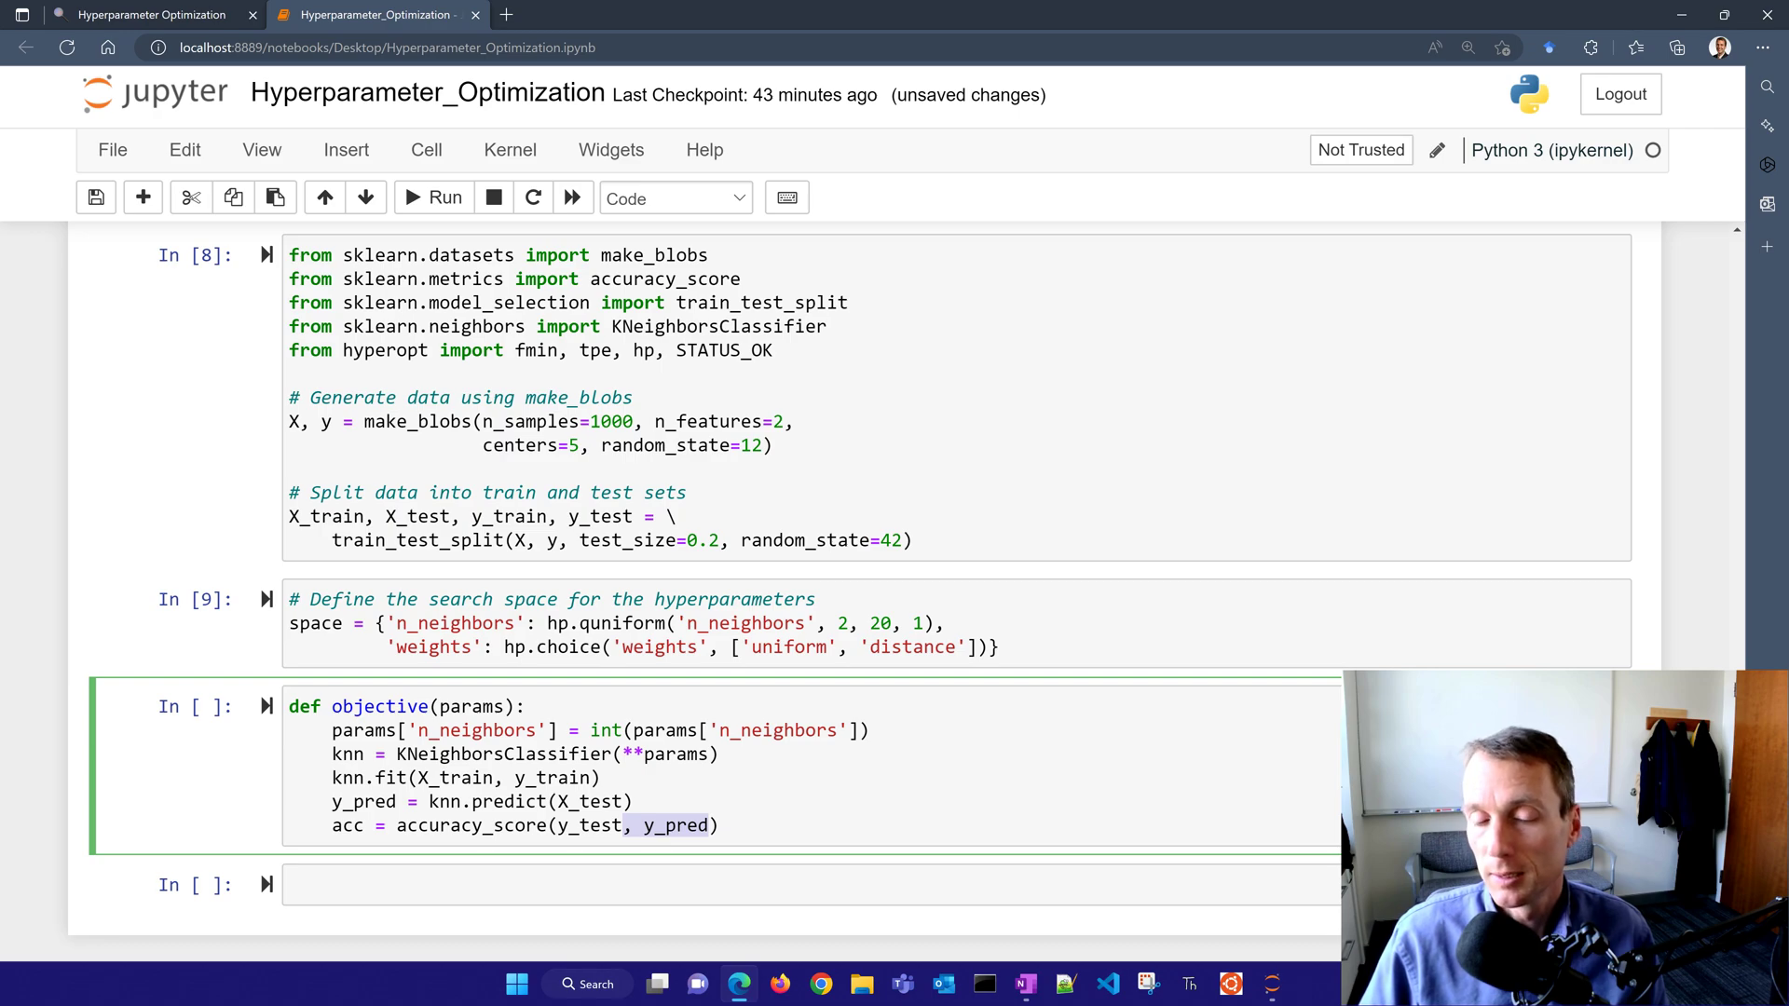
text(return {'loss':)
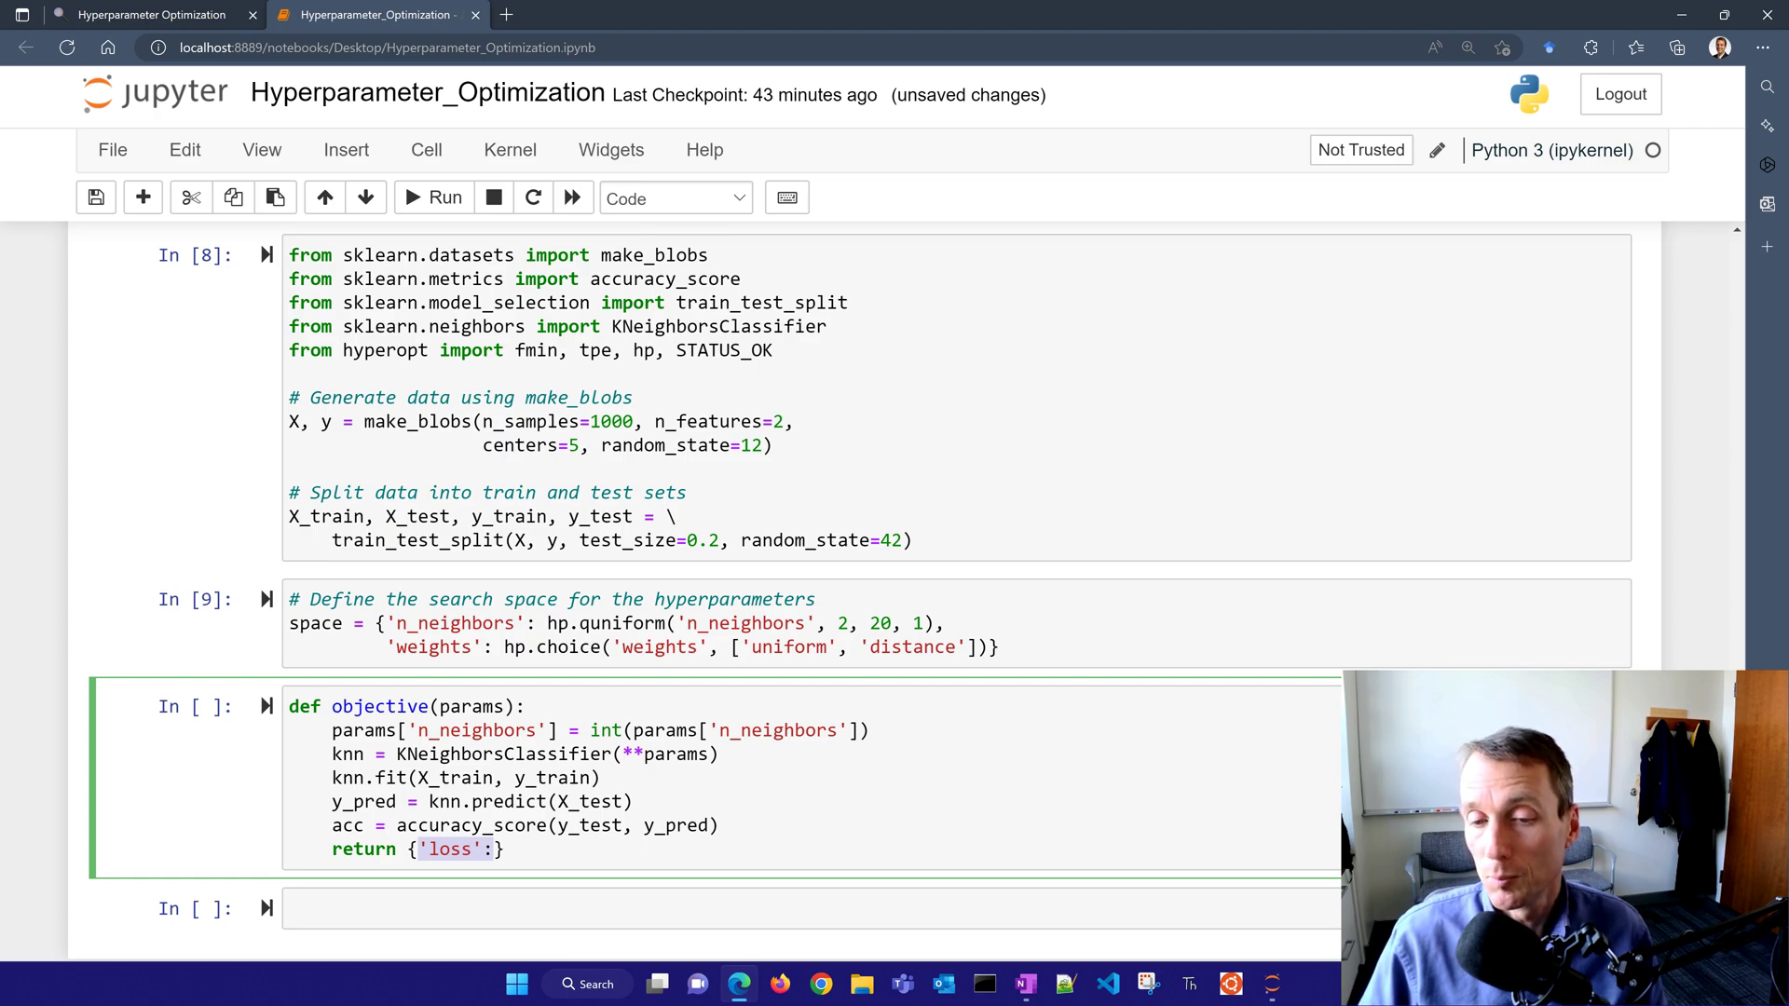
text(acc)
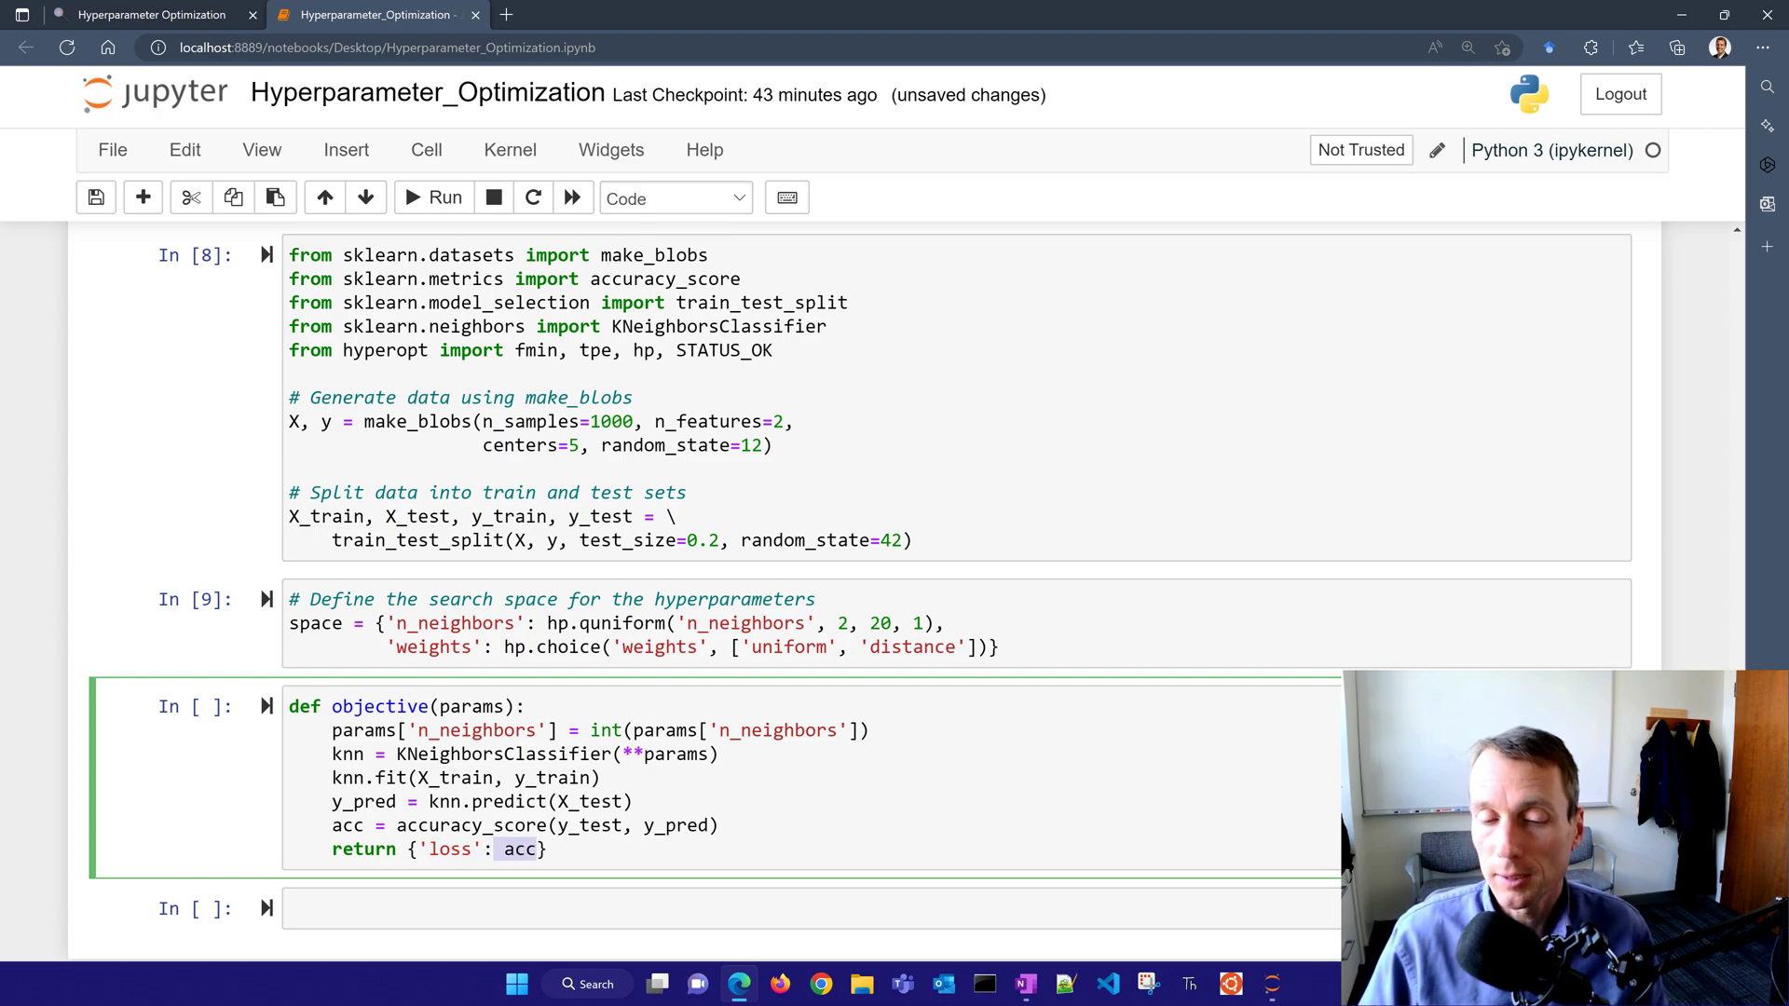
text(-)
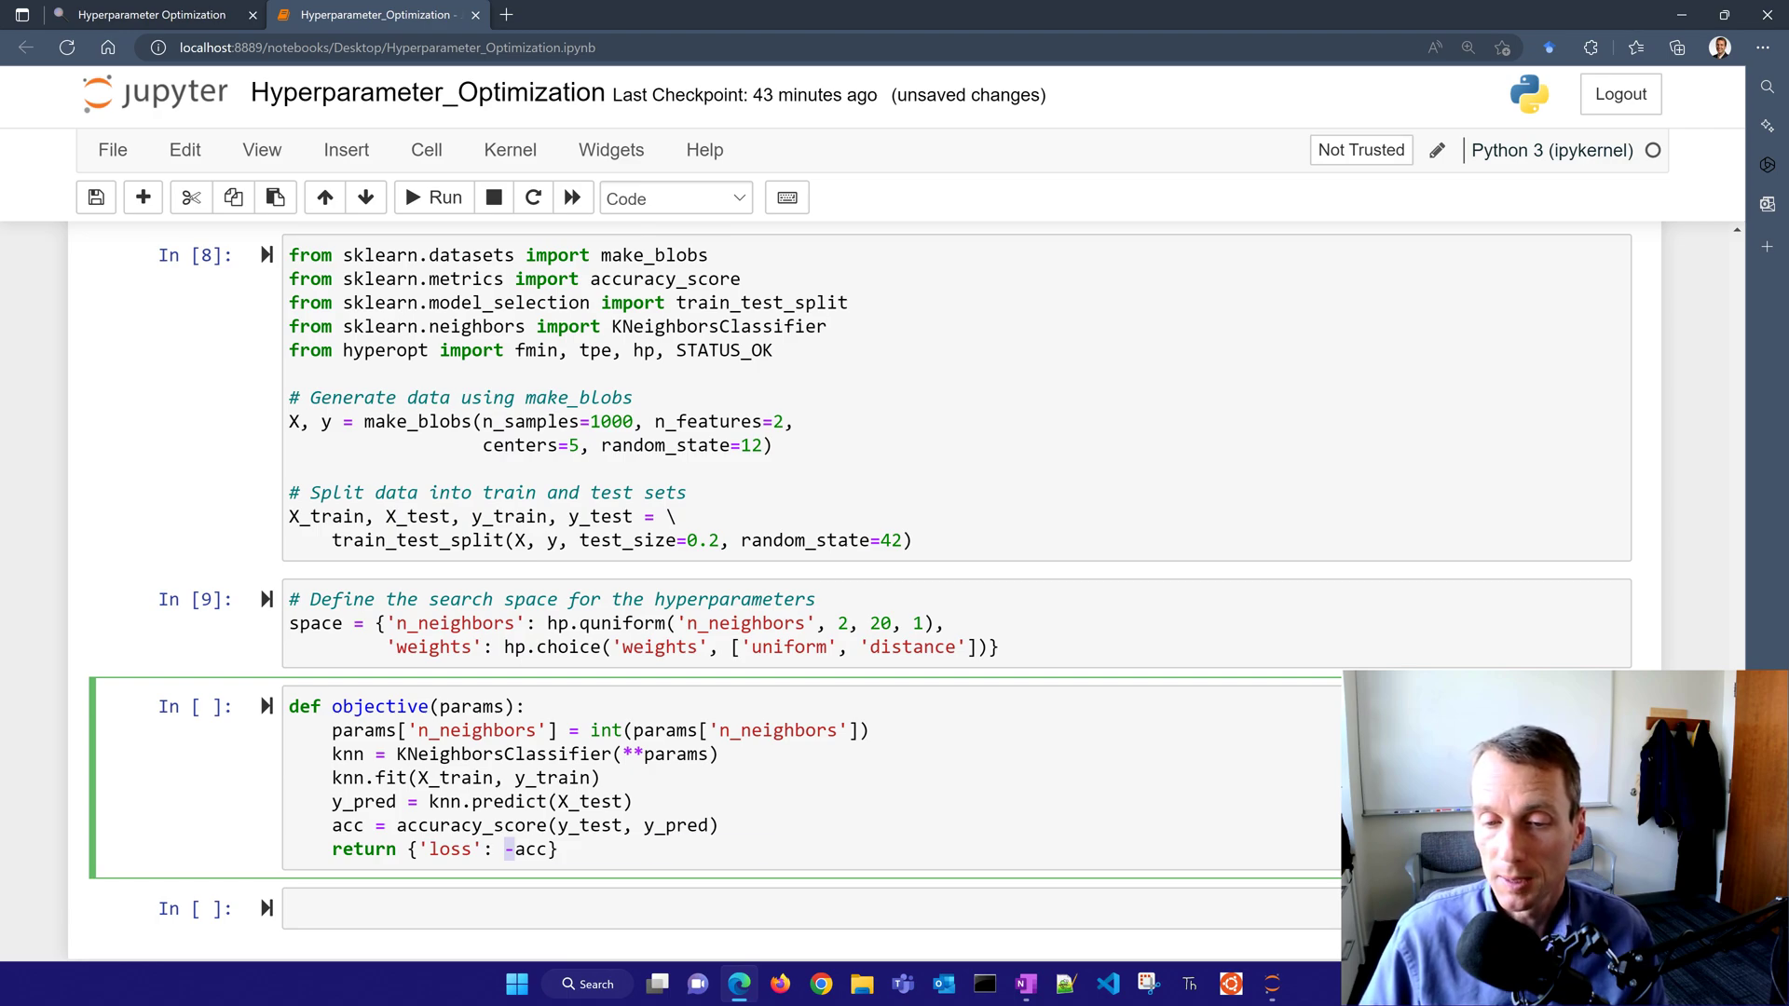
text(, 'status': STATUS_OK)
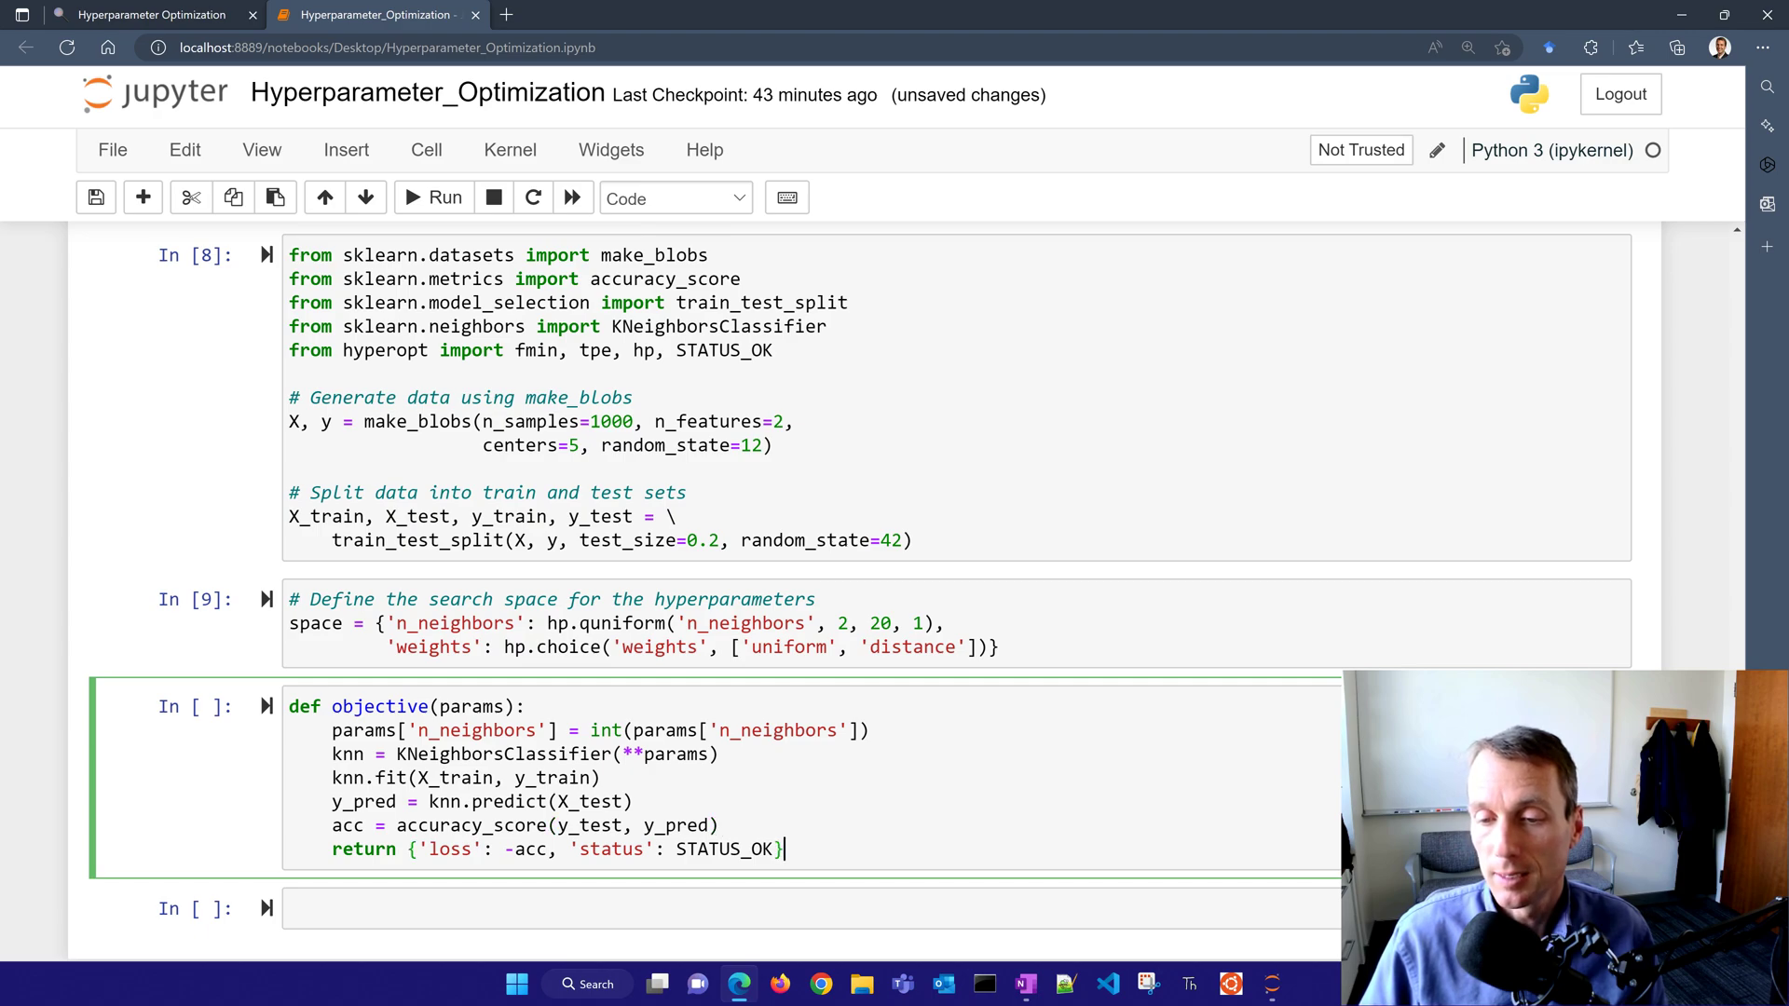
scroll(down, 3)
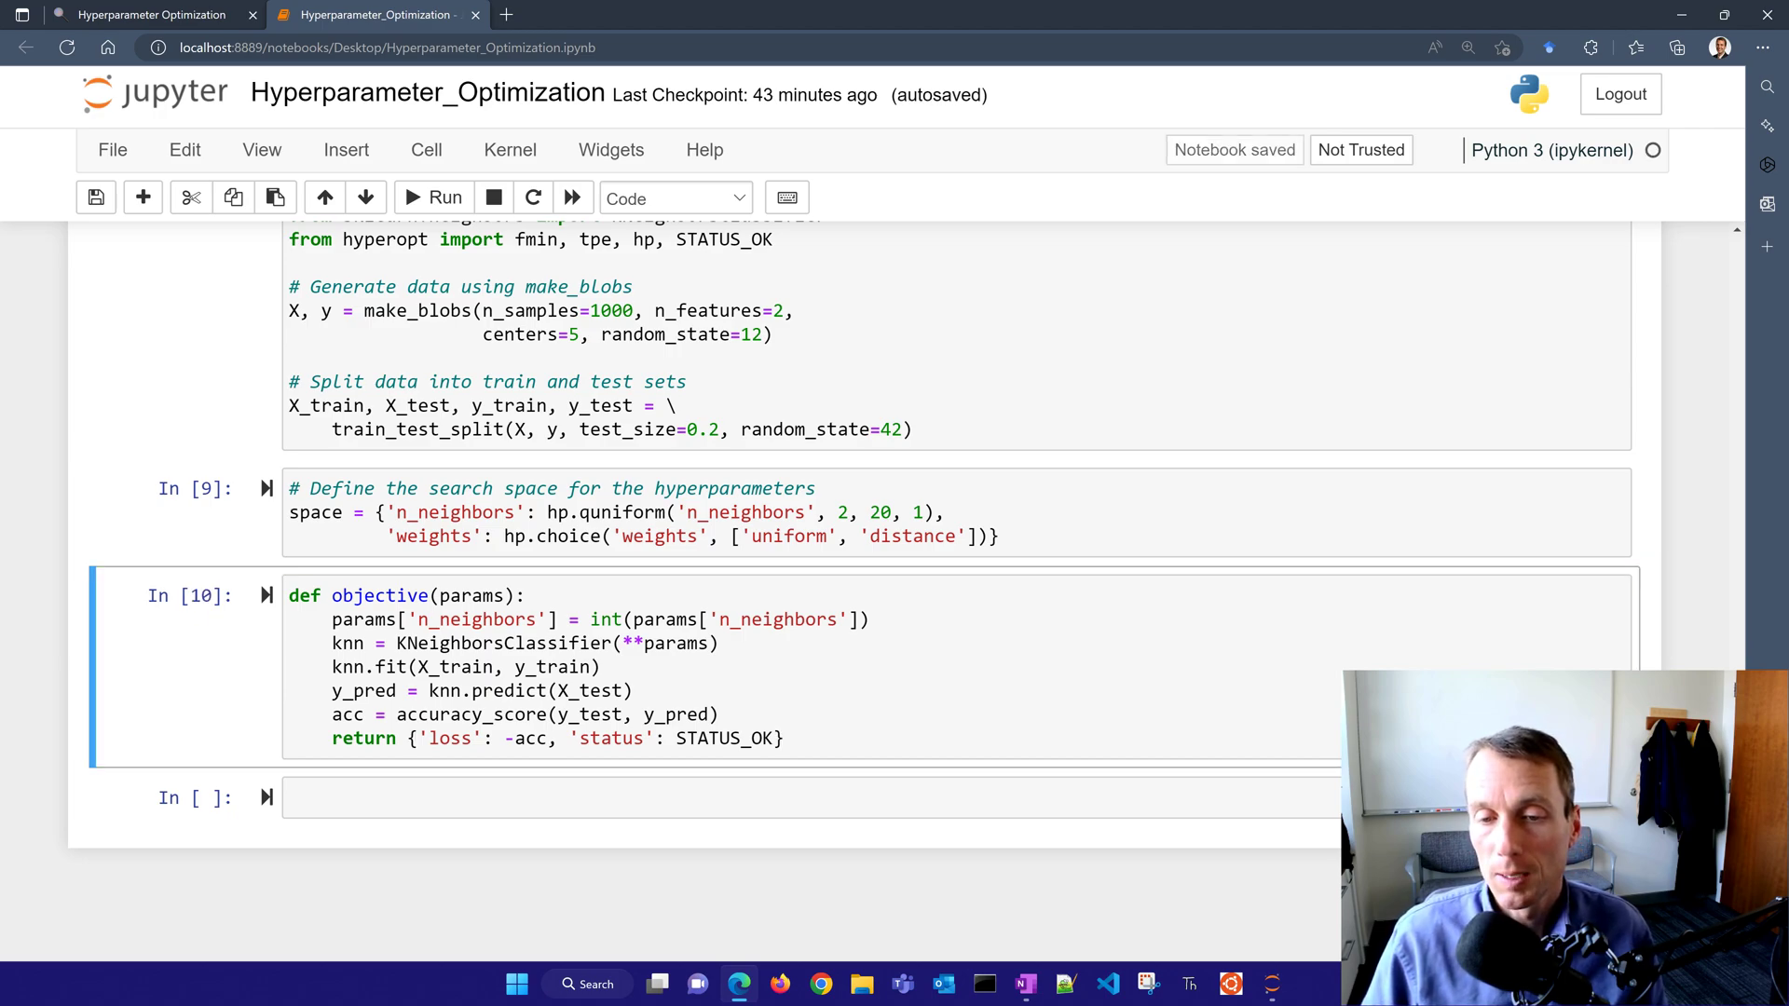
- Write best = fmin(objective, space, algo=tpe.suggest, max_evals=100) followed by print(best)
text(best)
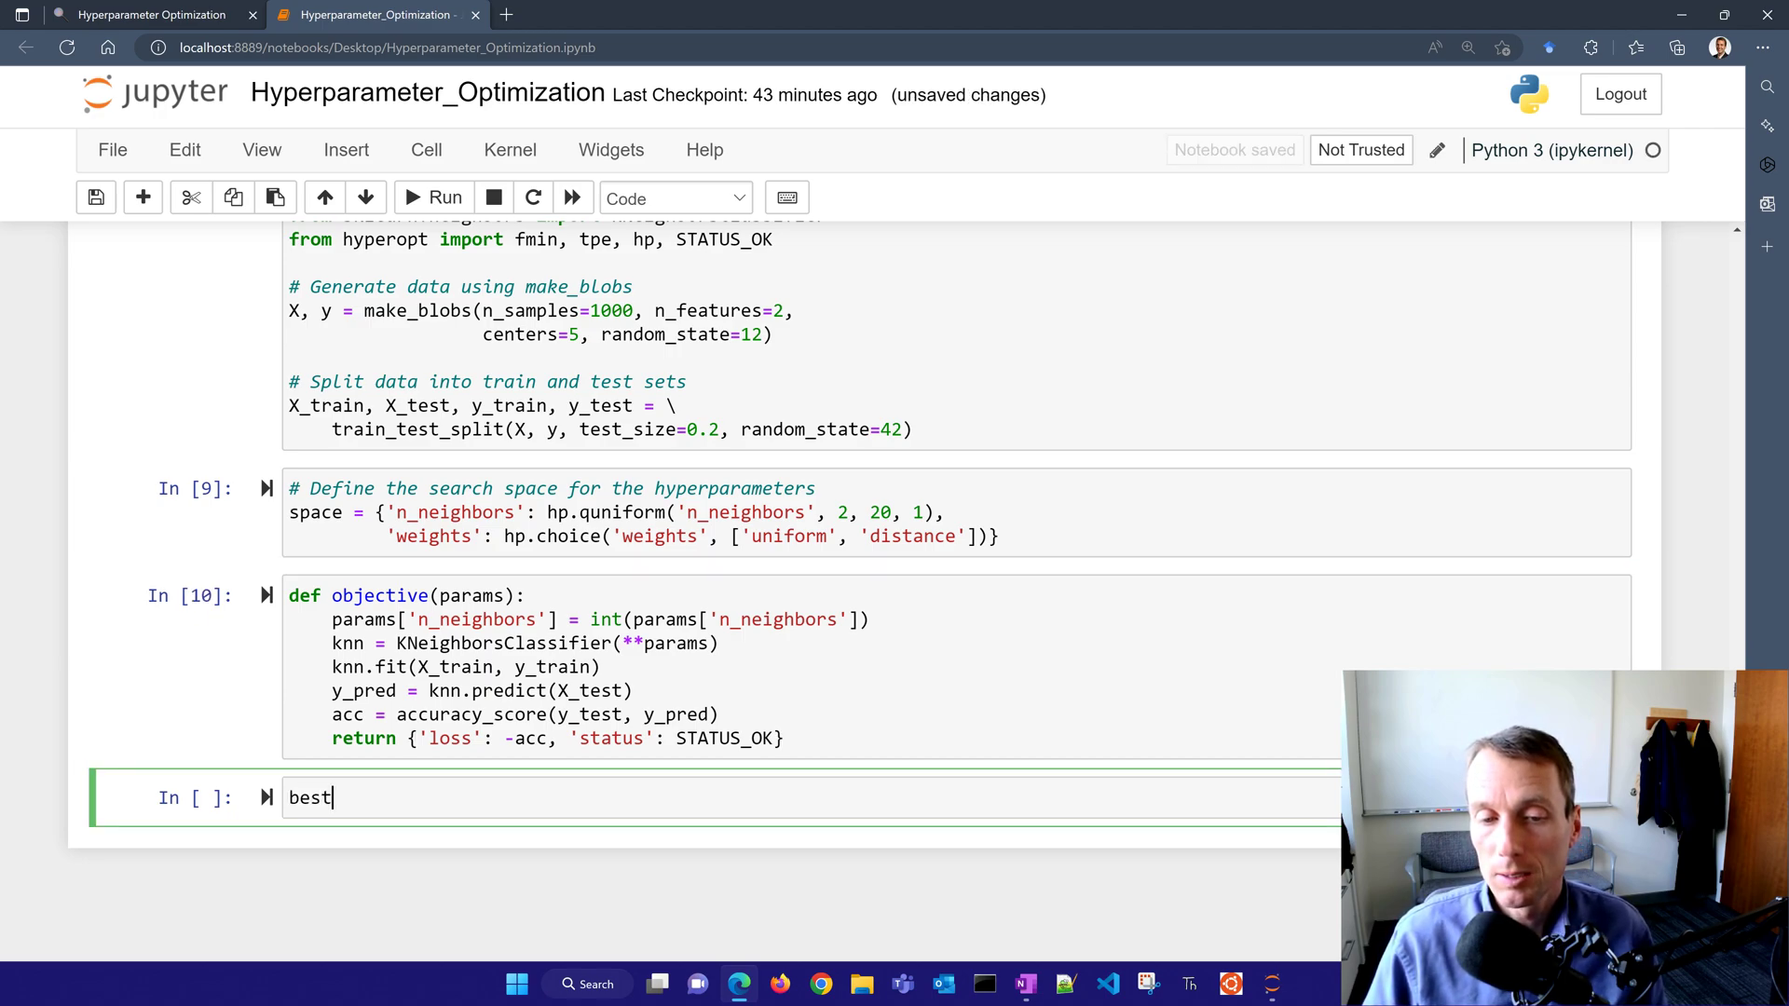
text(= fmin())
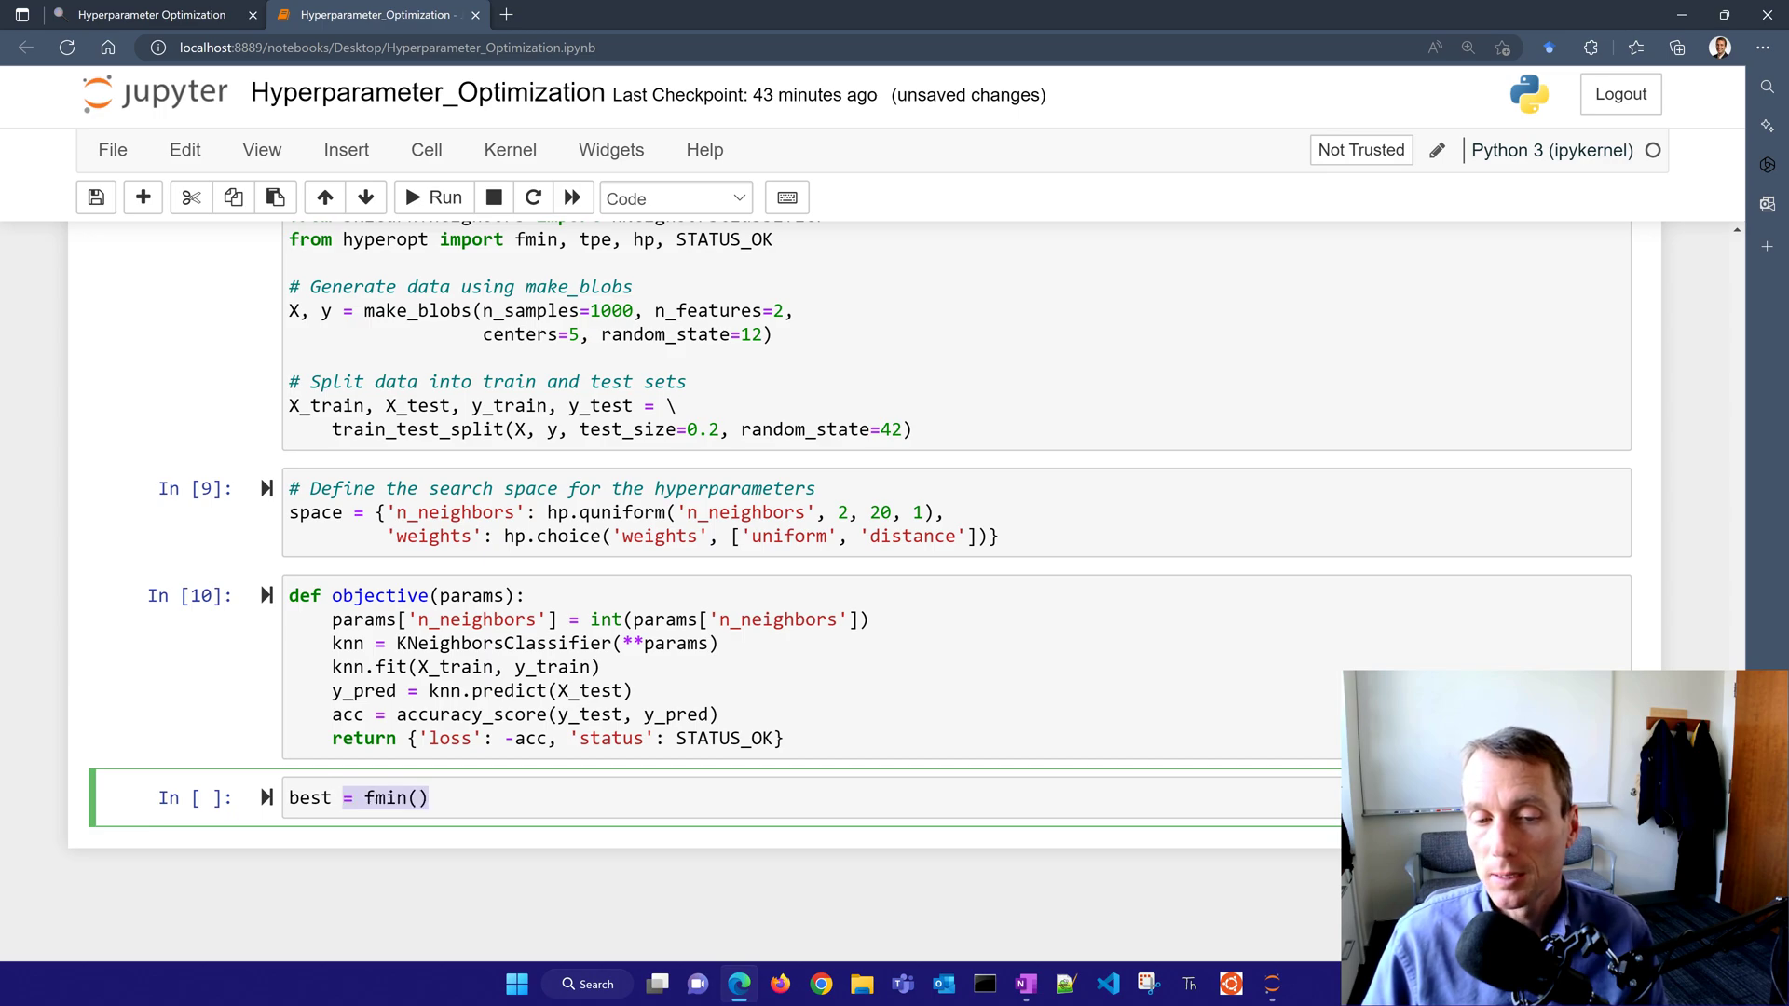
text(objective)
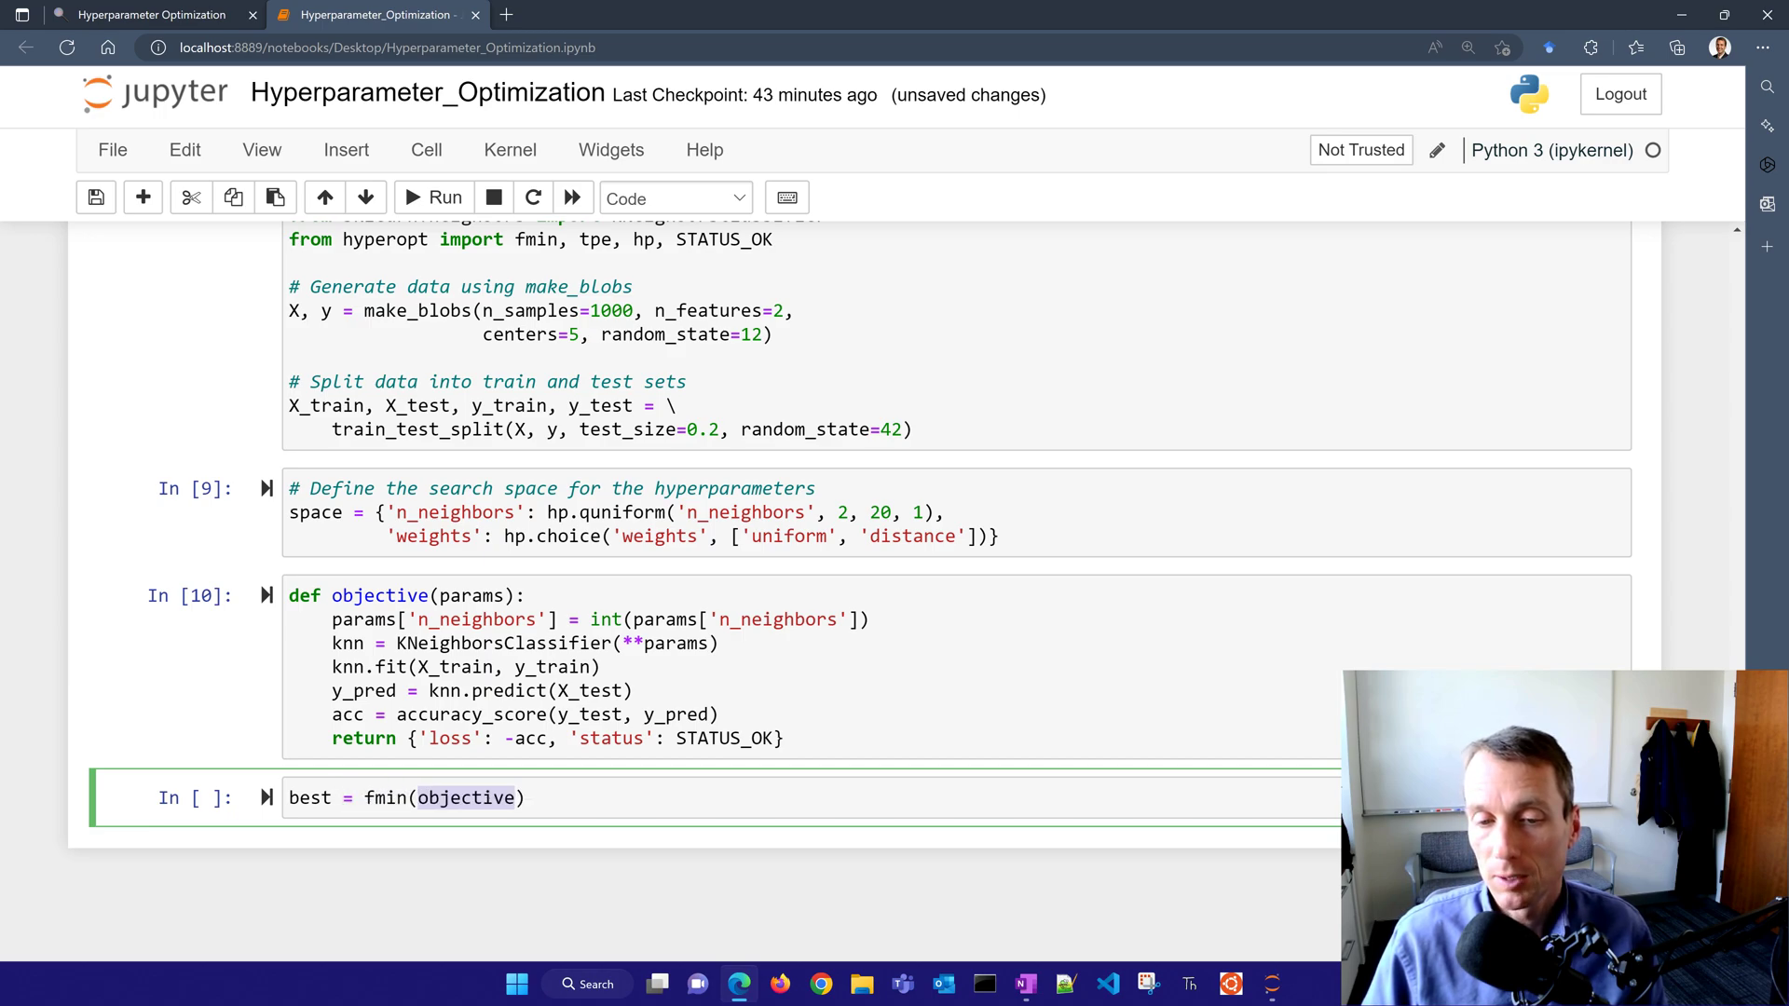
text(, space)
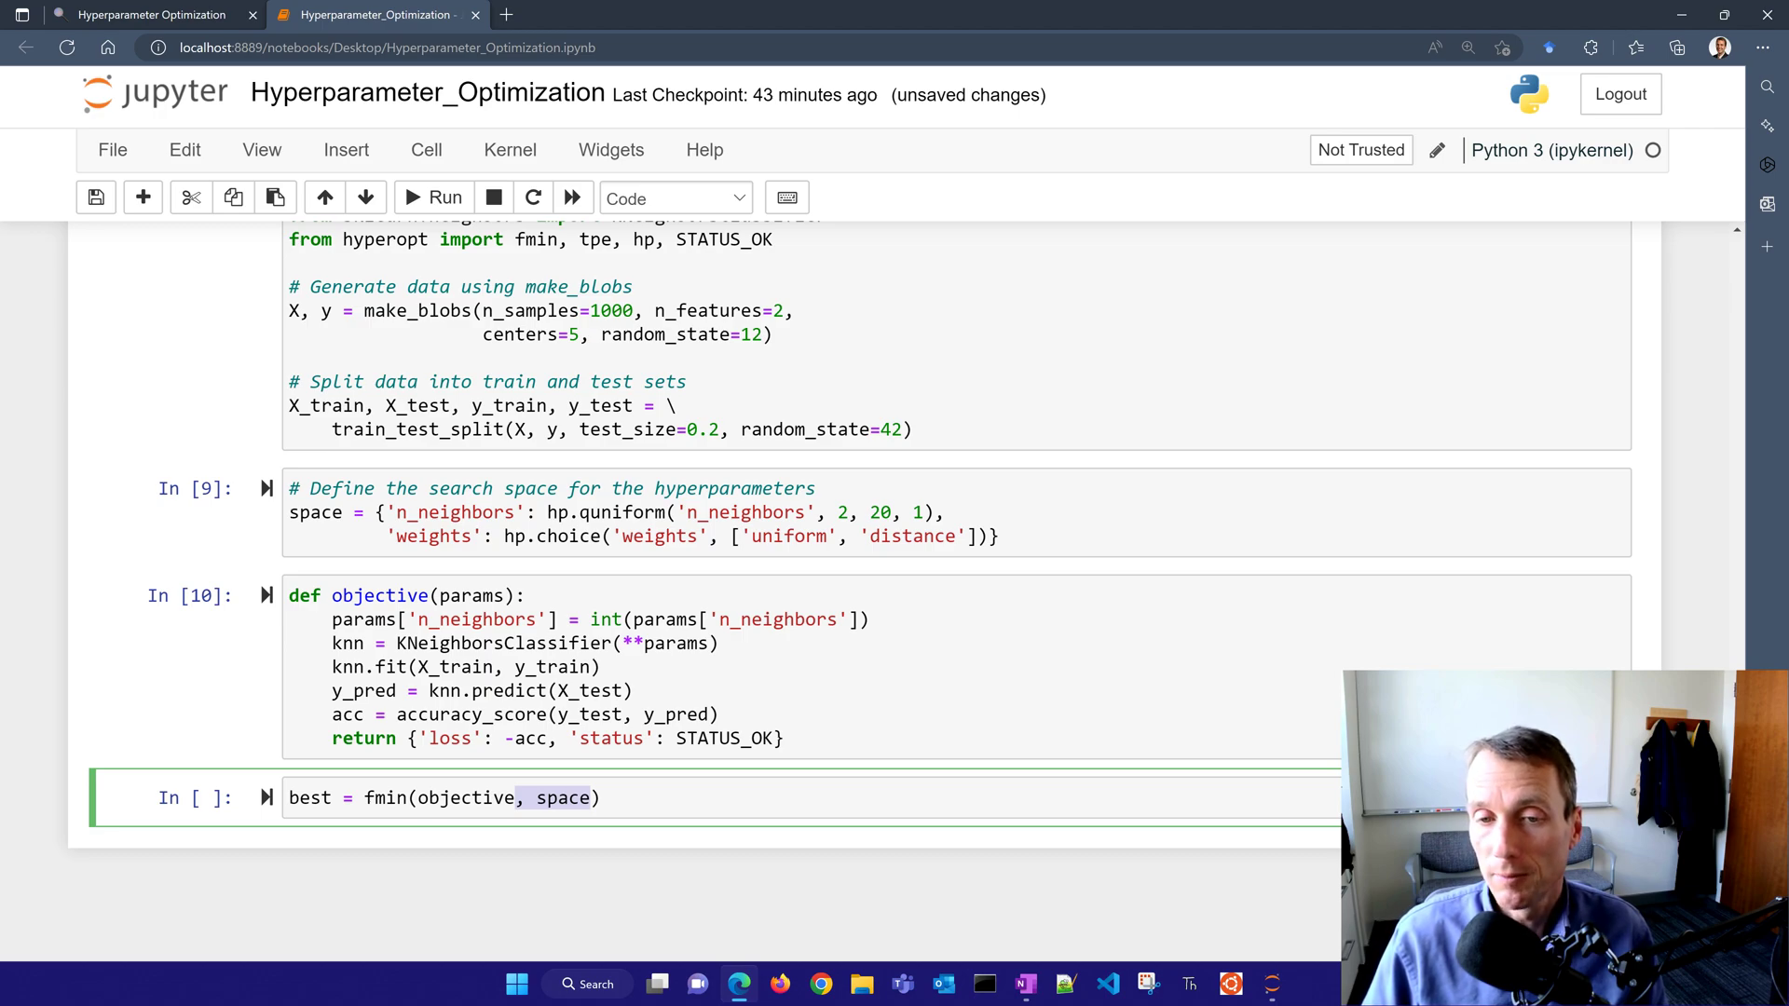
text(, algo=tpe.suggest)
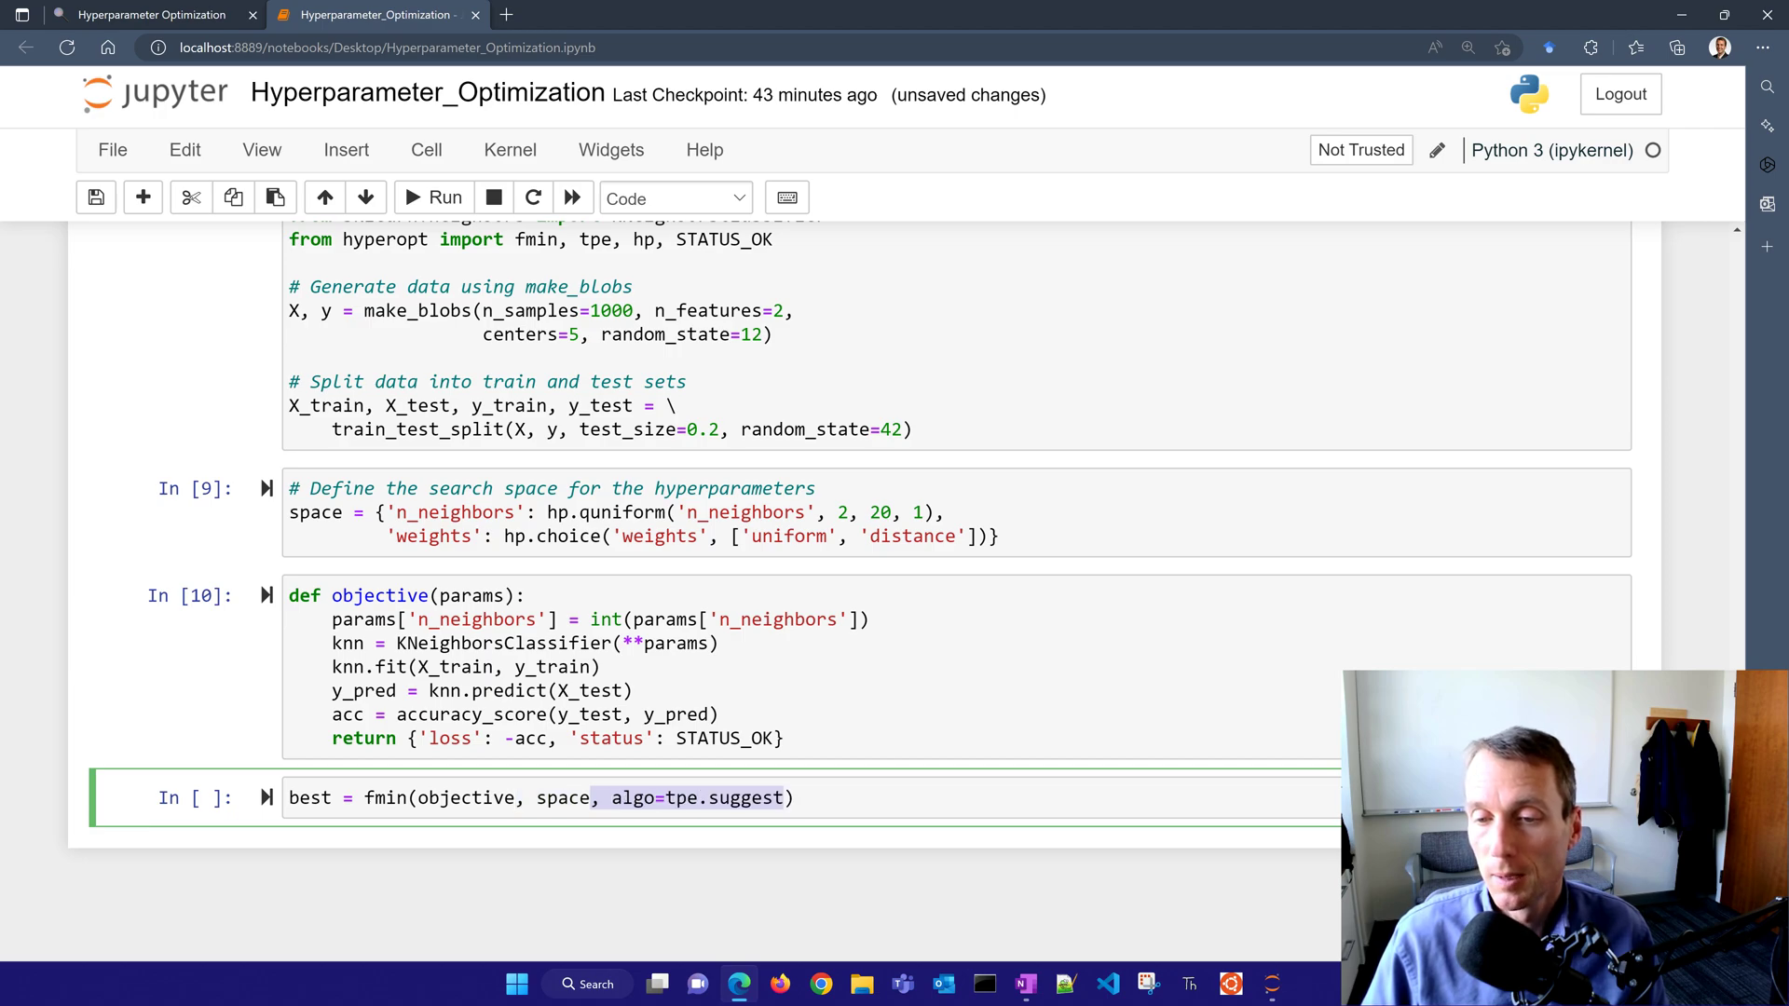
text(, max_evals=100)
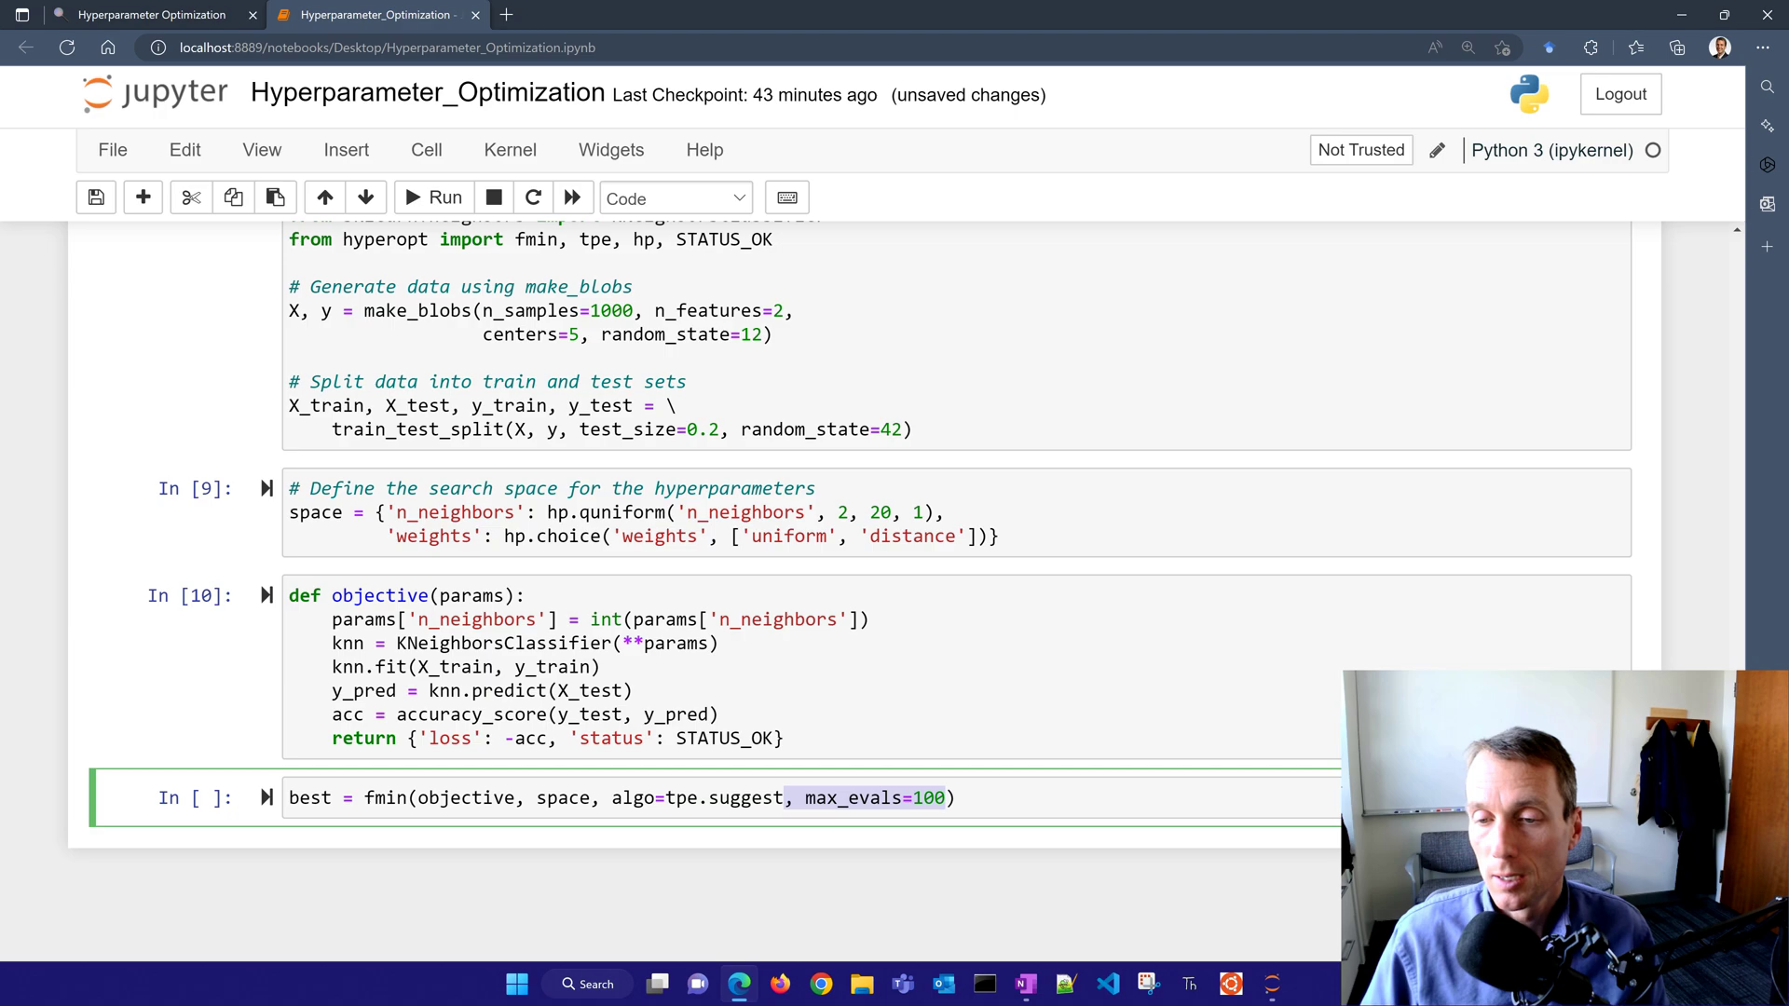
text(print(best))
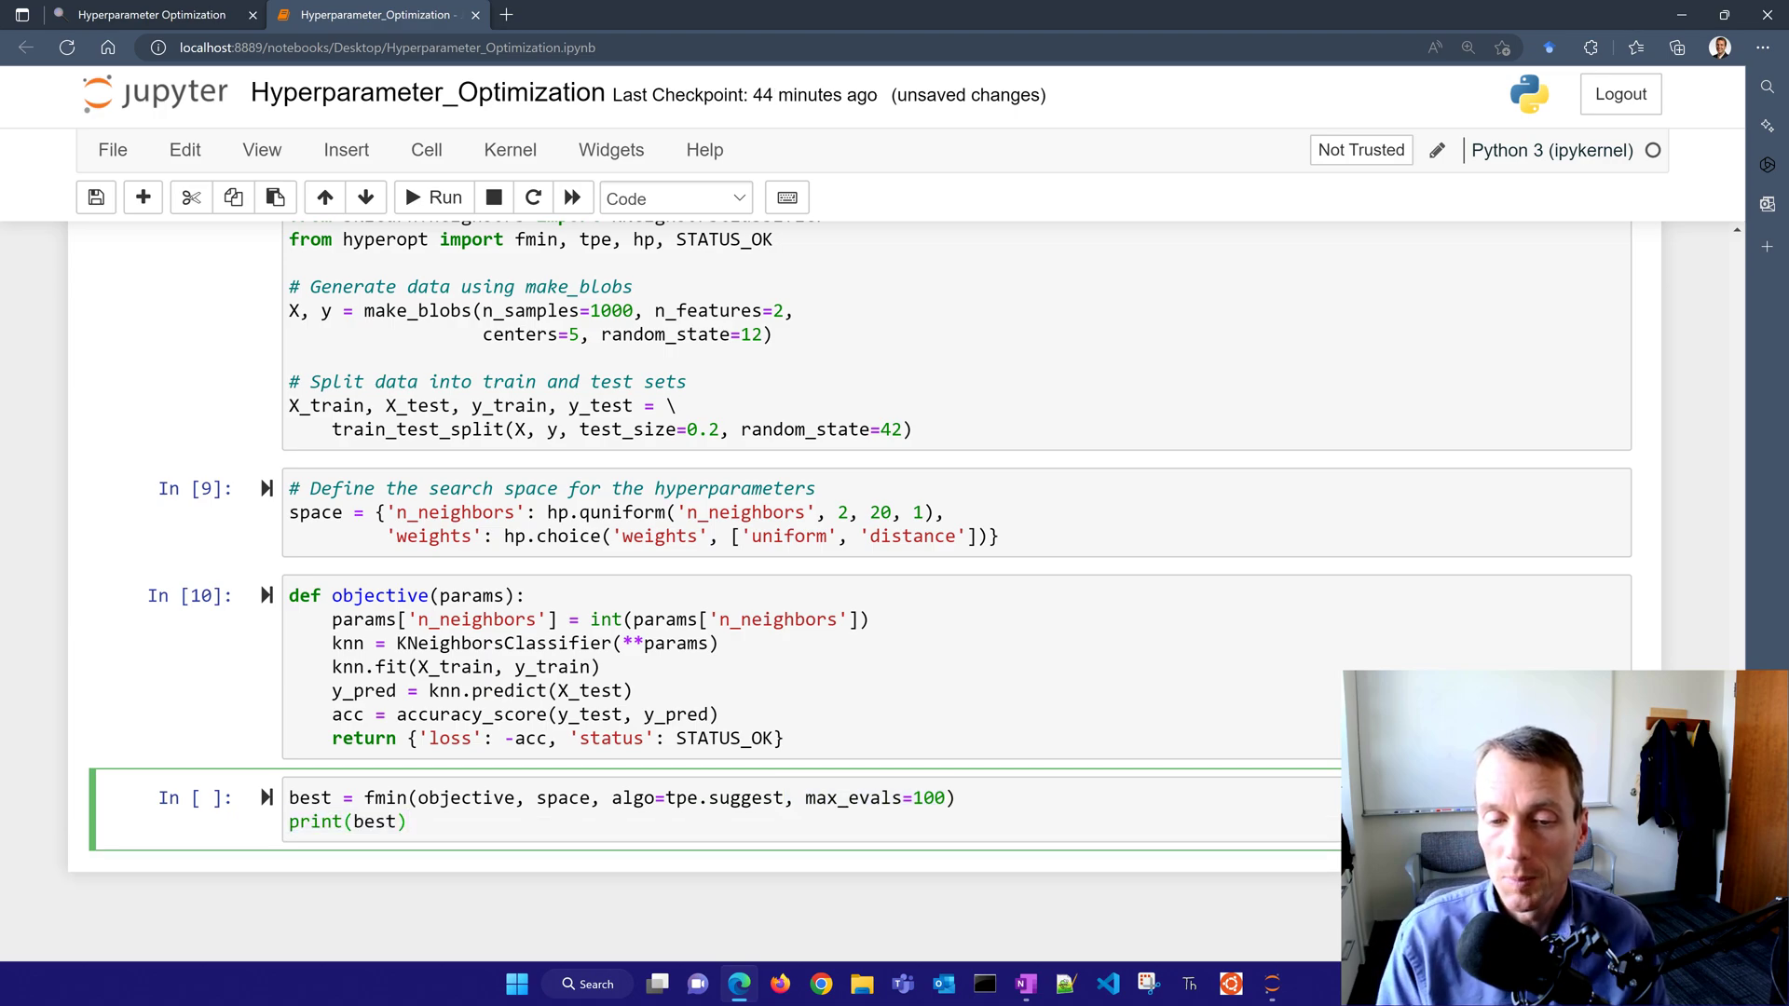
- Run the fmin cell for 100 evaluations and point out the best n_neighbors 6.0 and weights 0 output
click(432, 197)
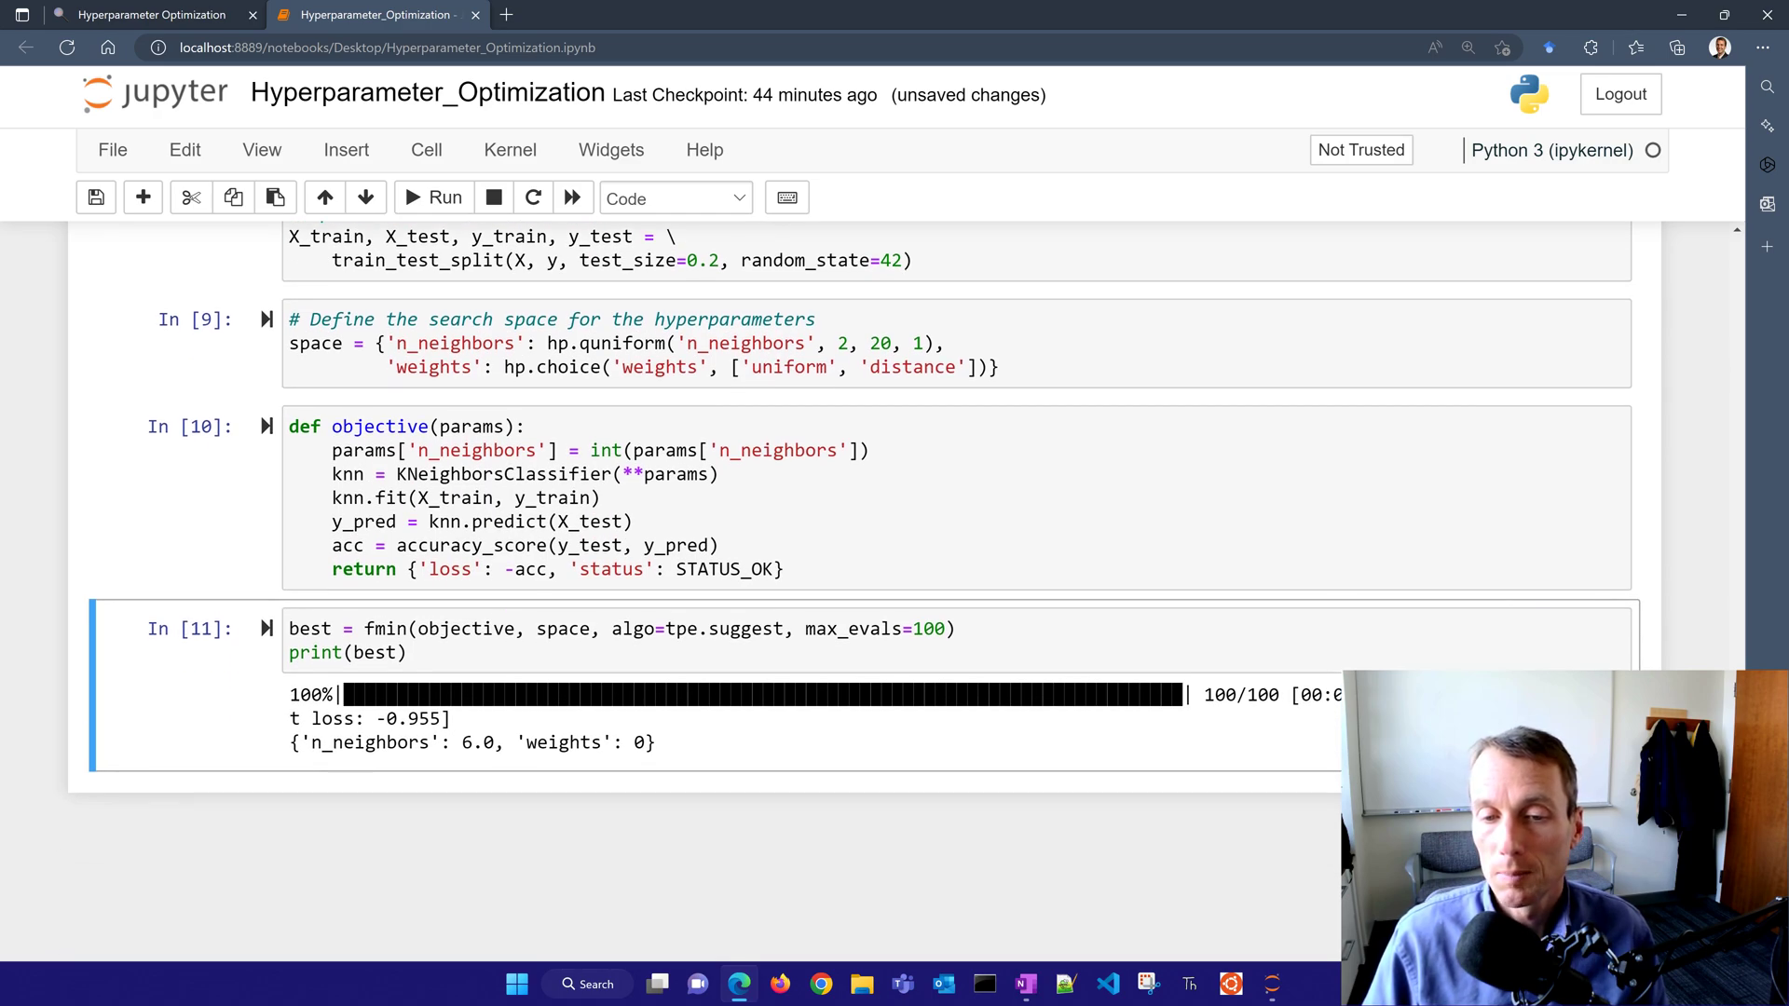
double_click(475, 743)
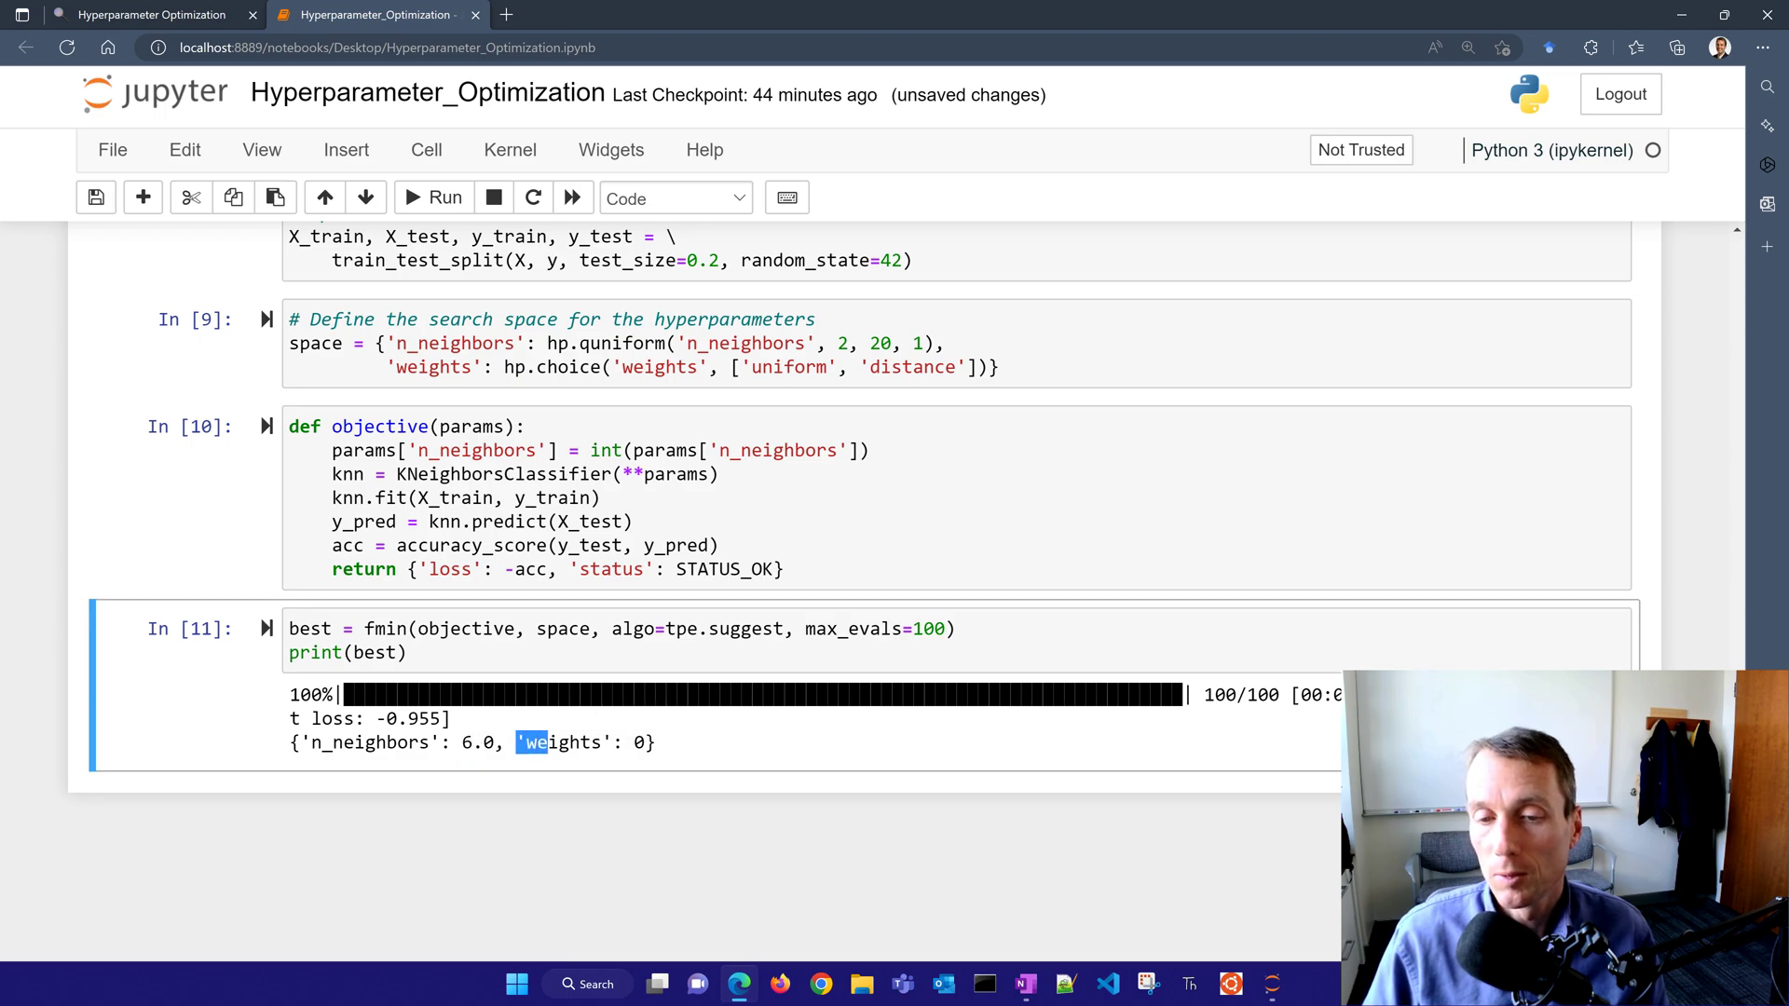
double_click(581, 741)
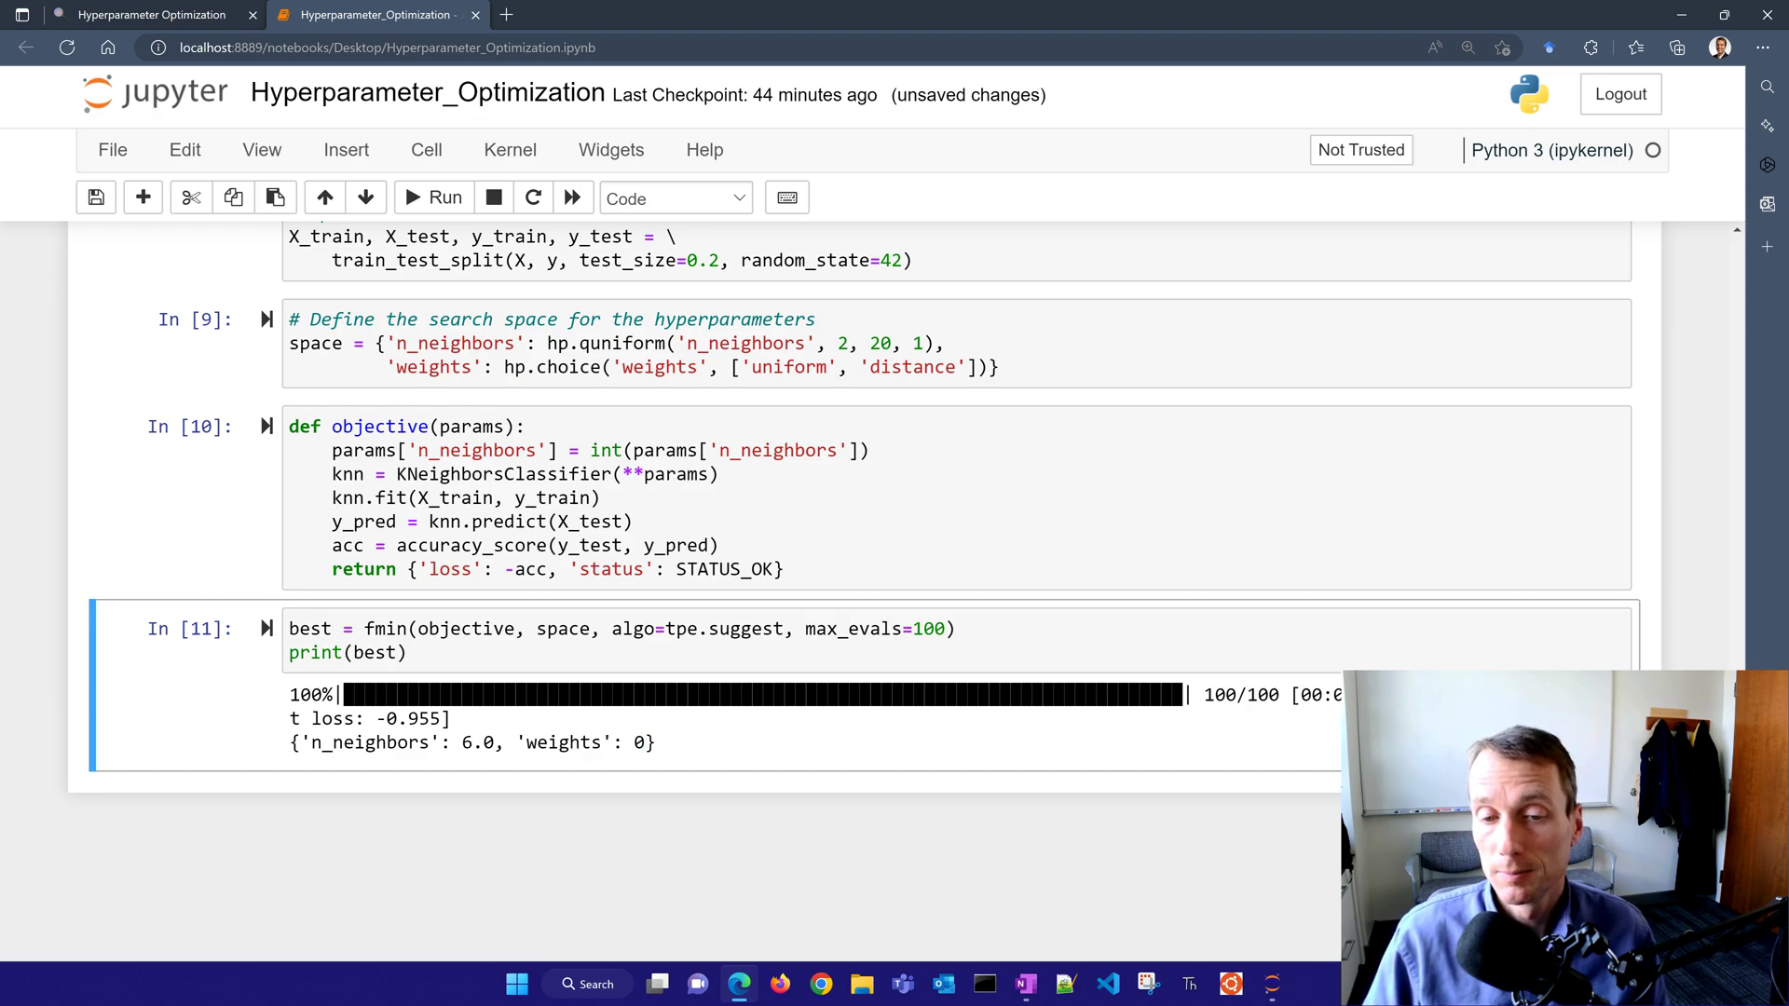
double_click(425, 720)
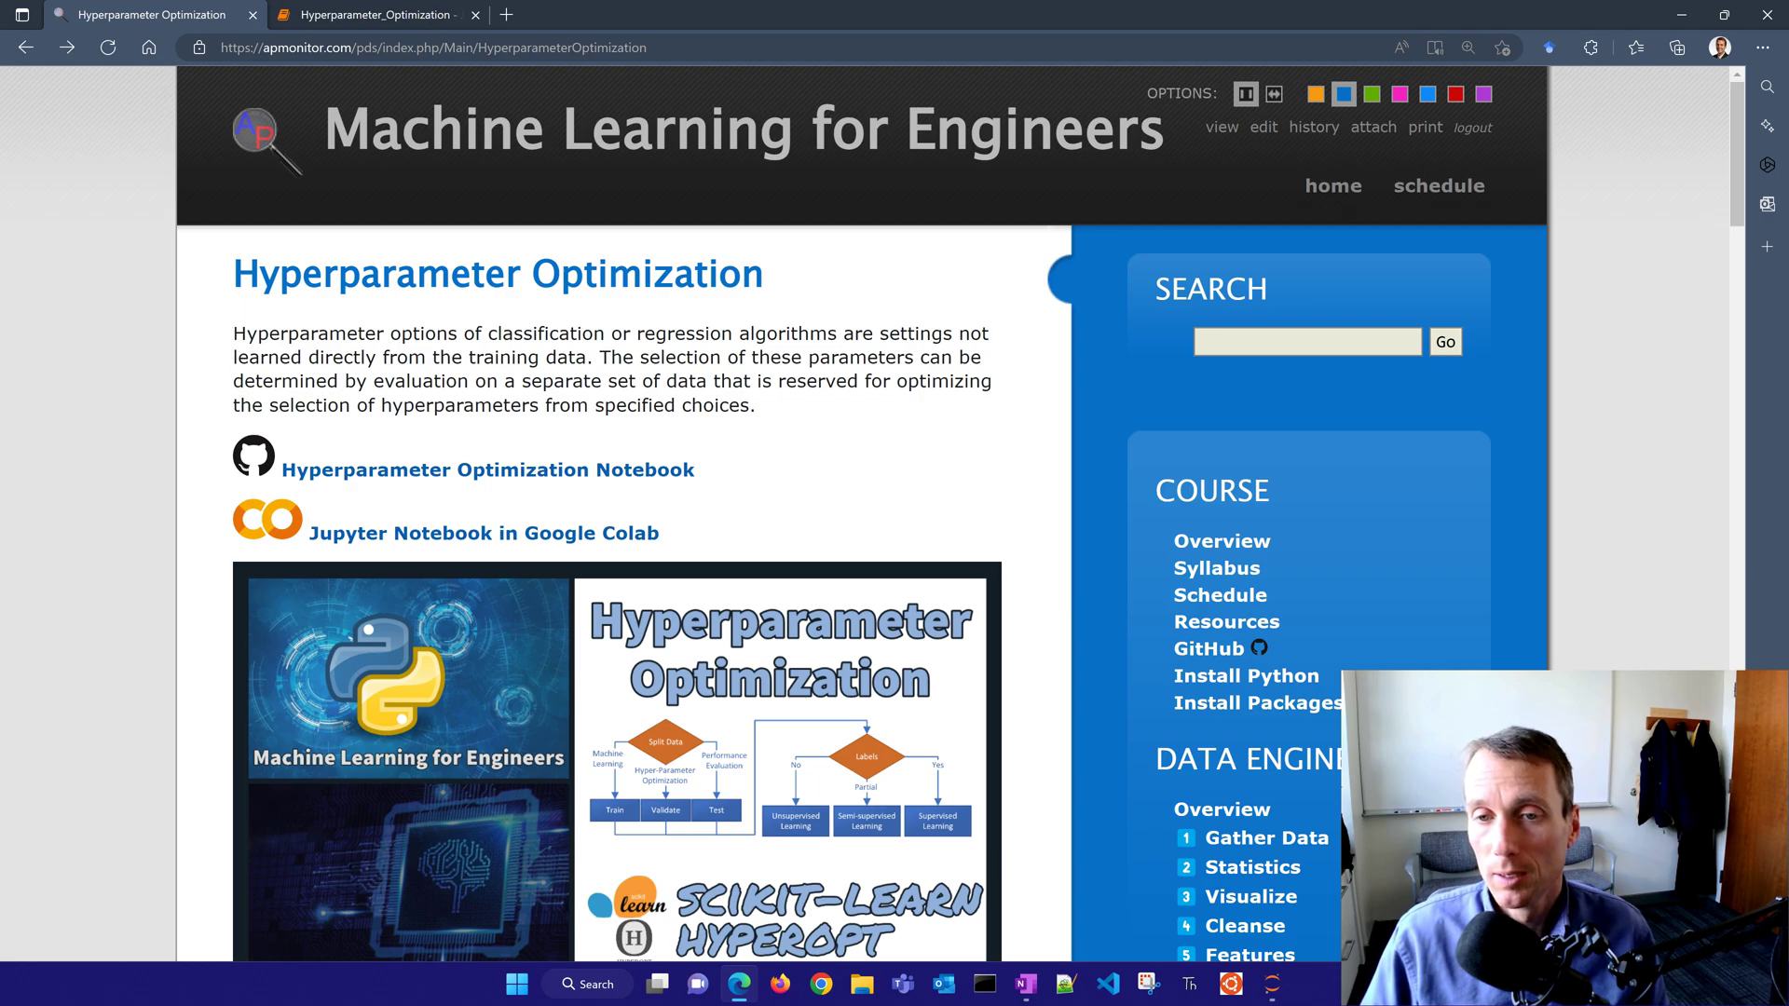
- Scroll the apmonitor.com Hyperparameter Optimization page down to its hyperopt example and back up
scroll(down, 3)
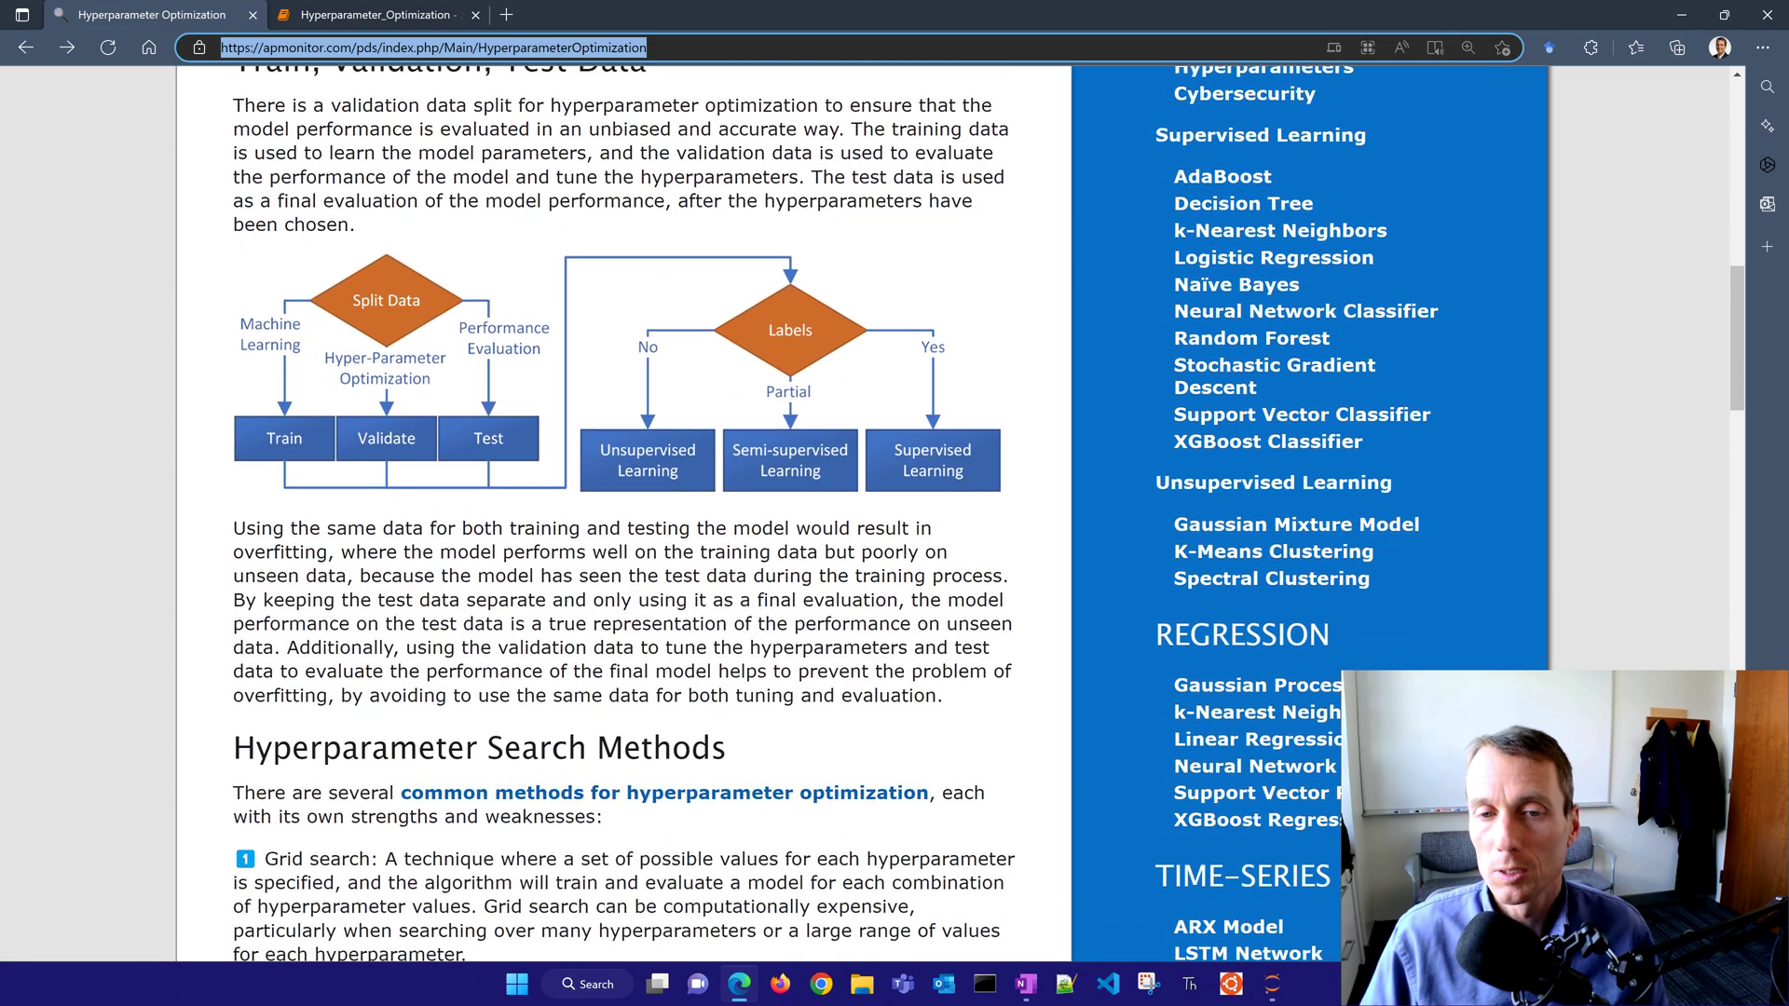
scroll(down, 3)
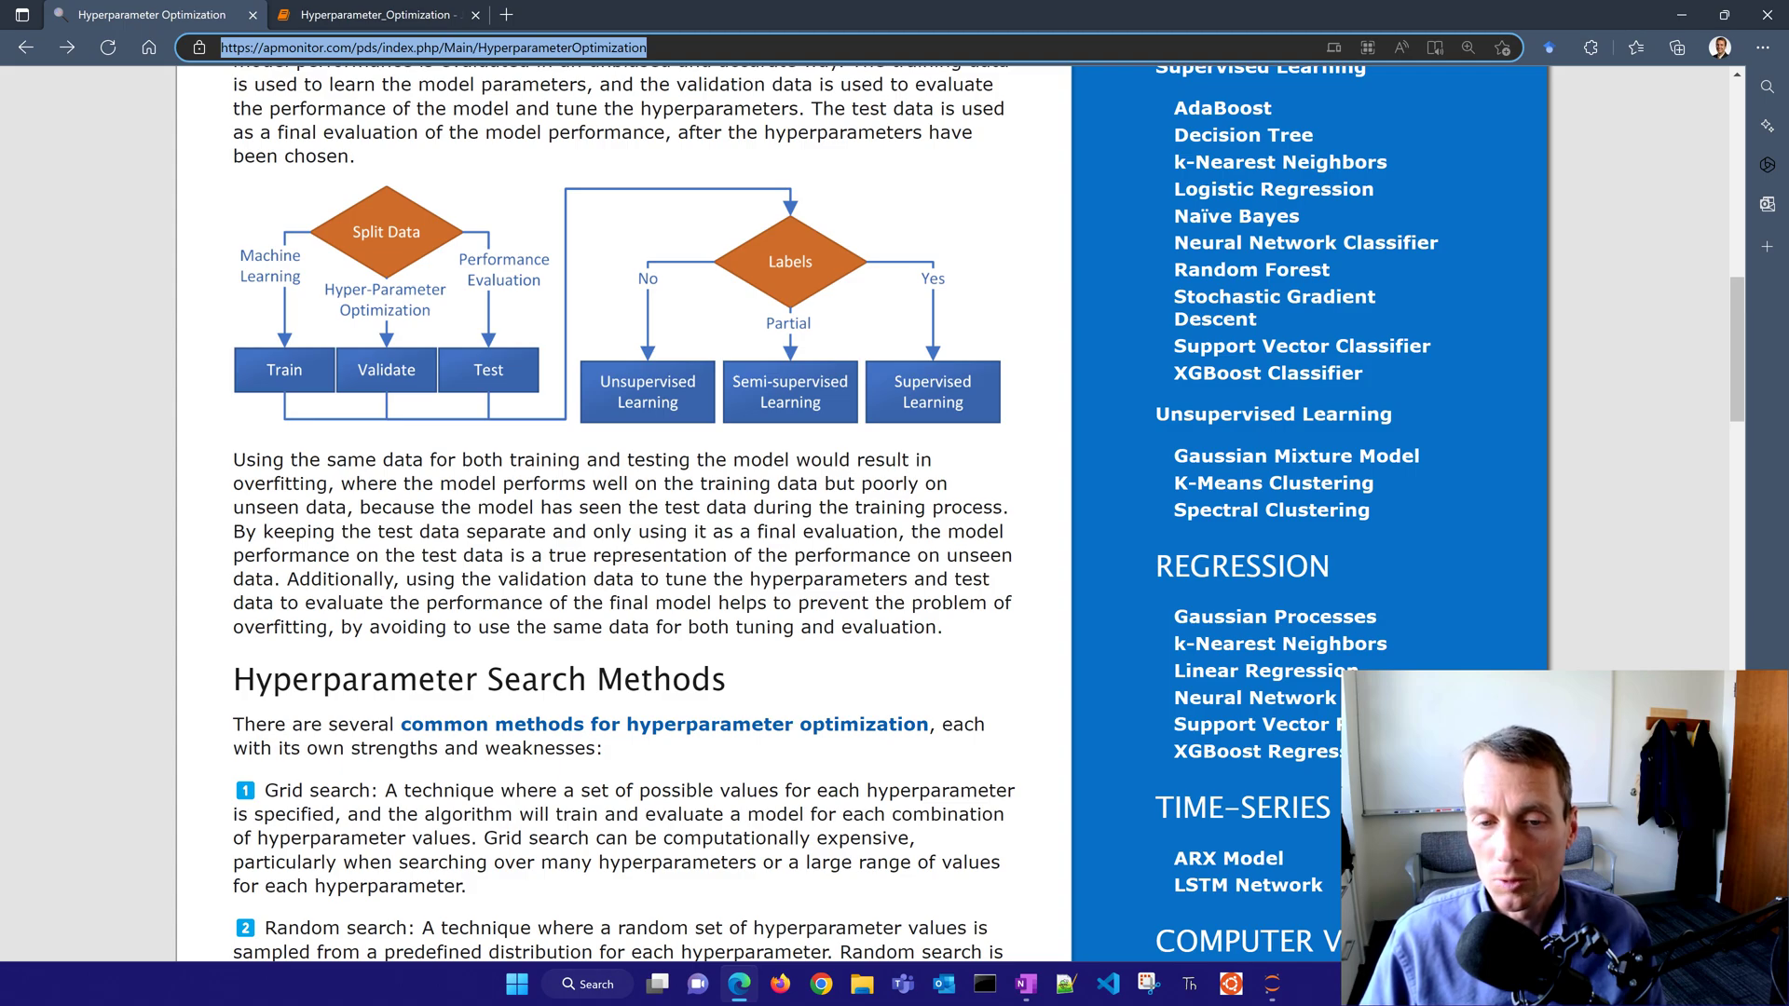
scroll(down, 3)
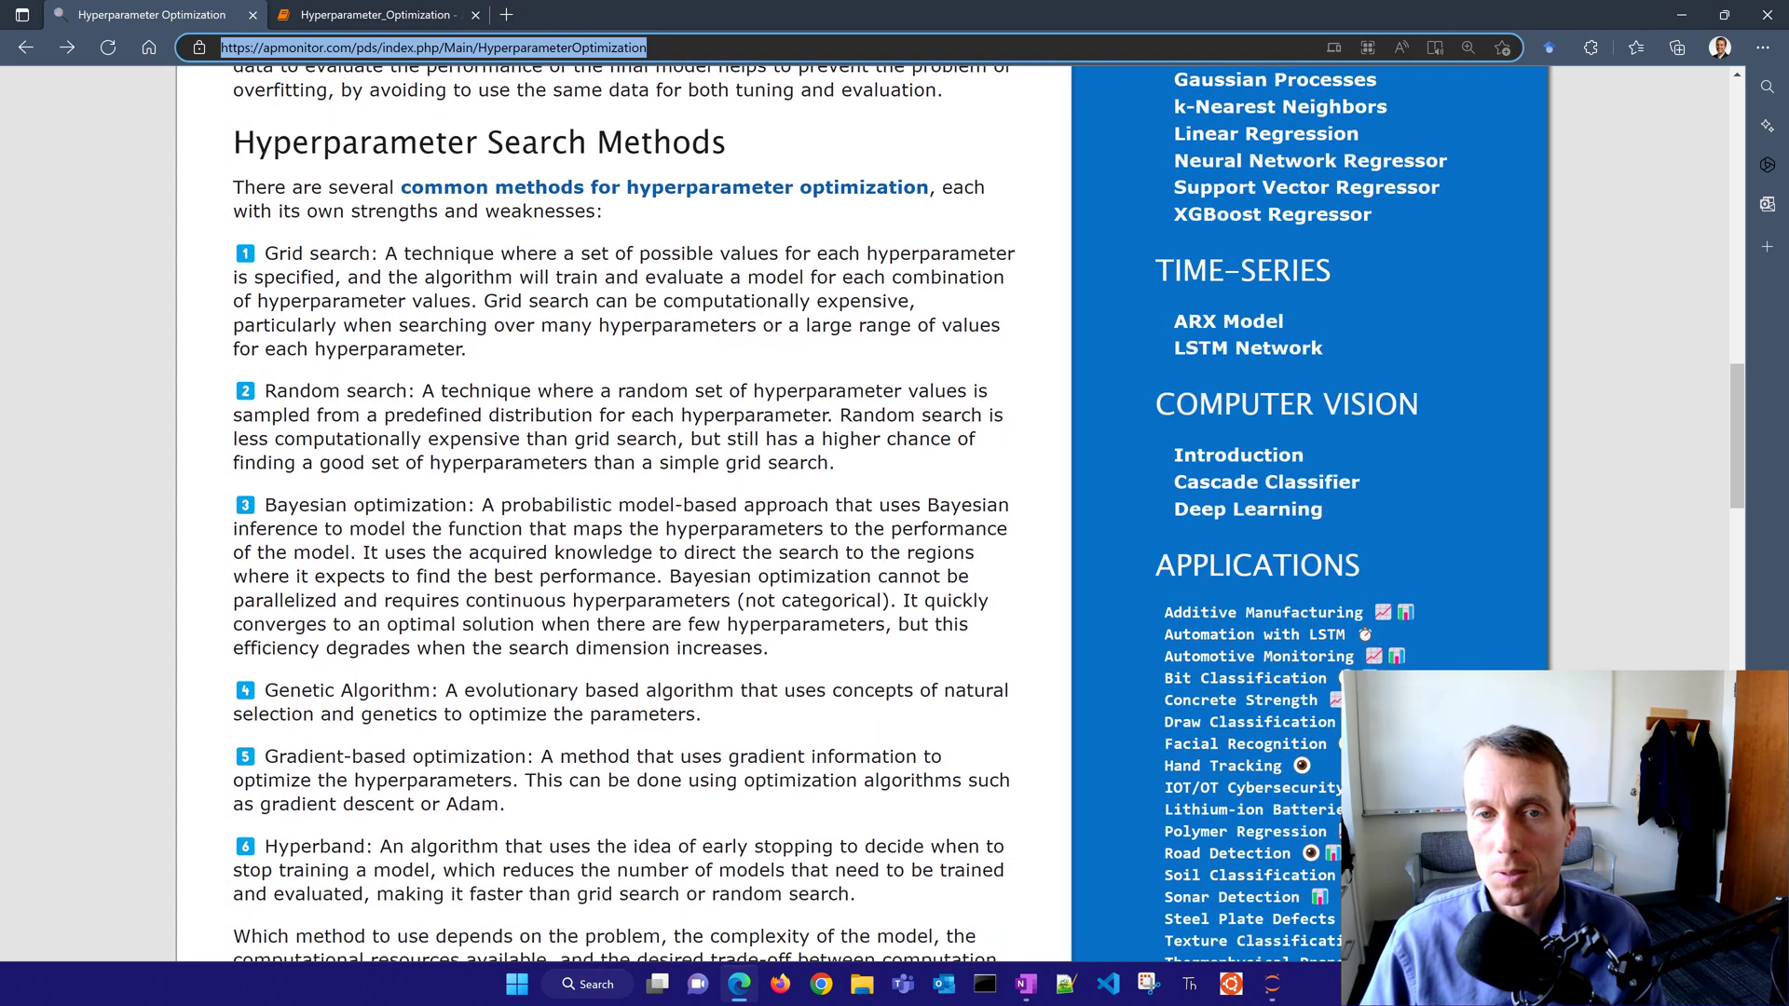
scroll(down, 3)
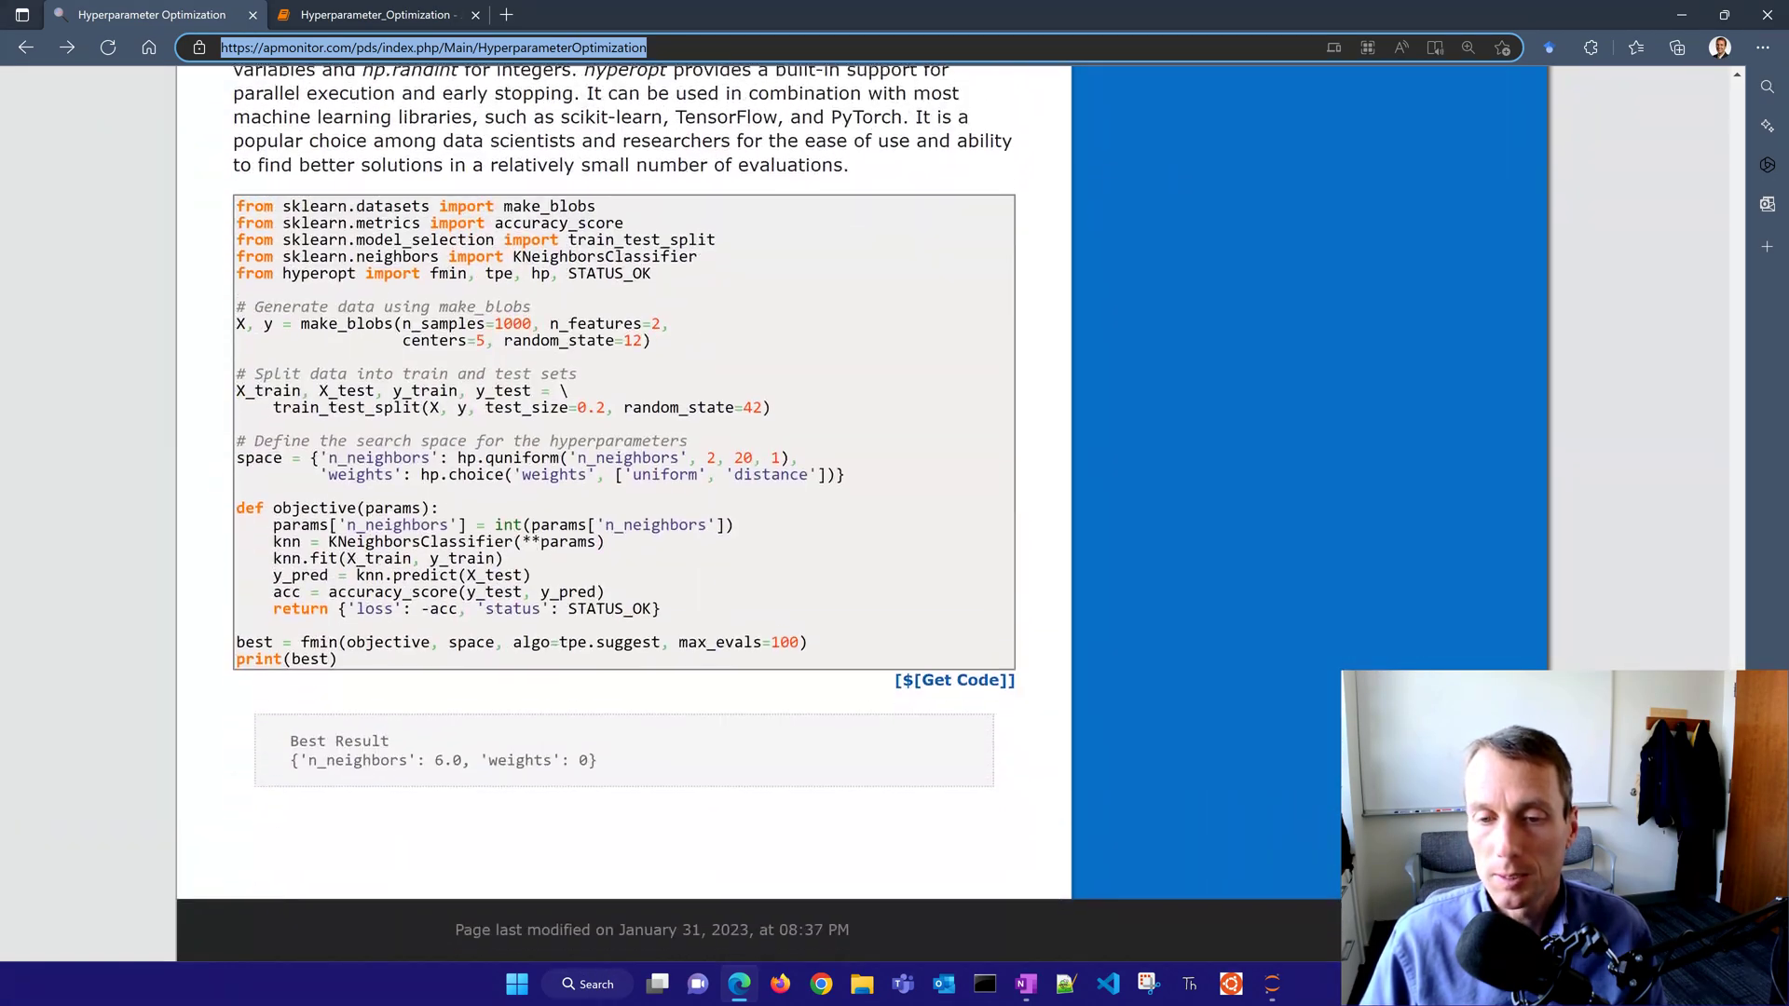
scroll(down, 3)
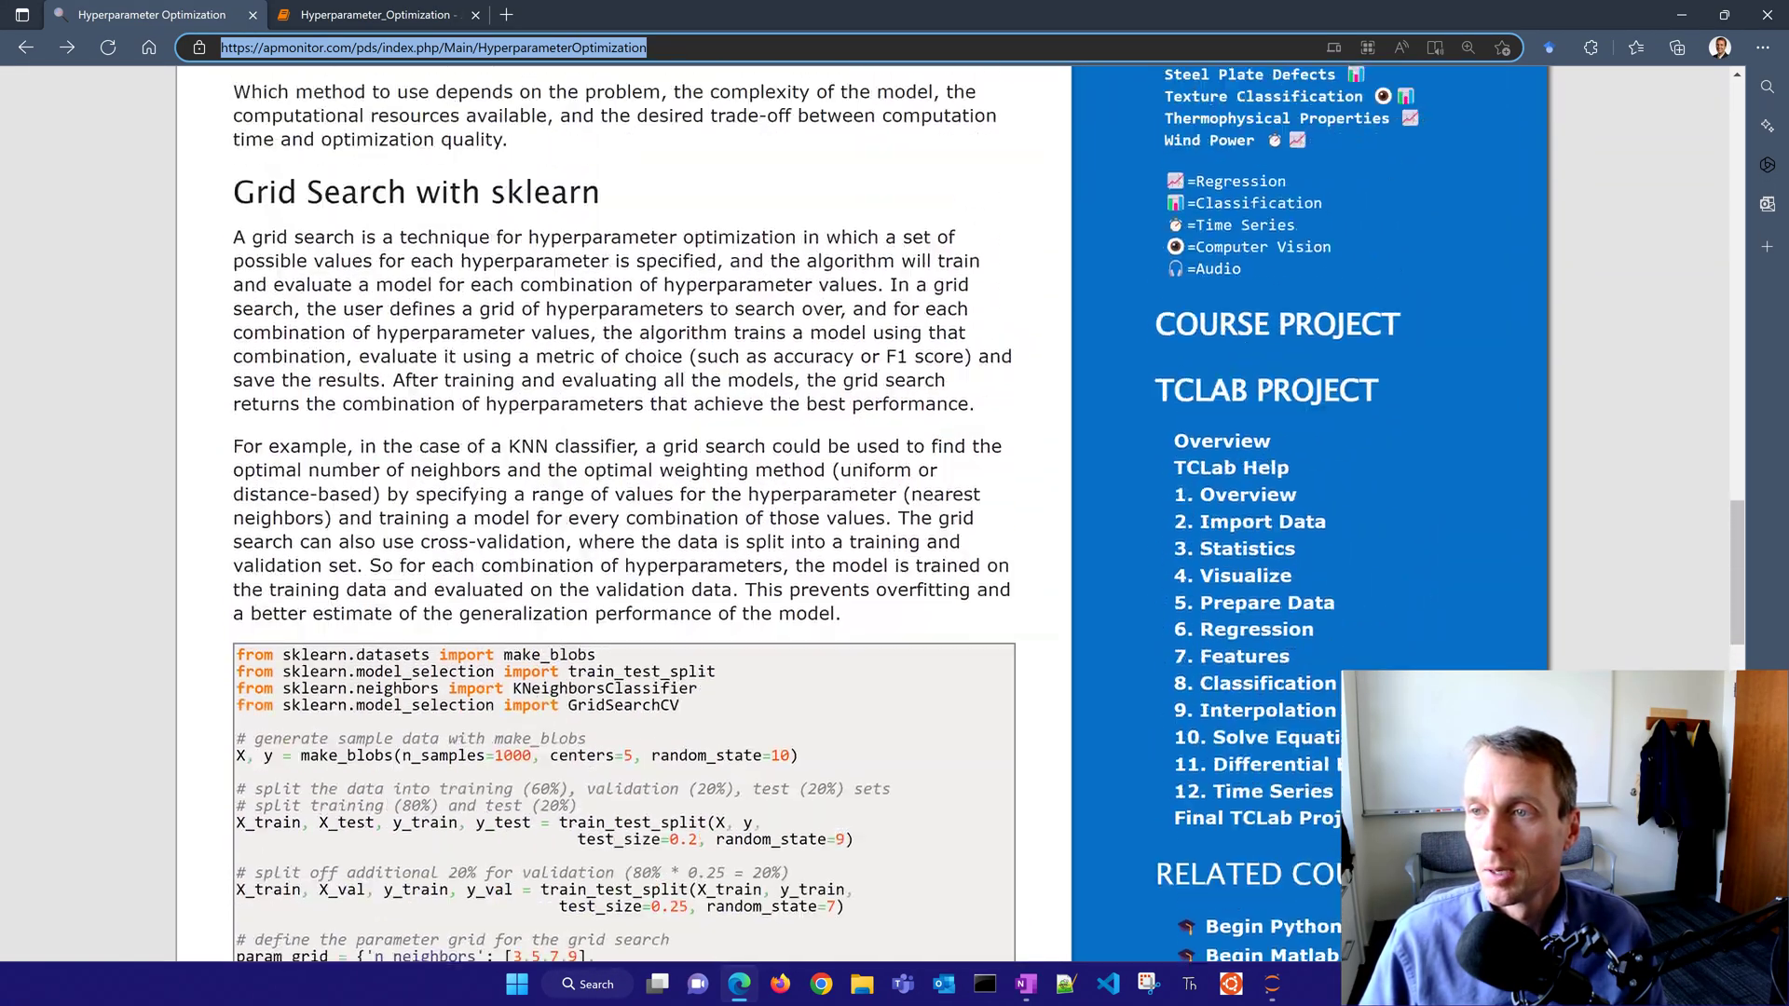
scroll(up, 3)
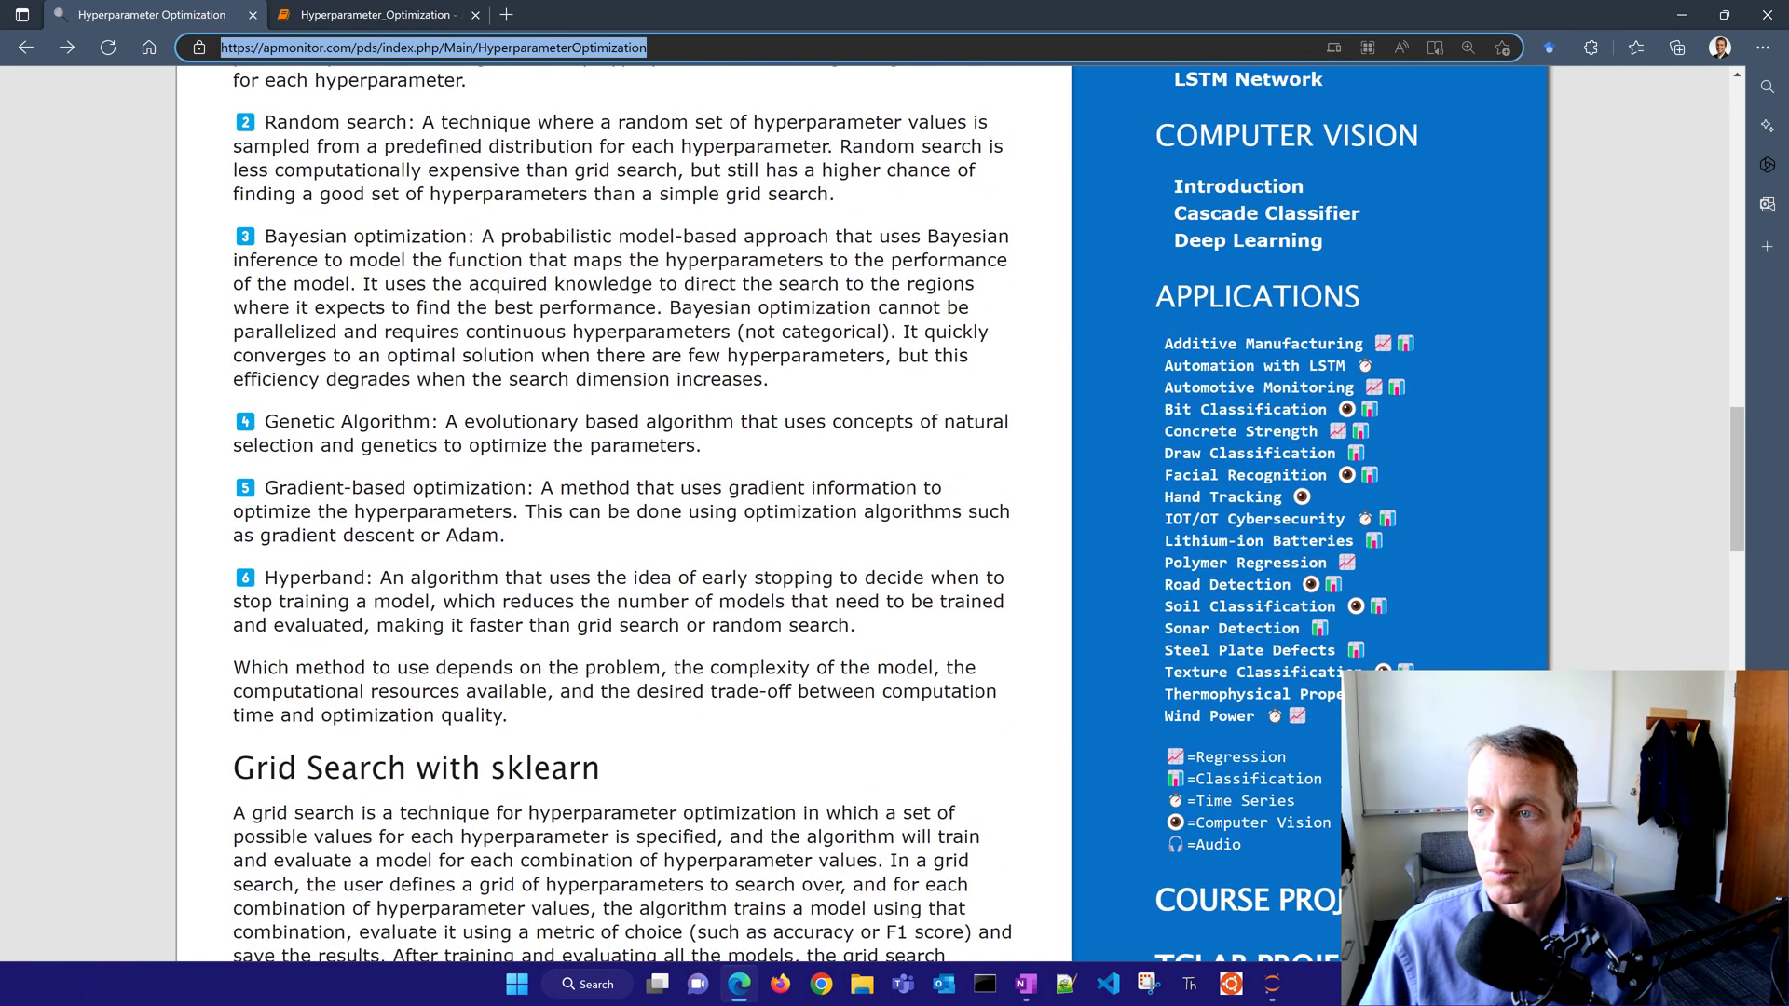
scroll(up, 3)
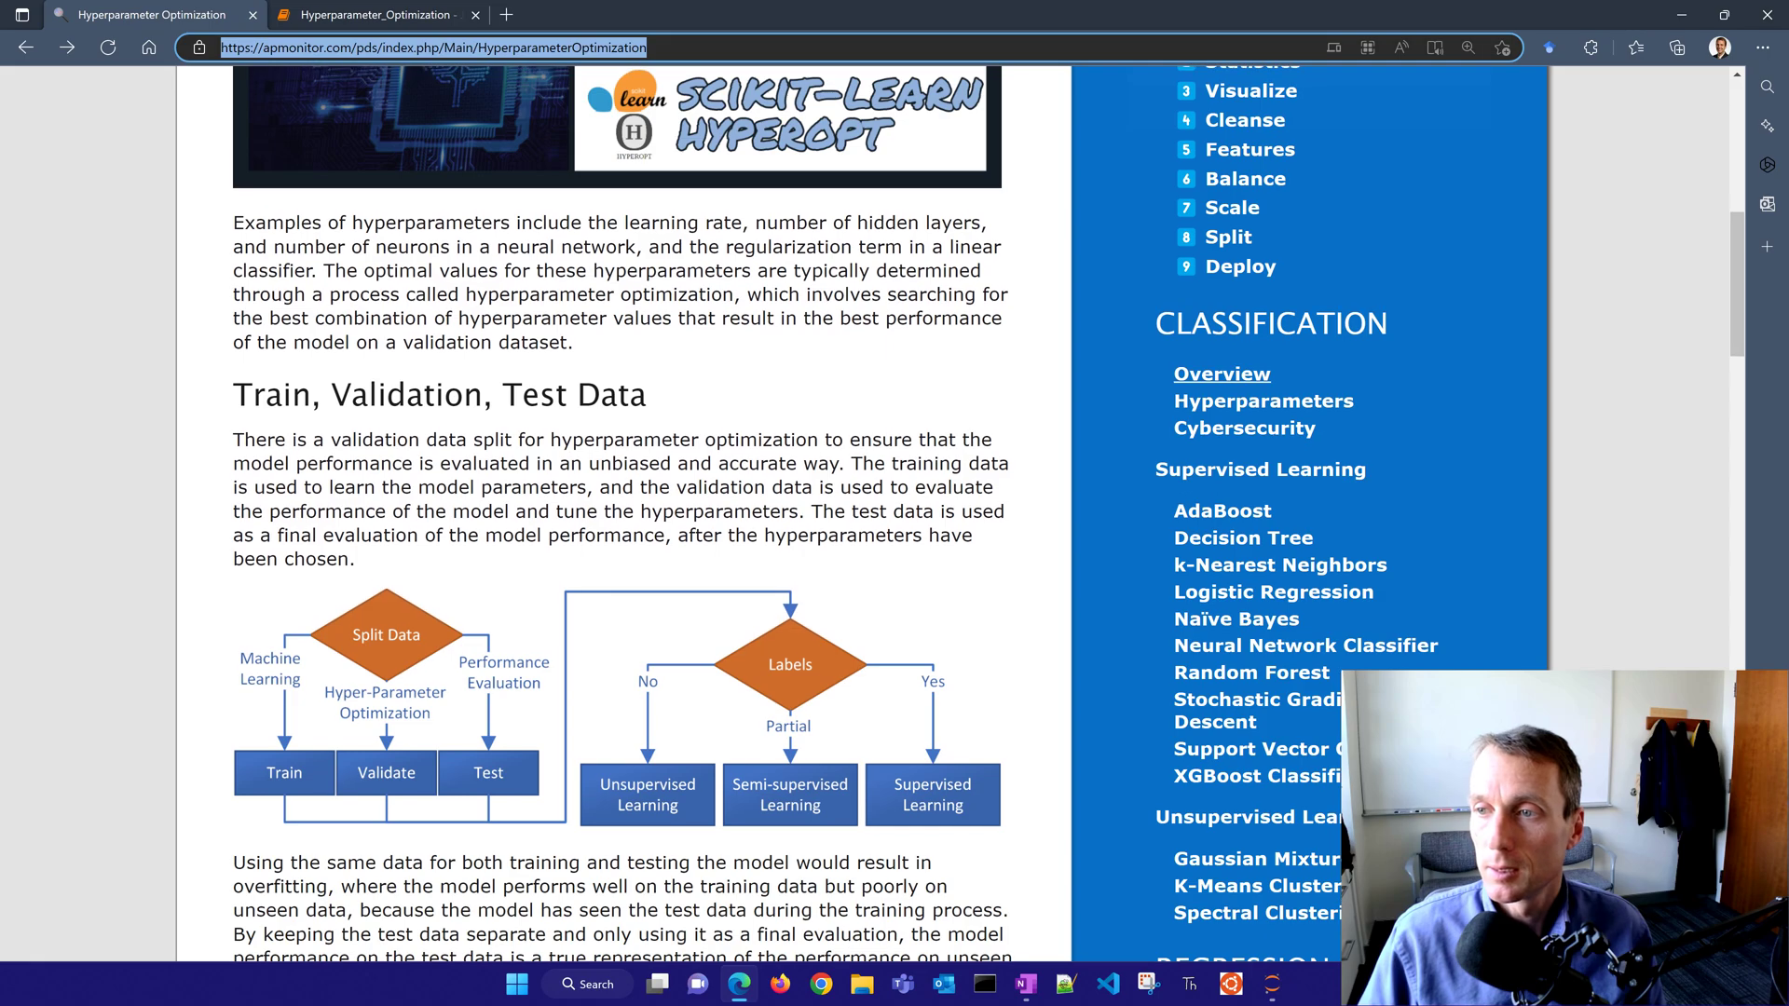
mouse_move(1263, 401)
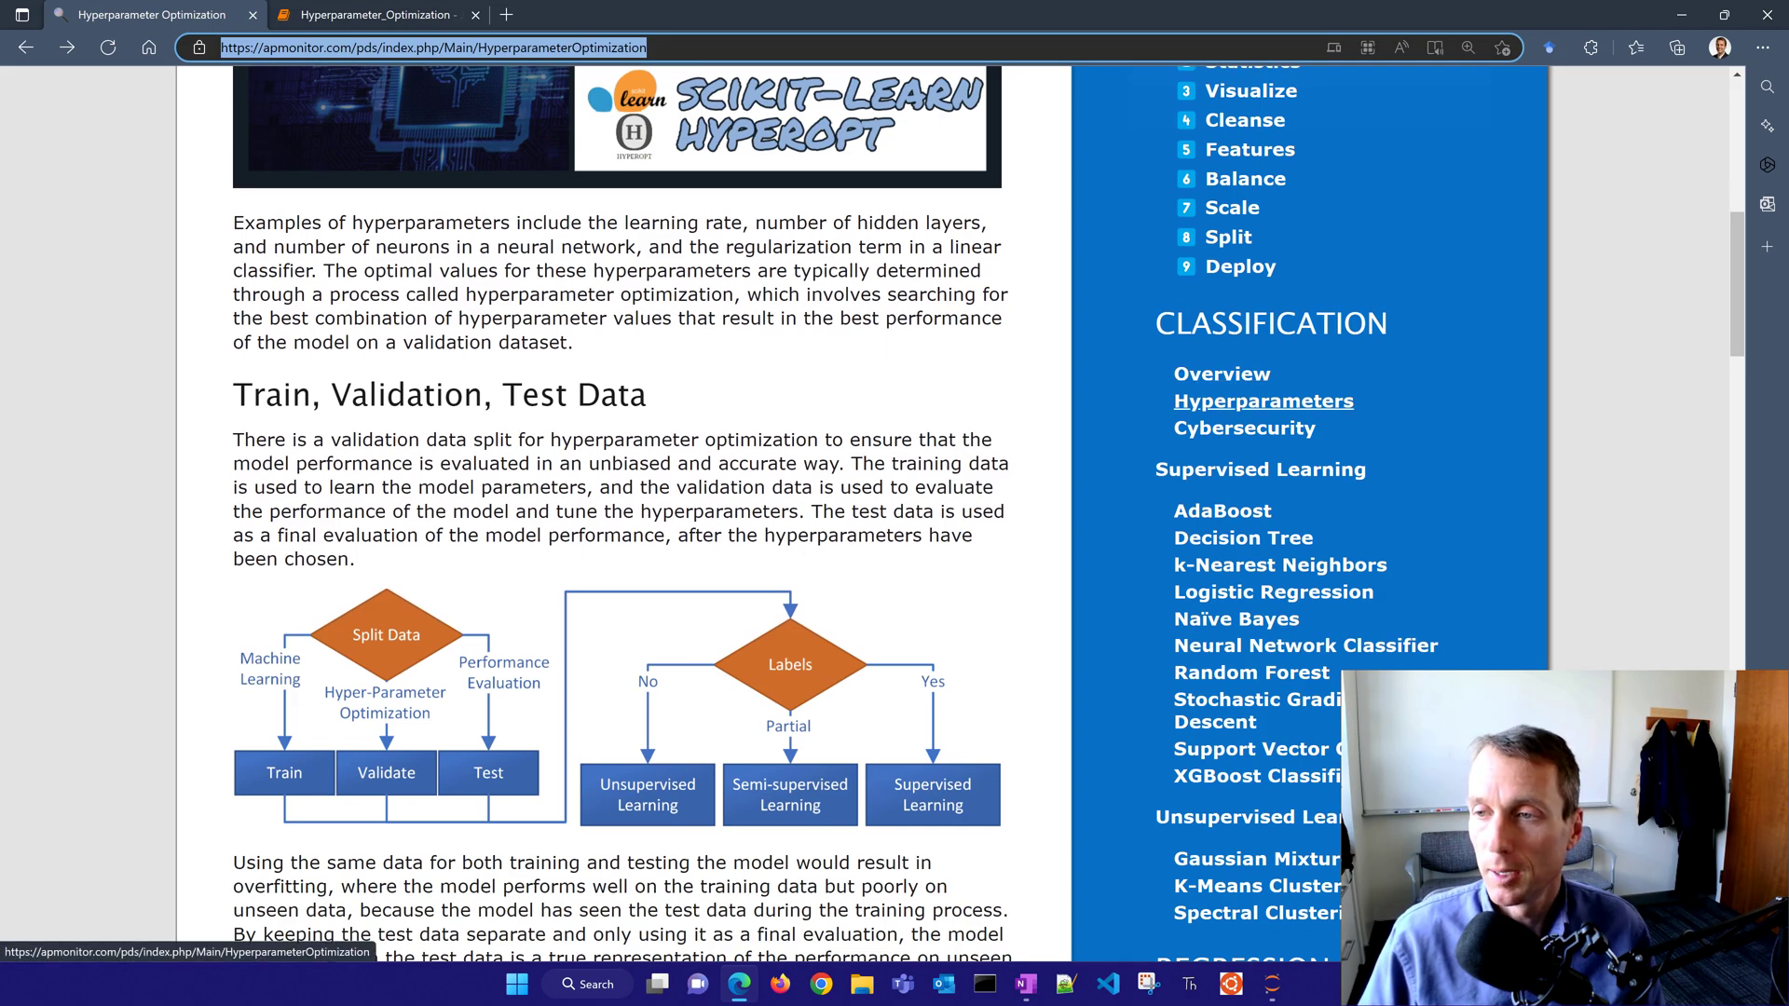
- Zoom the Hyperparameter Optimization page to 200% and read down to Hyperparameter Search Methods
click(1469, 47)
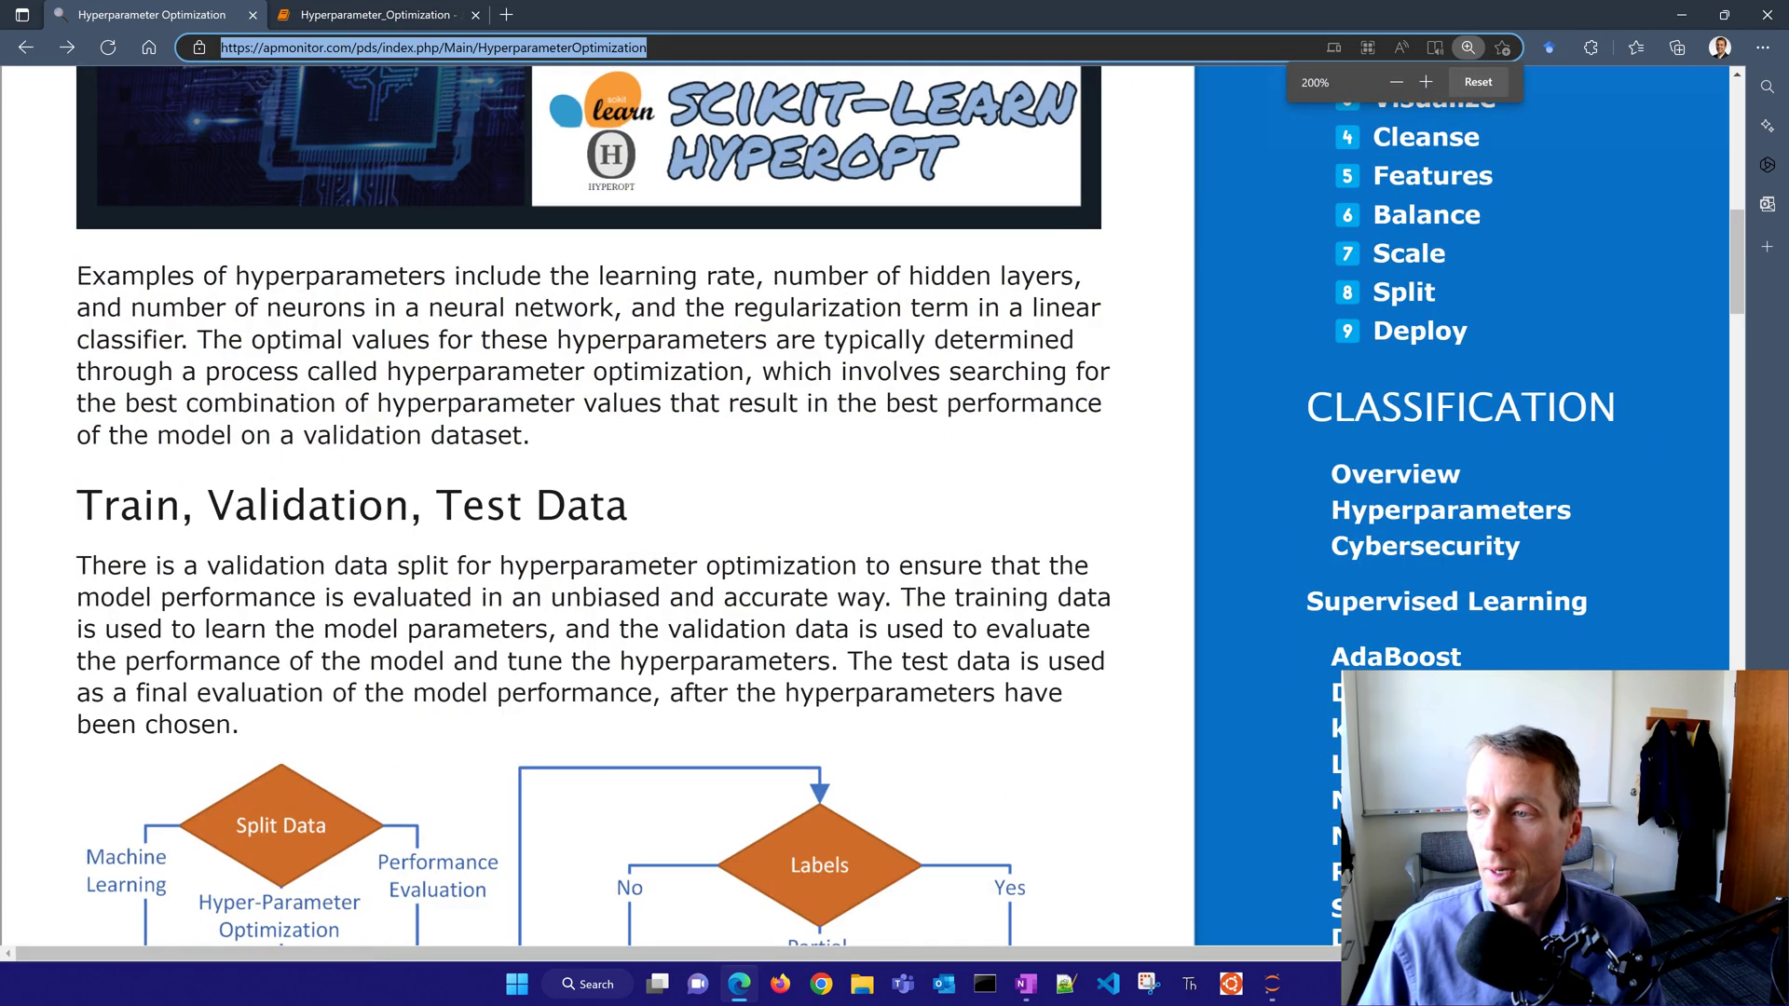
scroll(down, 3)
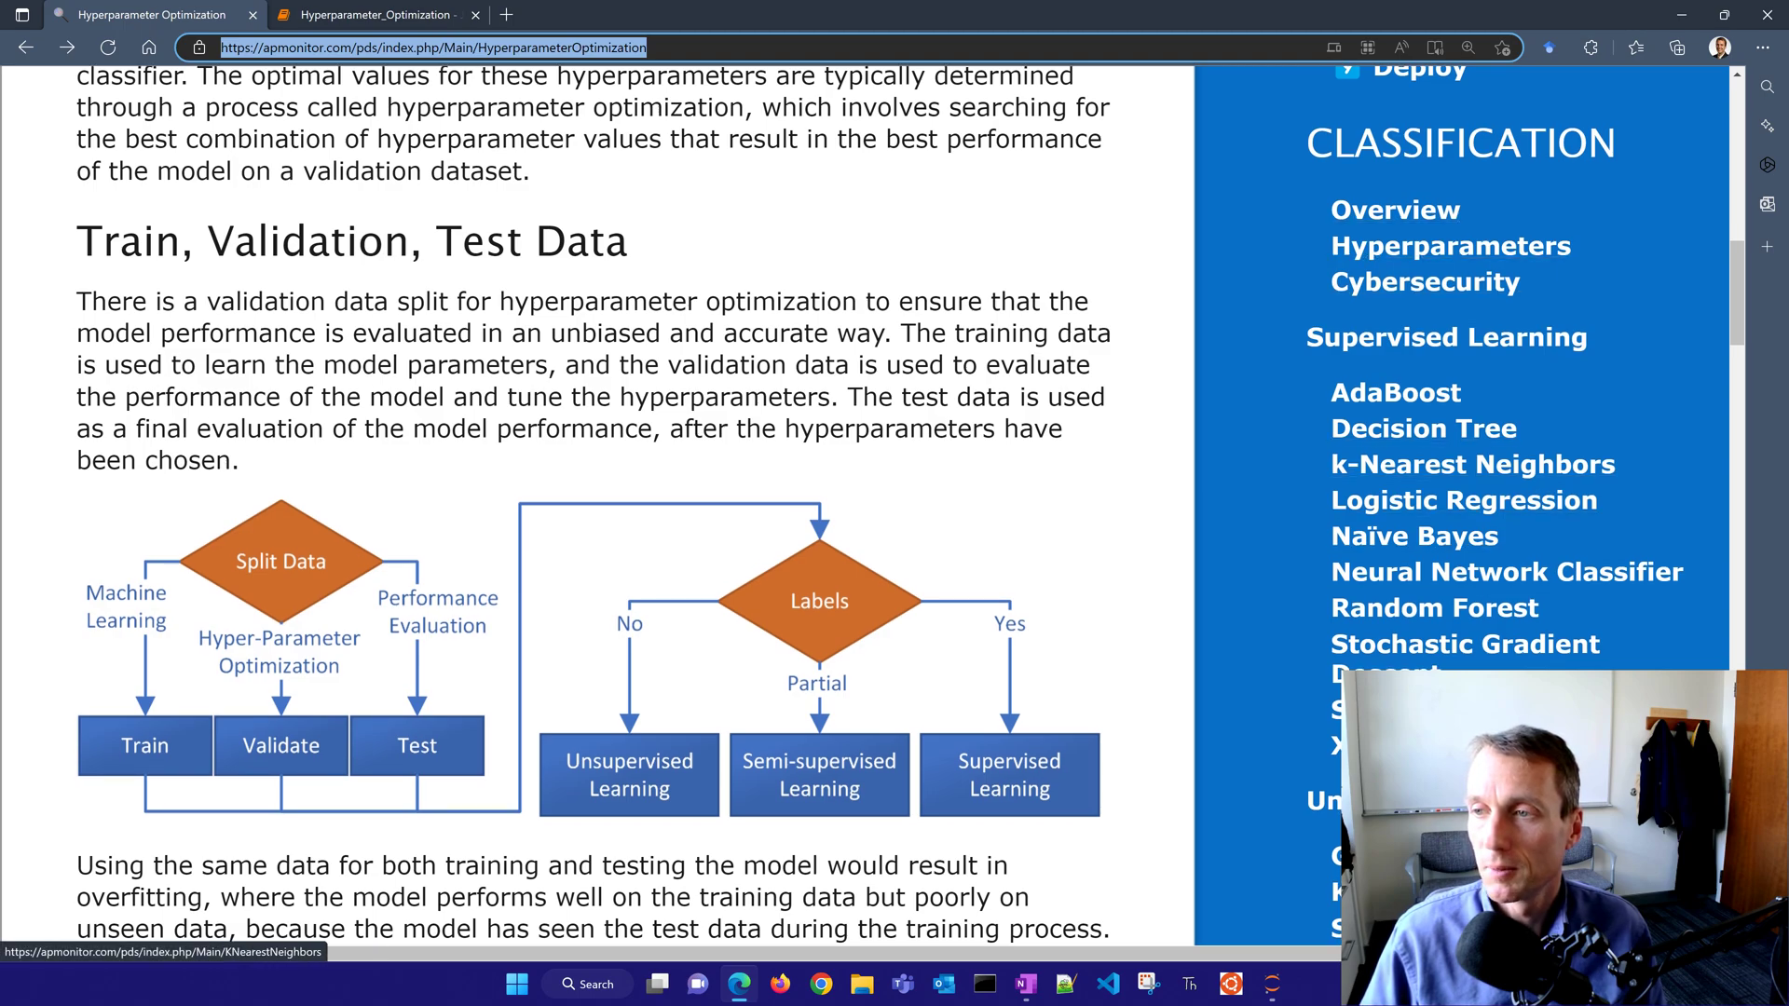
scroll(down, 3)
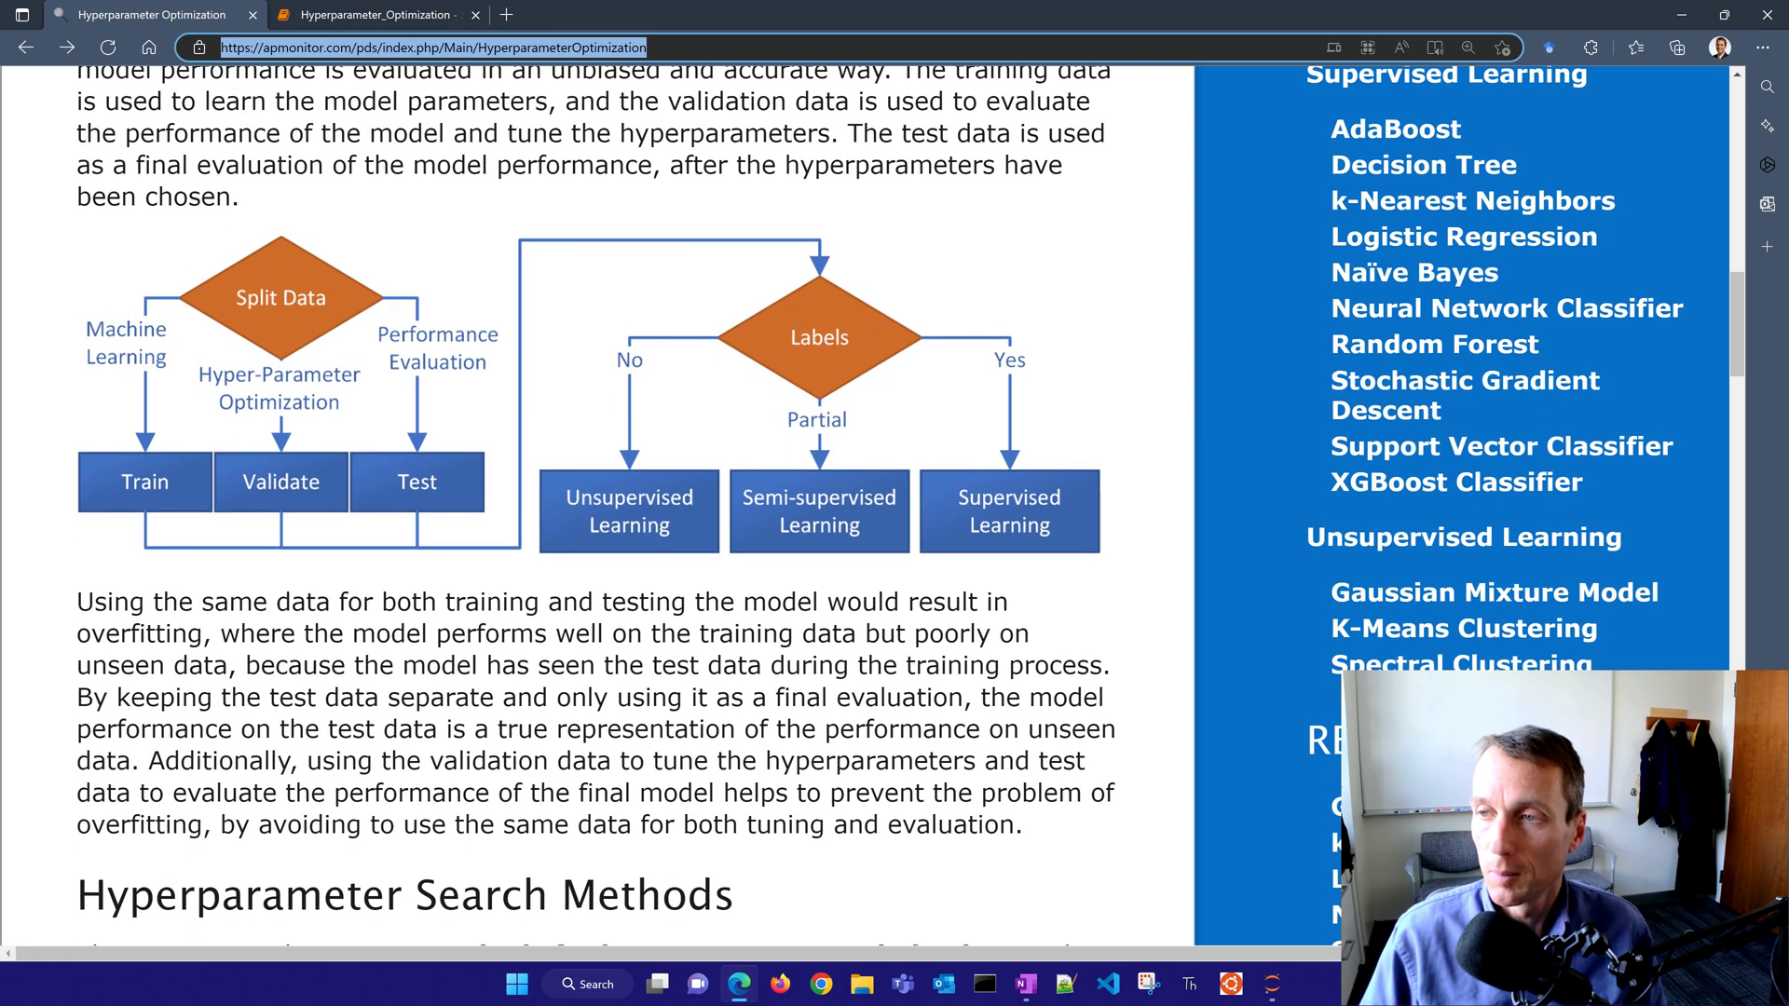